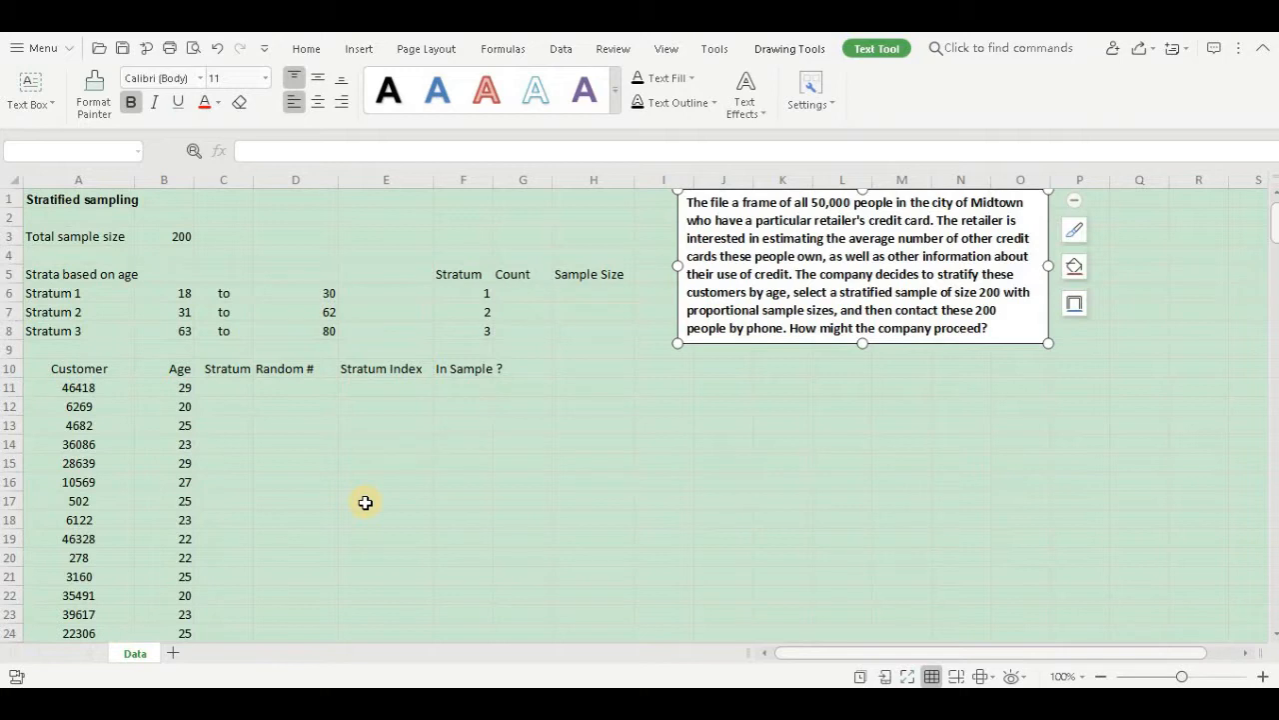
Begin C11's IF testing age B11 against the absolute stratum-1 bound $D$6 to return 1.
{"action": "left_click", "coordinate": [688, 292]}
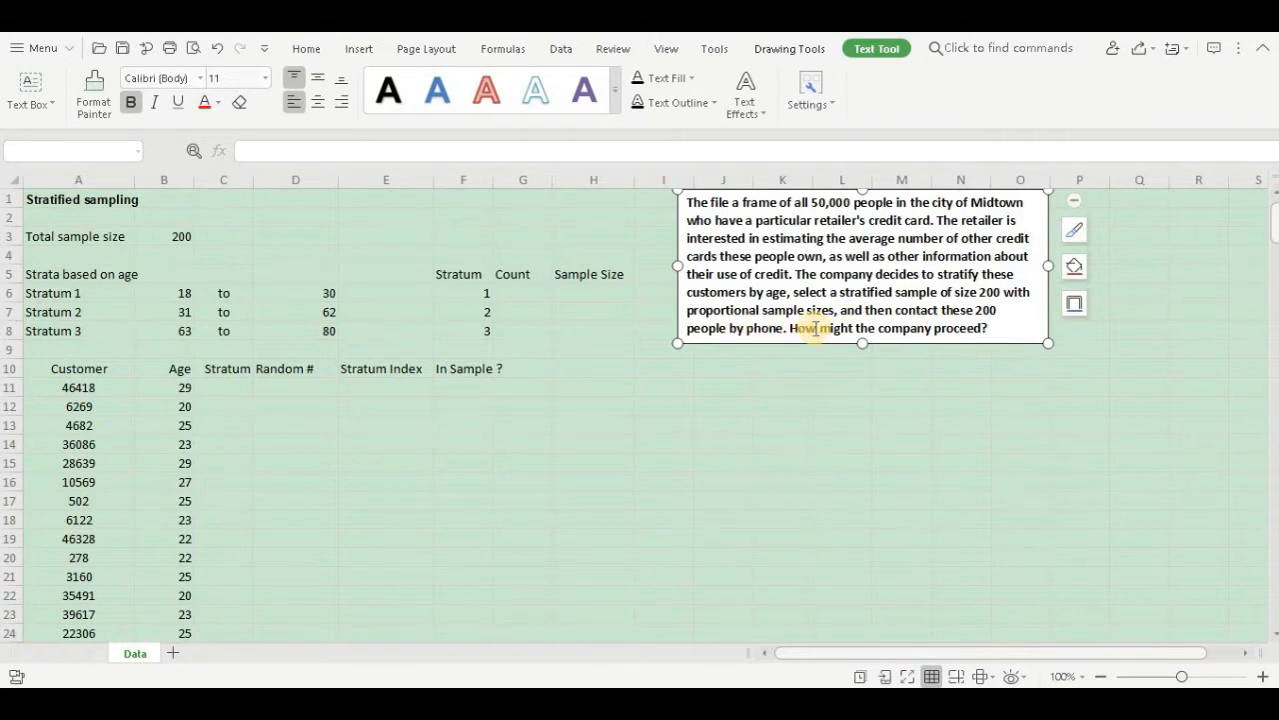
{"action": "mouse_move", "coordinate": [956, 322]}
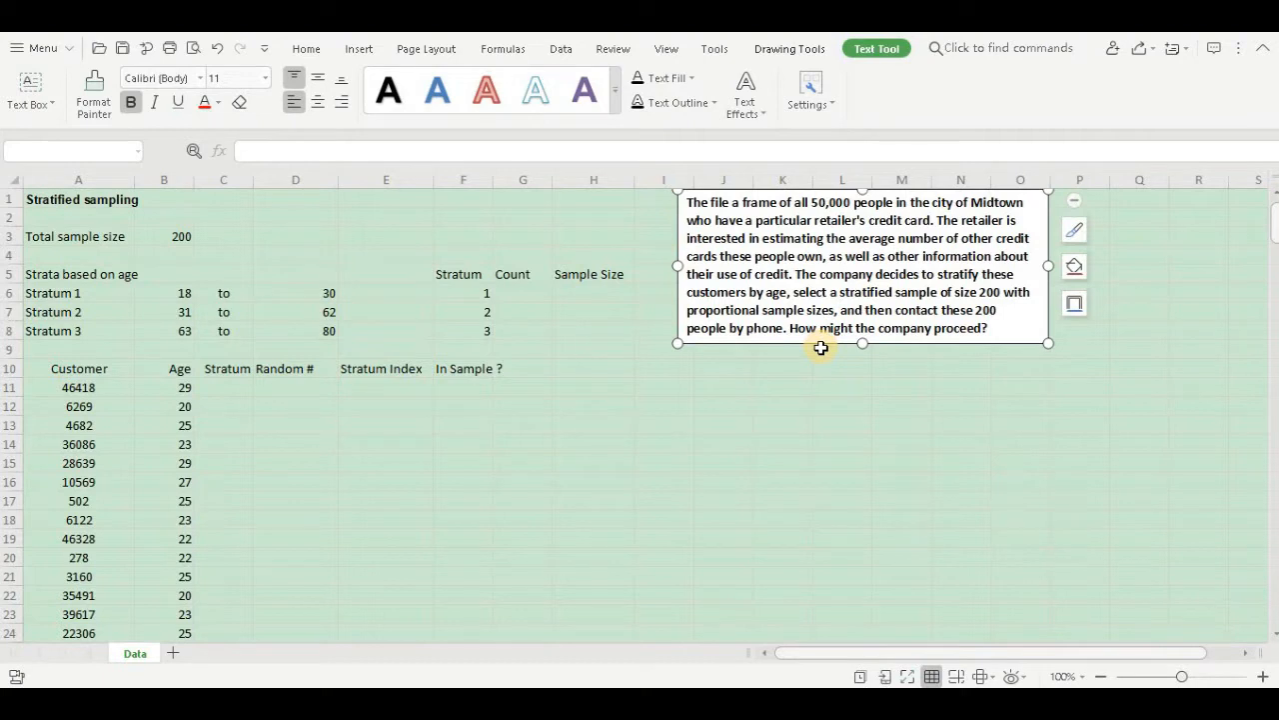
{"action": "mouse_move", "coordinate": [78, 252]}
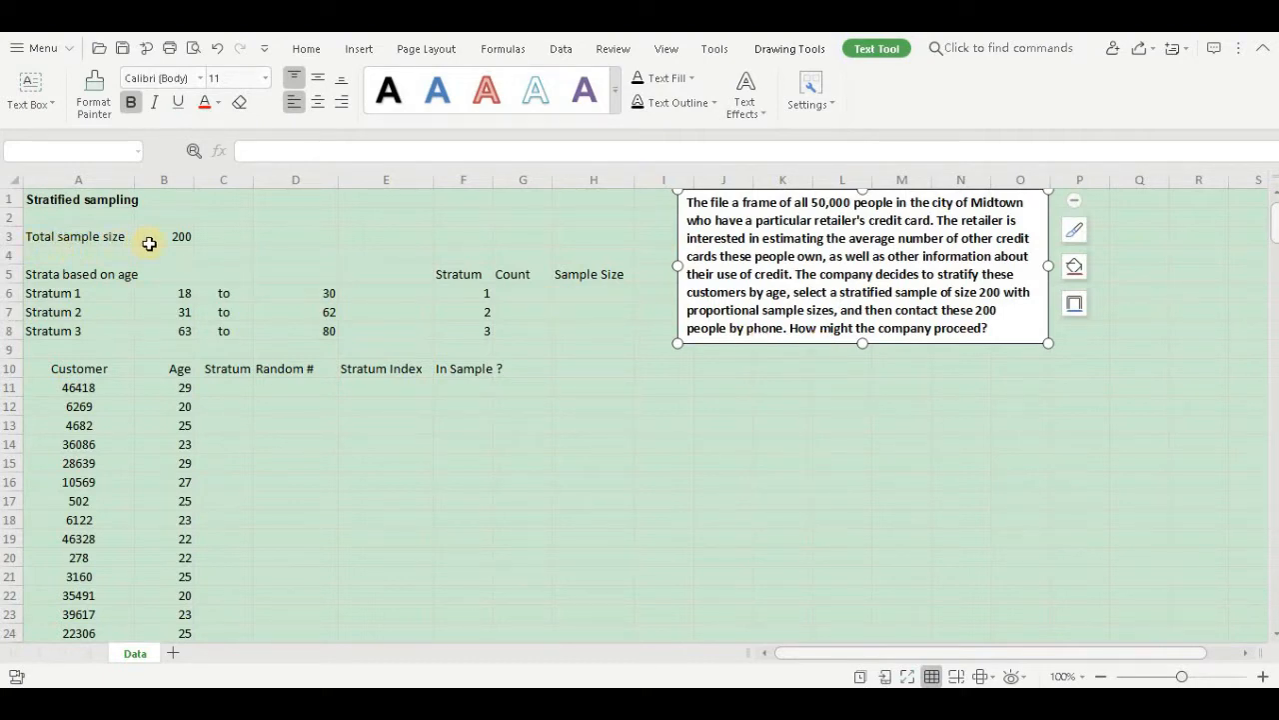
{"action": "mouse_move", "coordinate": [124, 288]}
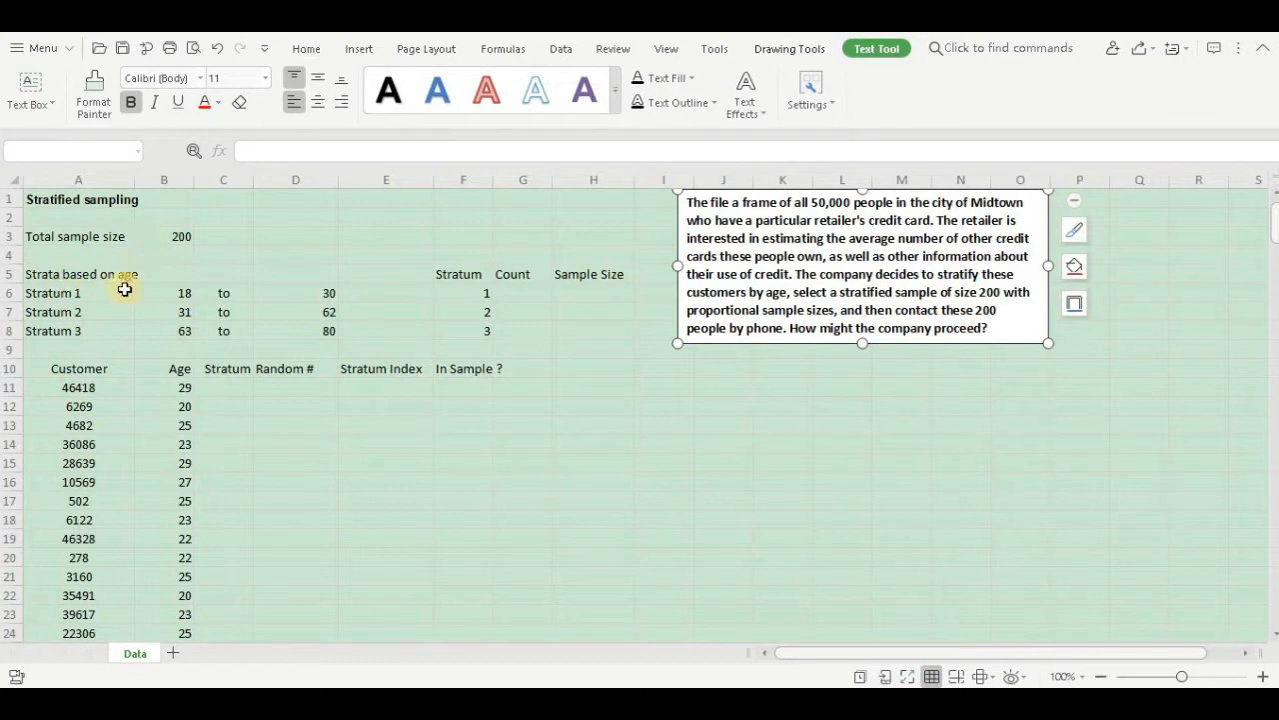
{"action": "mouse_move", "coordinate": [88, 306]}
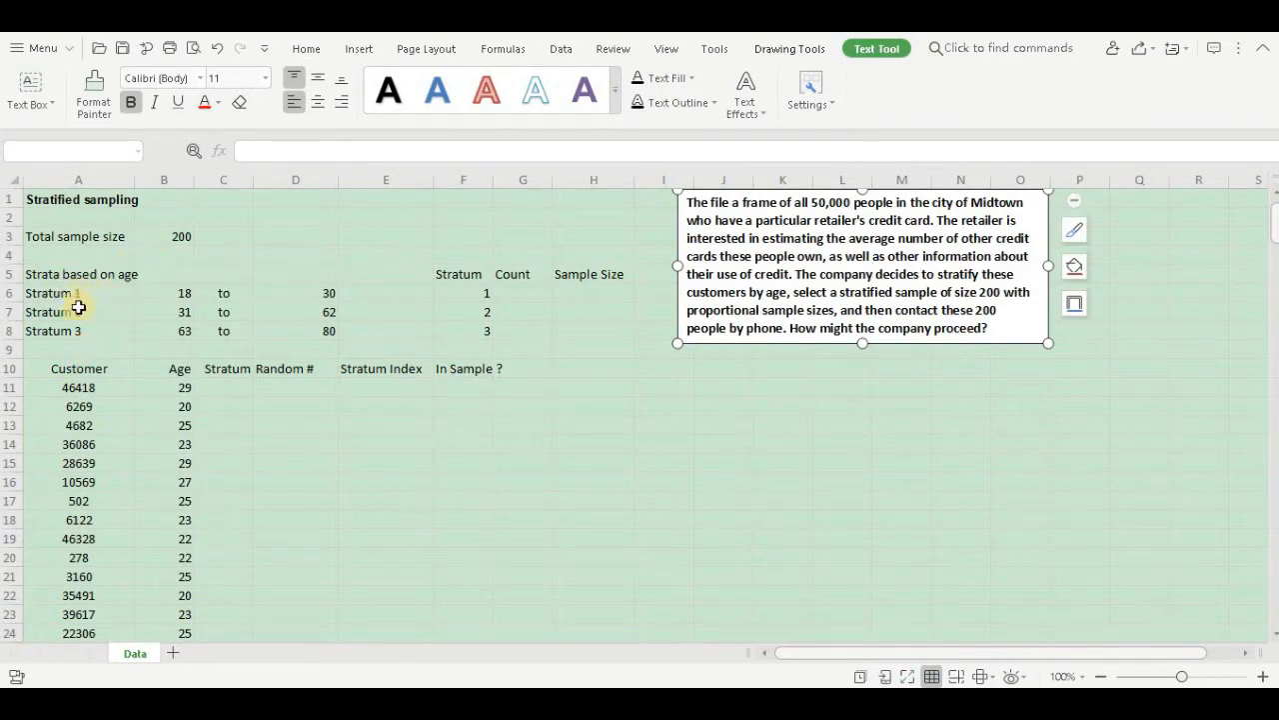
{"action": "mouse_move", "coordinate": [88, 316]}
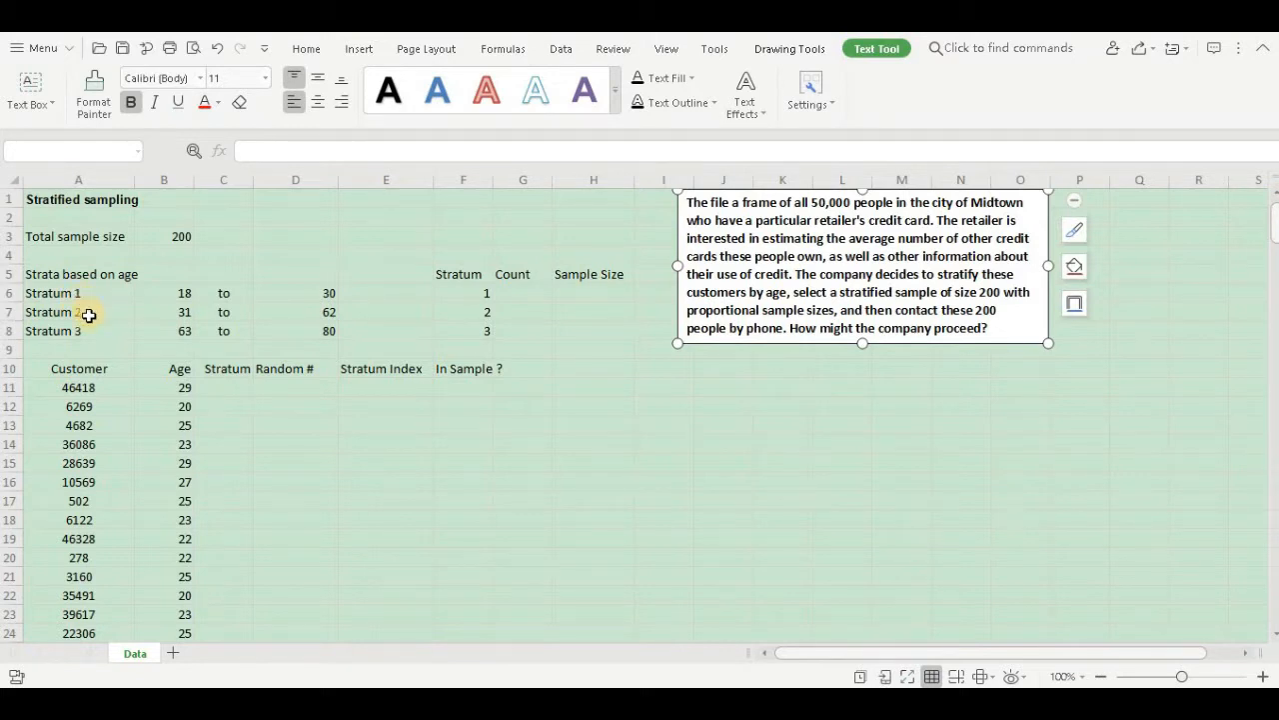
{"action": "mouse_move", "coordinate": [102, 332]}
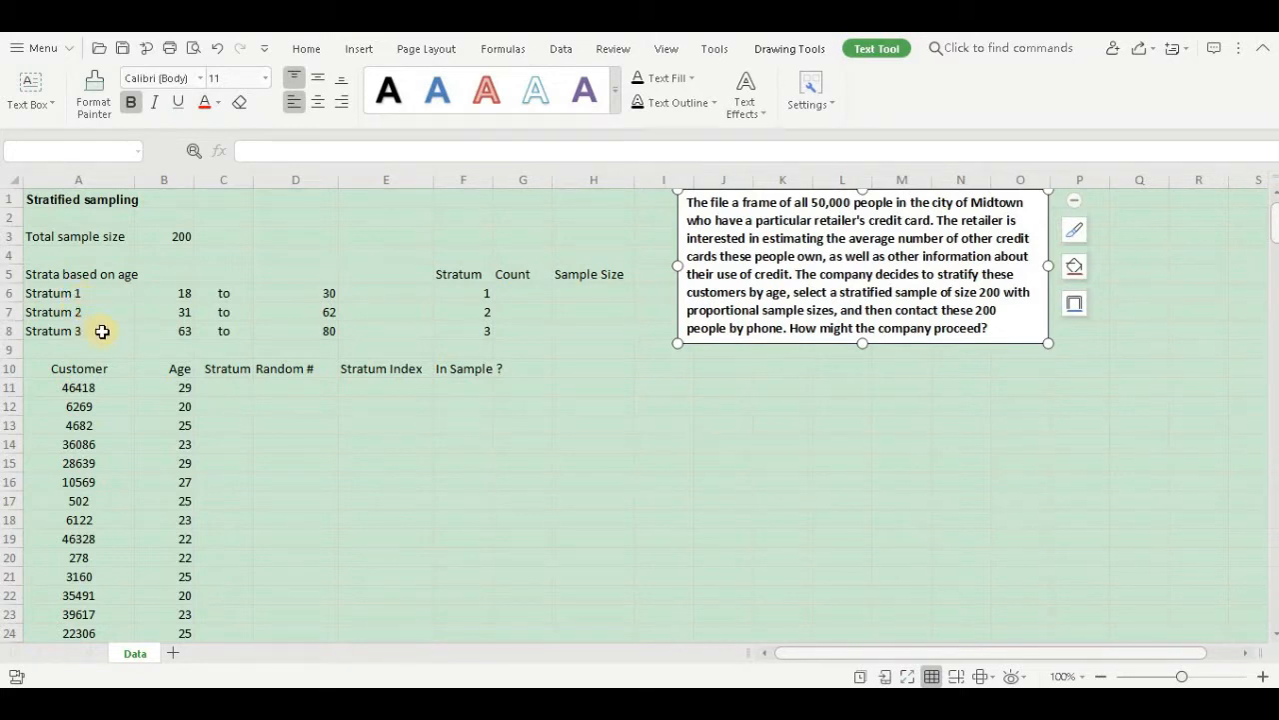
{"action": "mouse_move", "coordinate": [272, 292]}
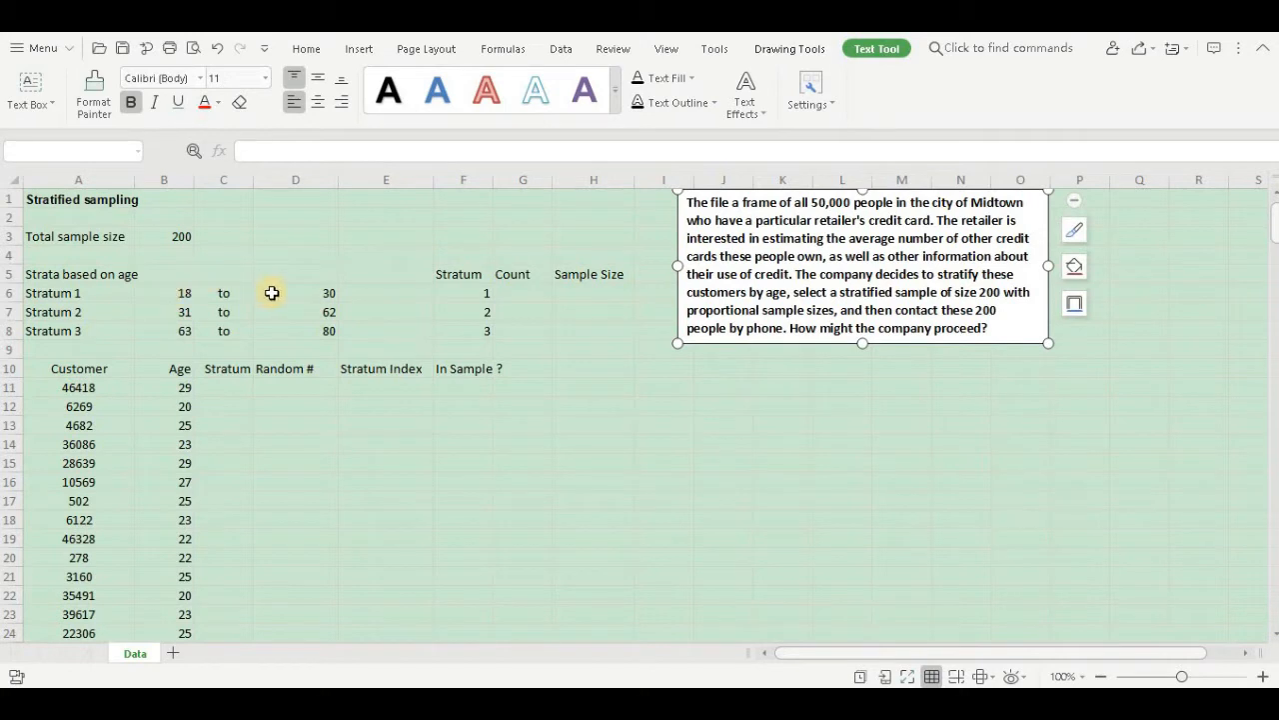
{"action": "mouse_move", "coordinate": [140, 306]}
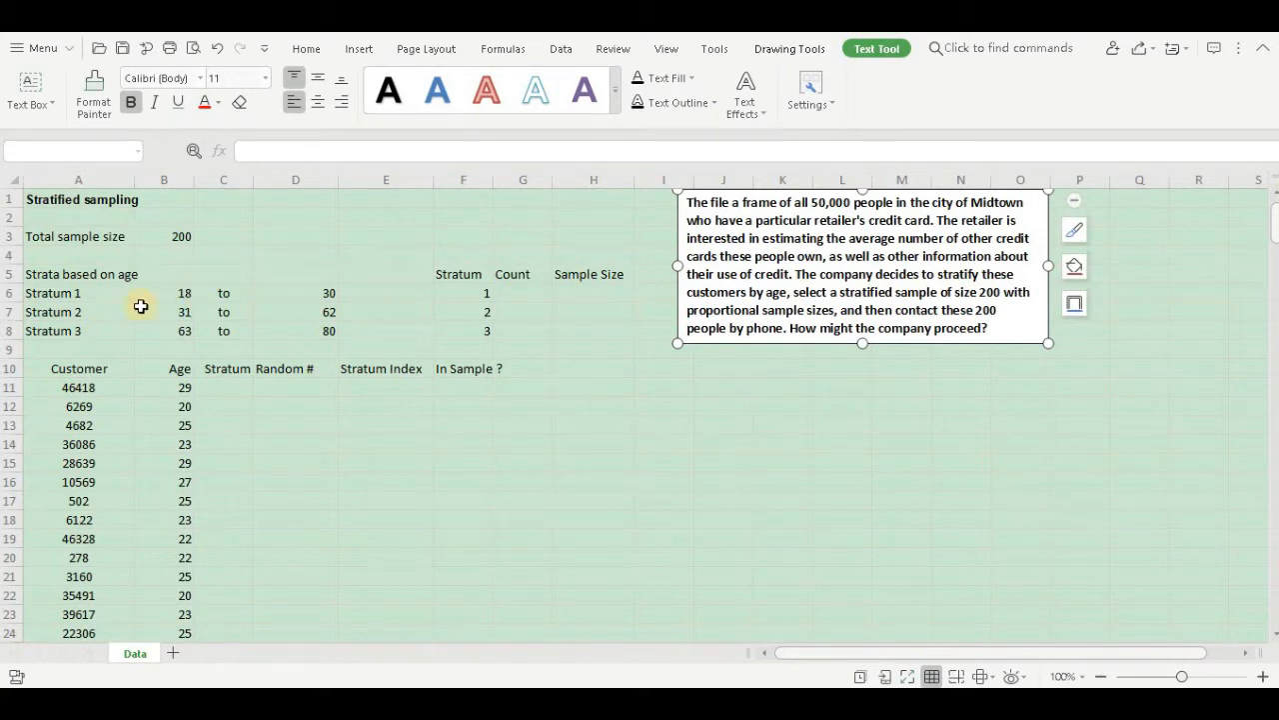
{"action": "mouse_move", "coordinate": [168, 315]}
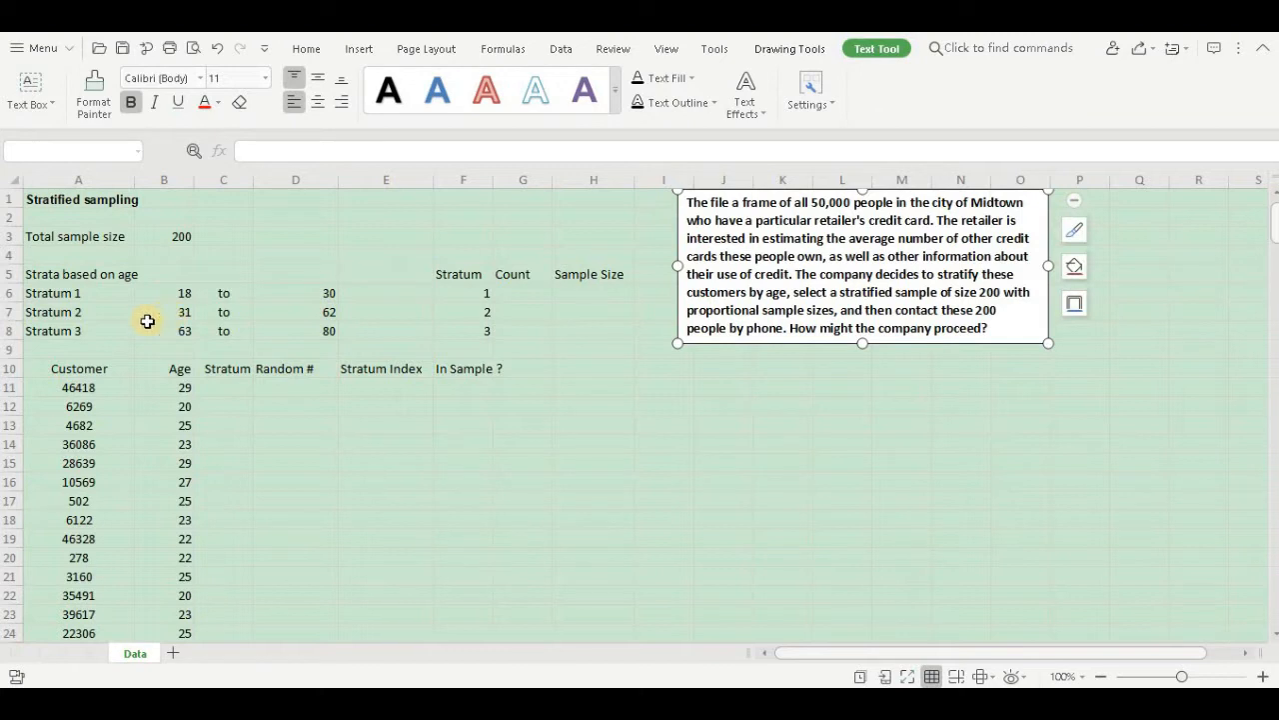
{"action": "mouse_move", "coordinate": [162, 335]}
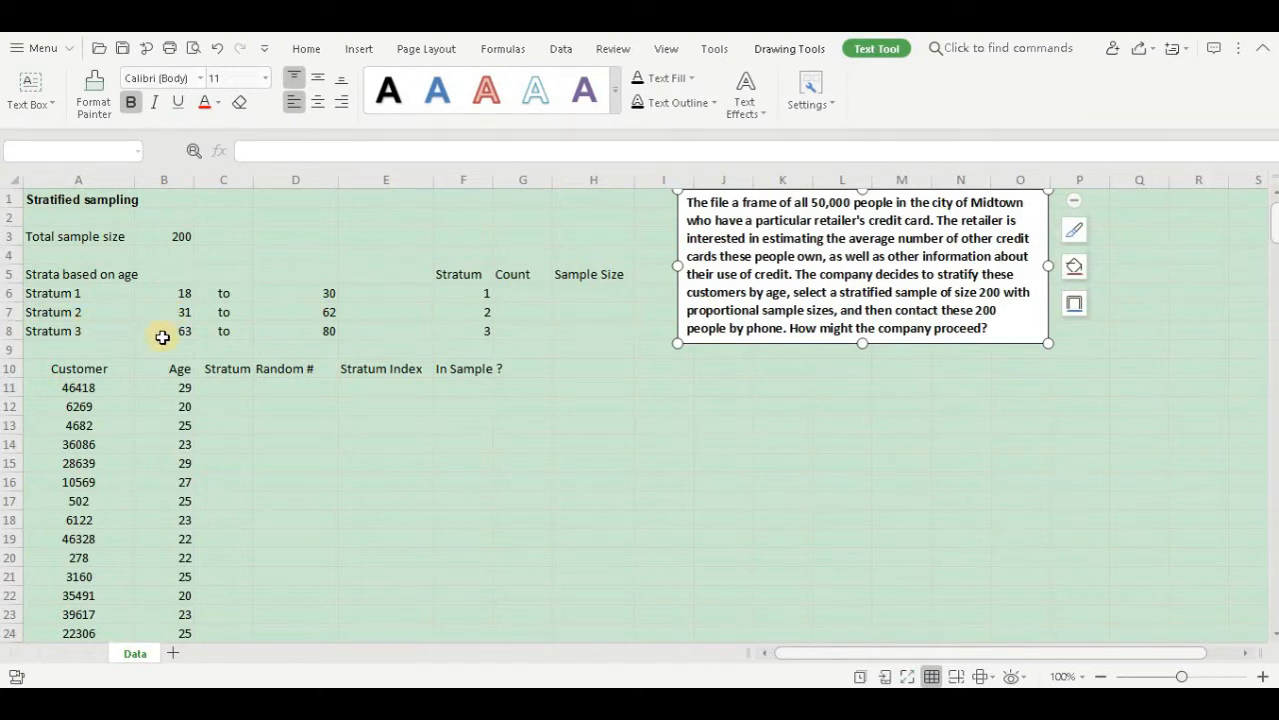
{"action": "mouse_move", "coordinate": [146, 344]}
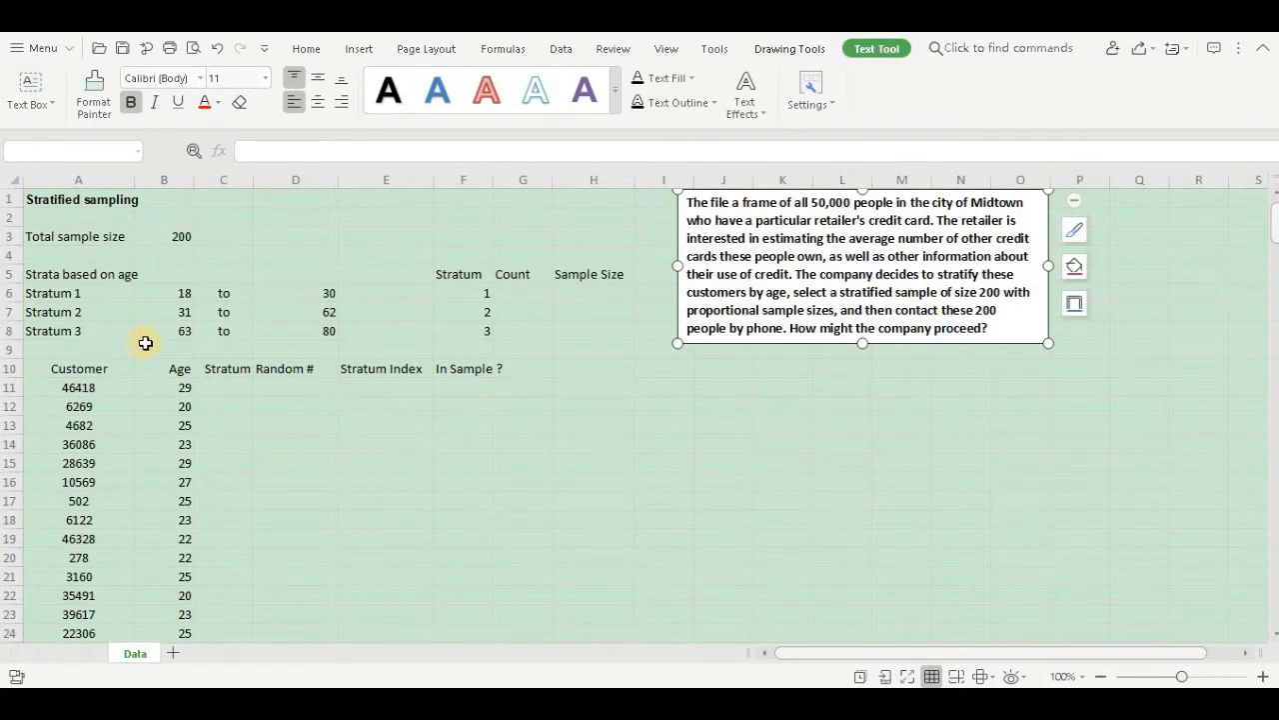
{"action": "mouse_move", "coordinate": [172, 304]}
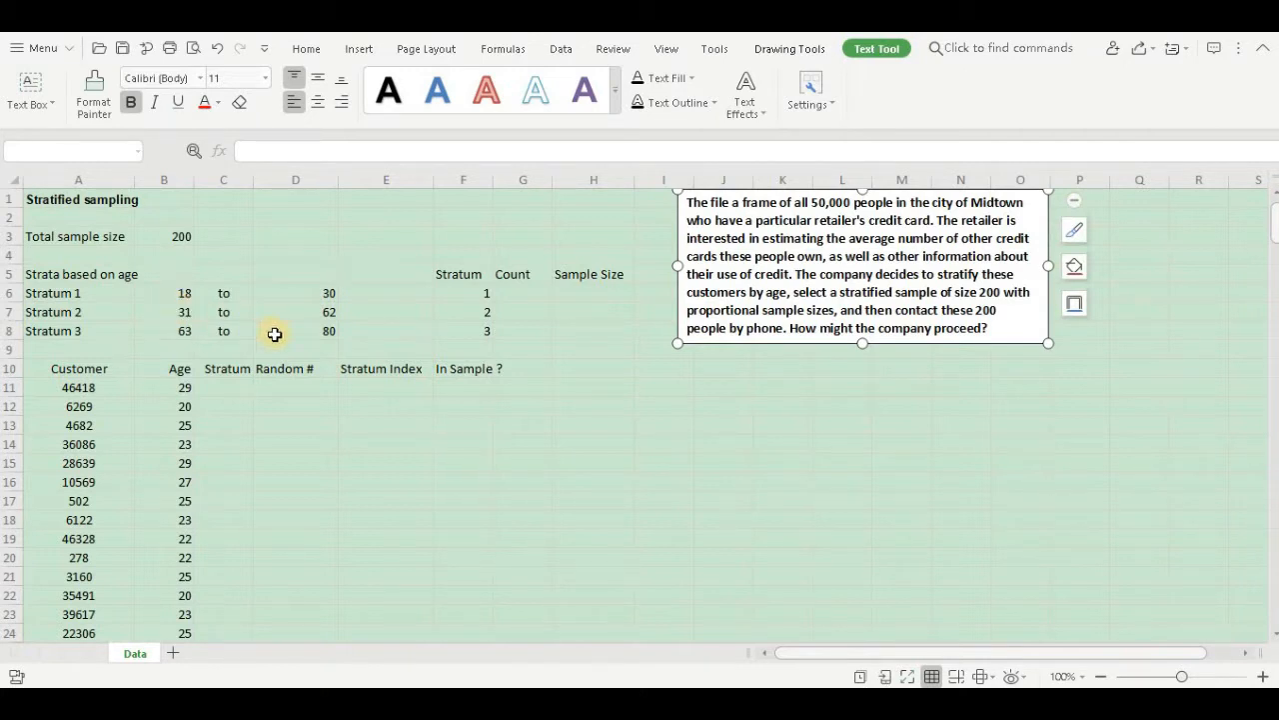
{"action": "mouse_move", "coordinate": [294, 334]}
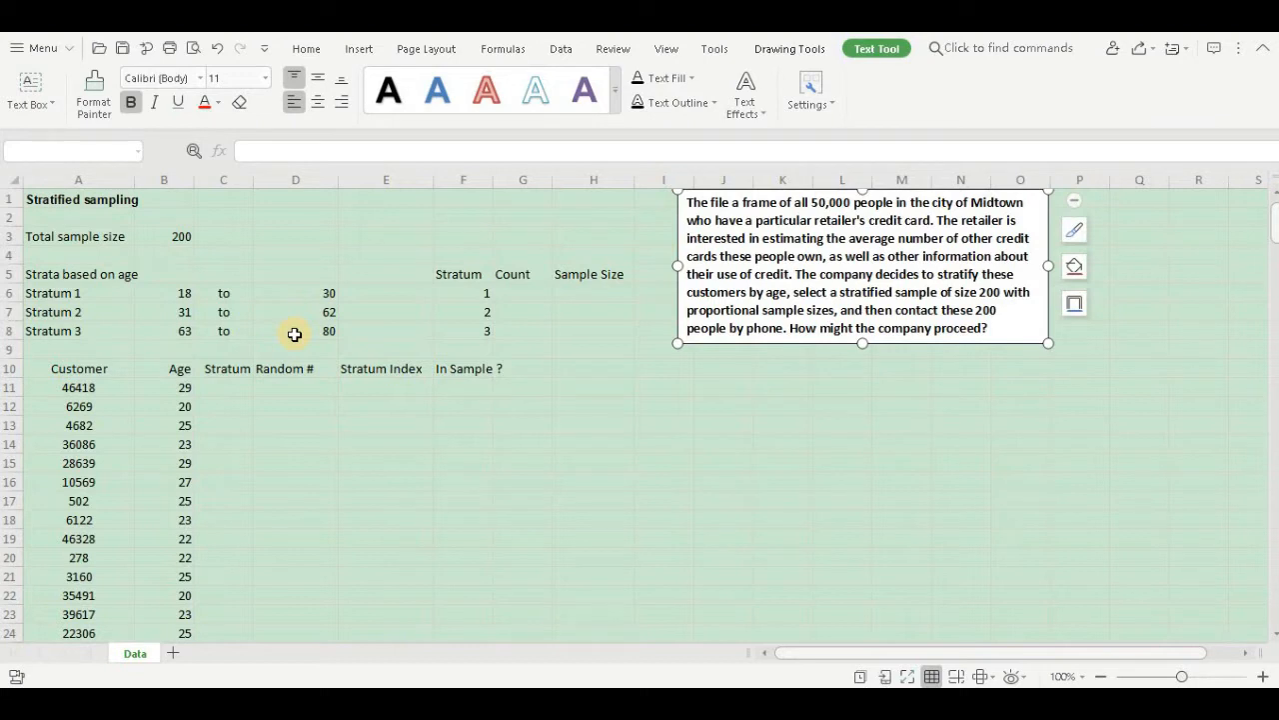
{"action": "mouse_move", "coordinate": [328, 332]}
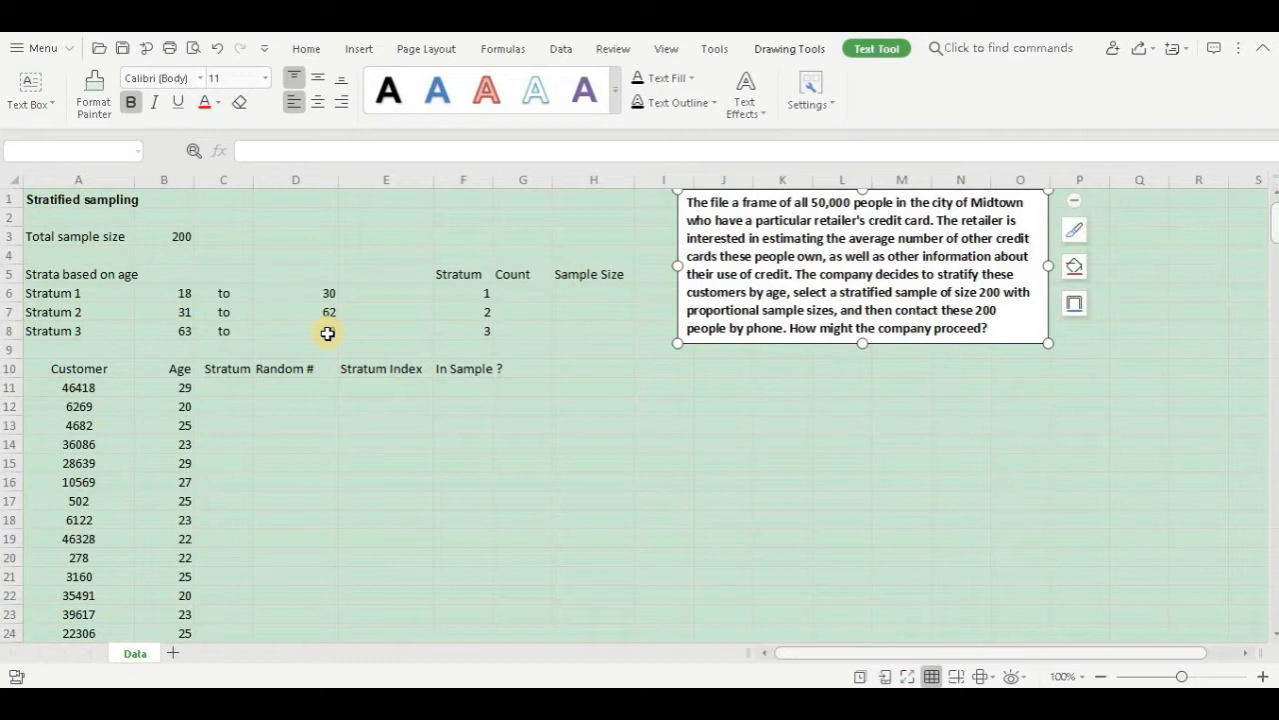
{"action": "type", "text": "80"}
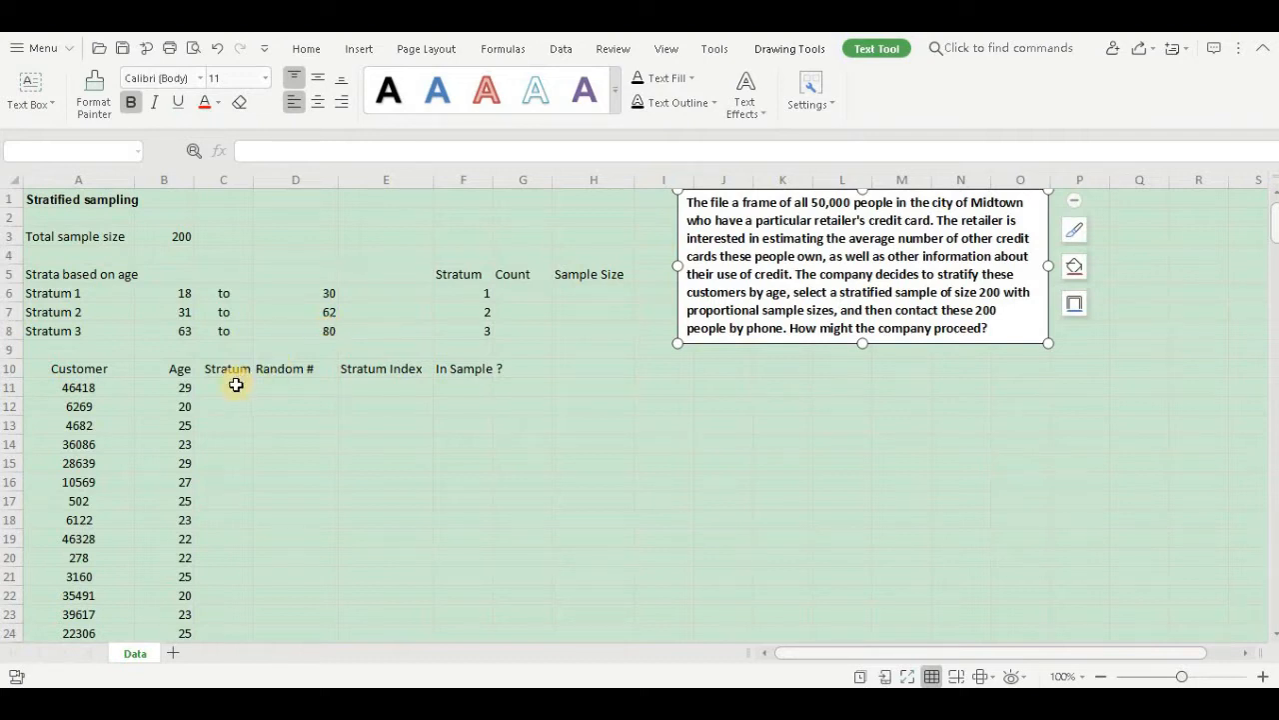
{"action": "left_click", "coordinate": [228, 388]}
{"action": "type", "text": "="}
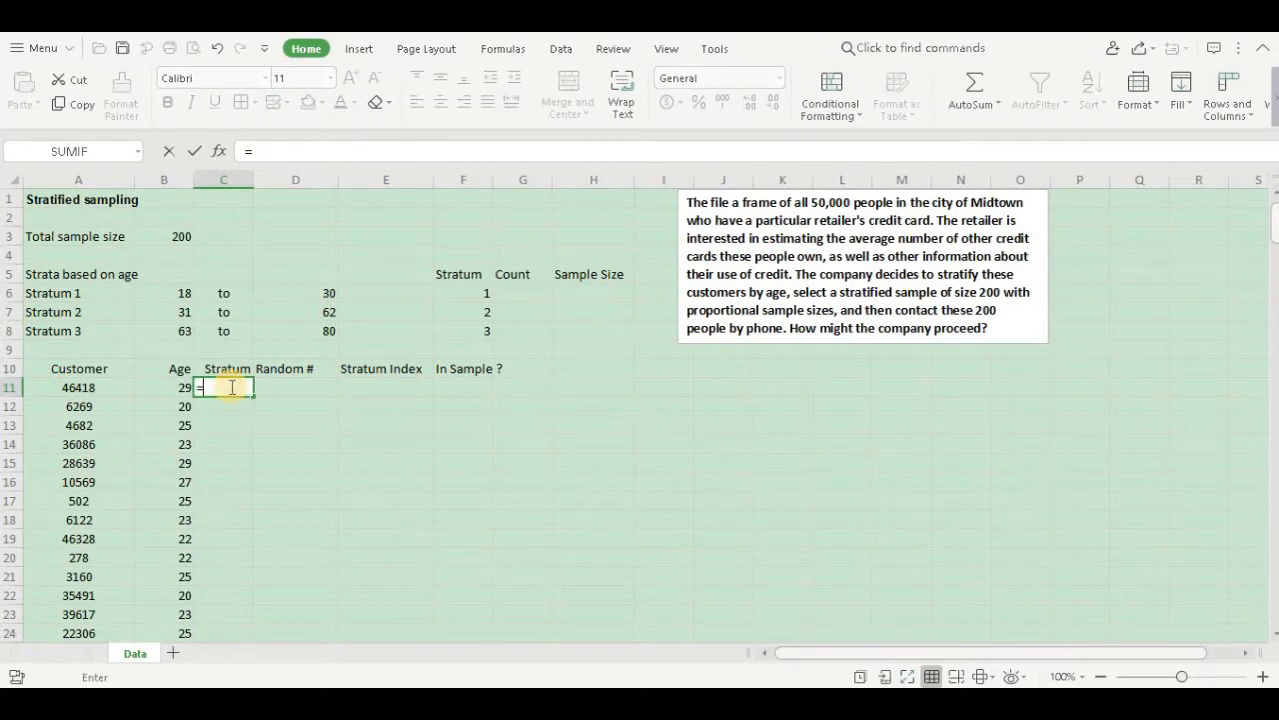
{"action": "type", "text": "if"}
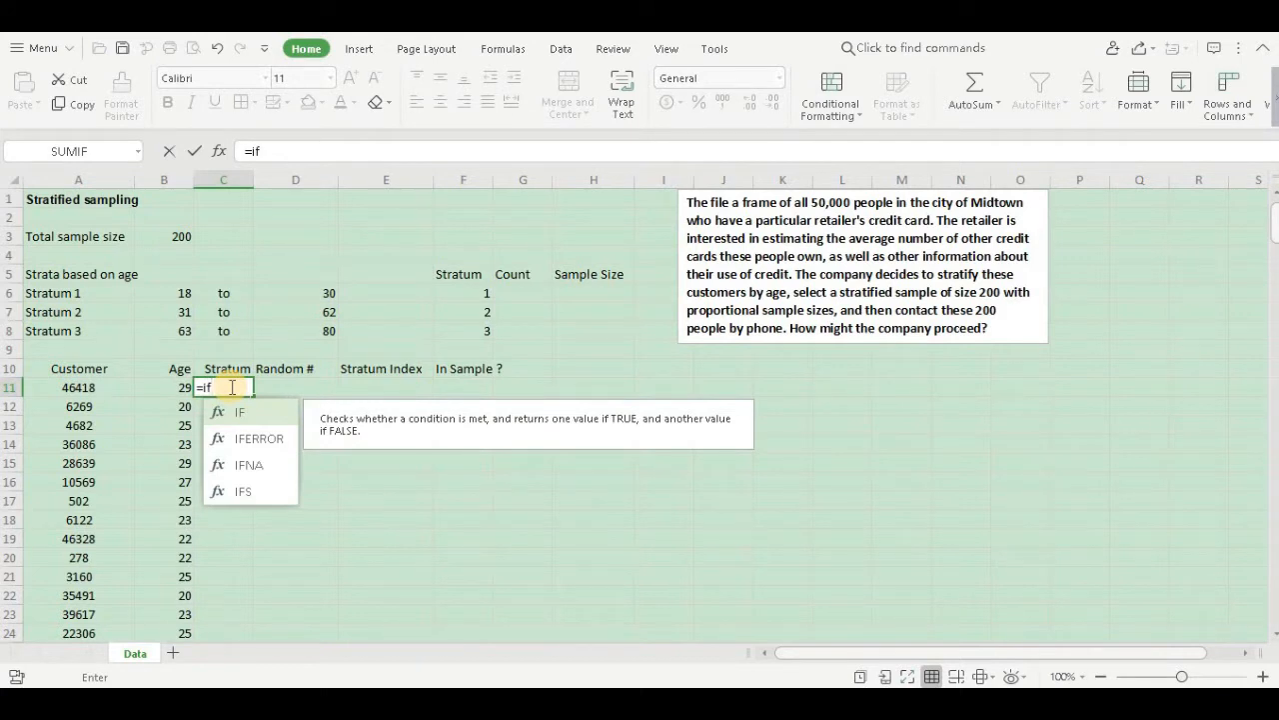
{"action": "type", "text": "("}
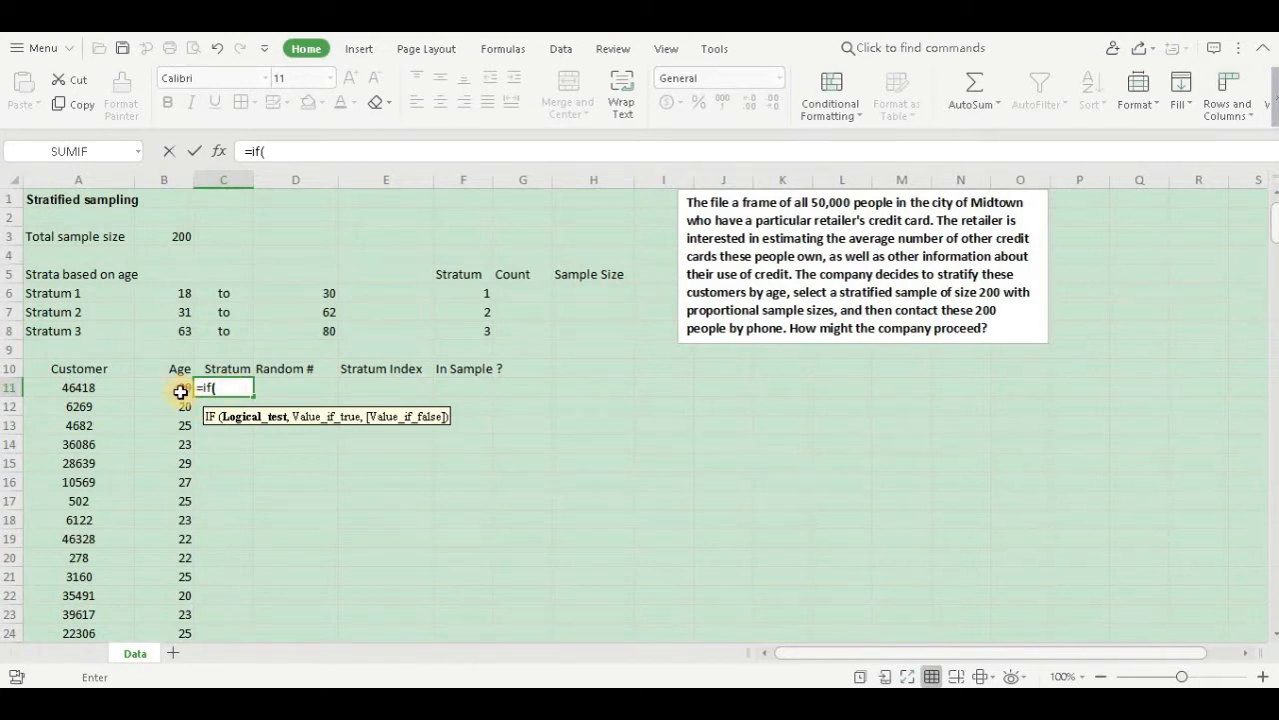
{"action": "left_click", "coordinate": [164, 388]}
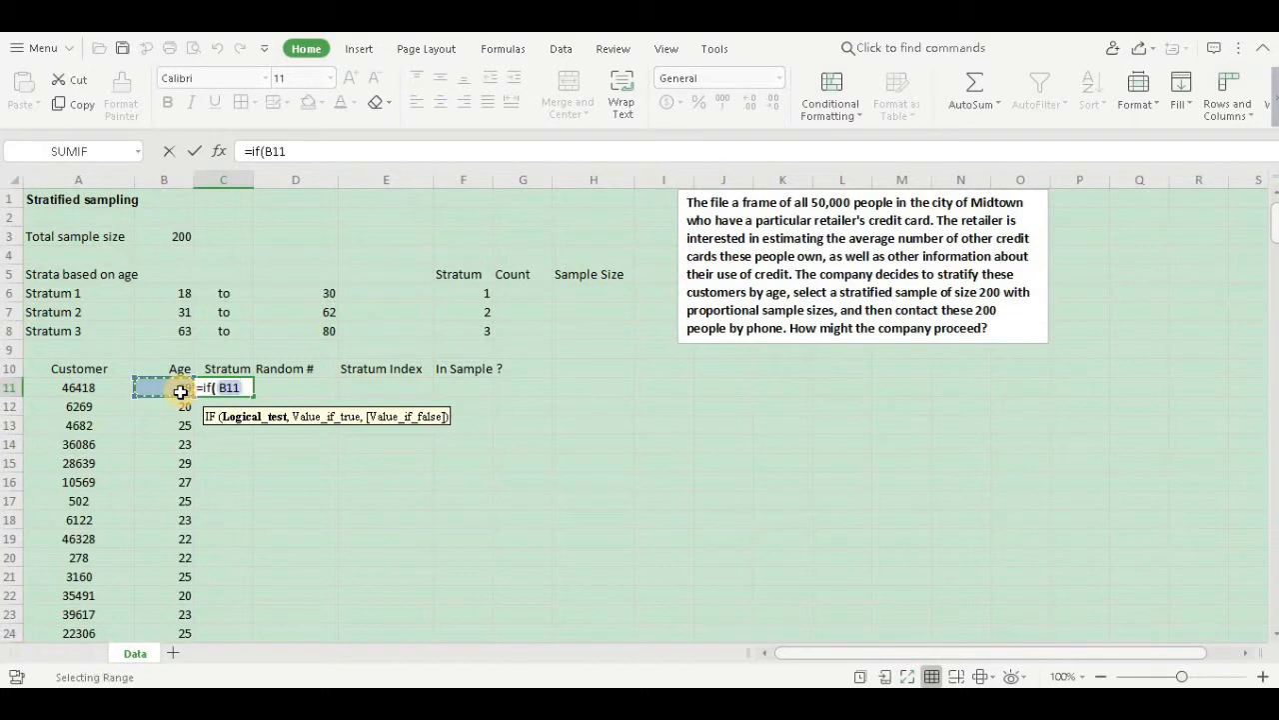
{"action": "type", "text": "<"}
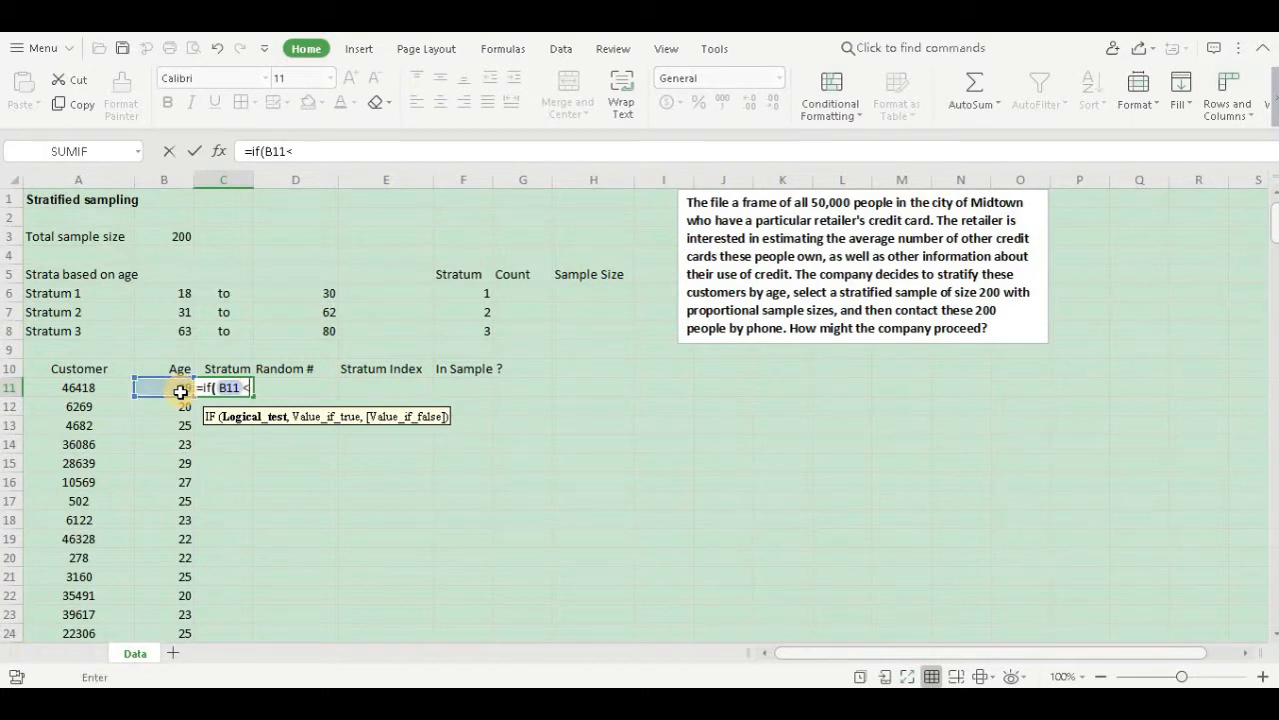
{"action": "type", "text": "="}
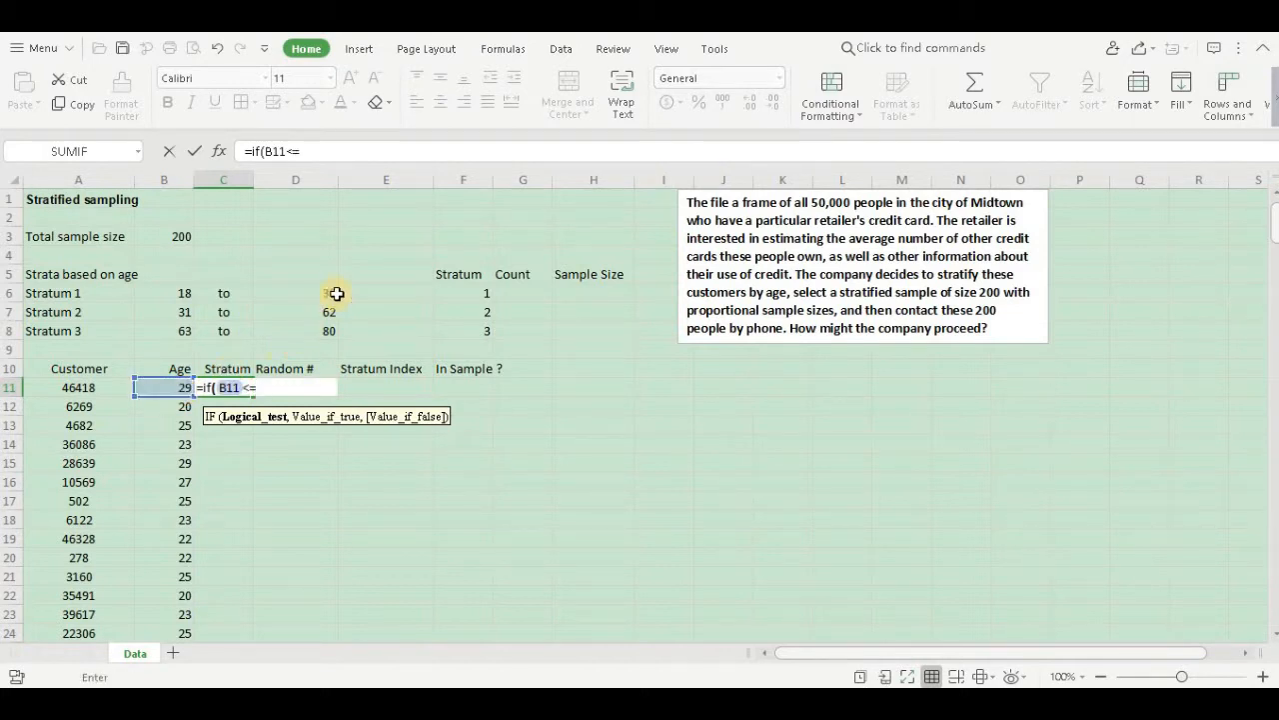
{"action": "mouse_move", "coordinate": [318, 294]}
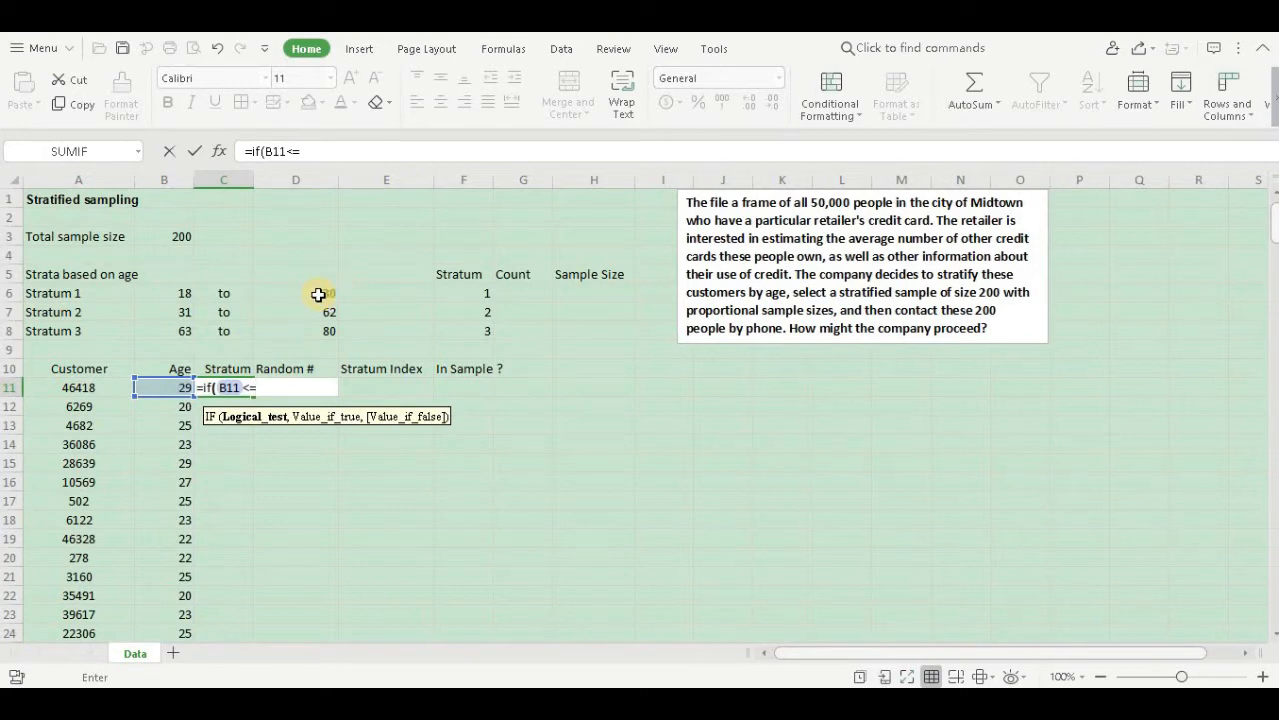
{"action": "left_click", "coordinate": [318, 292]}
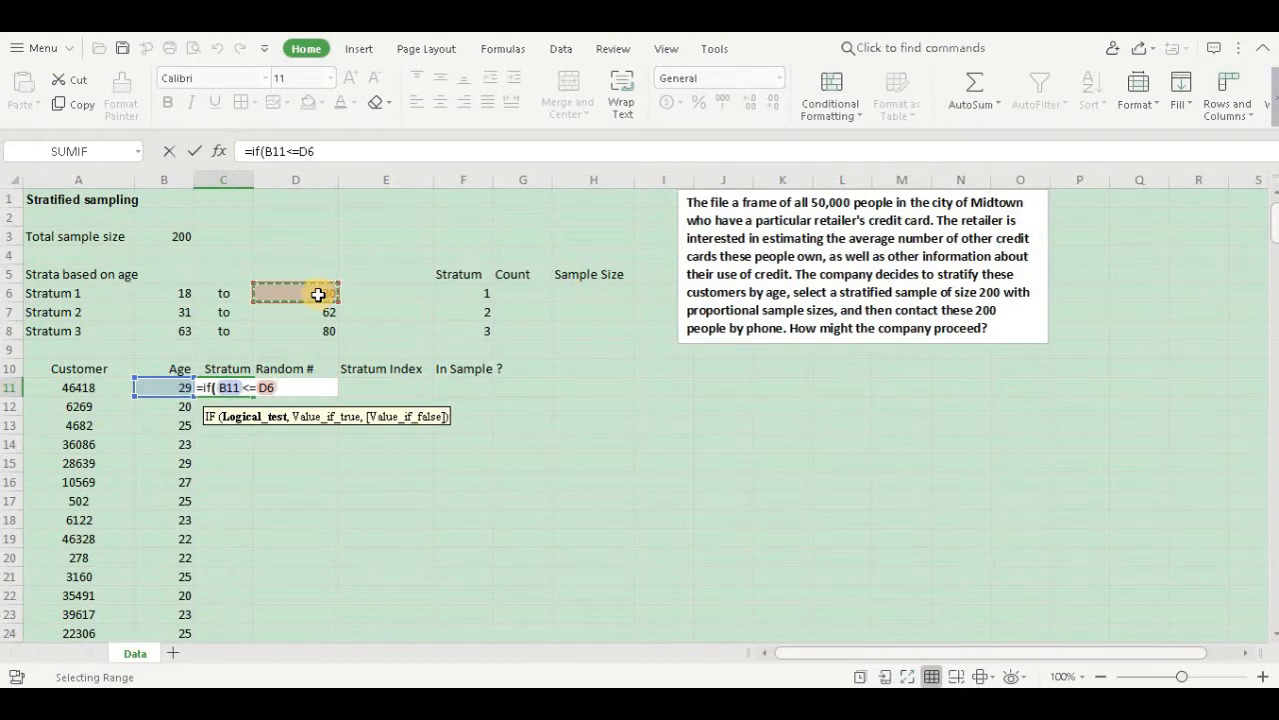
{"action": "key", "text": "F4"}
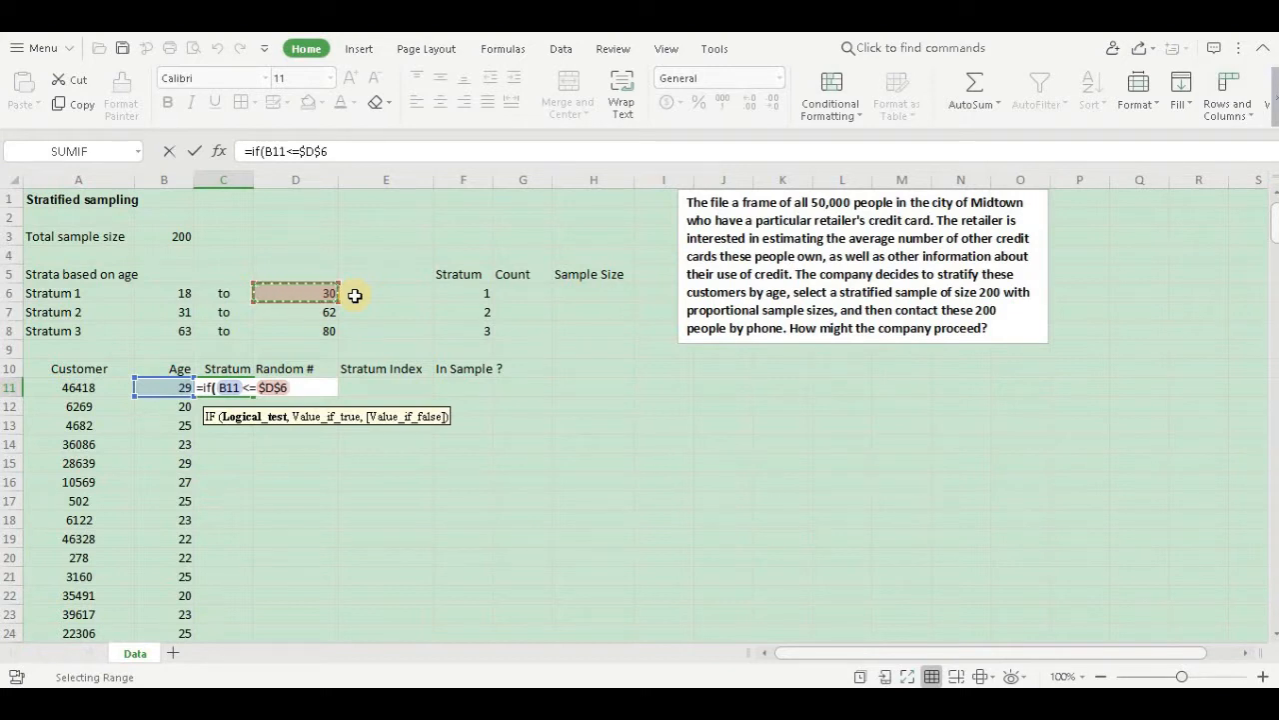
{"action": "type", "text": ","}
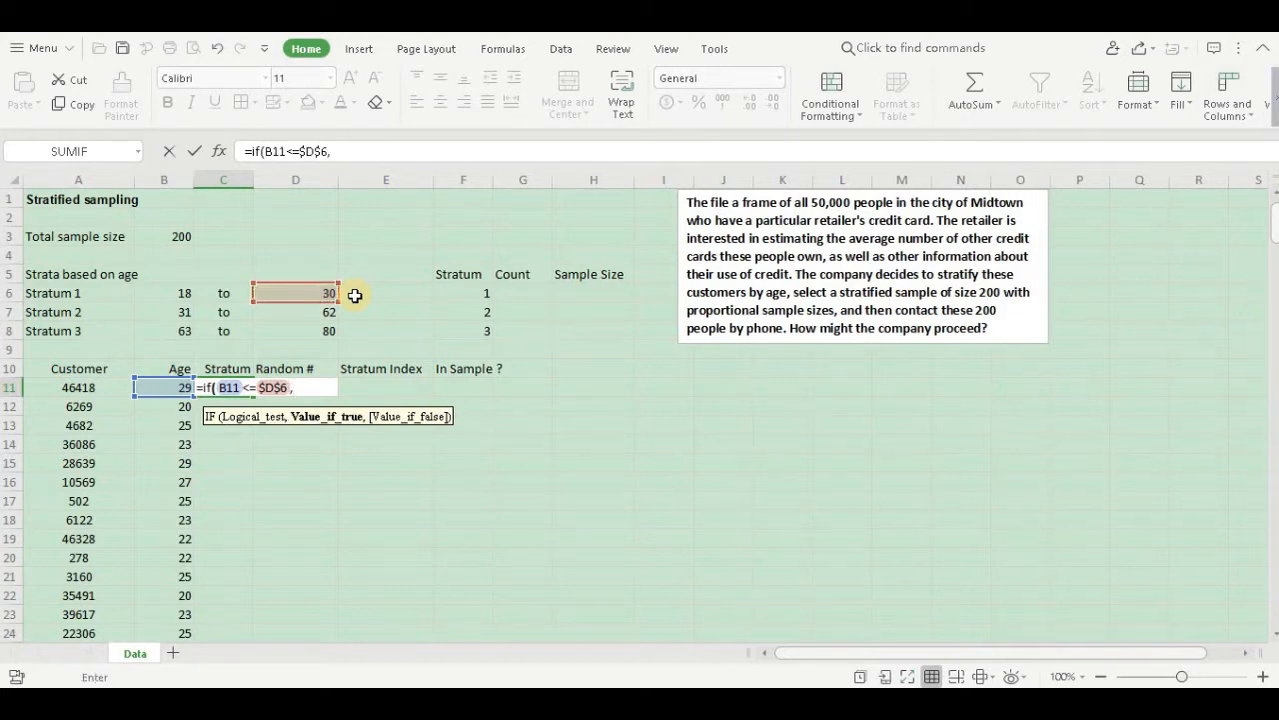
{"action": "type", "text": "1"}
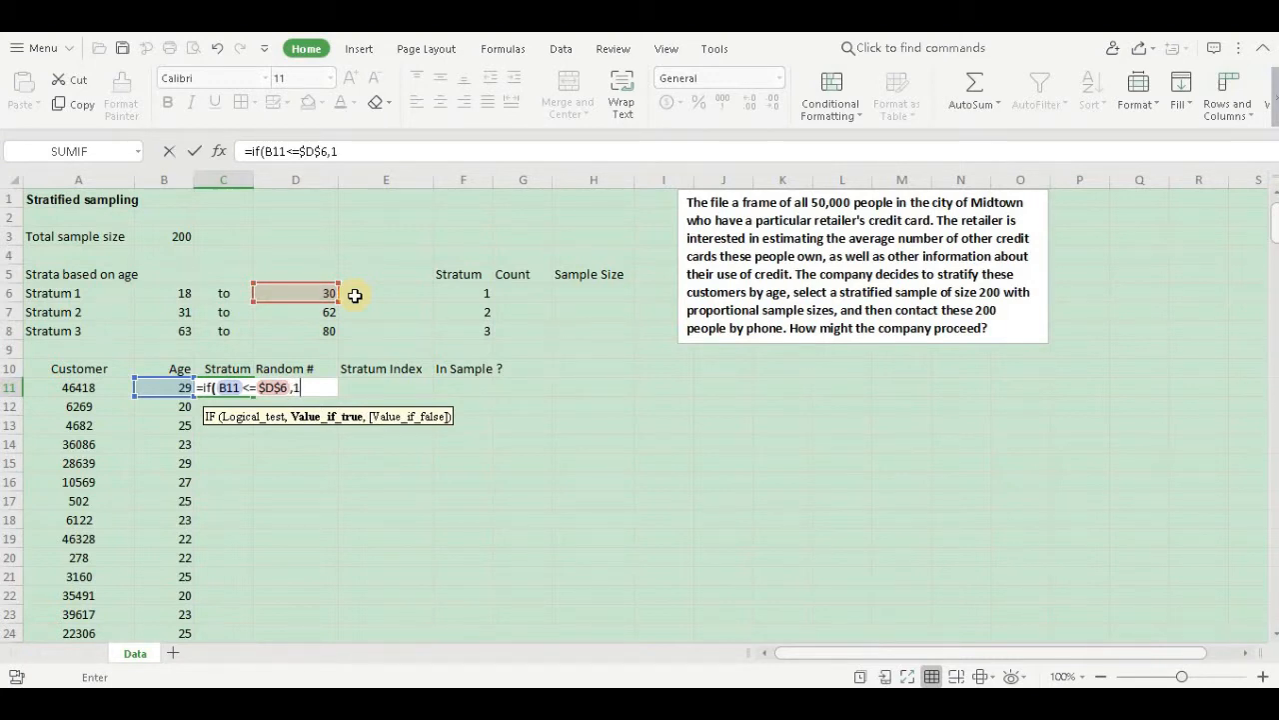
Nest a second IF testing B11 against the stratum-2 bound D7 to return 2, otherwise 3, and enter it.
{"action": "type", "text": ","}
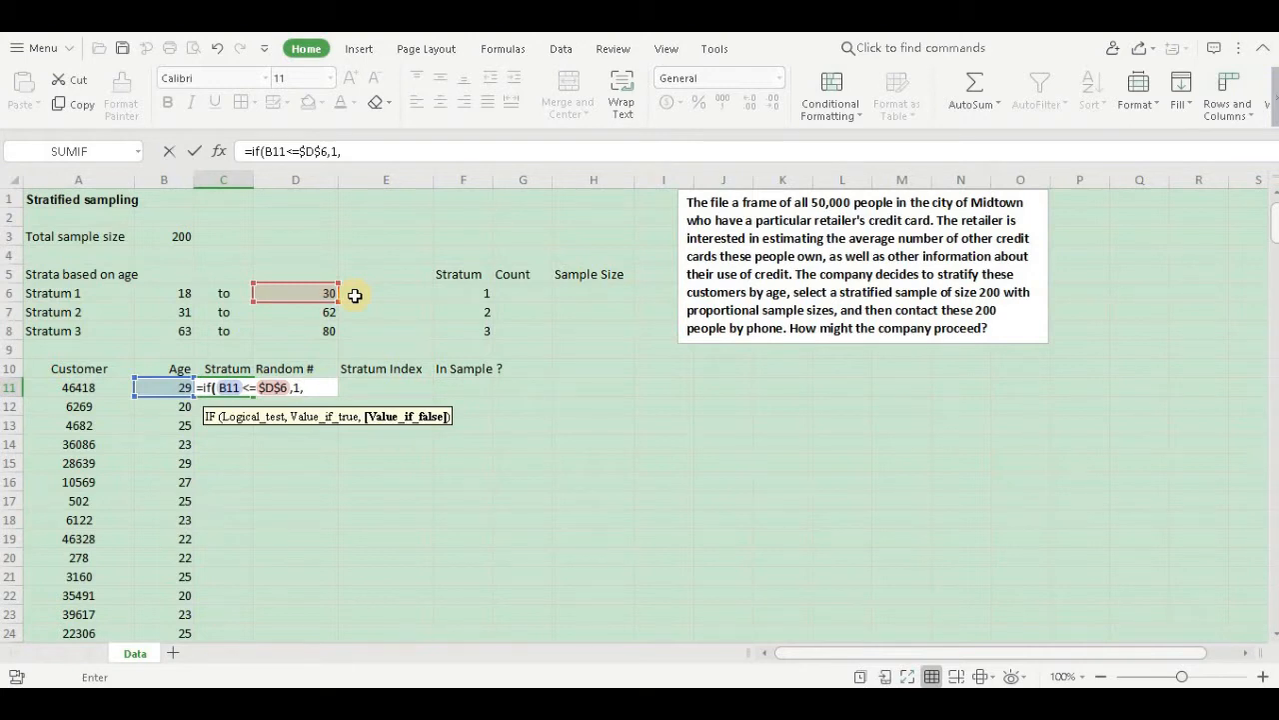
{"action": "type", "text": "if("}
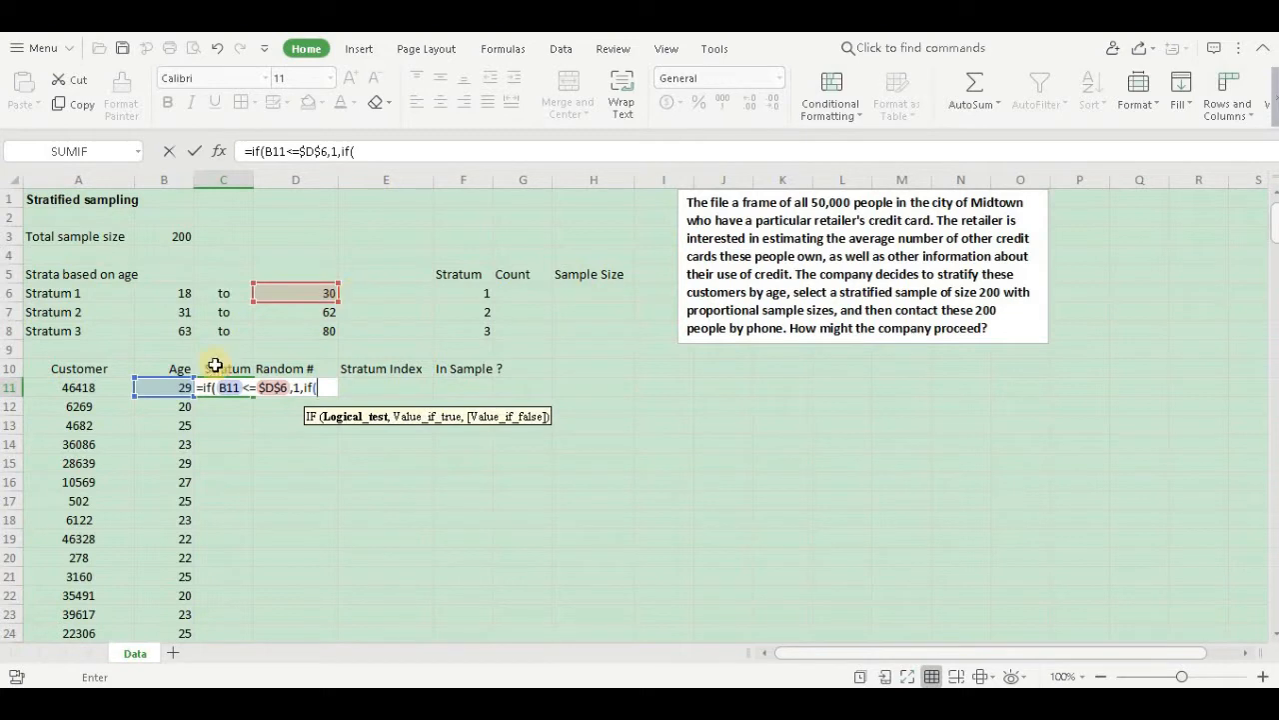
{"action": "left_click", "coordinate": [164, 388]}
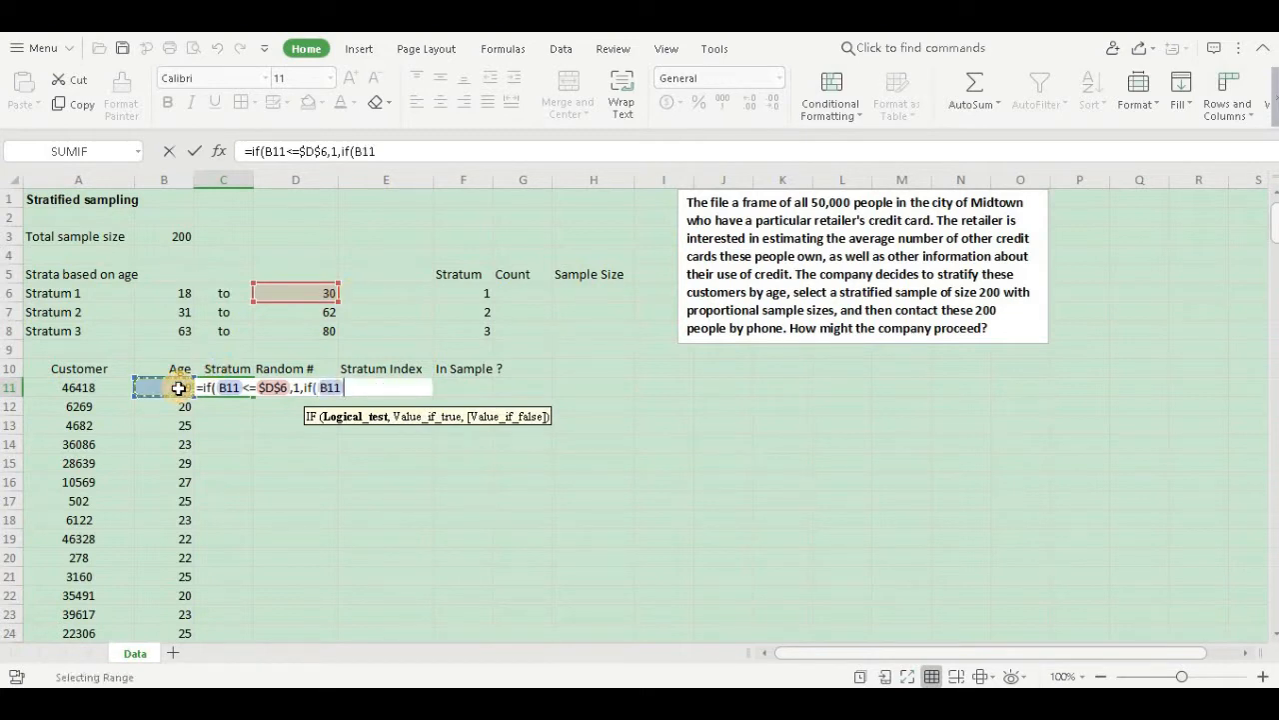
{"action": "type", "text": "<"}
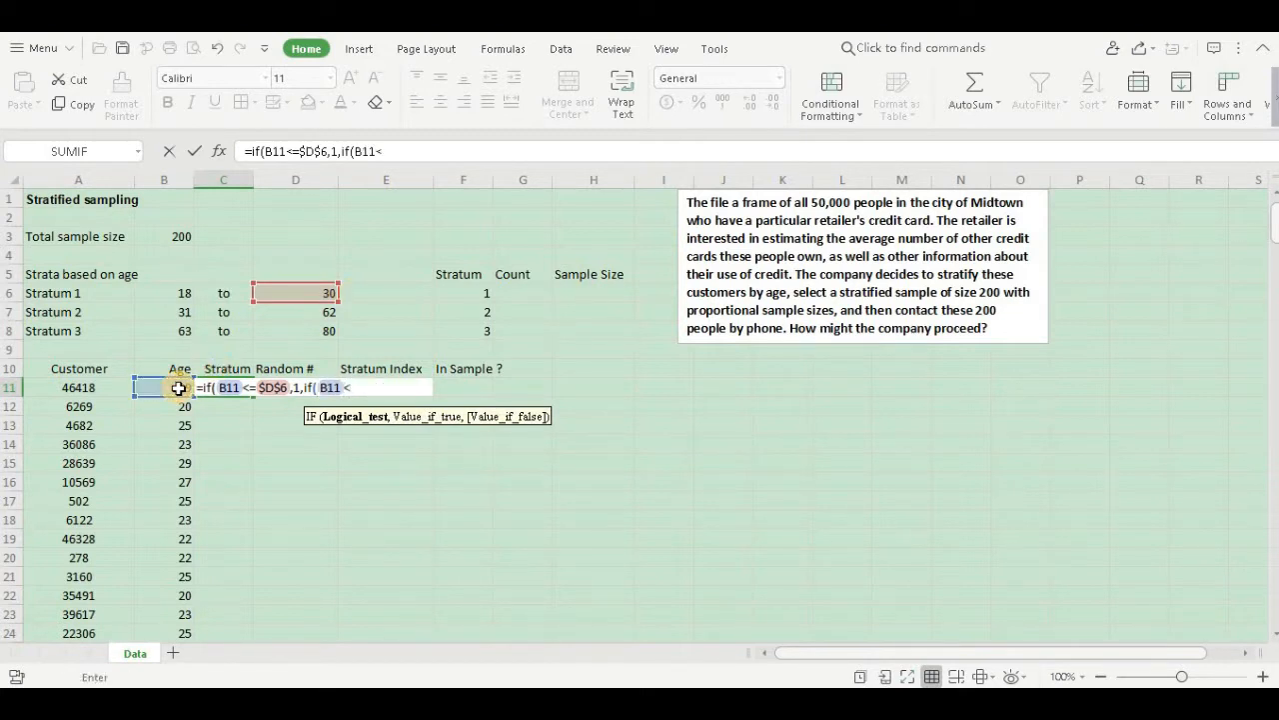
{"action": "type", "text": "="}
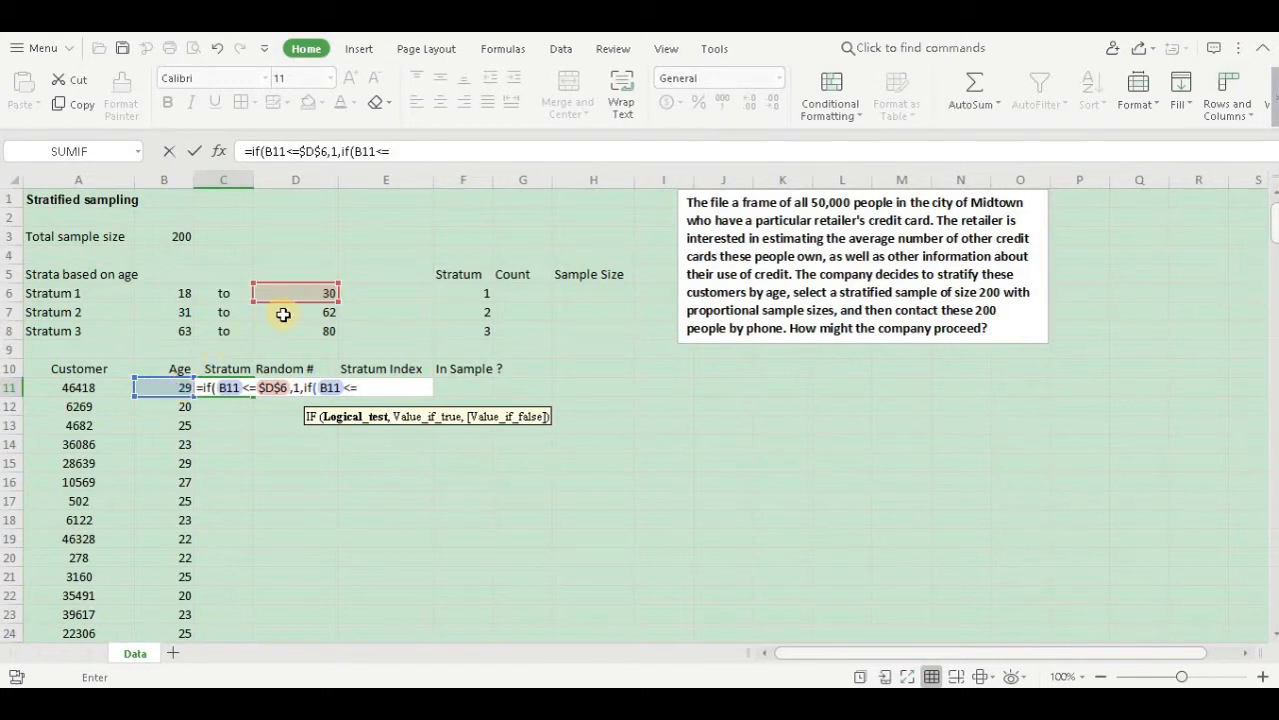
{"action": "left_click", "coordinate": [282, 311]}
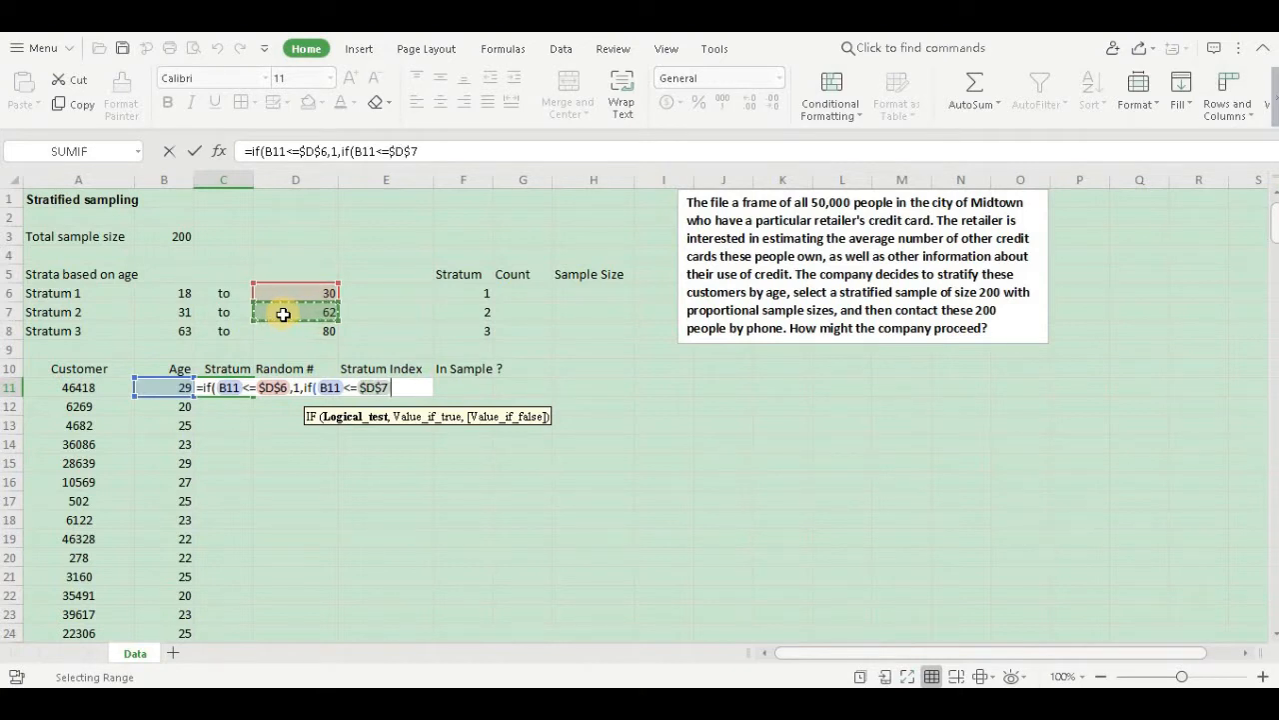
{"action": "type", "text": ","}
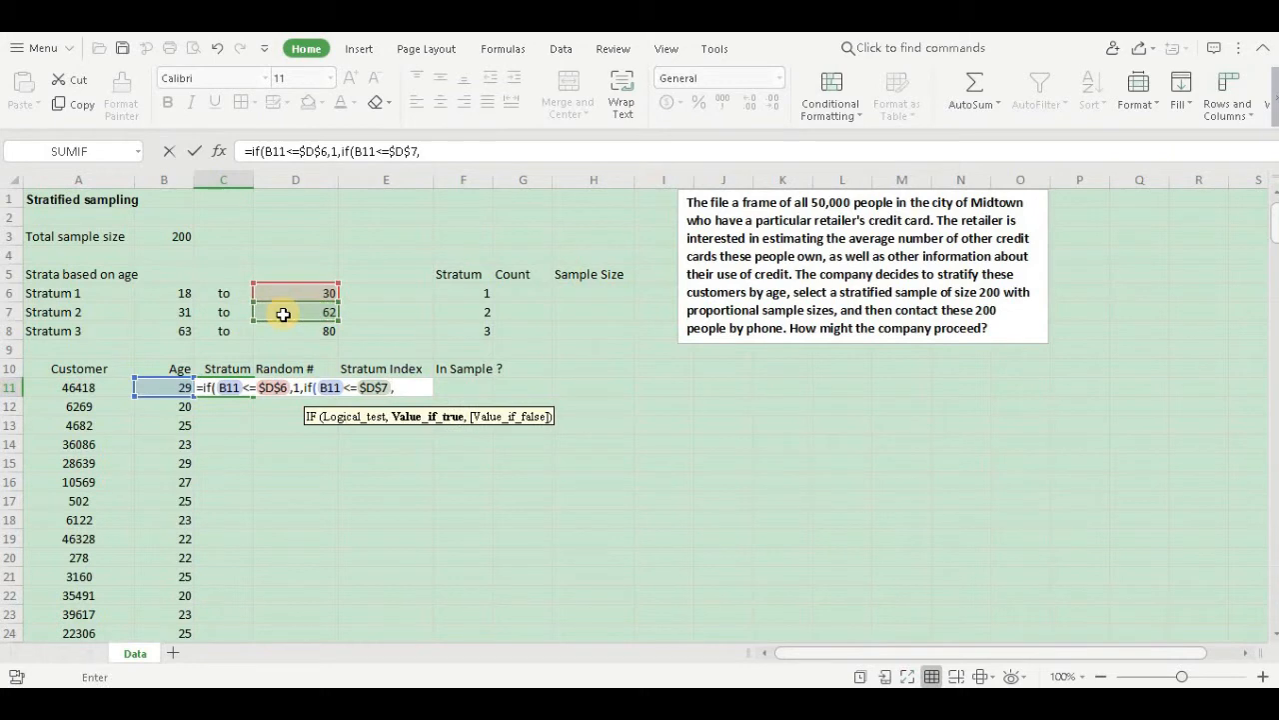
{"action": "type", "text": "2"}
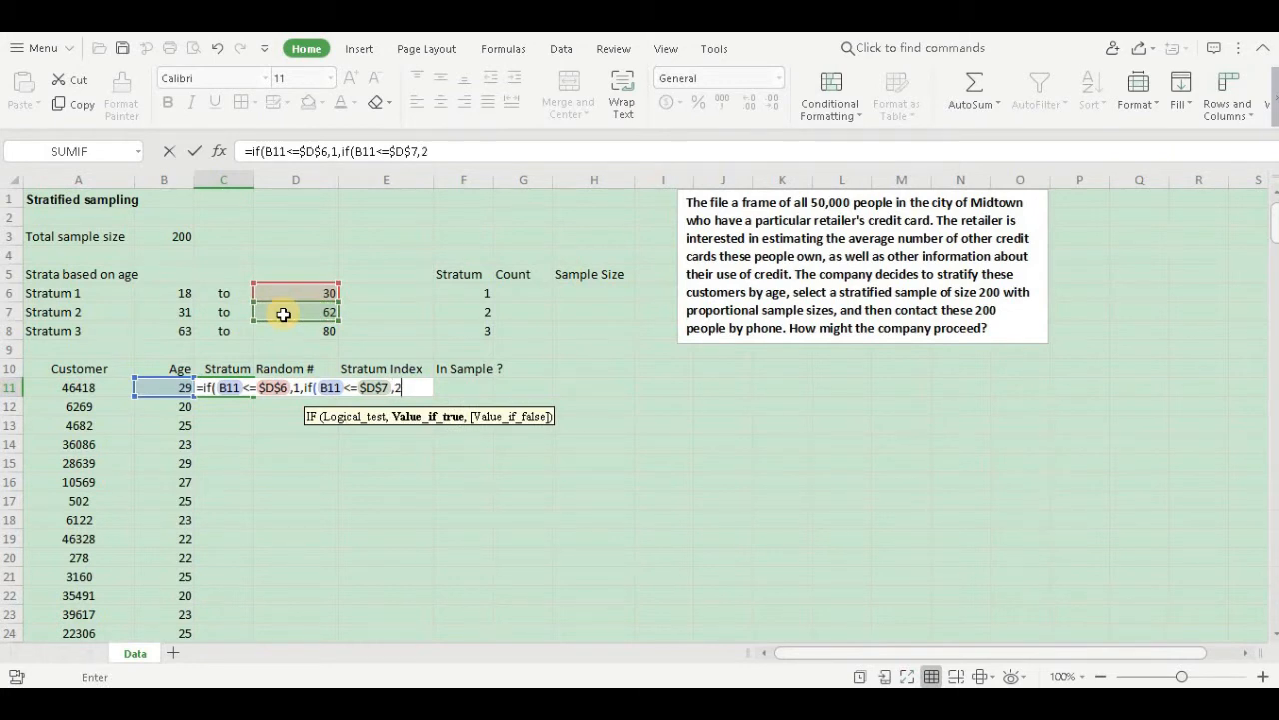
{"action": "type", "text": ",3))"}
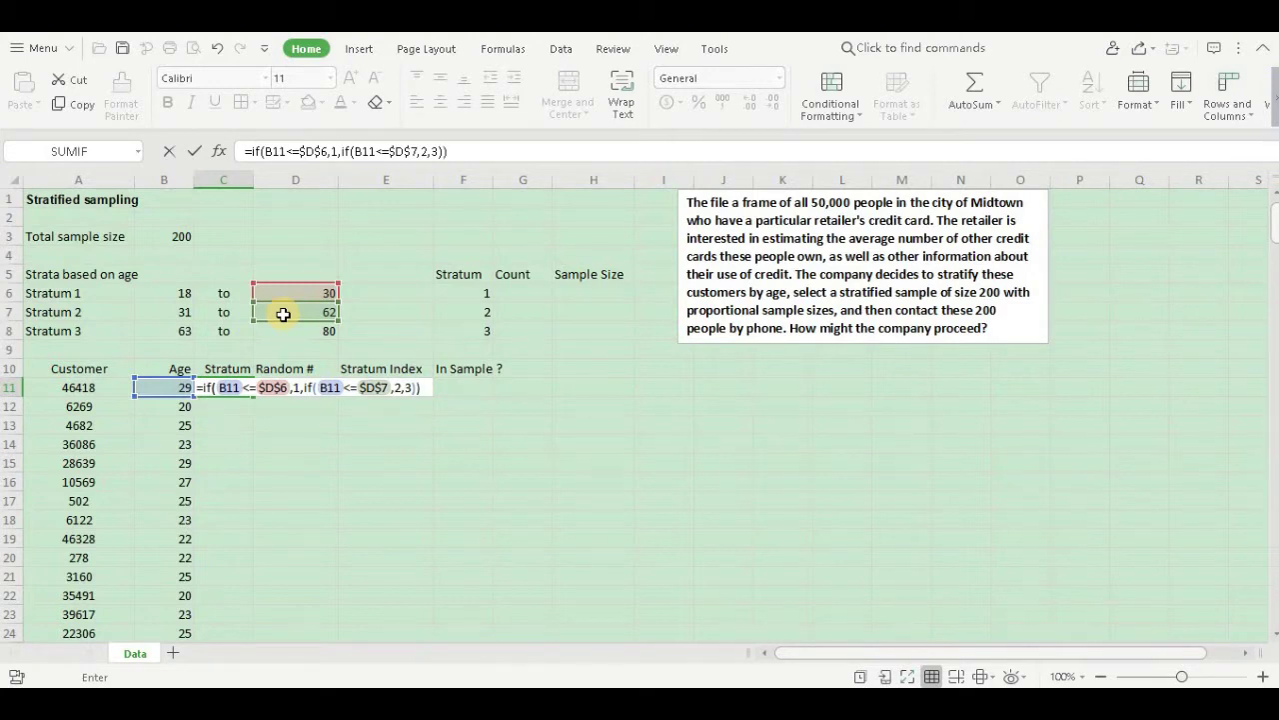
{"action": "key", "text": "Enter"}
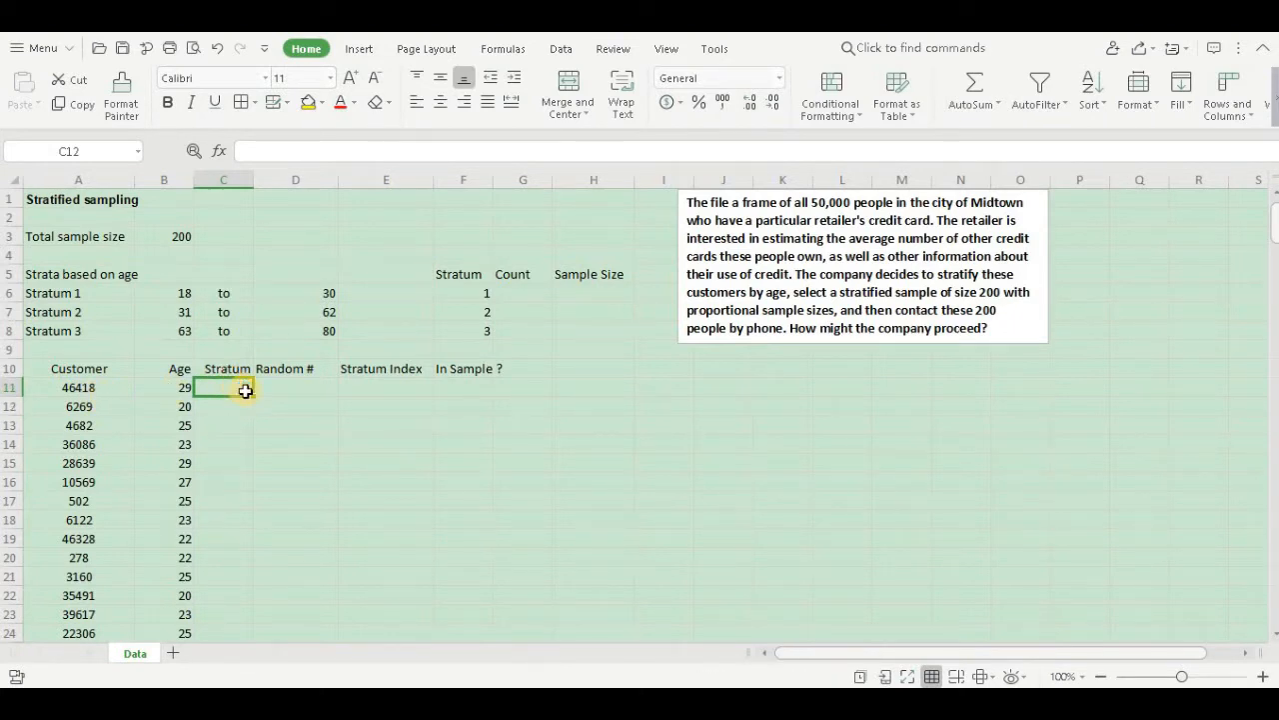
Fill the stratum formula down column C and scroll through the resulting 1s and 2s.
{"action": "type", "text": "=IF(B11<=$D$6,1,IF(B11<=$D$7,2,3))"}
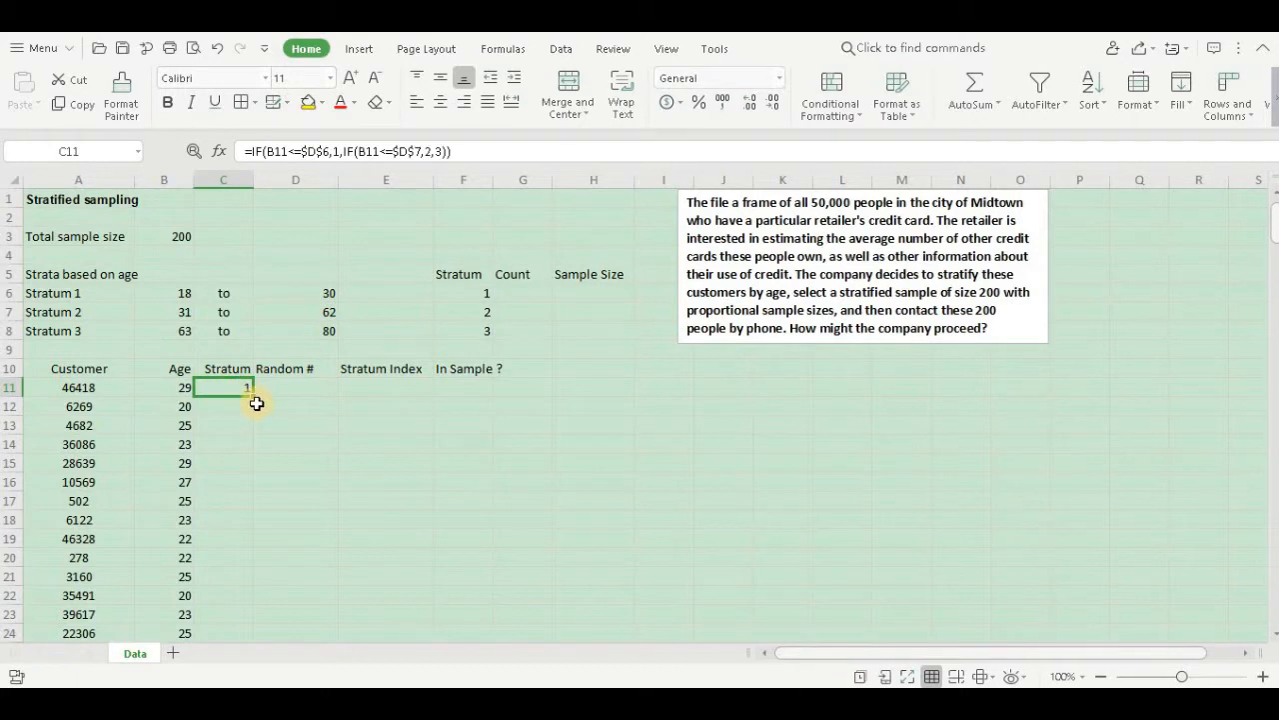
{"action": "mouse_move", "coordinate": [252, 398]}
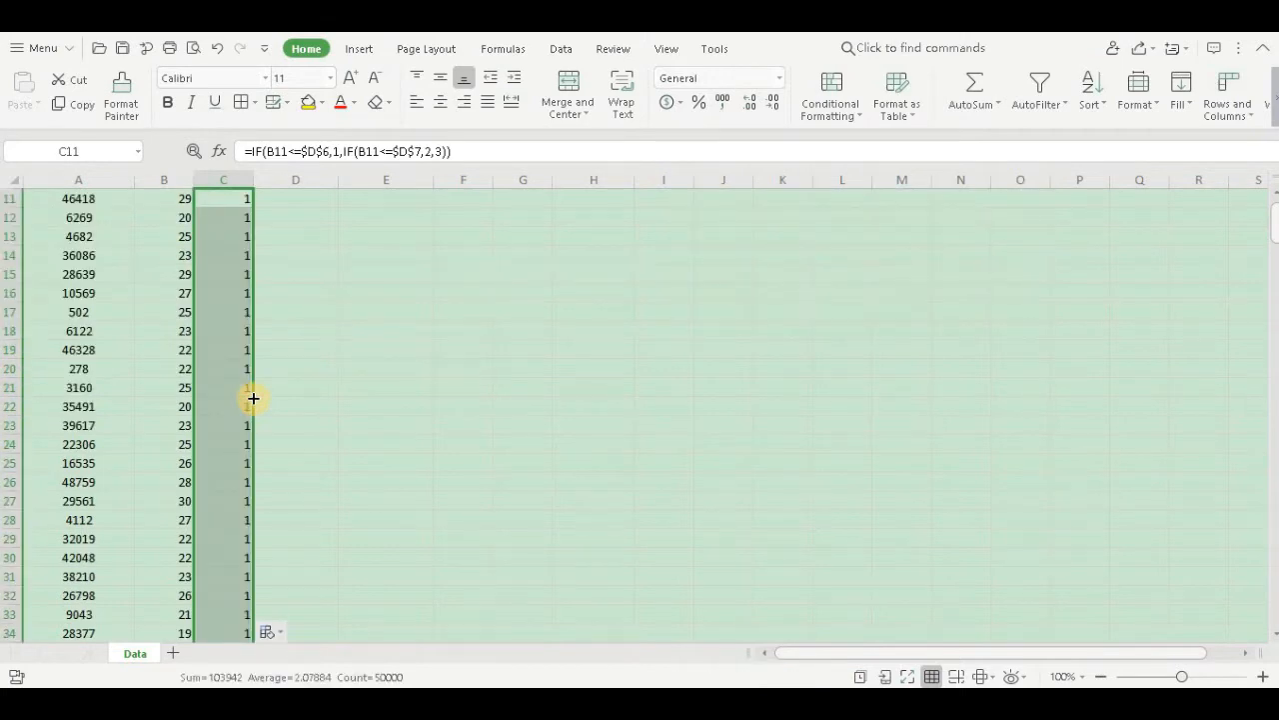
{"action": "scroll", "scroll_direction": "up", "scroll_amount": 3}
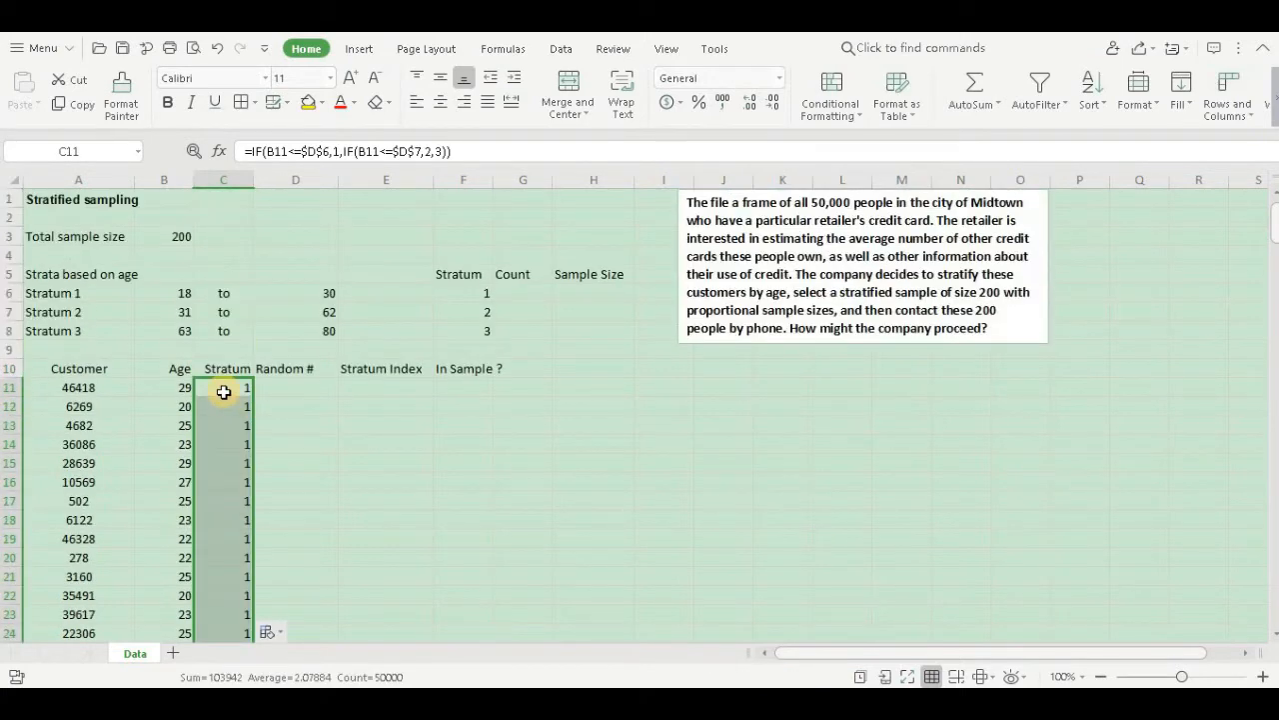
{"action": "scroll", "scroll_direction": "down", "scroll_amount": 3}
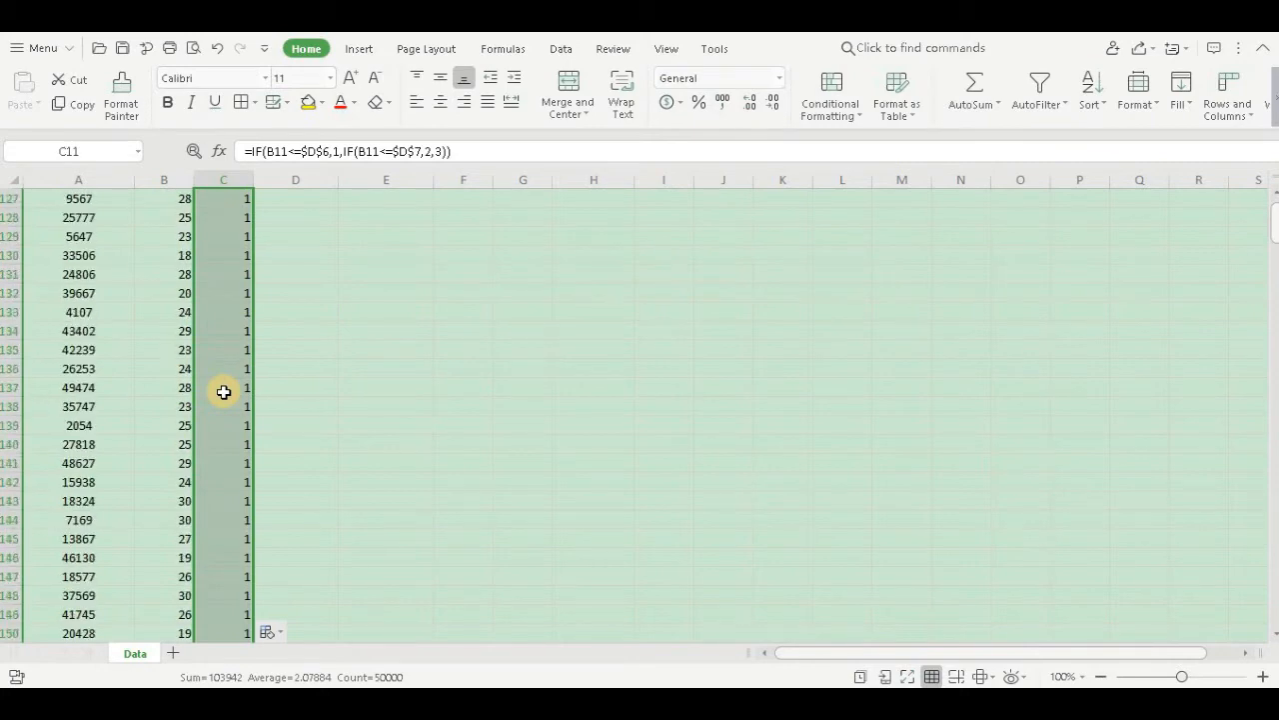
{"action": "scroll", "scroll_direction": "down", "scroll_amount": 3}
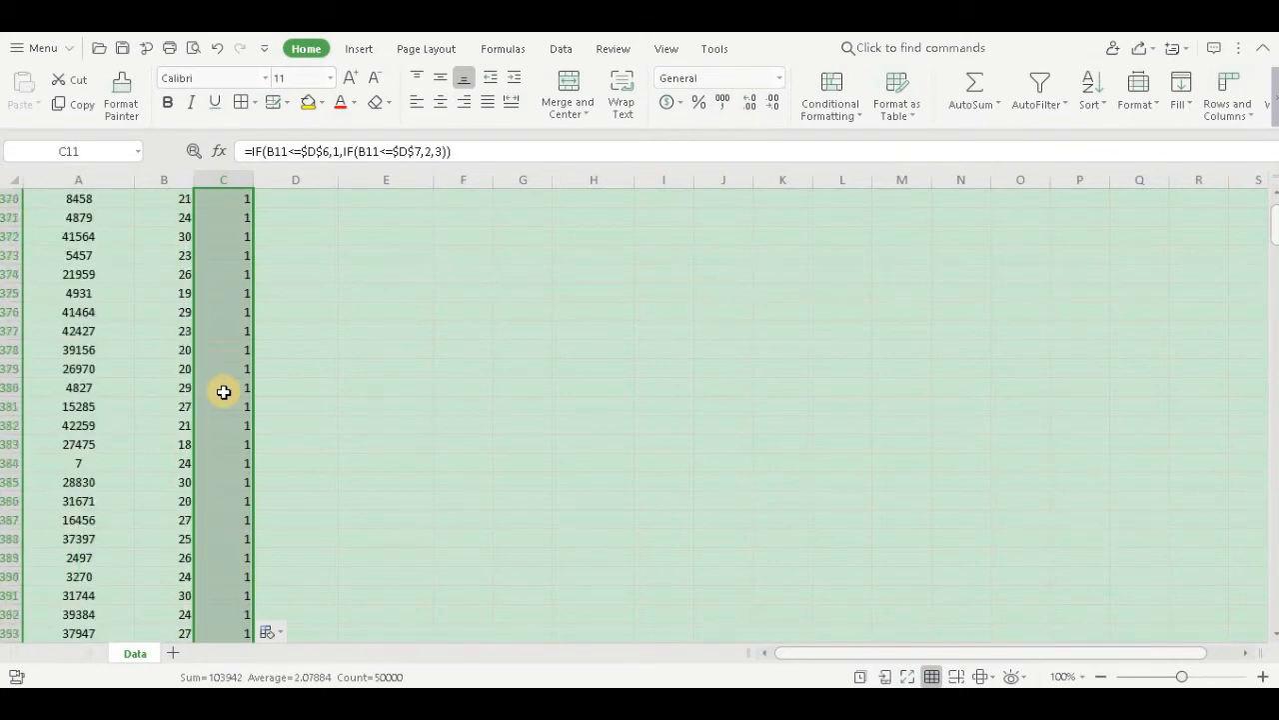
{"action": "scroll", "scroll_direction": "down", "scroll_amount": 3}
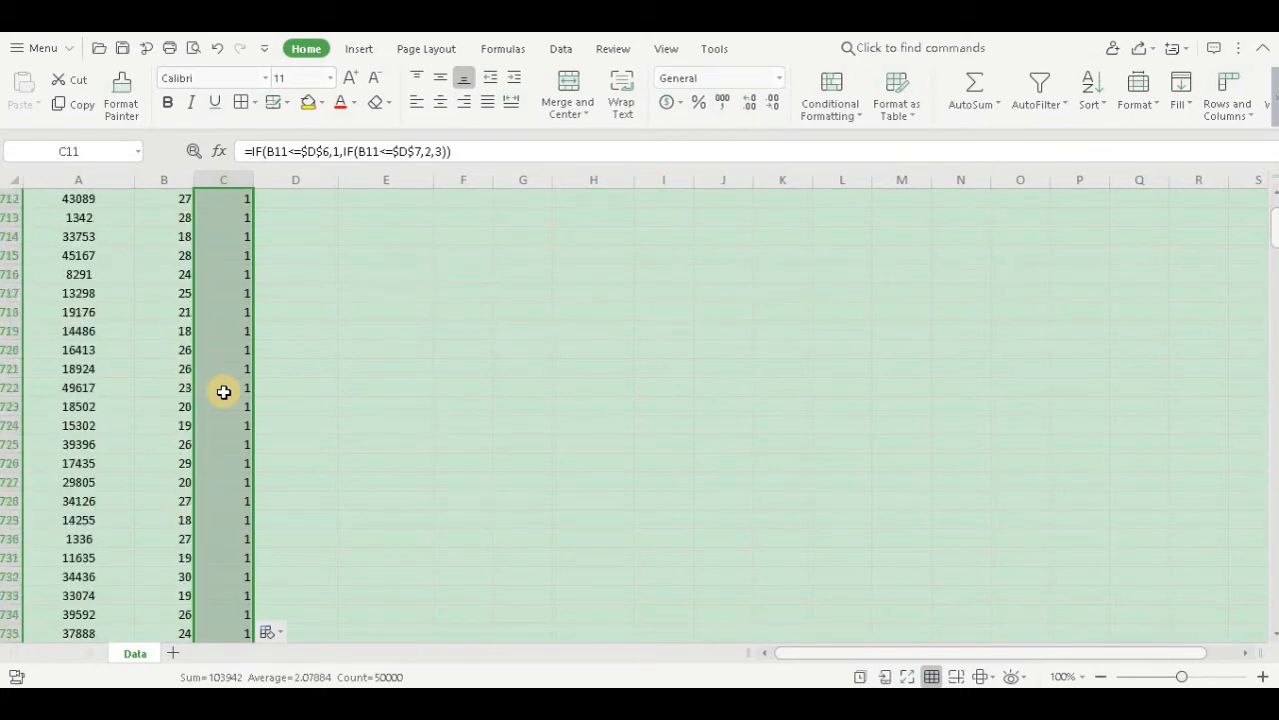
{"action": "scroll", "scroll_direction": "down", "scroll_amount": 3}
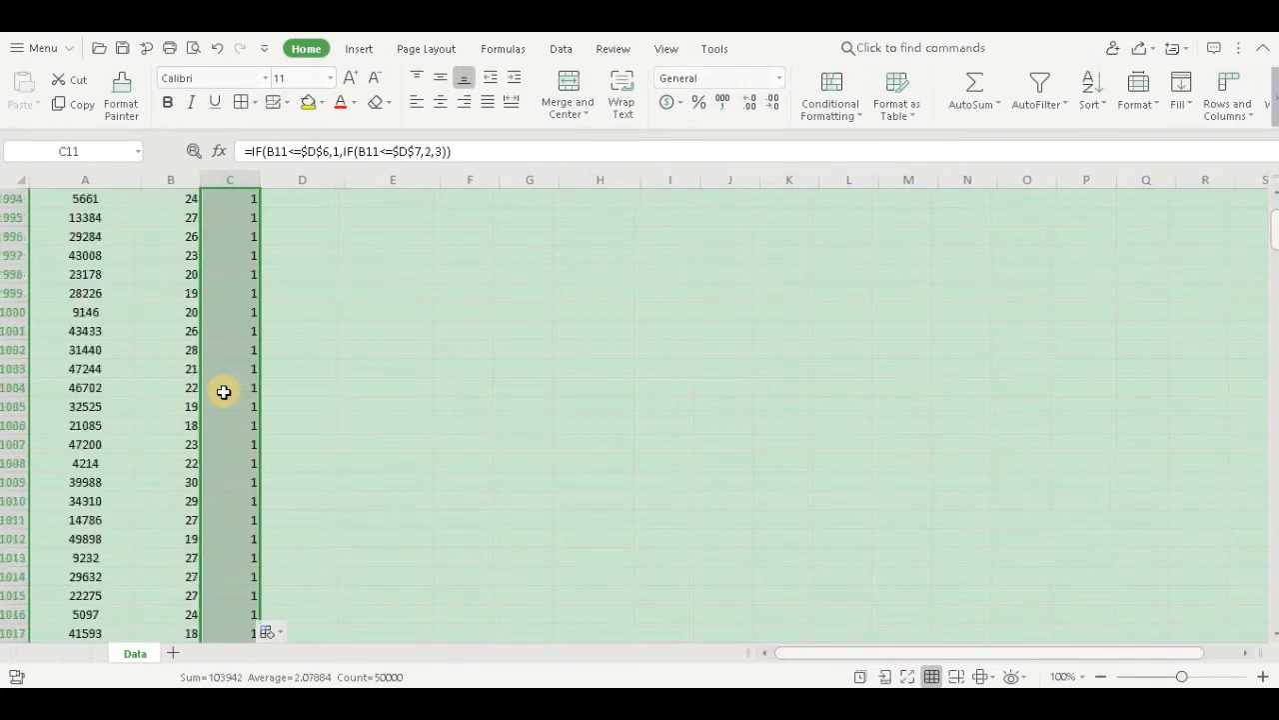
{"action": "scroll", "scroll_direction": "down", "scroll_amount": 3}
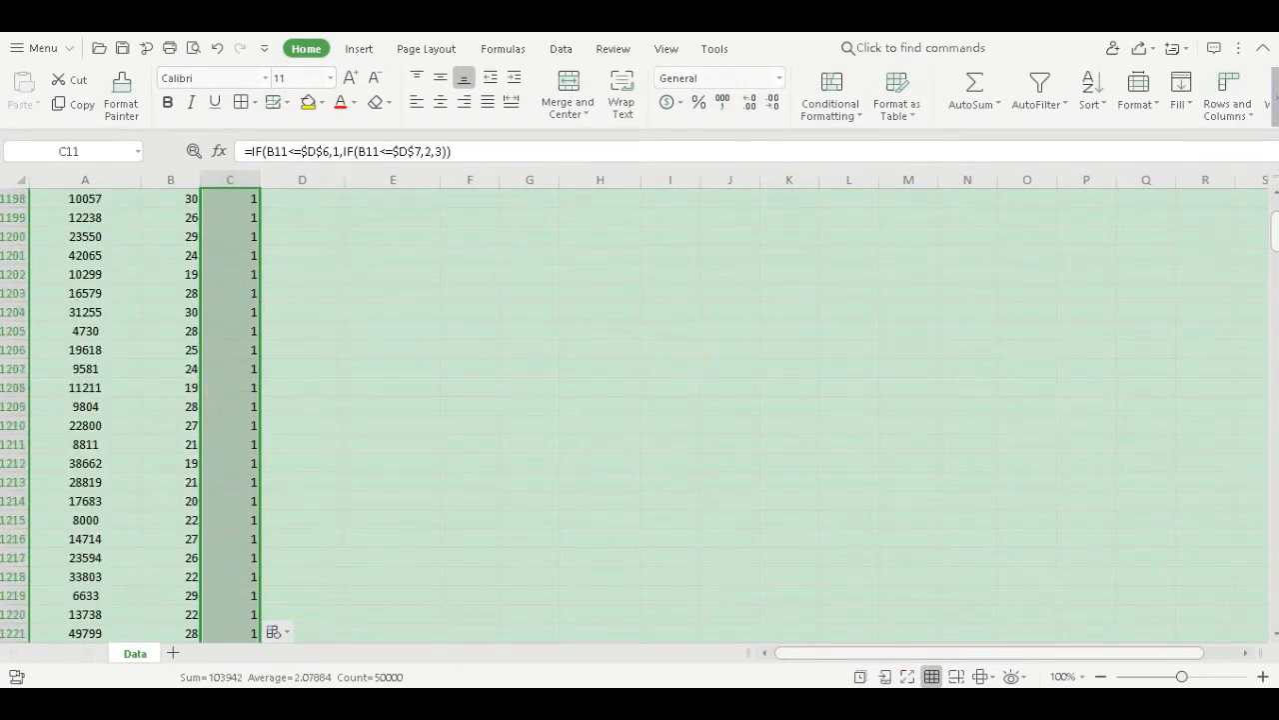
{"action": "scroll", "scroll_direction": "down", "scroll_amount": 3}
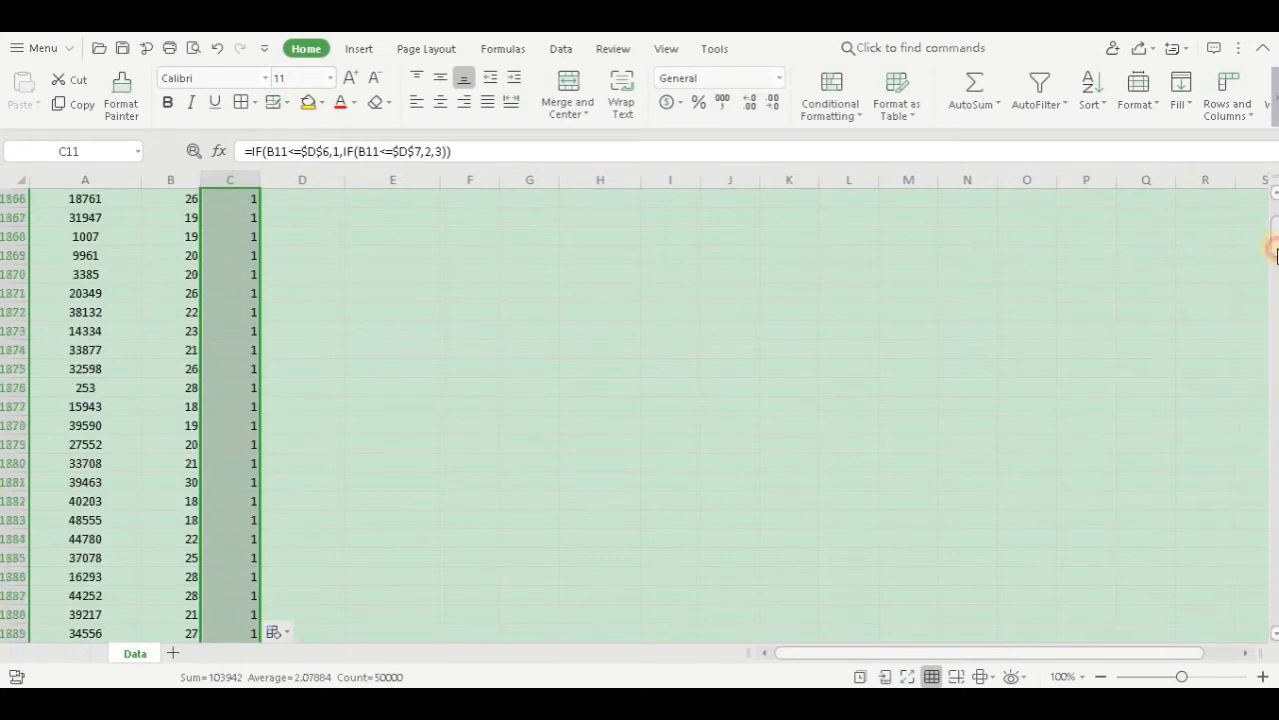
{"action": "scroll", "scroll_direction": "down", "scroll_amount": 3}
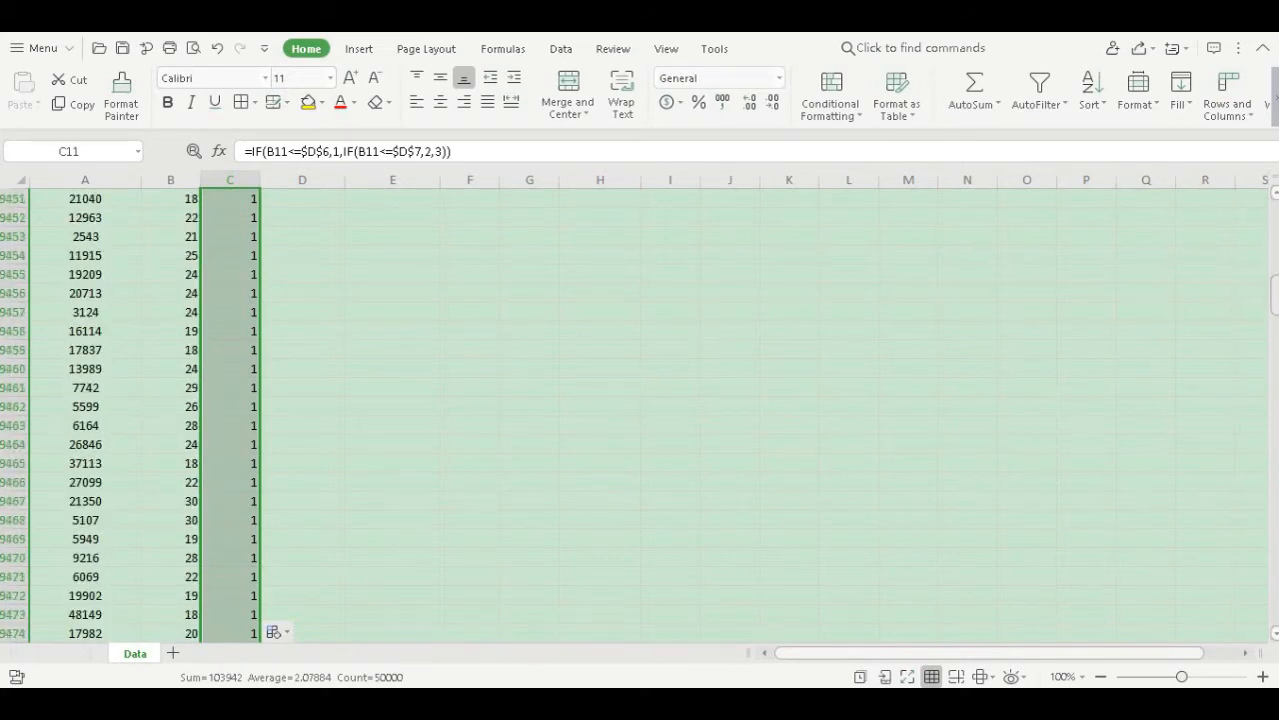
{"action": "scroll", "scroll_direction": "down", "scroll_amount": 3}
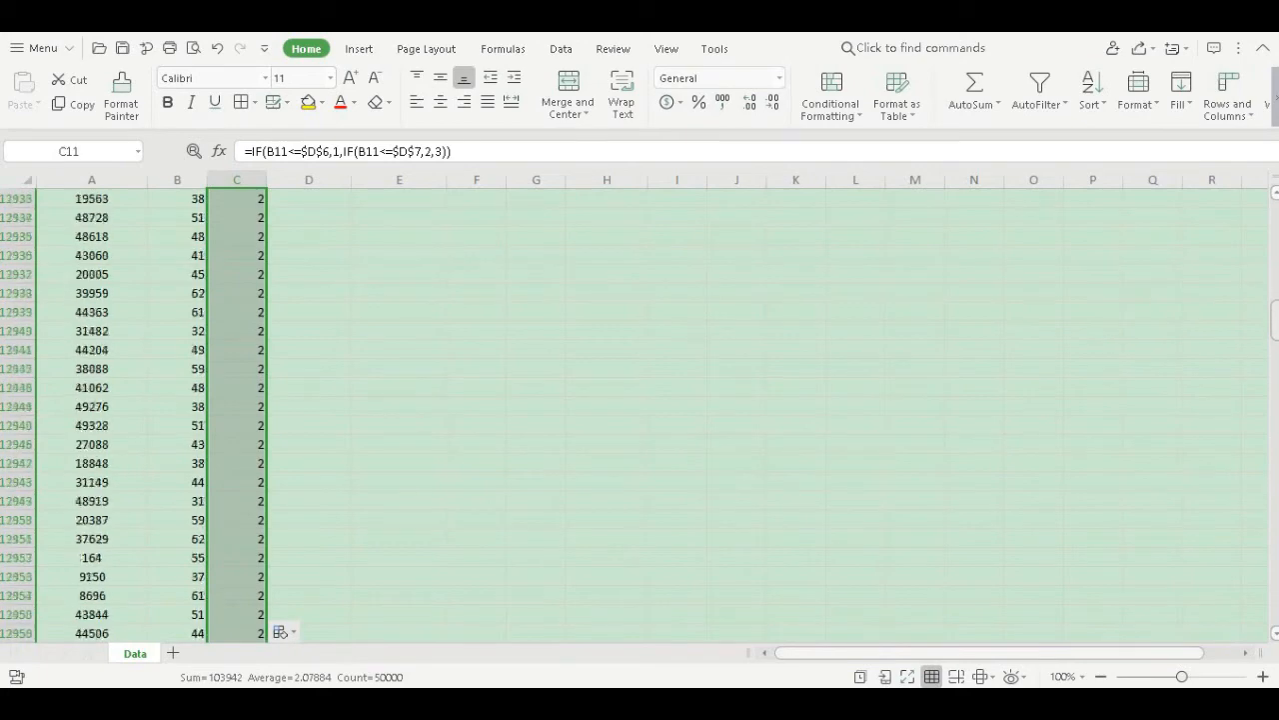
{"action": "scroll", "scroll_direction": "down", "scroll_amount": 3}
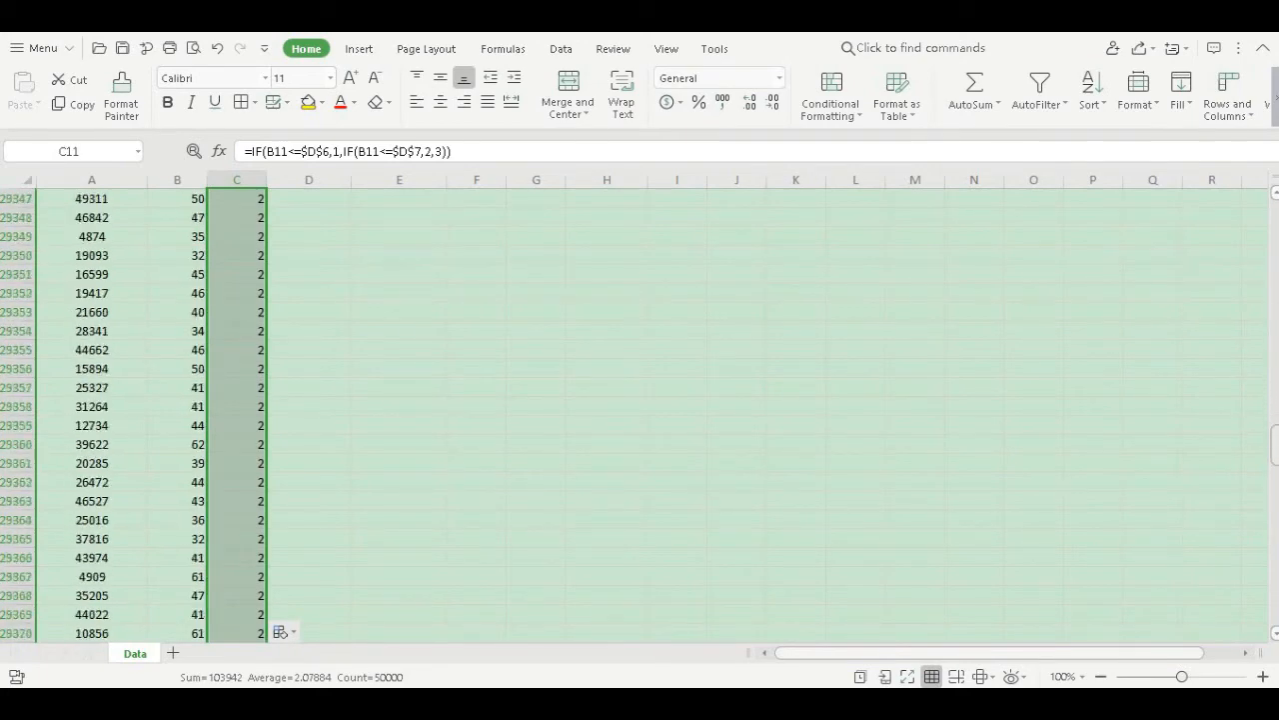
{"action": "scroll", "scroll_direction": "down", "scroll_amount": 3}
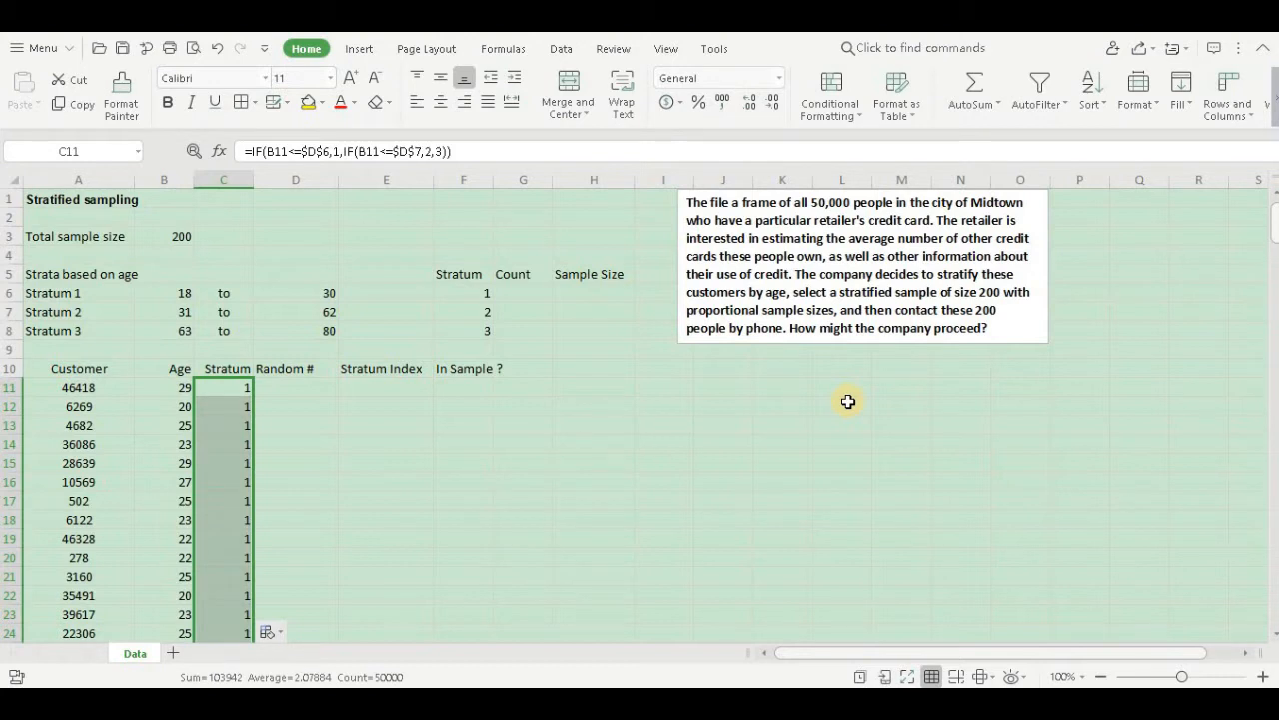
{"action": "mouse_move", "coordinate": [616, 328]}
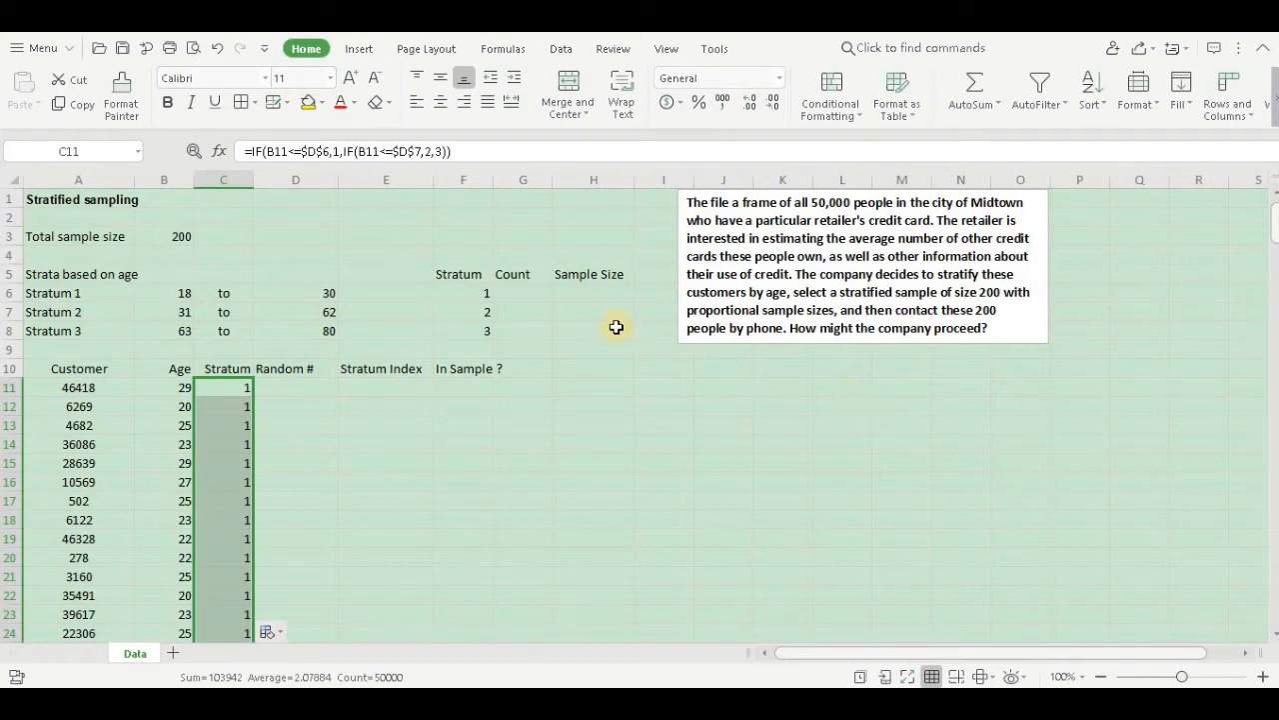
{"action": "mouse_move", "coordinate": [538, 296]}
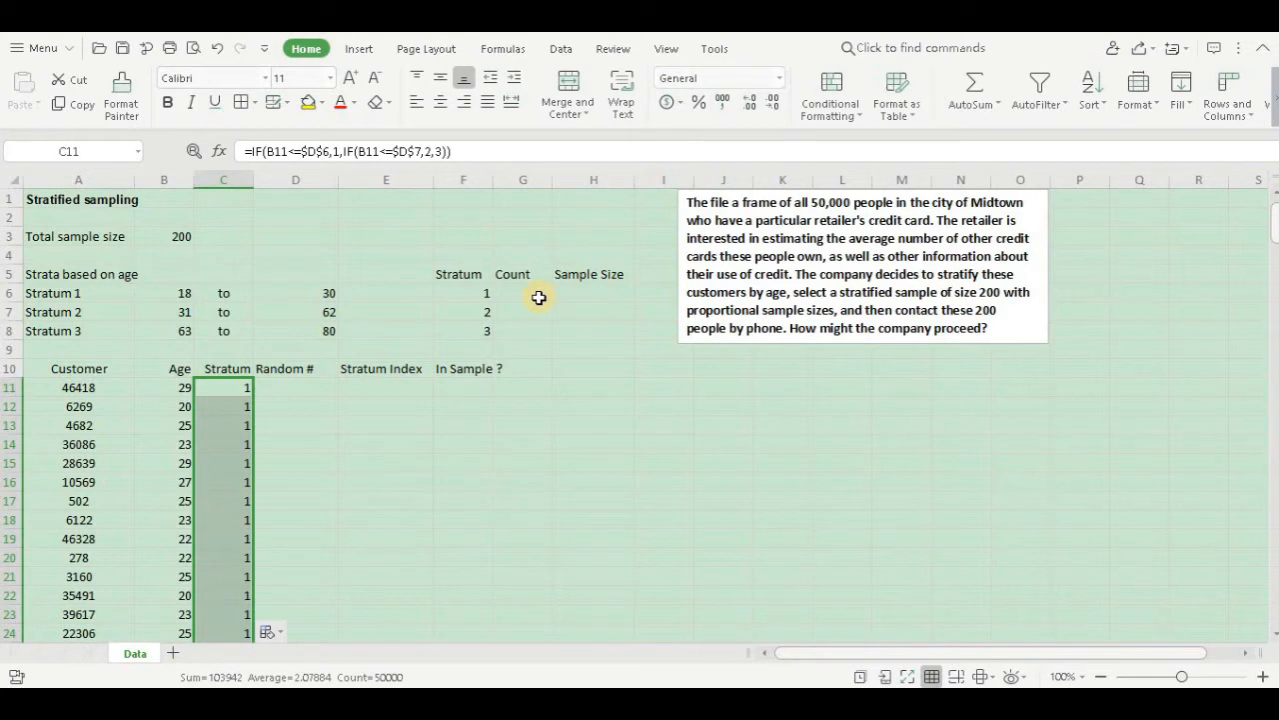
Count customers per stratum in G6:G8 with COUNTIF over absolute $C$11:$C$50010, giving 10328, 25402, 14270.
{"action": "left_click", "coordinate": [522, 291]}
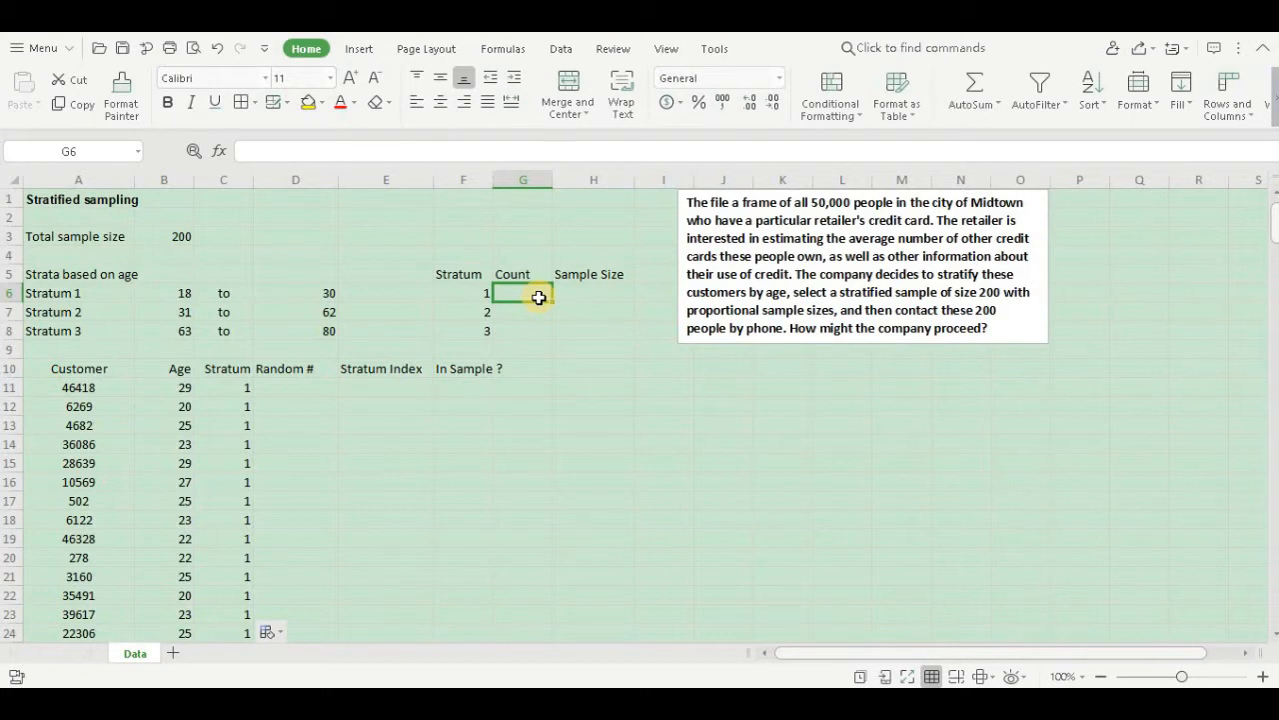
{"action": "mouse_move", "coordinate": [538, 296]}
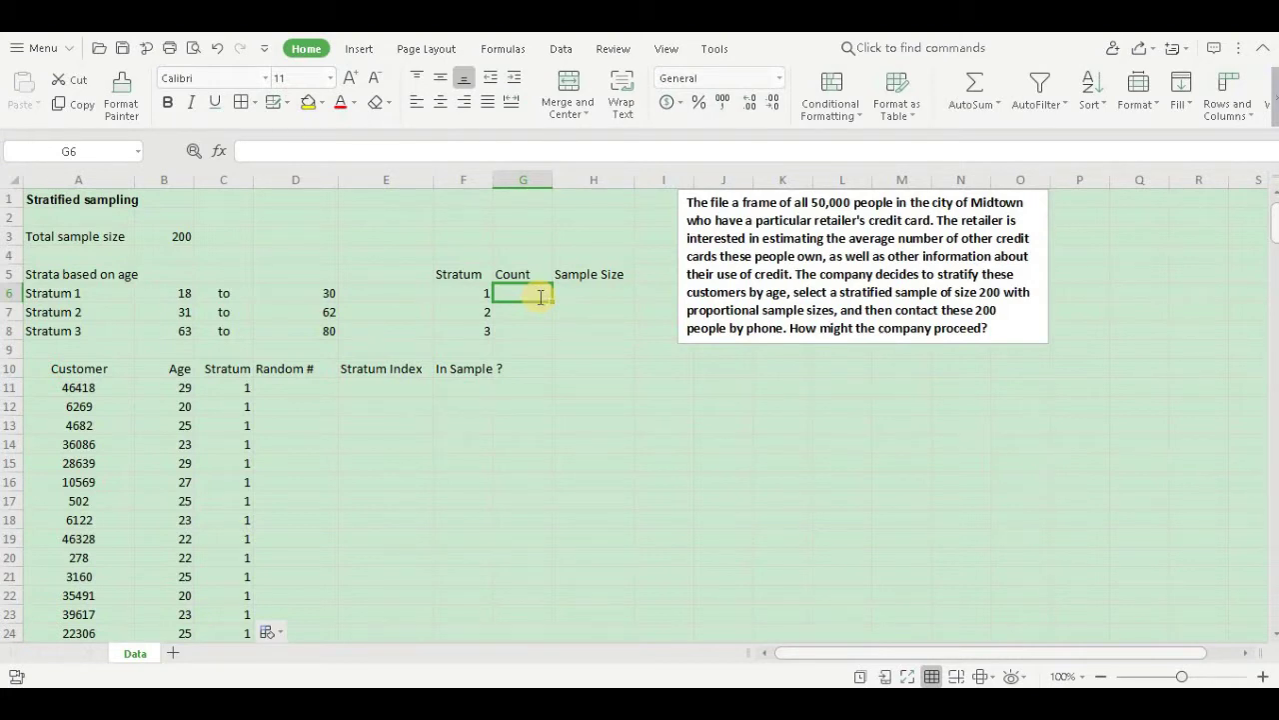
{"action": "type", "text": "="}
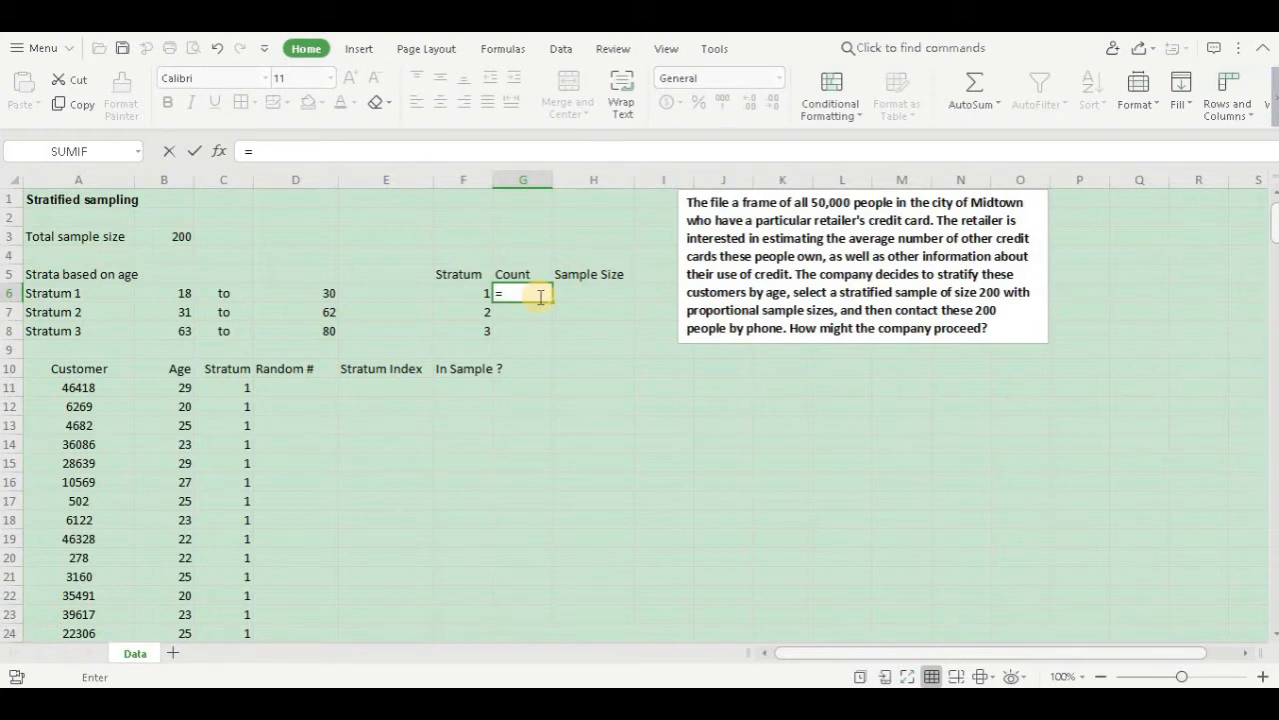
{"action": "type", "text": "count"}
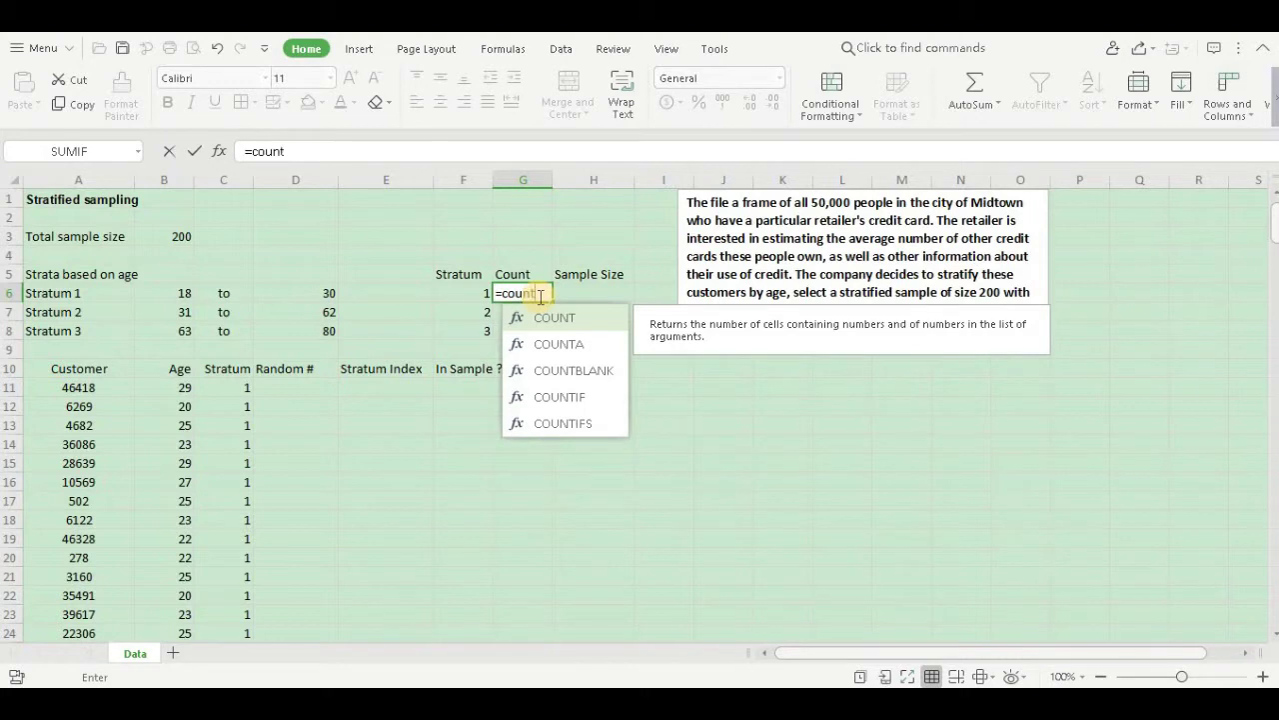
{"action": "type", "text": "if"}
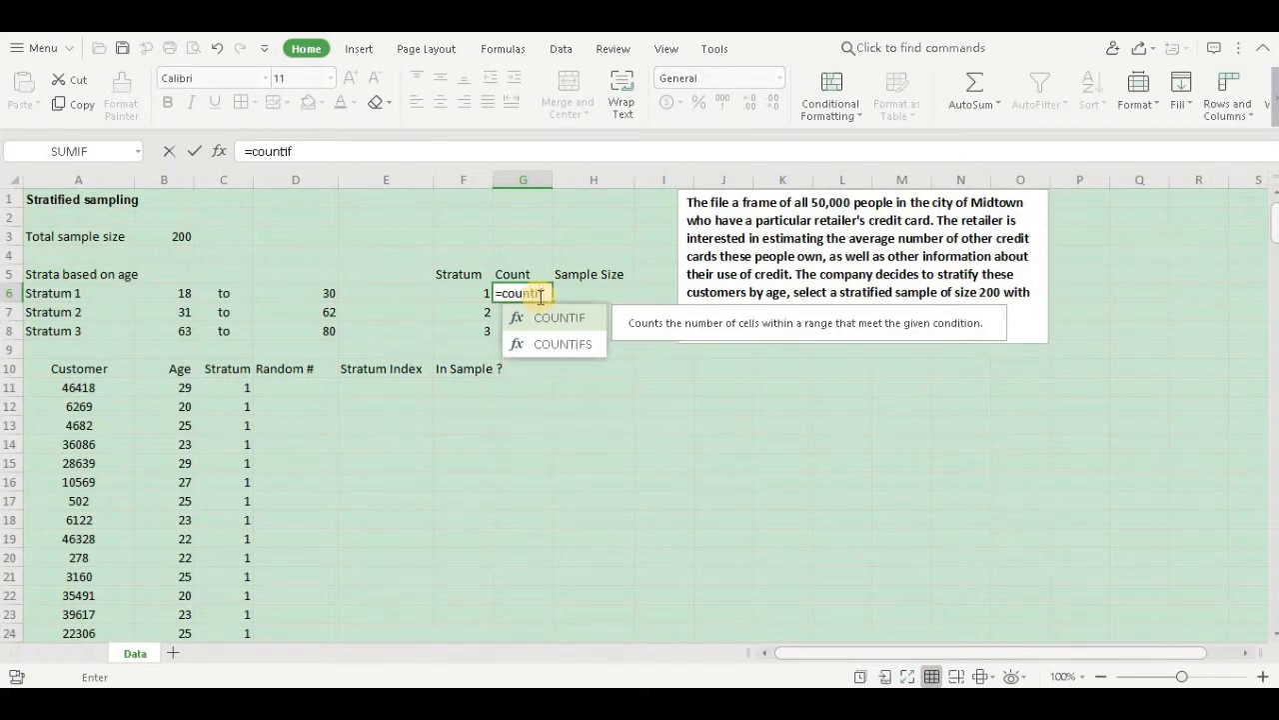
{"action": "type", "text": "("}
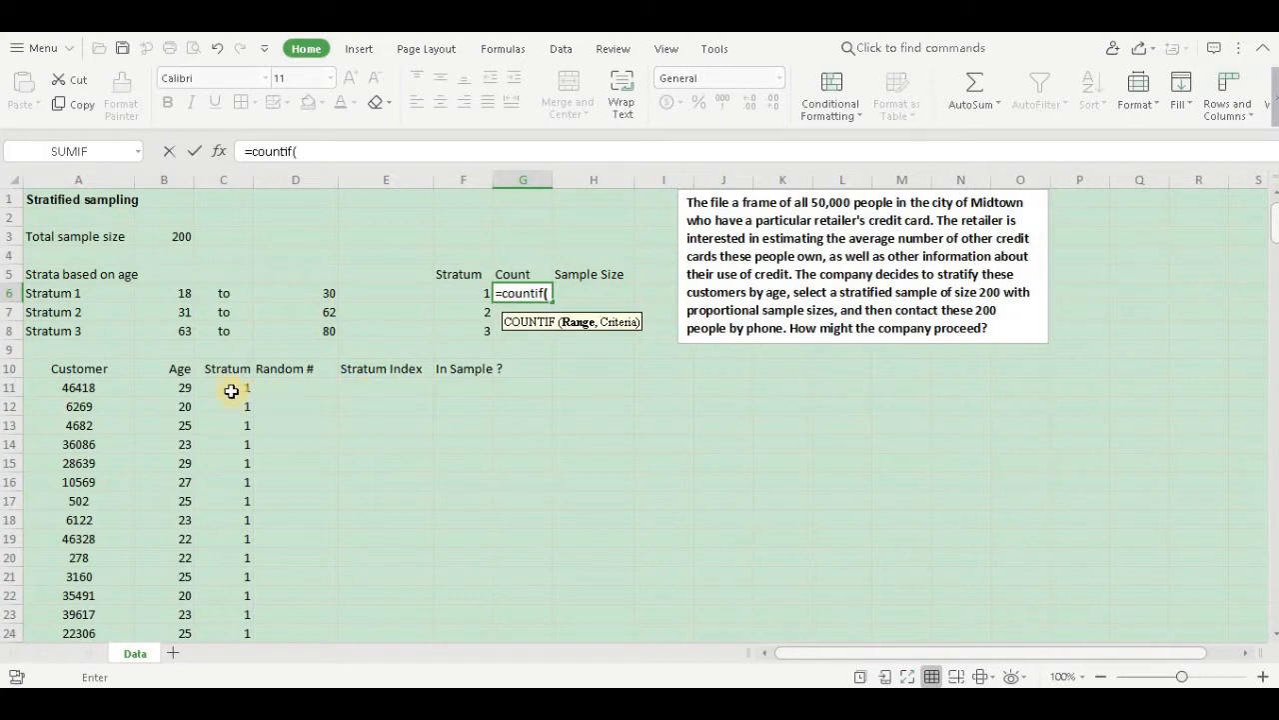
{"action": "left_click", "coordinate": [232, 390]}
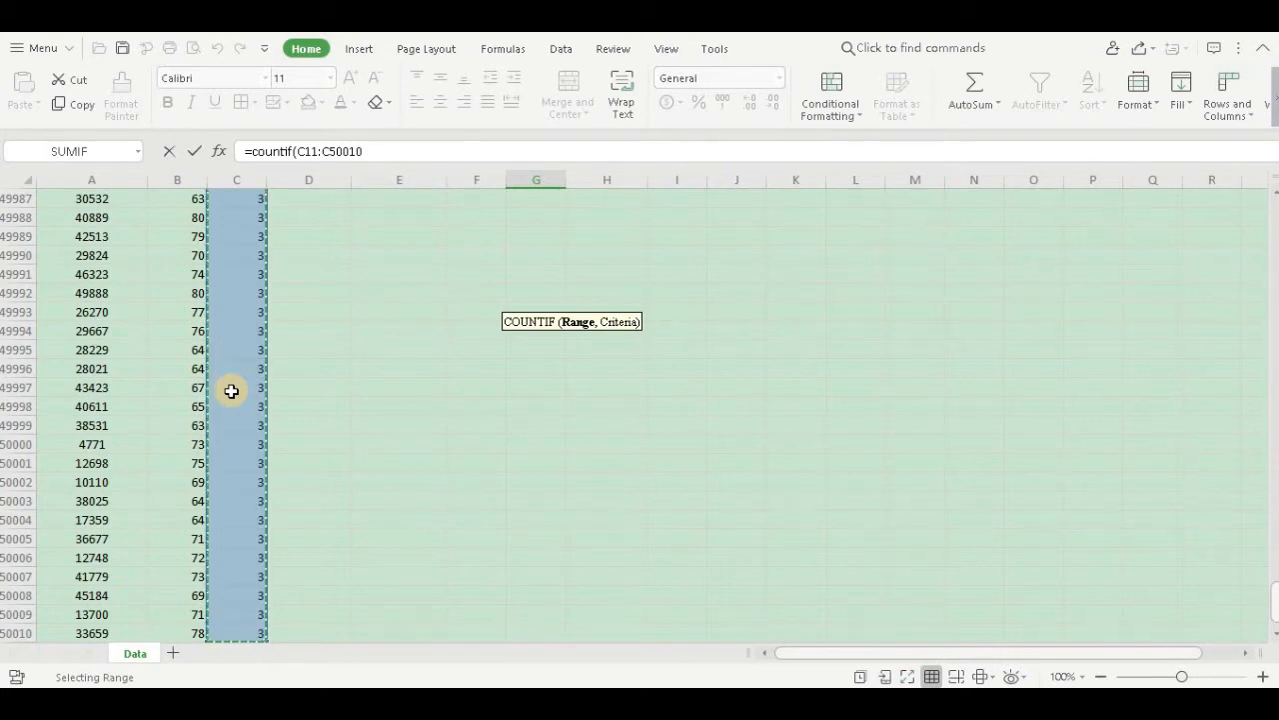
{"action": "key", "text": "F4"}
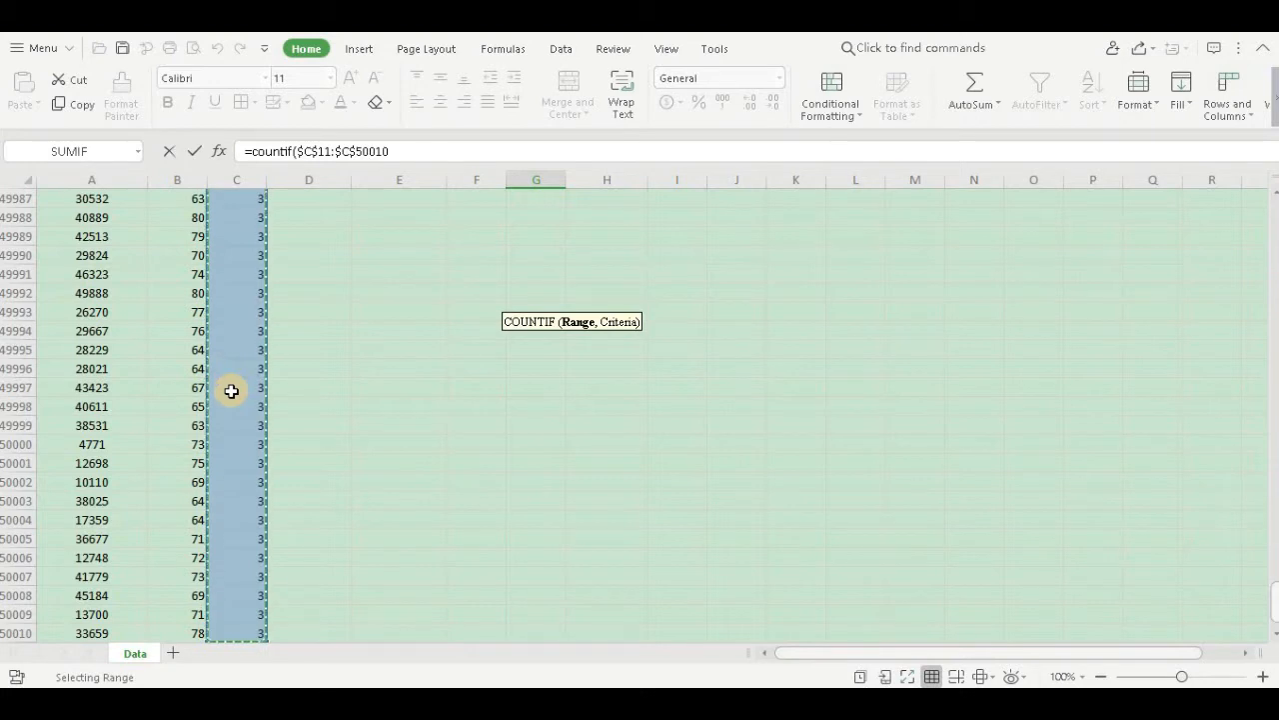
{"action": "type", "text": ","}
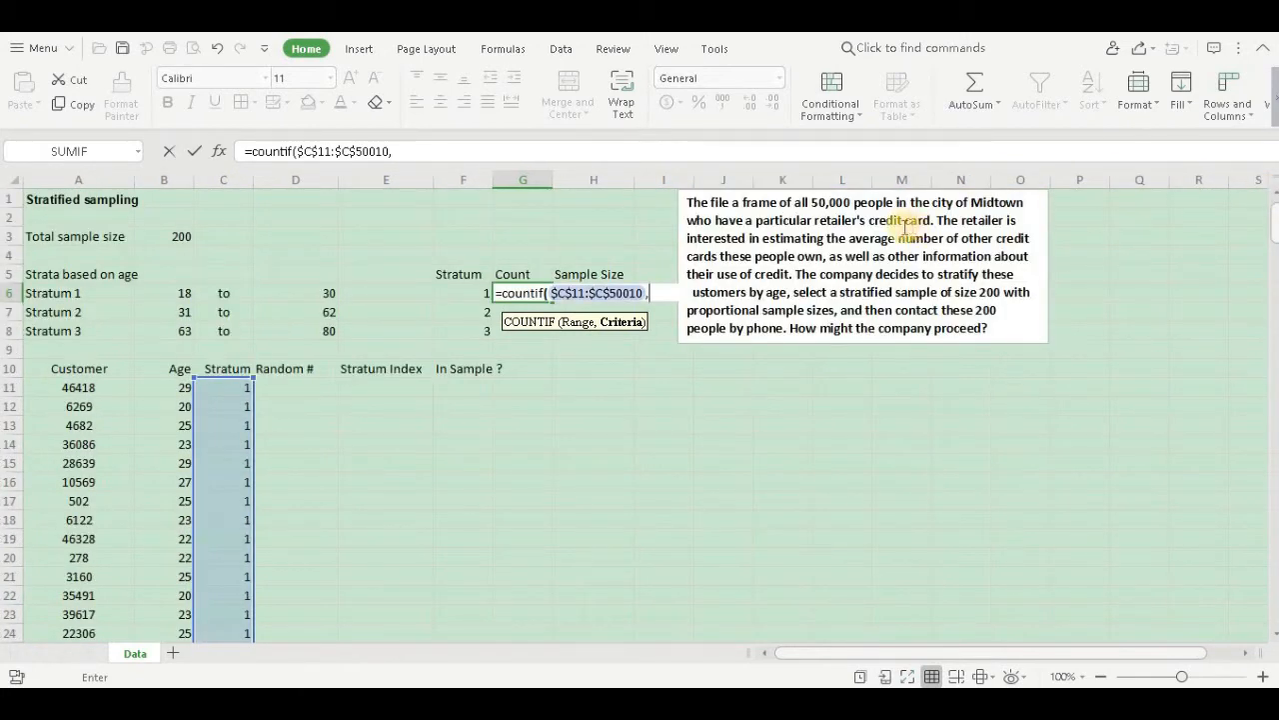
{"action": "left_click", "coordinate": [464, 292]}
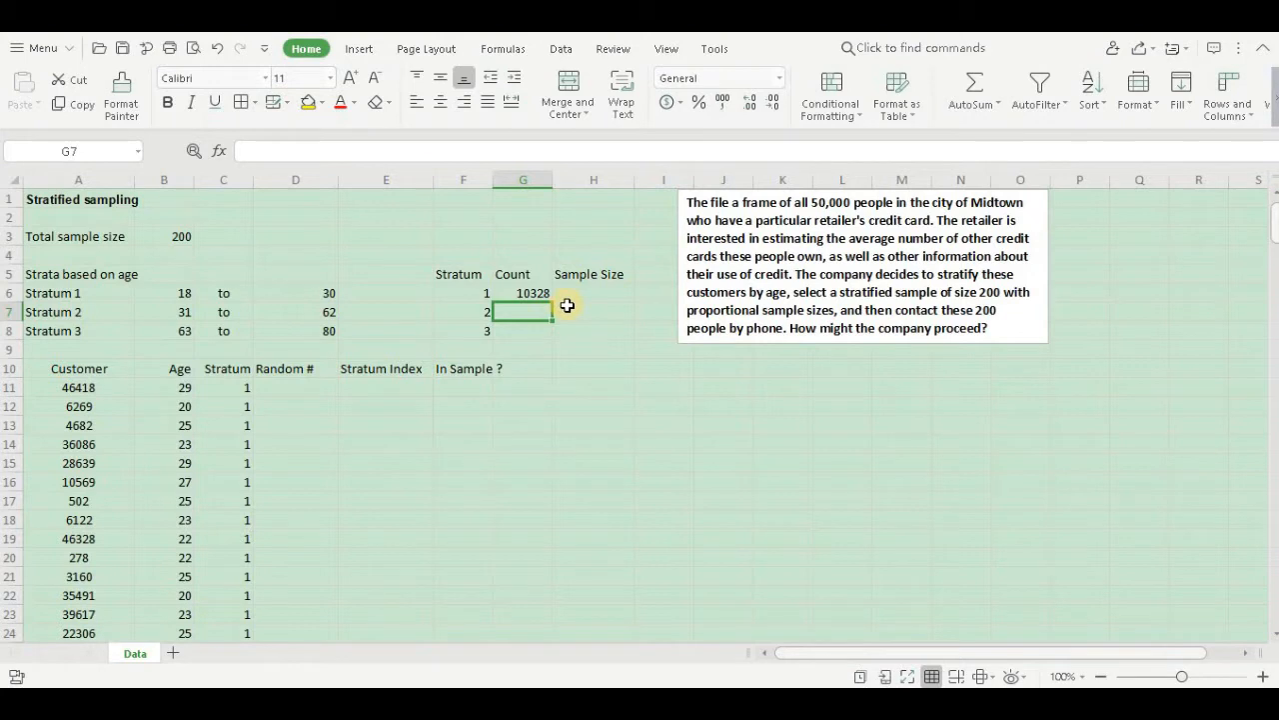
{"action": "left_click", "coordinate": [523, 292]}
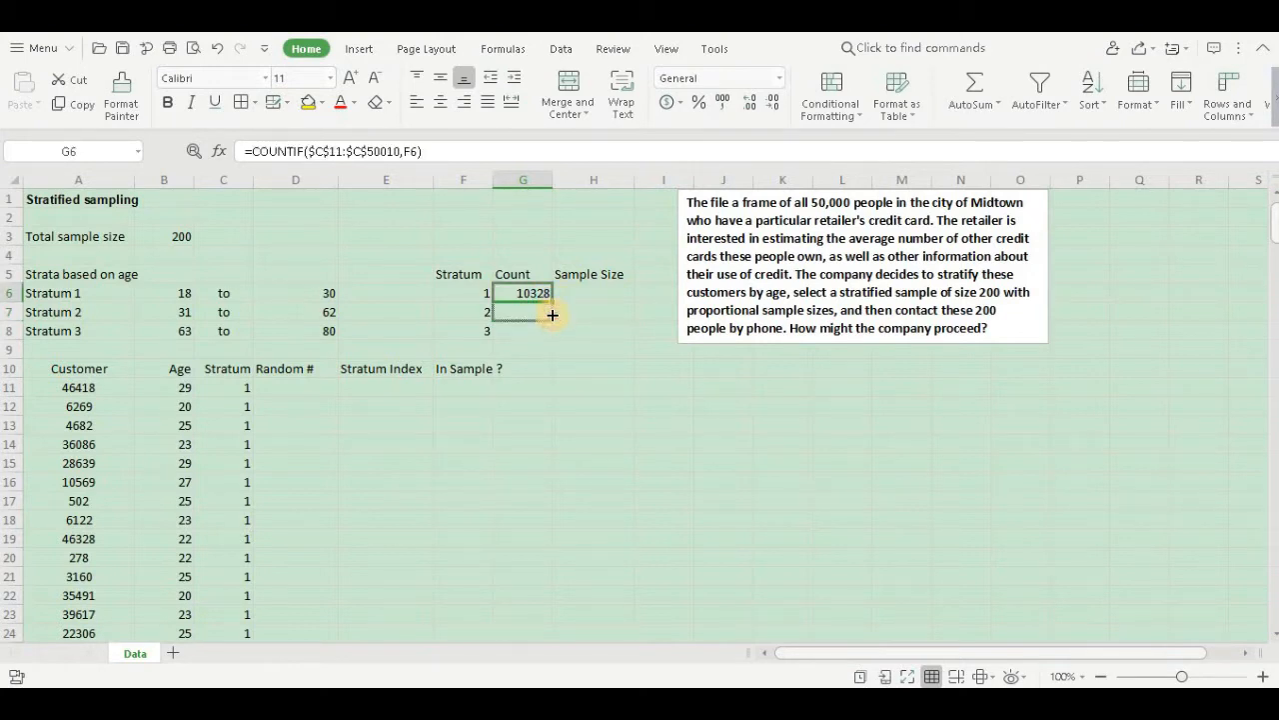
{"action": "left_click_drag", "start_coordinate": [552, 300], "coordinate": [552, 332]}
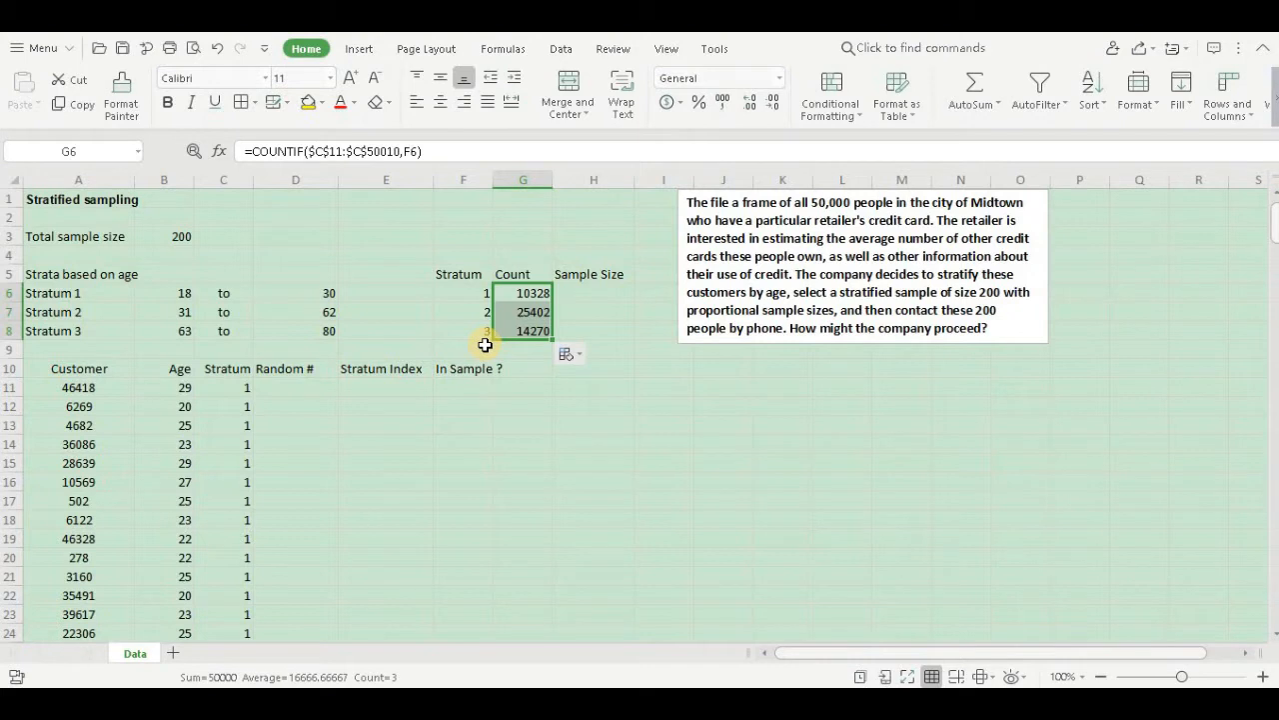
{"action": "mouse_move", "coordinate": [508, 352]}
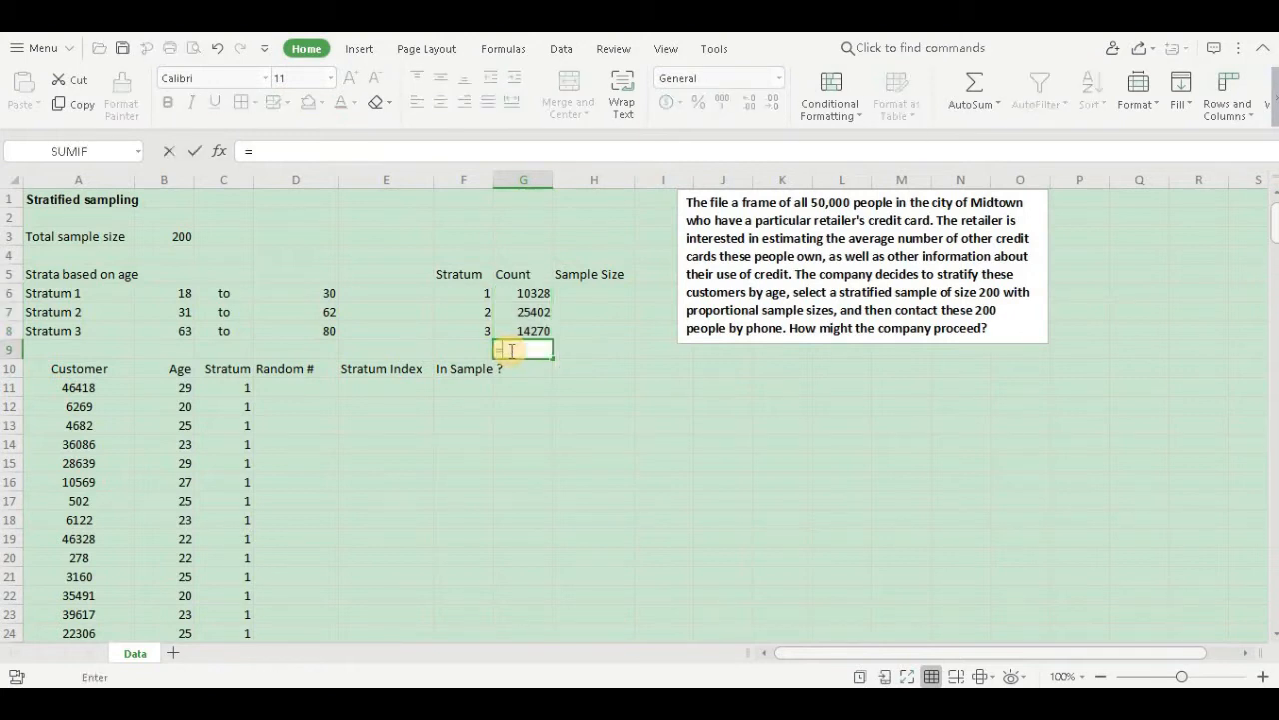
Total the three stratum counts in G9 with SUM, giving 50000.
{"action": "type", "text": "=sum"}
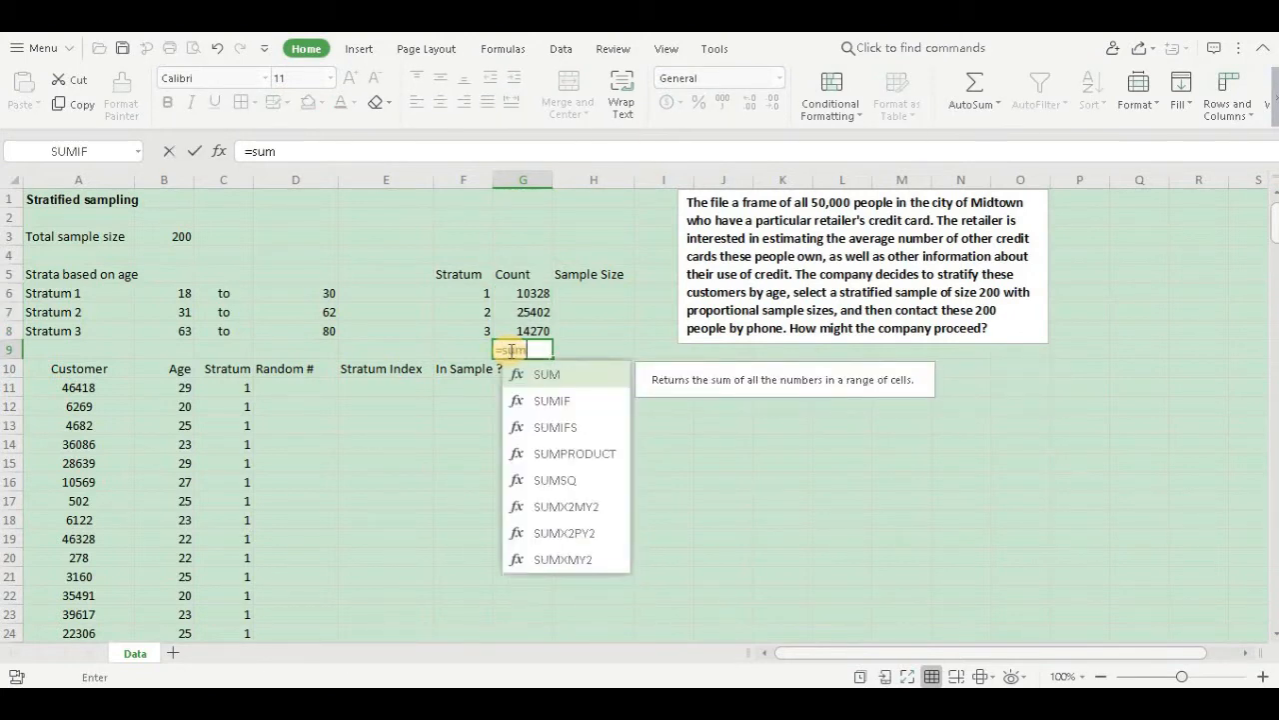
{"action": "left_click", "coordinate": [524, 292]}
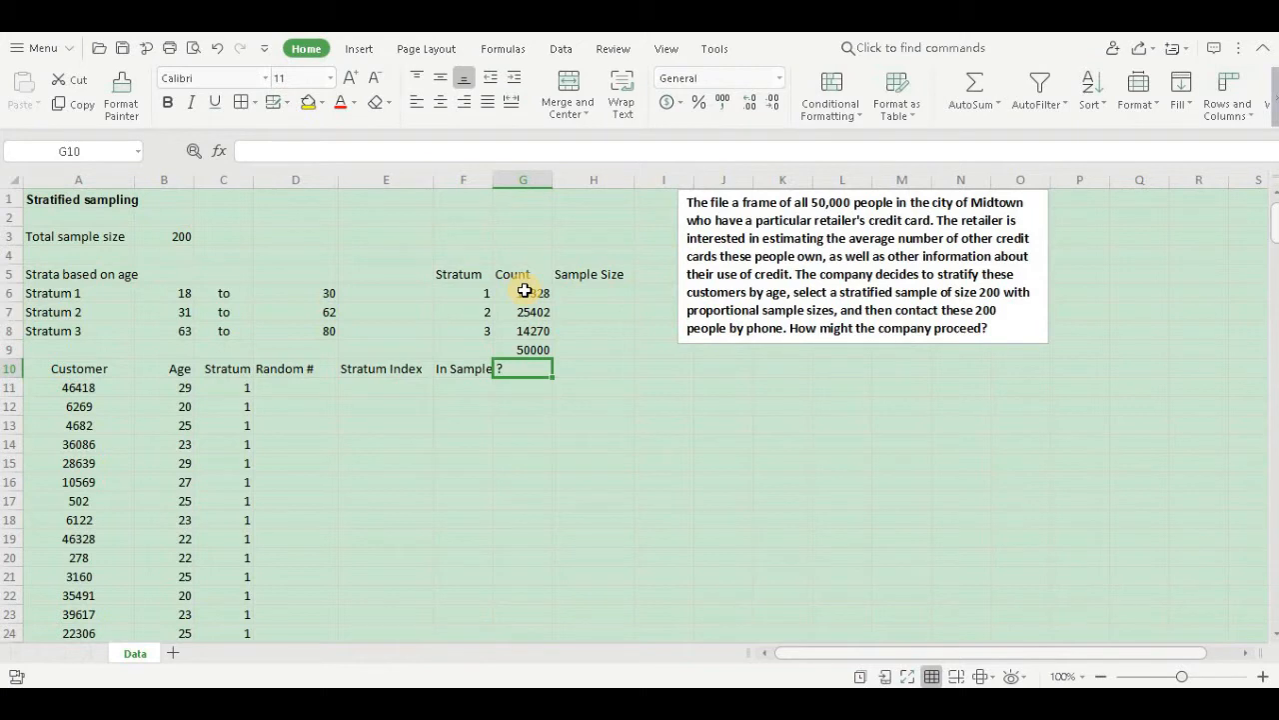
In H6 compute stratum 1's proportional size as G6/$G$9 times the absolute sample size $B$3 of 200.
{"action": "left_click", "coordinate": [592, 292]}
{"action": "type", "text": "="}
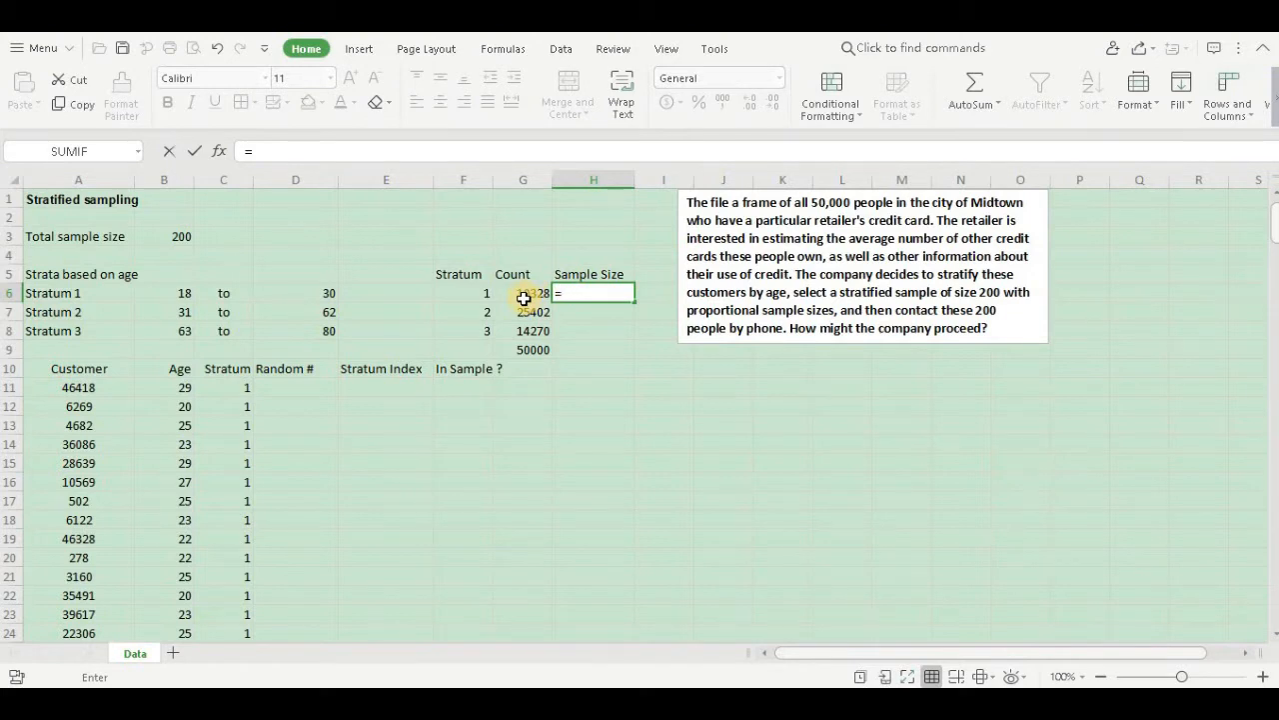
{"action": "left_click", "coordinate": [523, 292]}
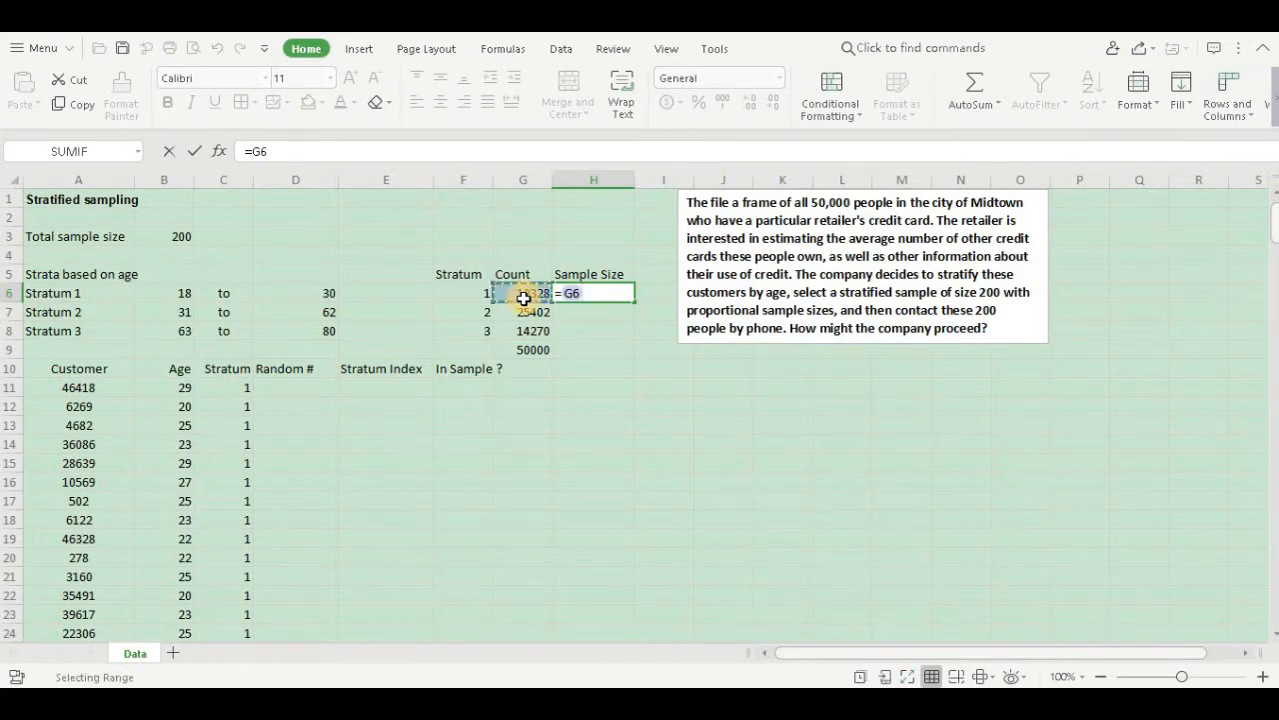
{"action": "type", "text": "/"}
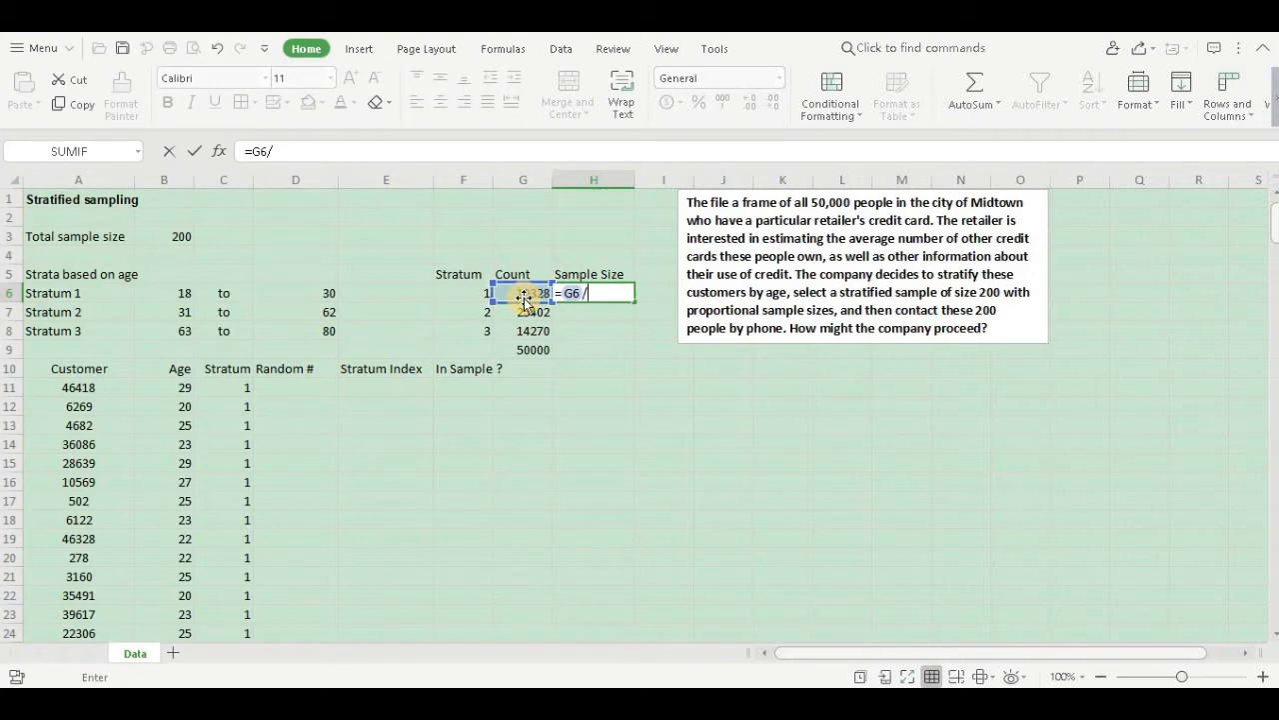
{"action": "left_click", "coordinate": [524, 348]}
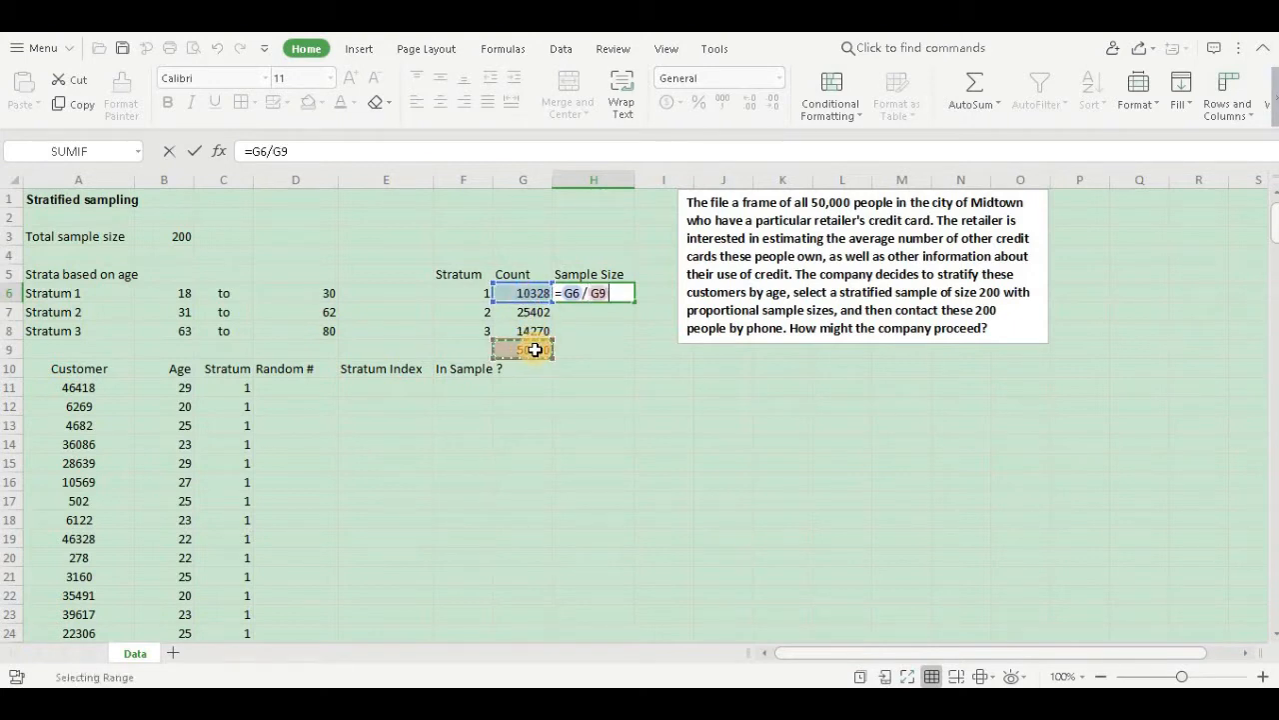
{"action": "type", "text": "*"}
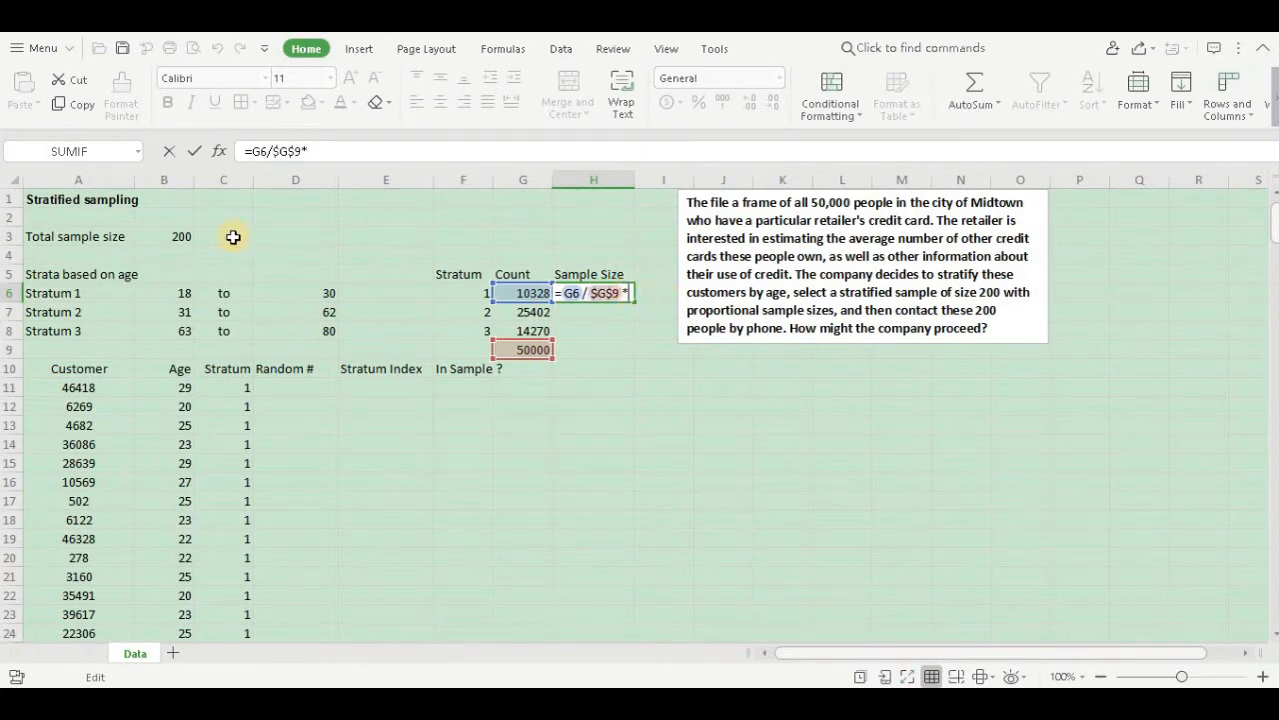
{"action": "left_click", "coordinate": [164, 236]}
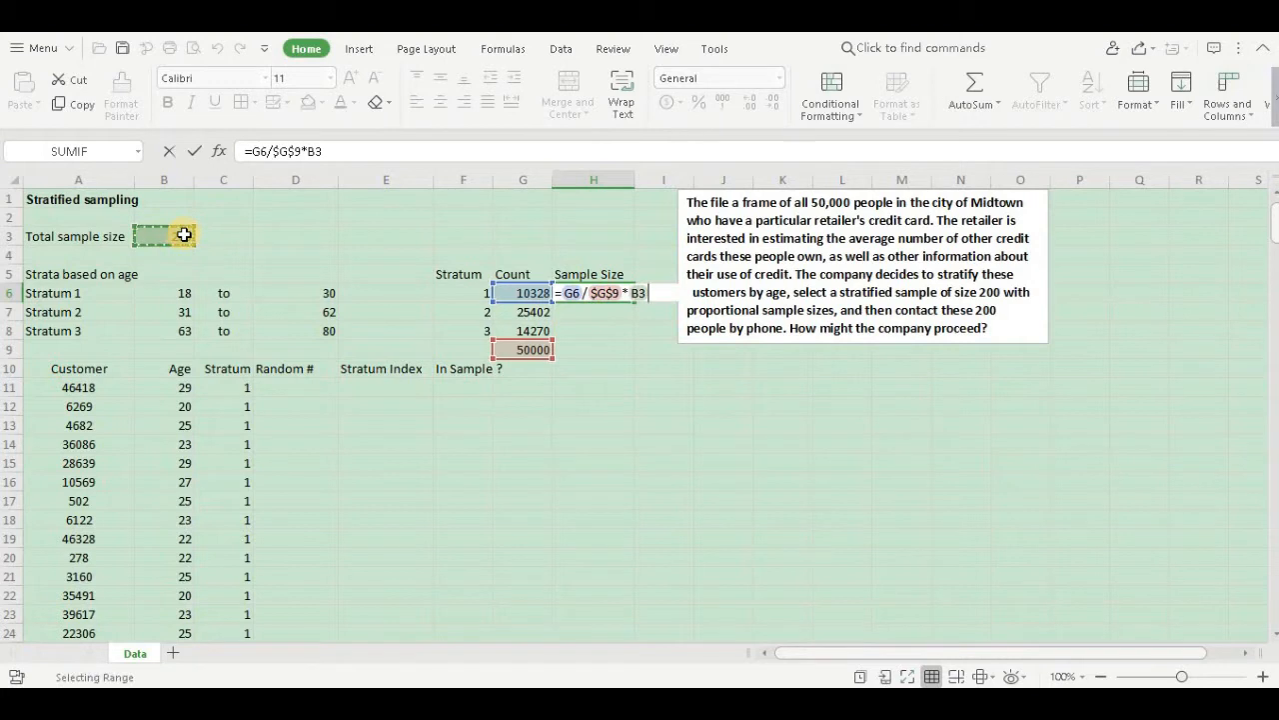
{"action": "key", "text": "F4"}
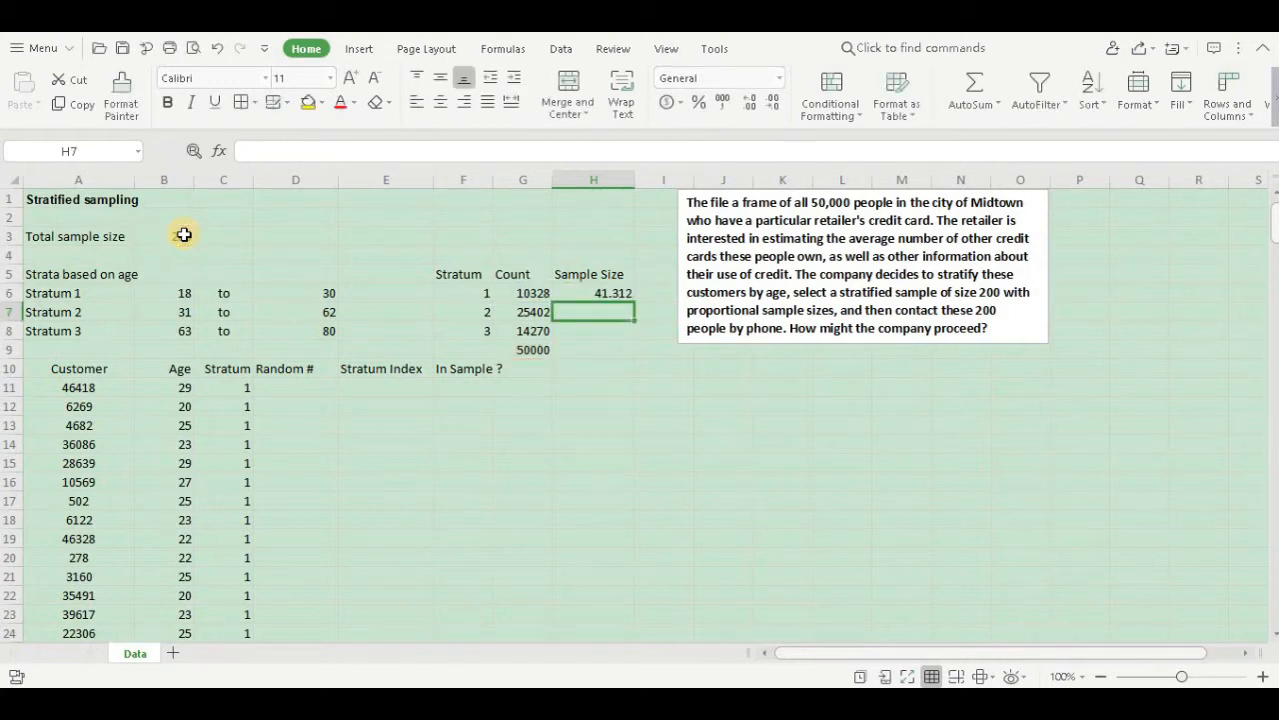
{"action": "type", "text": "200"}
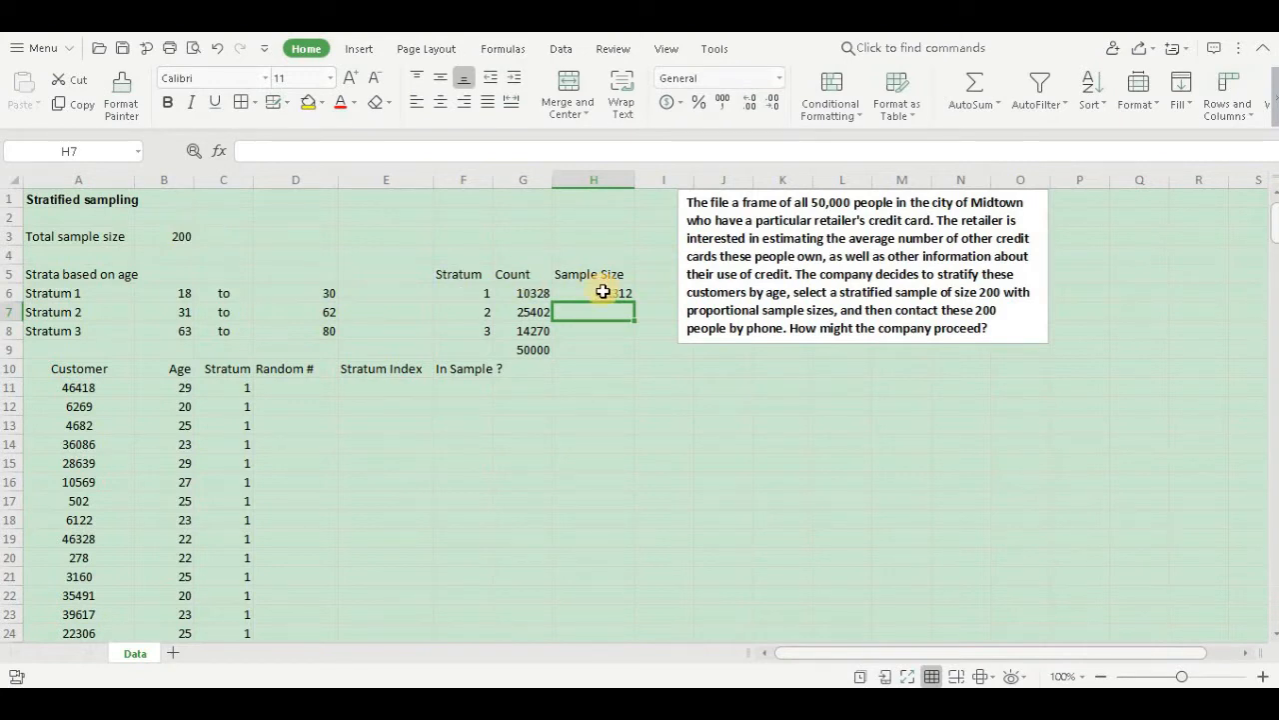
Wrap the size in ROUND to 0 decimals and fill it down to H8, giving 41, 102 and 57.
{"action": "left_click", "coordinate": [592, 292]}
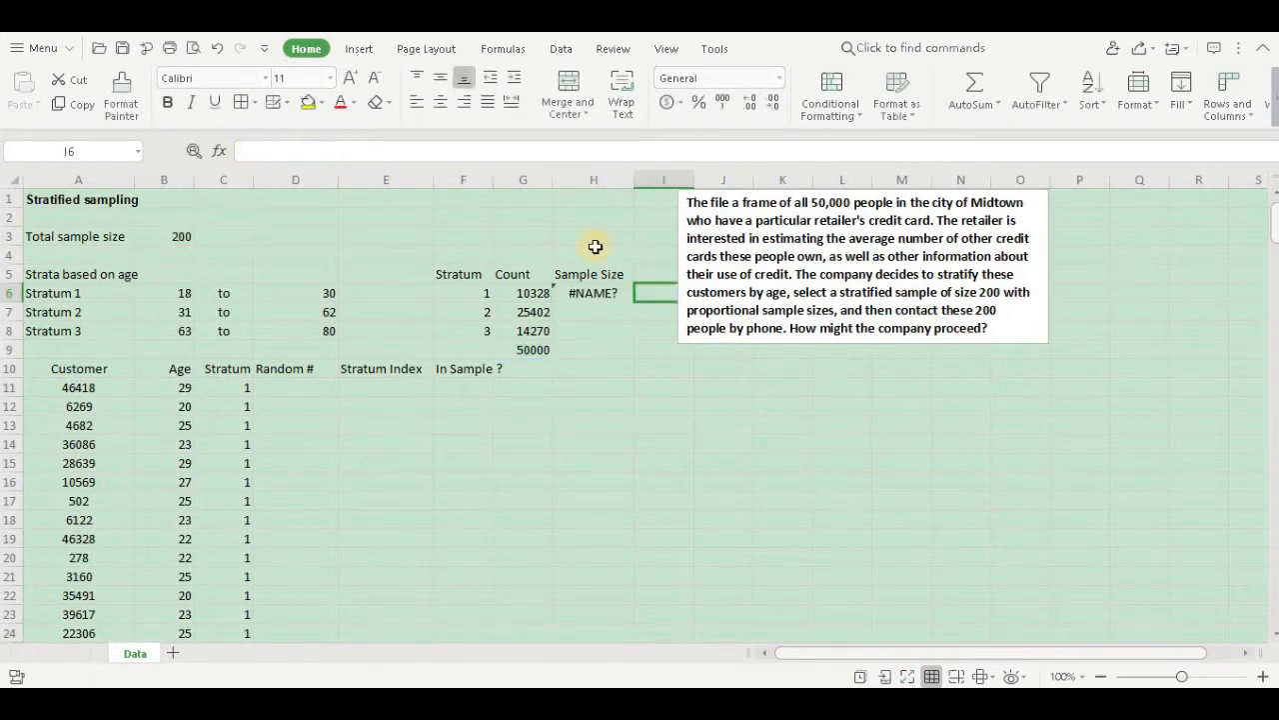
{"action": "left_click", "coordinate": [594, 292]}
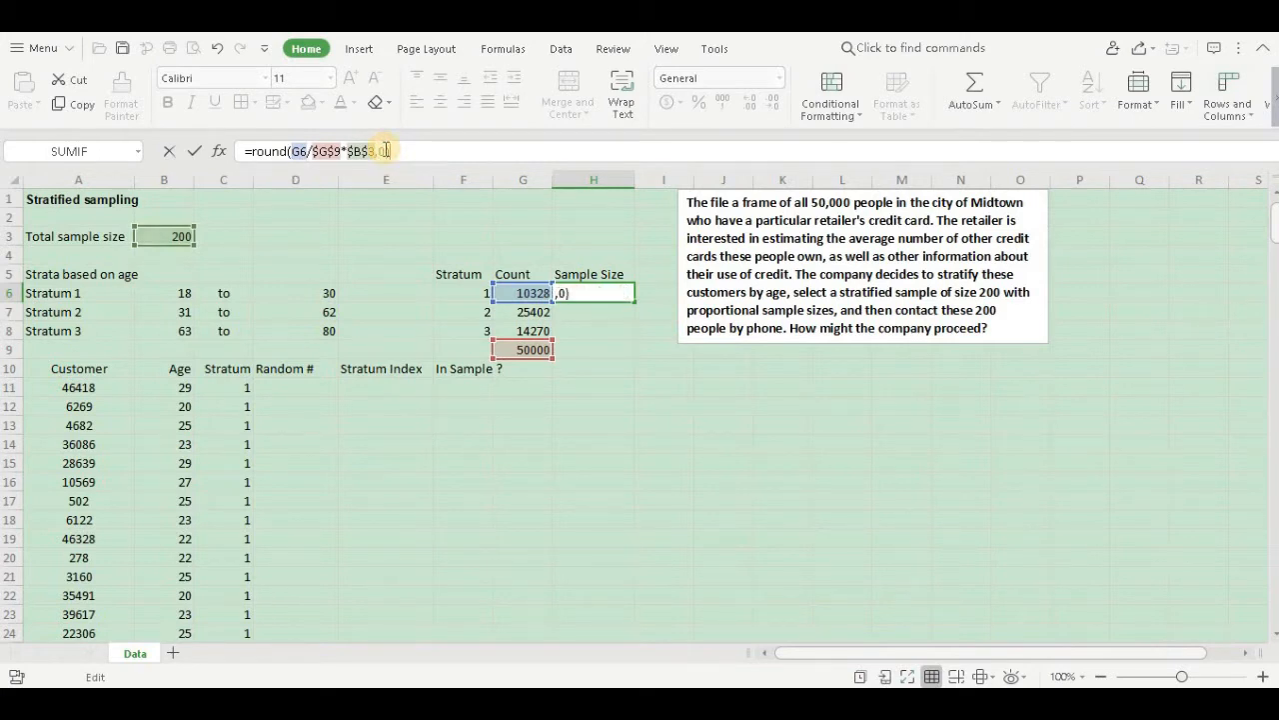
{"action": "key", "text": "Enter"}
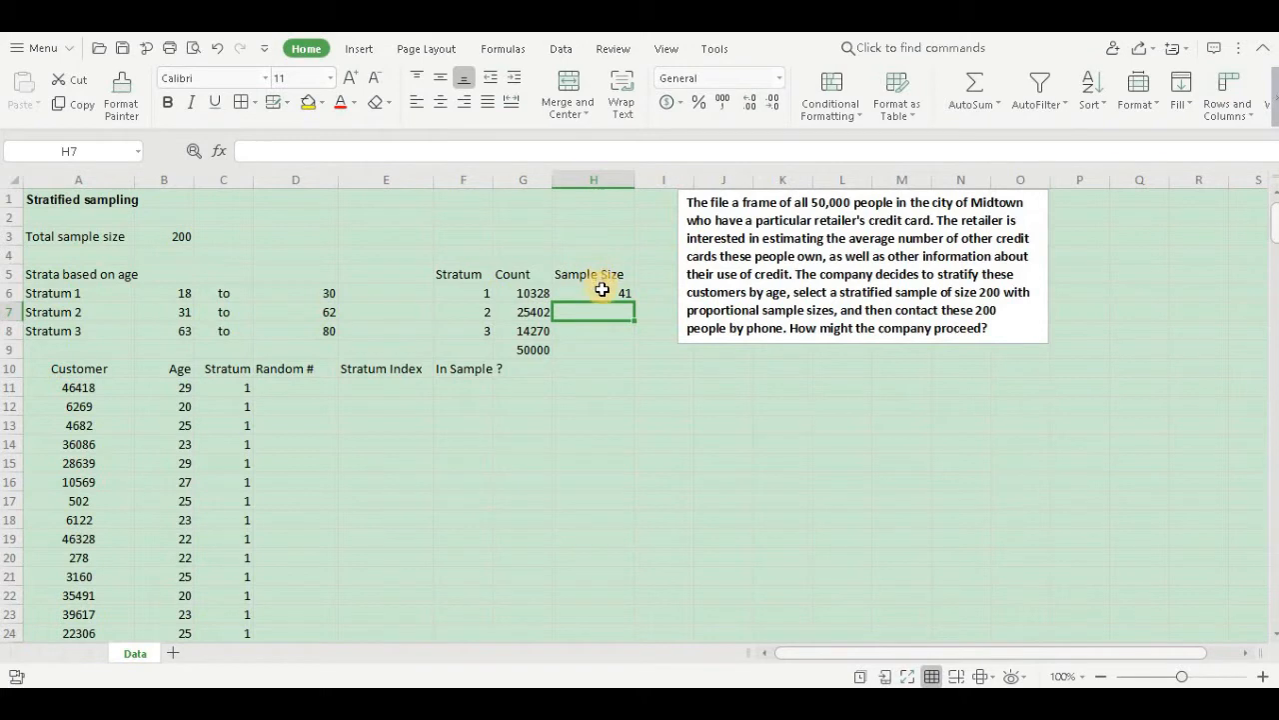
{"action": "left_click", "coordinate": [591, 292]}
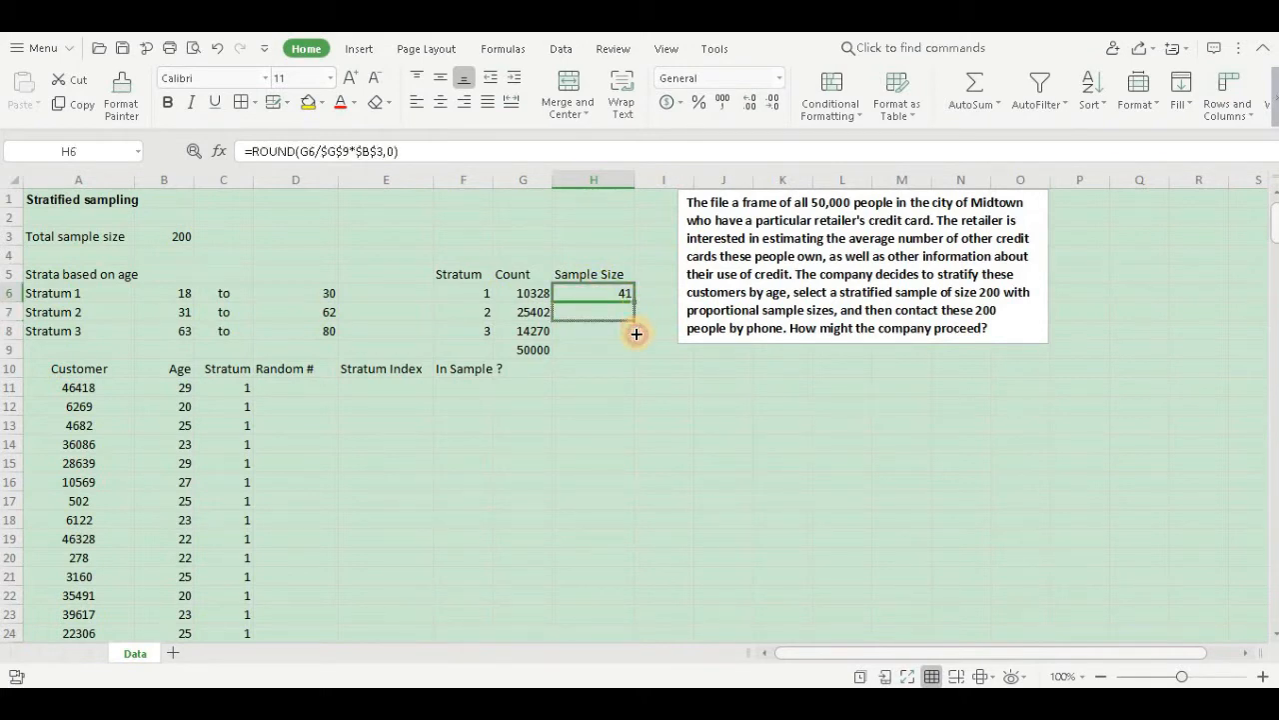
{"action": "left_click_drag", "start_coordinate": [636, 292], "coordinate": [636, 331]}
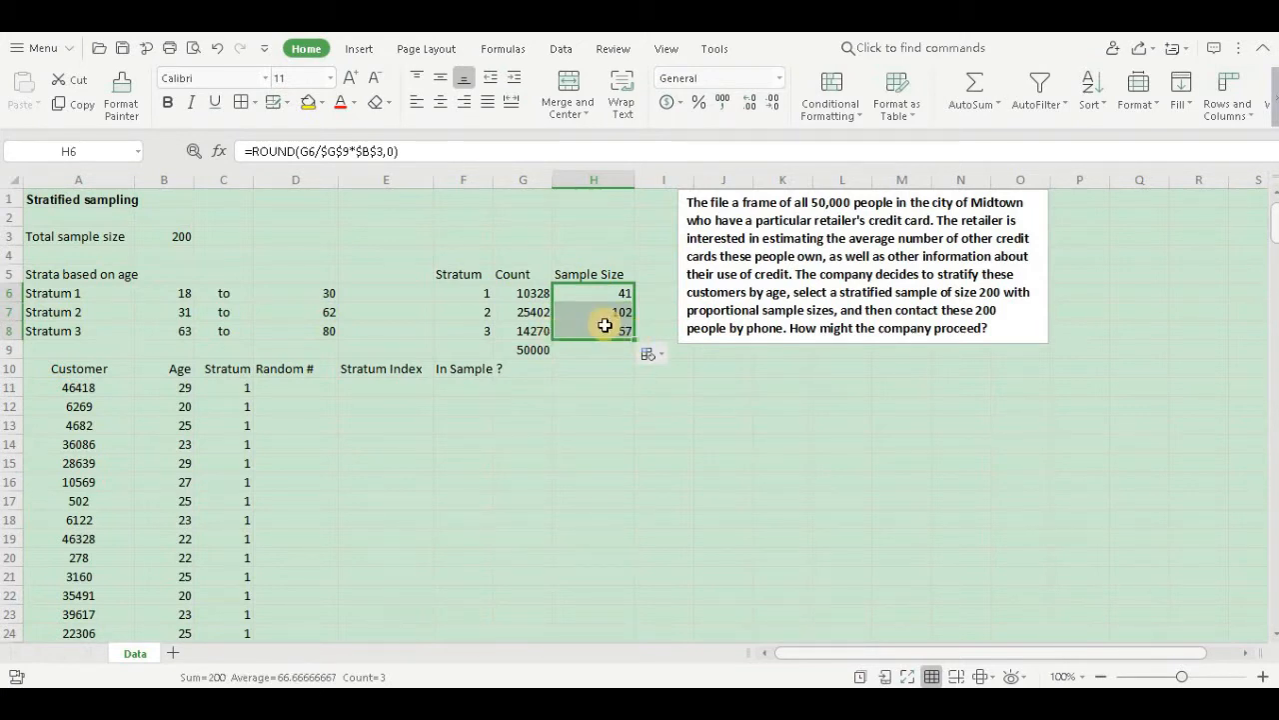
{"action": "mouse_move", "coordinate": [560, 348]}
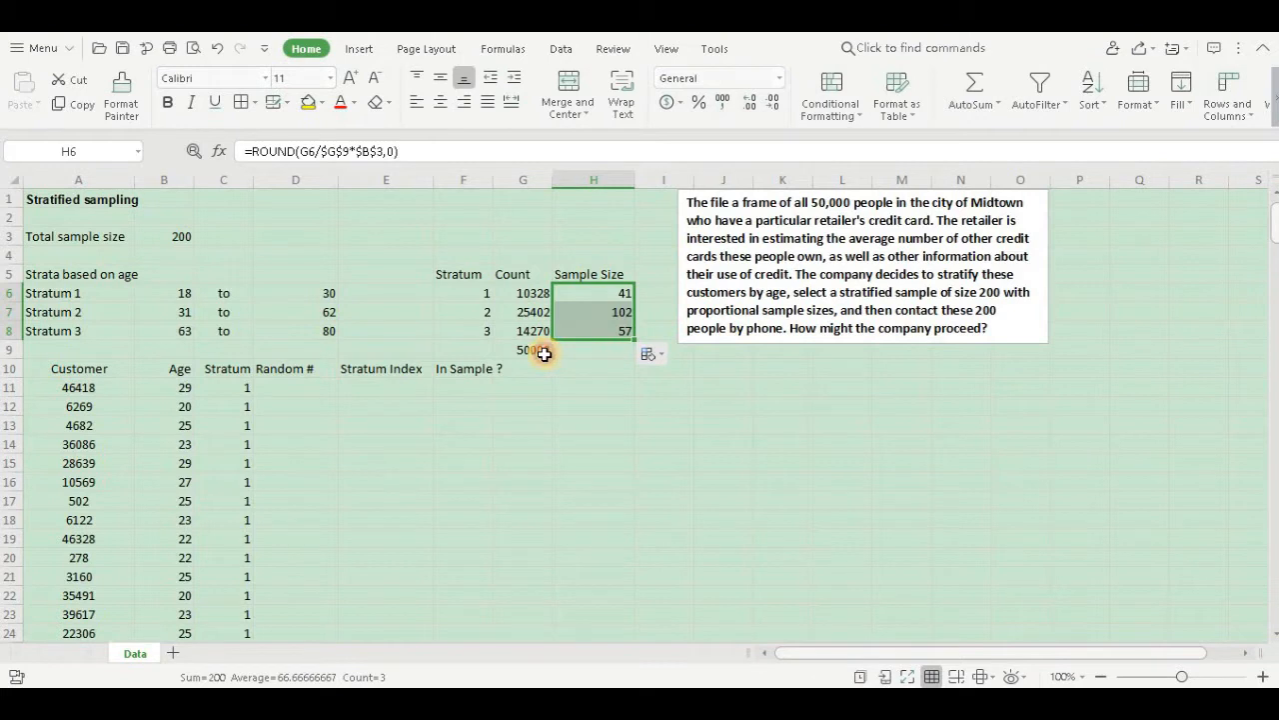
{"action": "left_click", "coordinate": [524, 348]}
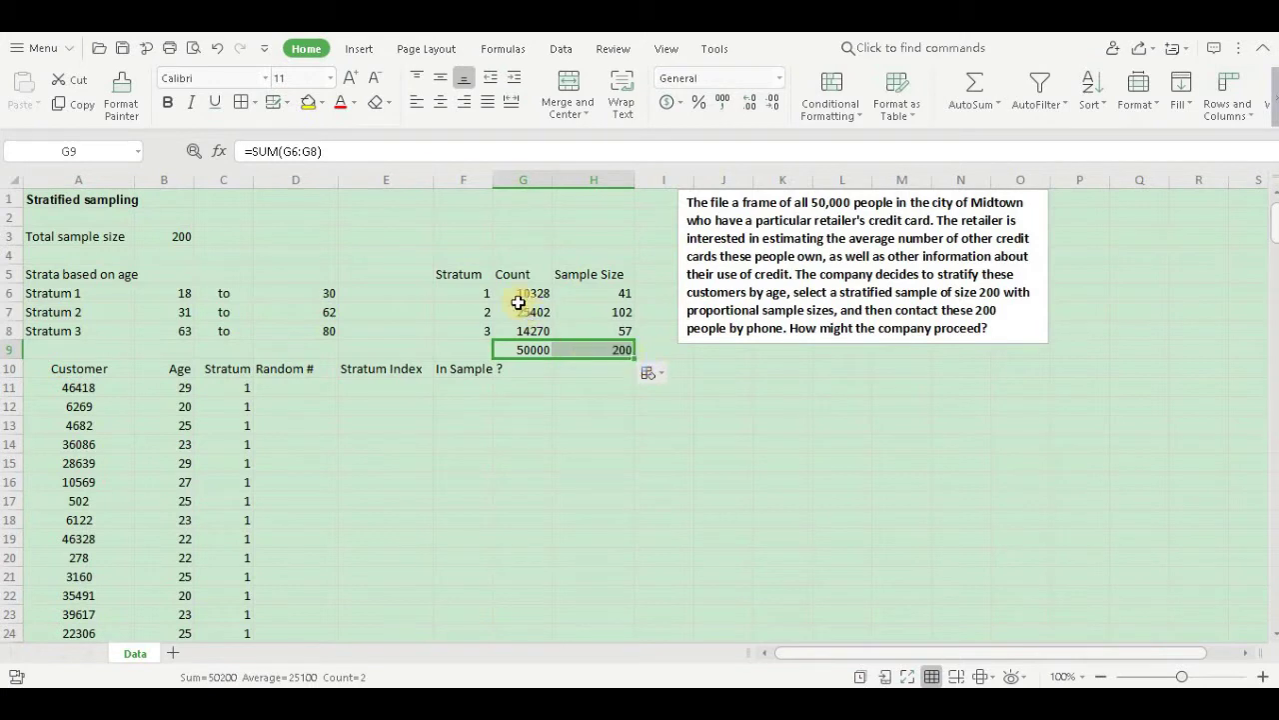
{"action": "mouse_move", "coordinate": [584, 316]}
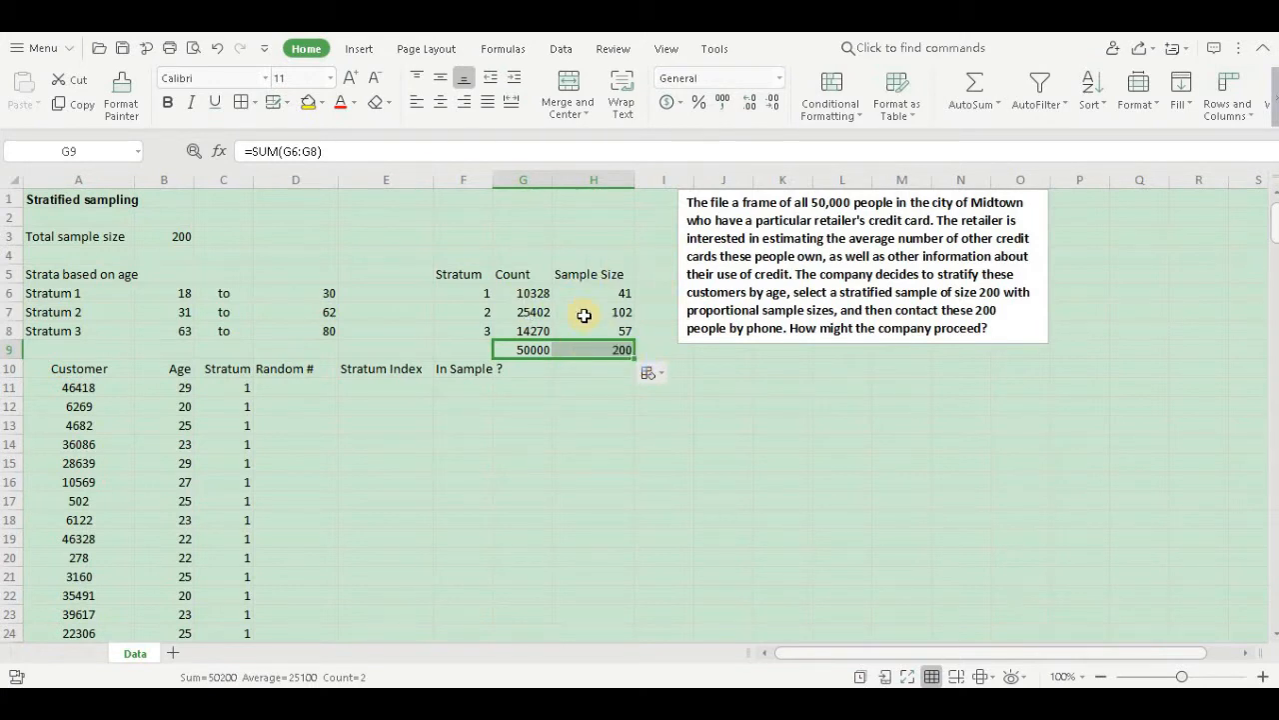
{"action": "mouse_move", "coordinate": [310, 386]}
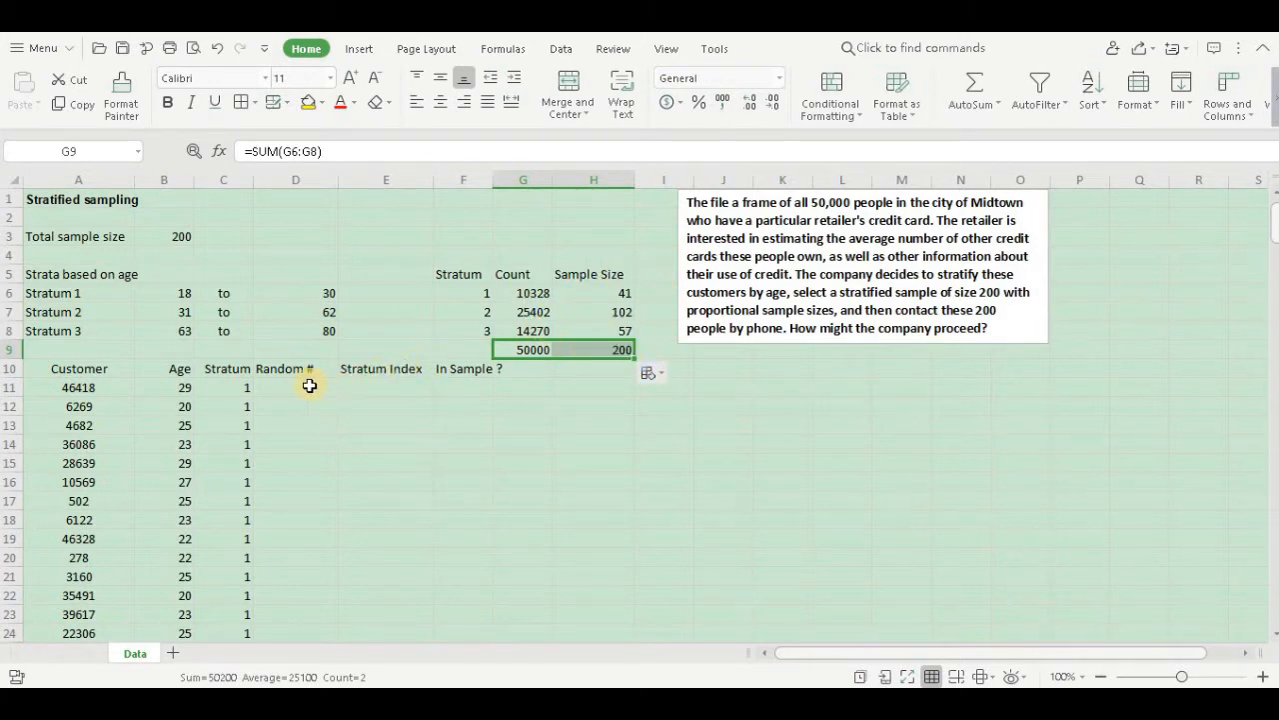
Total the sample sizes in H9 with the reused SUM formula, then move to the first Random # cell.
{"action": "left_click", "coordinate": [308, 386]}
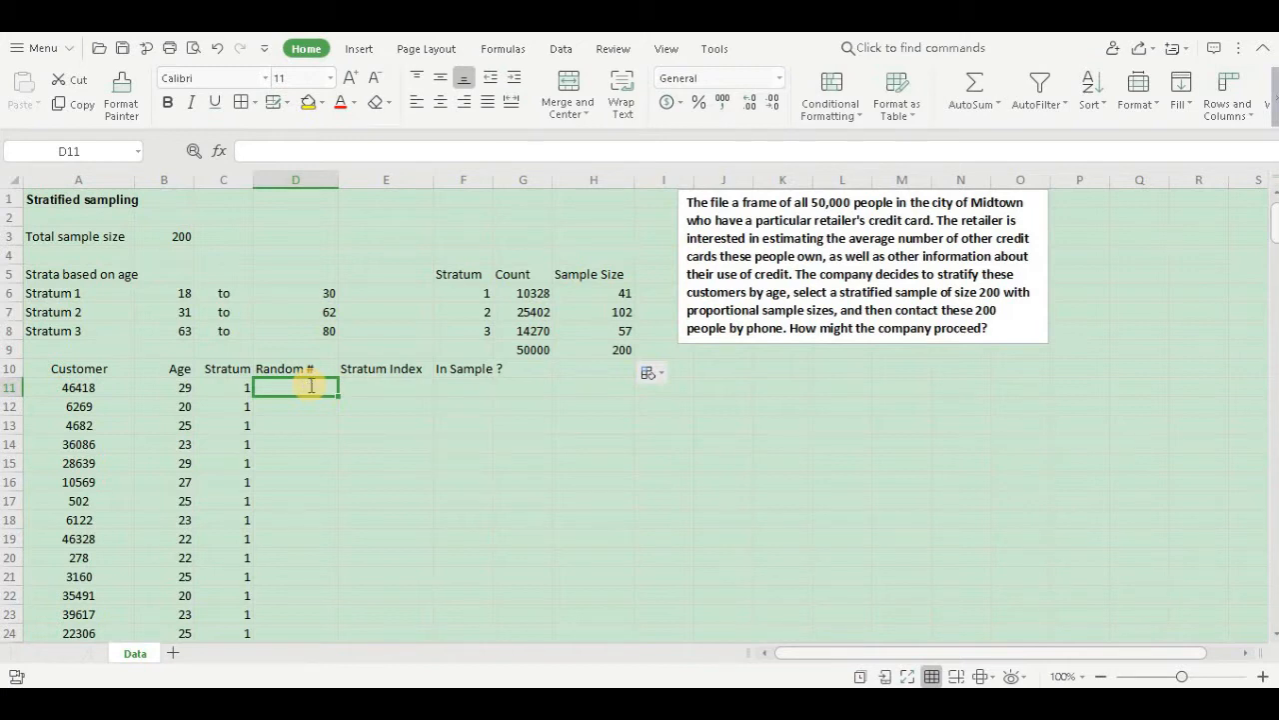
Enter =RAND() in D11 and fill it down the Random # column for every customer.
{"action": "type", "text": "=rand"}
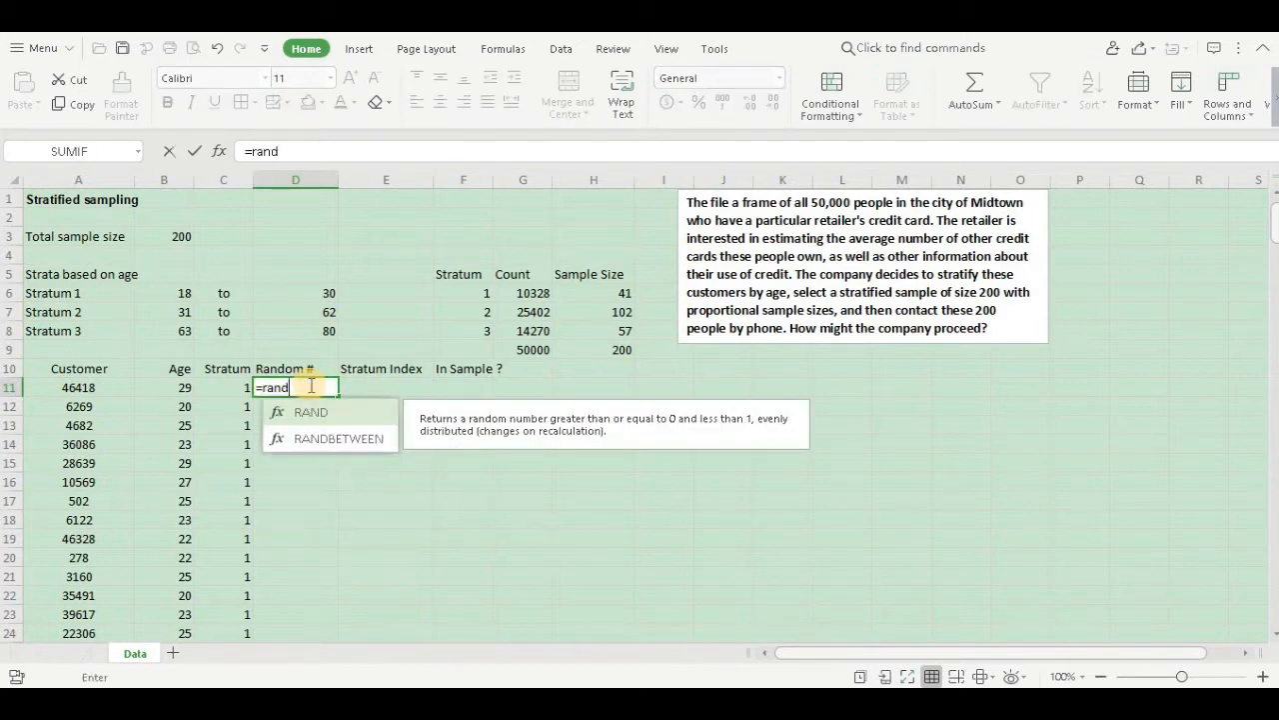
{"action": "type", "text": "("}
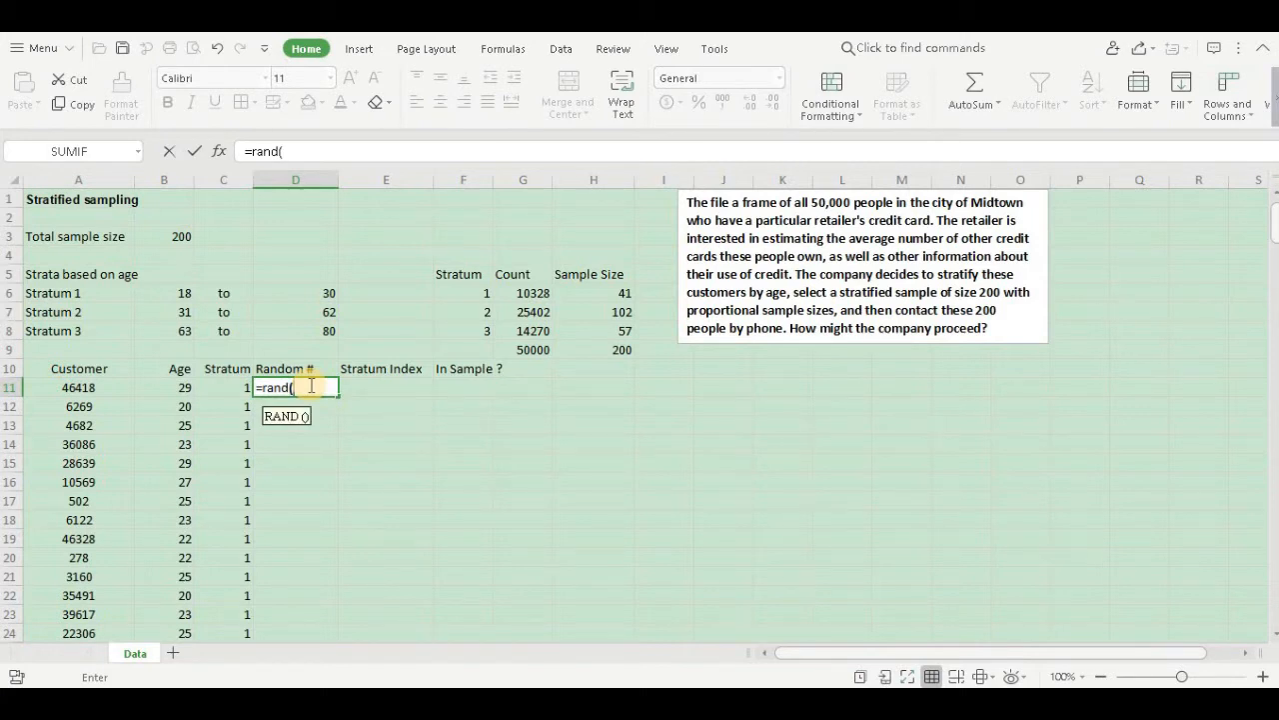
{"action": "type", "text": ")"}
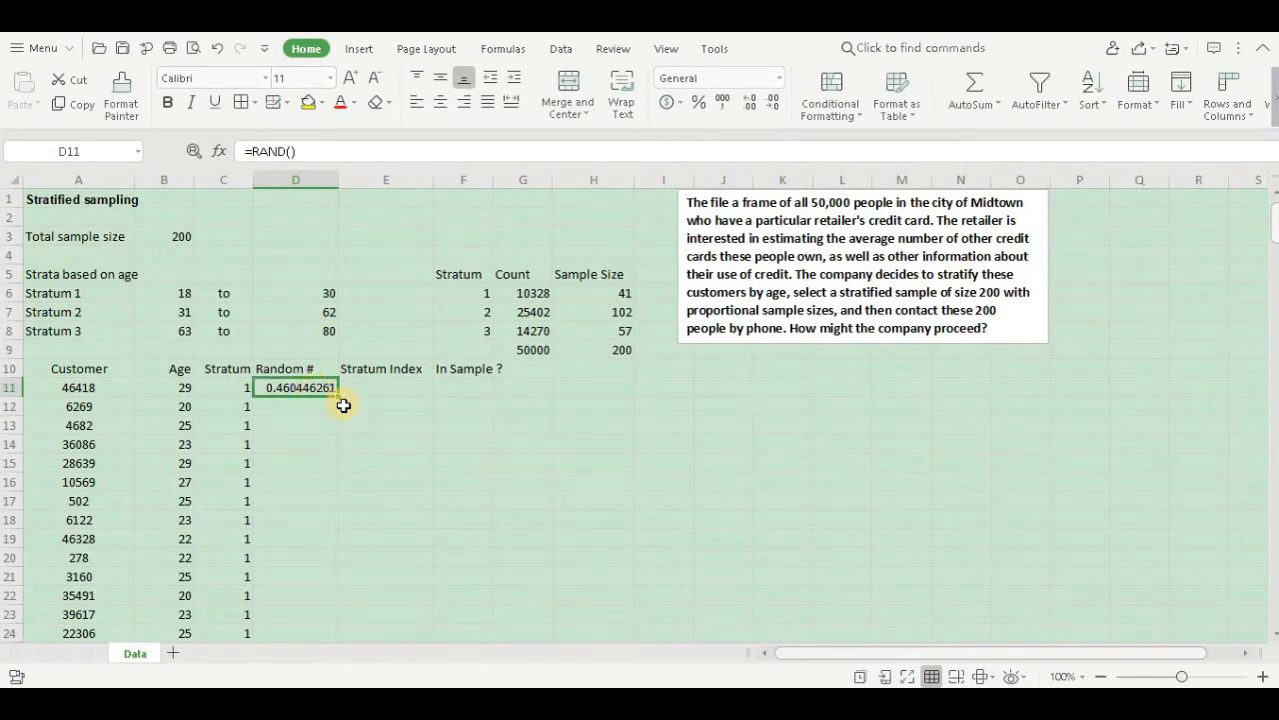
{"action": "mouse_move", "coordinate": [338, 397]}
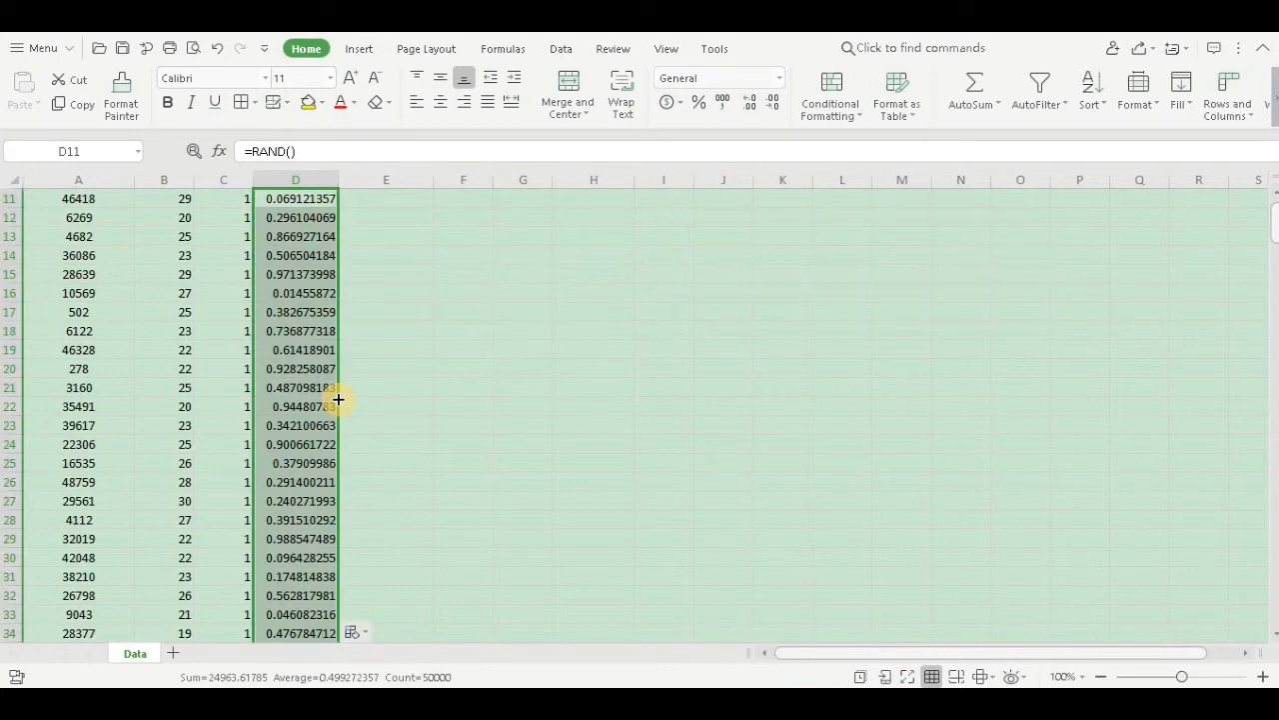
{"action": "scroll", "scroll_direction": "up", "scroll_amount": 3}
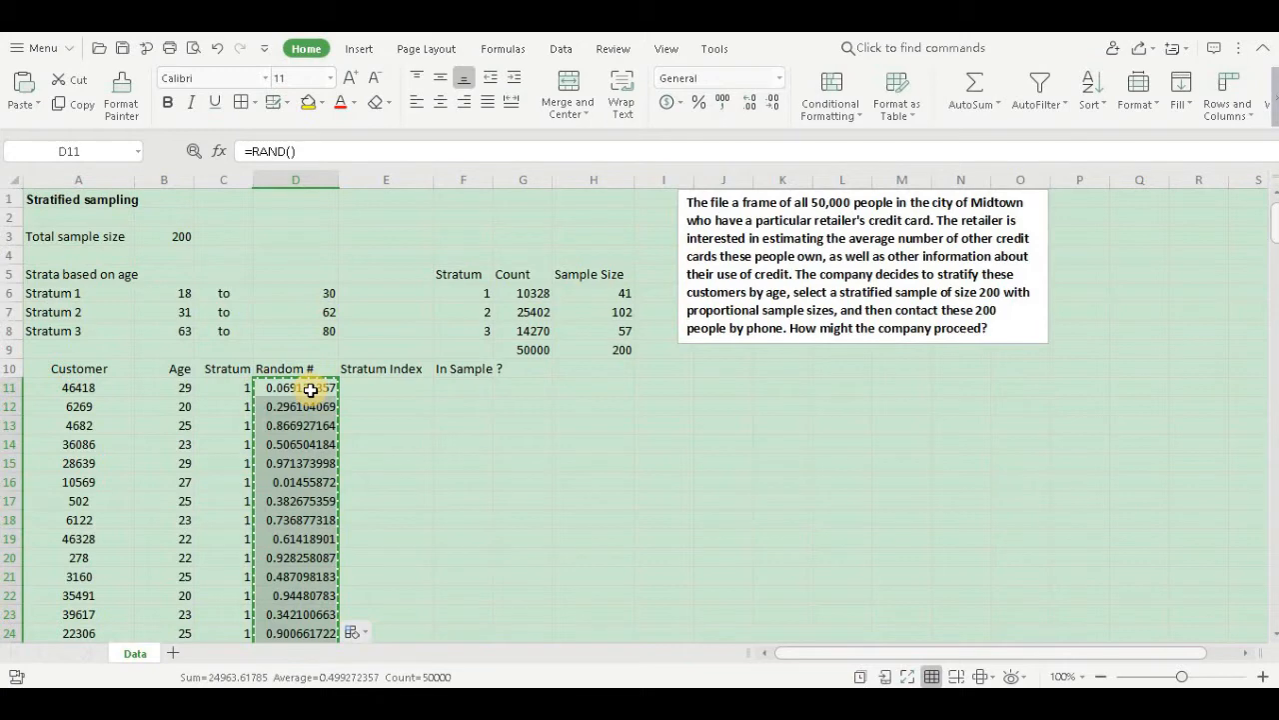
{"action": "right_click", "coordinate": [296, 388]}
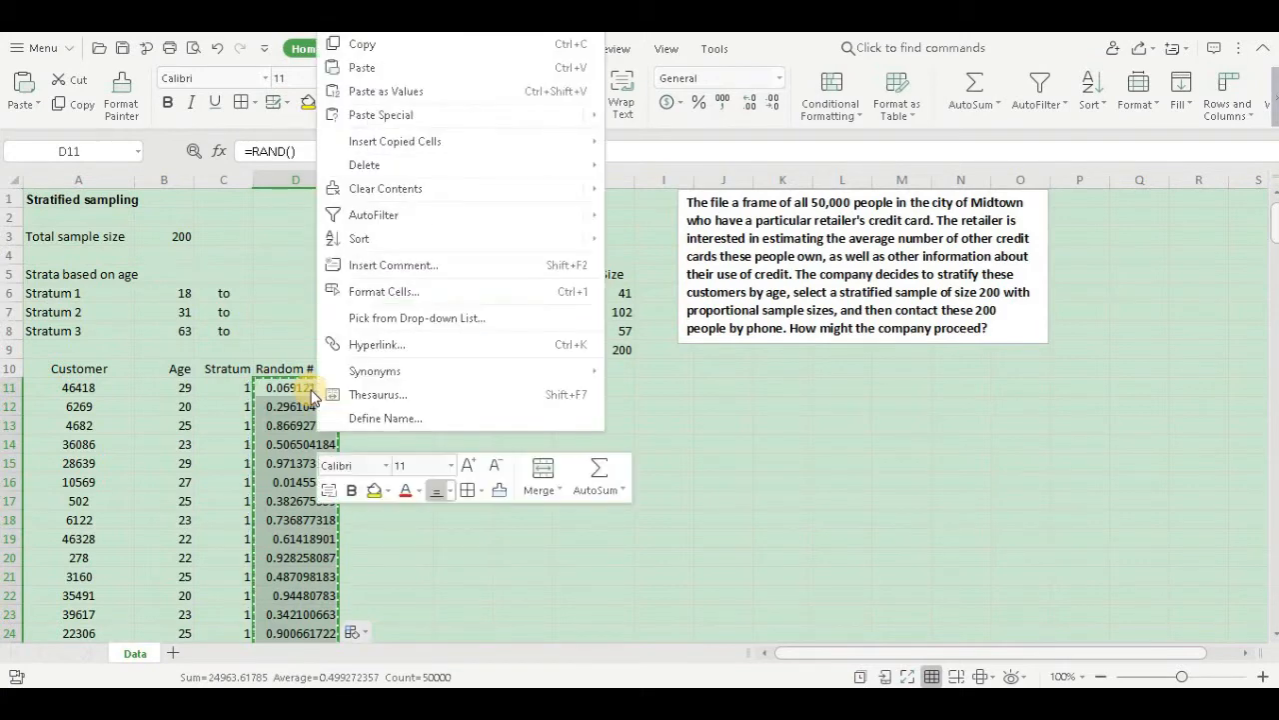
{"action": "mouse_move", "coordinate": [479, 104]}
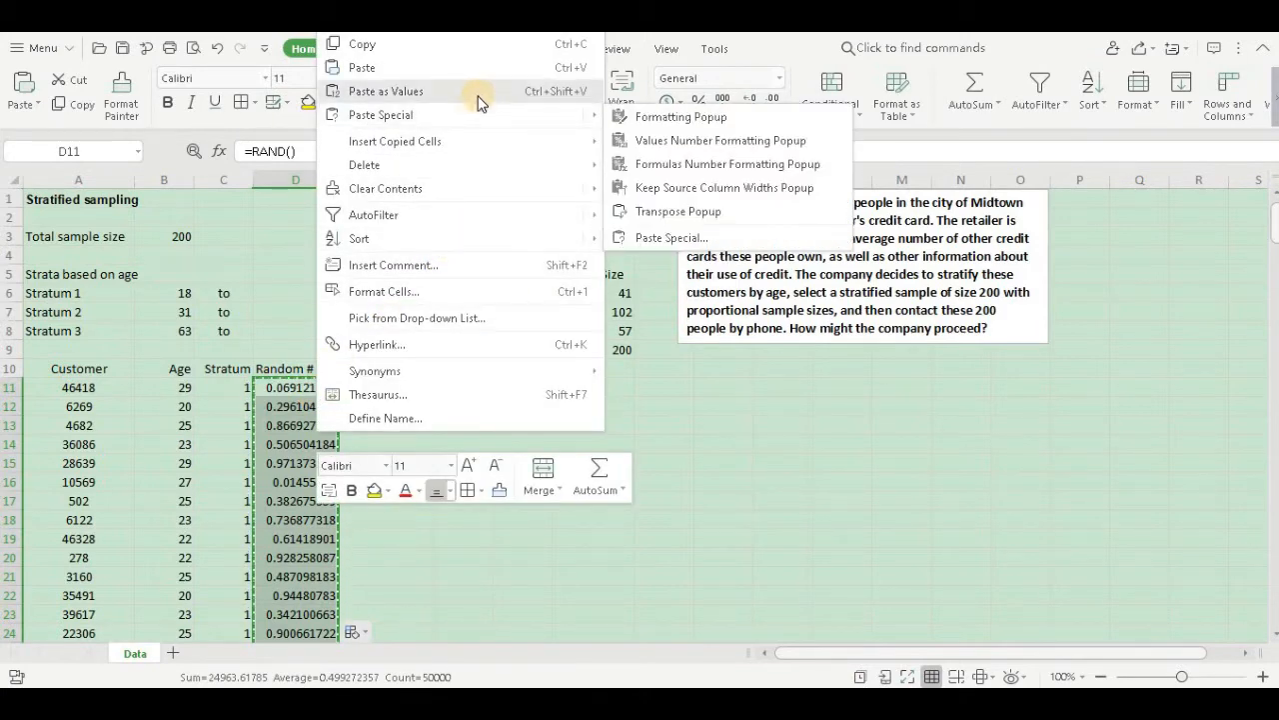
{"action": "left_click", "coordinate": [386, 92]}
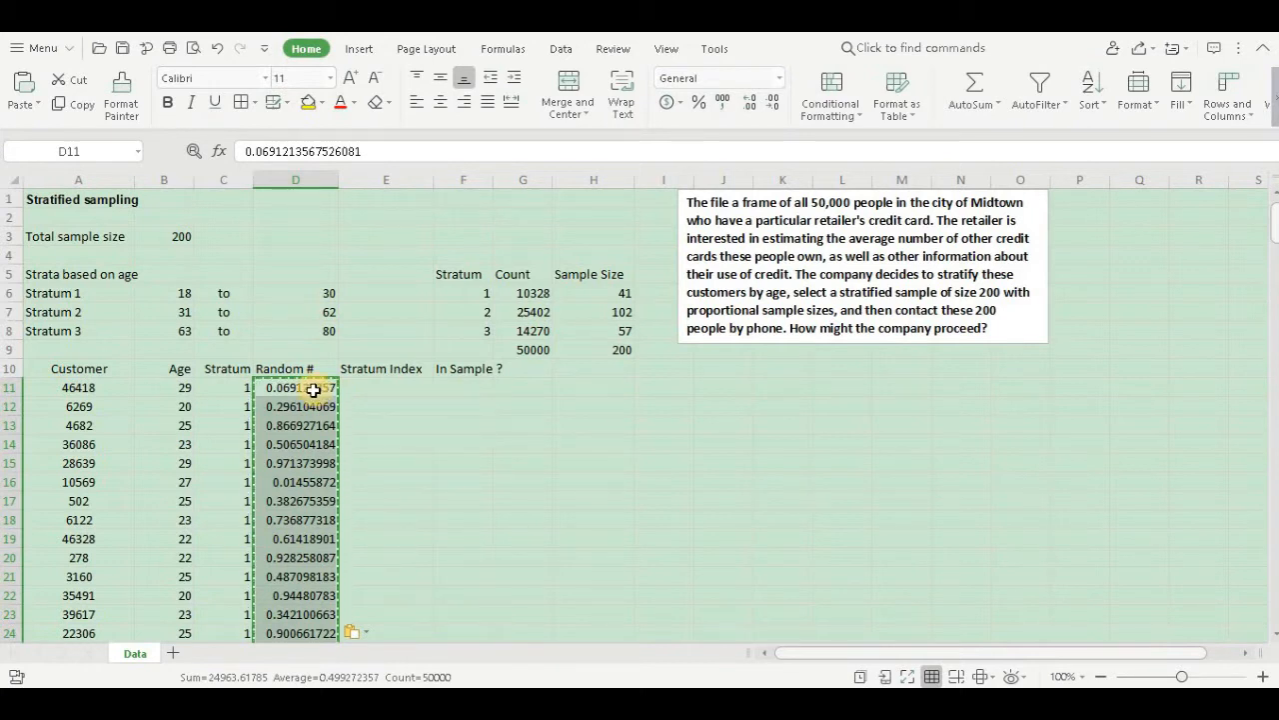
{"action": "left_click", "coordinate": [386, 387]}
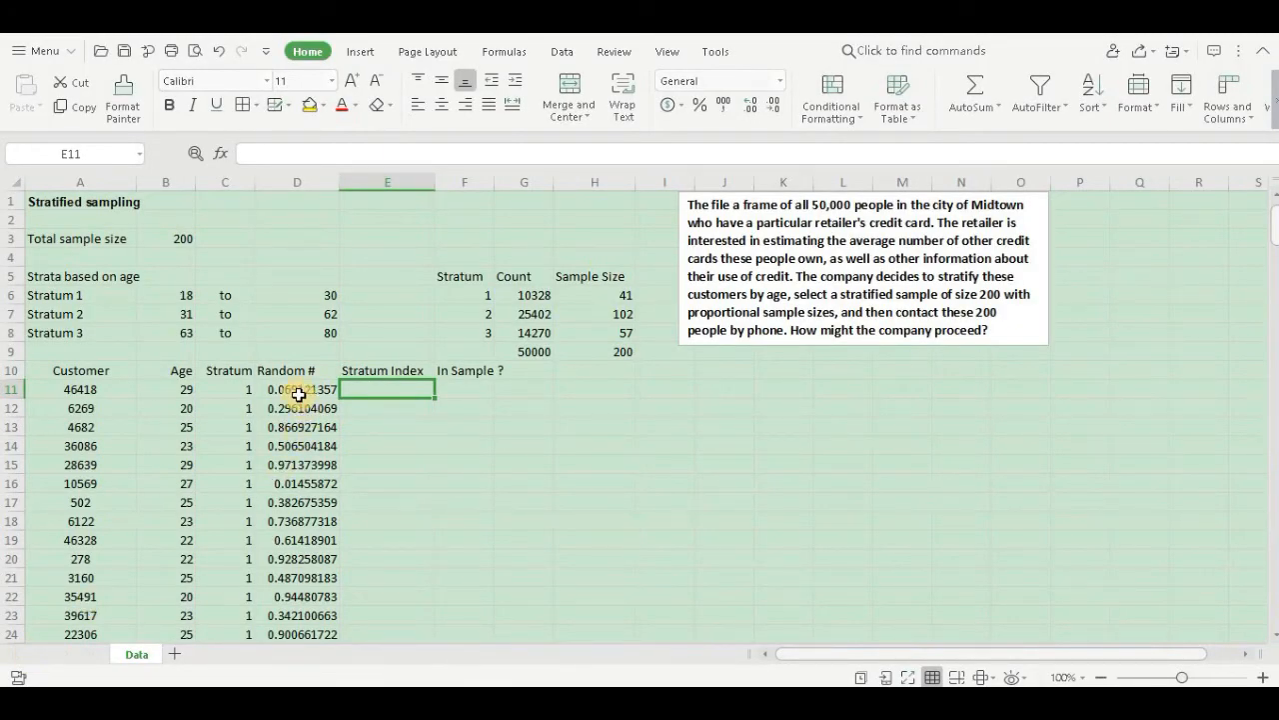
{"action": "left_click", "coordinate": [296, 387]}
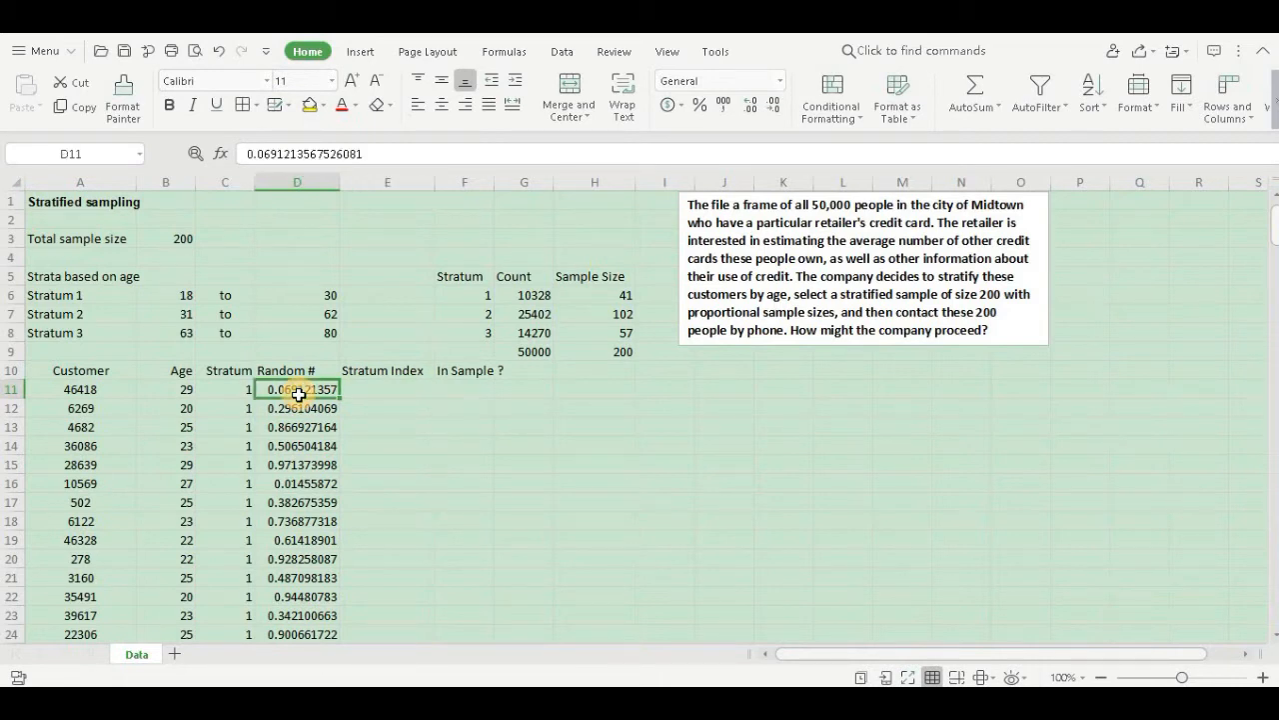
{"action": "mouse_move", "coordinate": [1055, 104]}
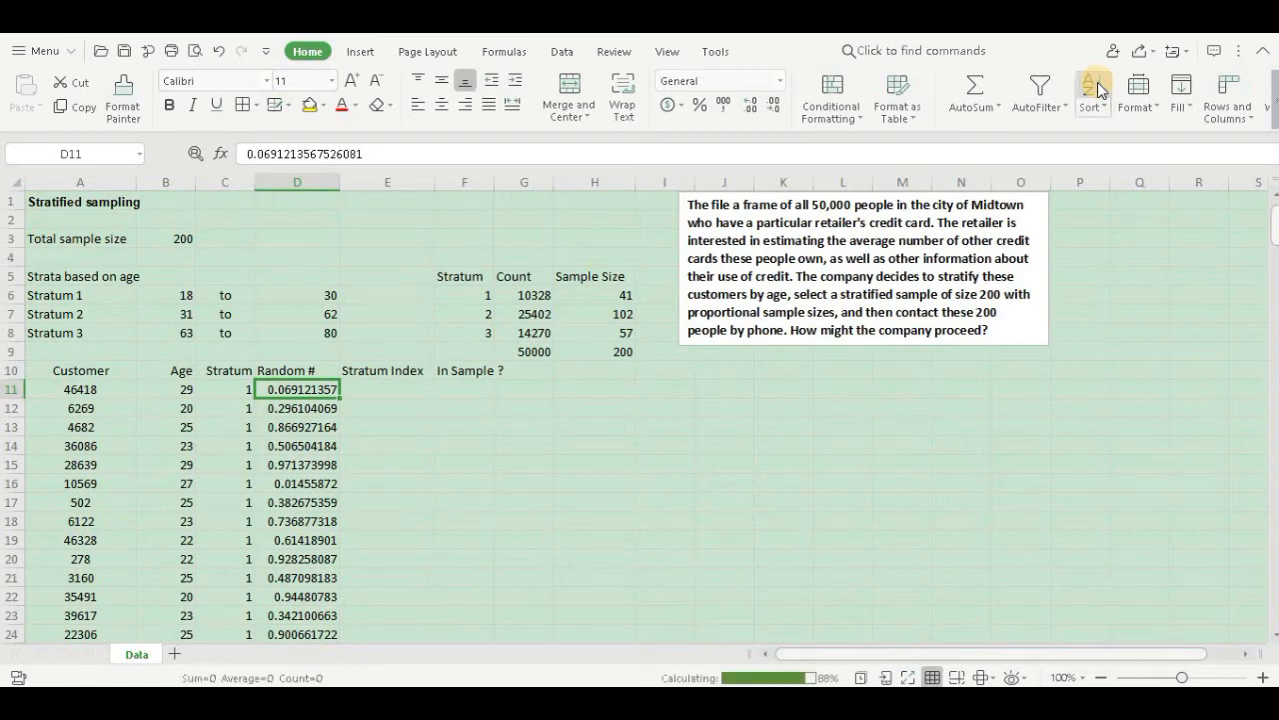
{"action": "left_click", "coordinate": [1088, 90]}
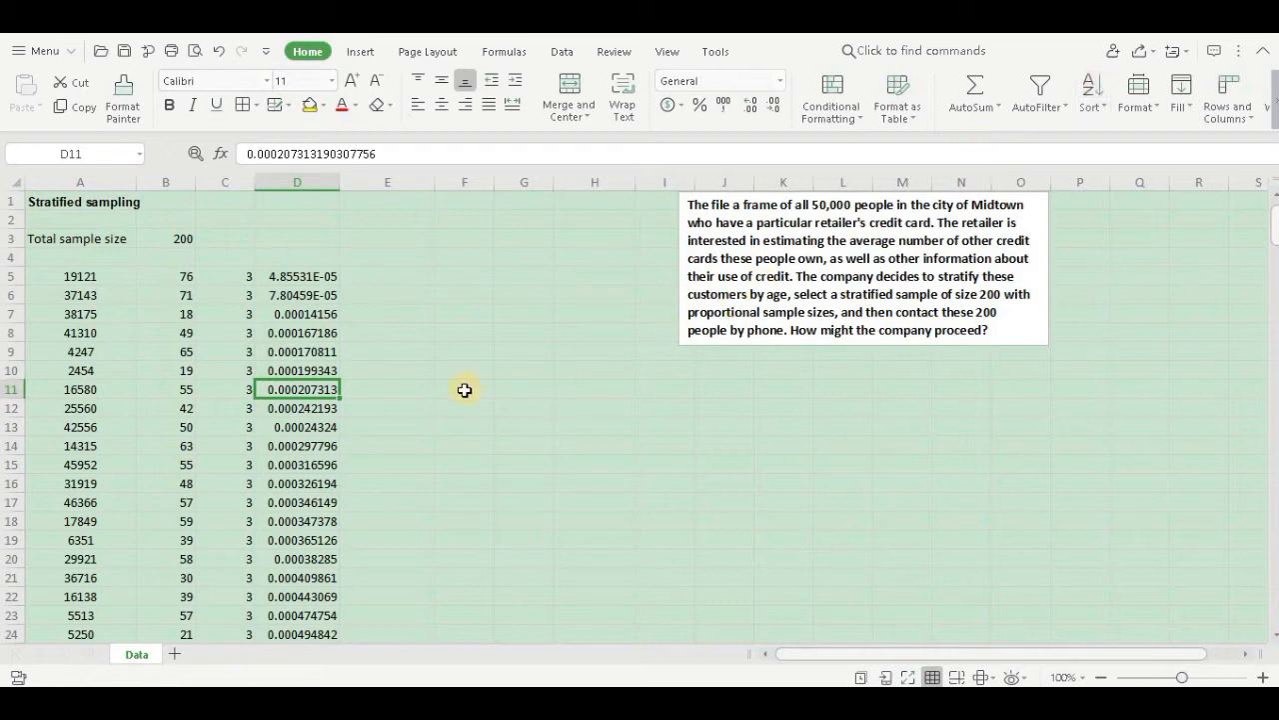
{"action": "mouse_move", "coordinate": [328, 440]}
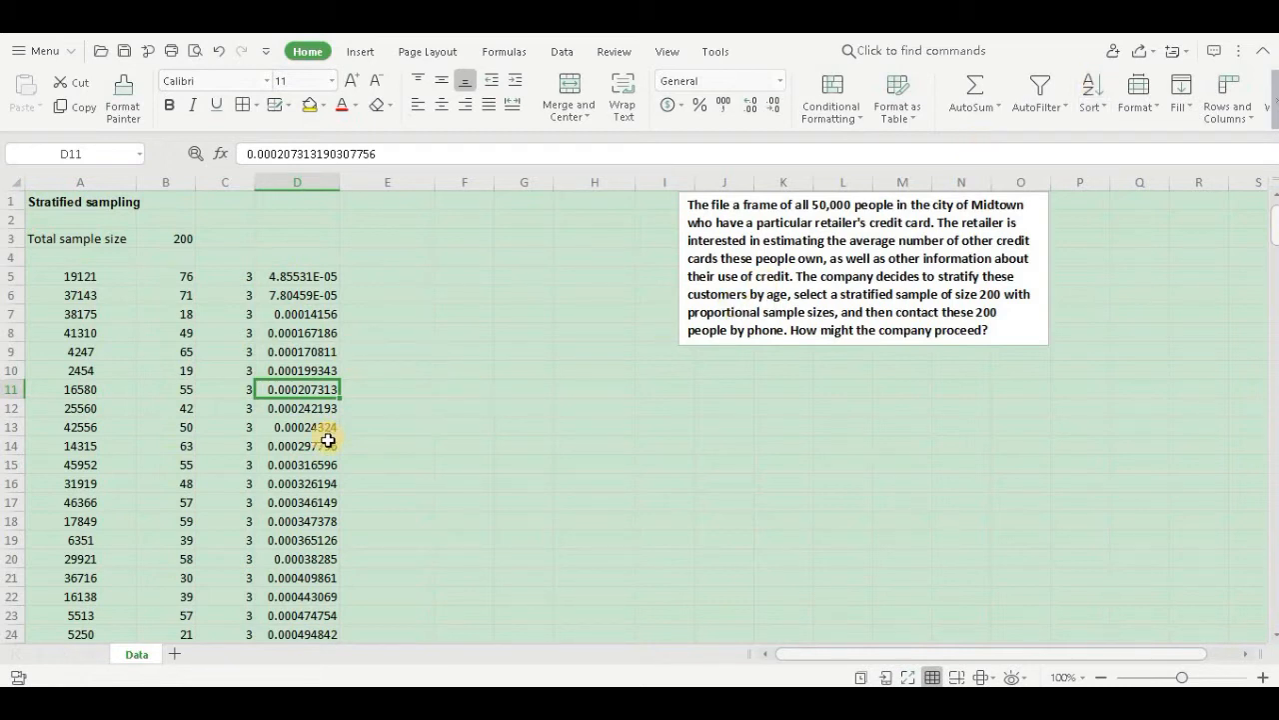
{"action": "mouse_move", "coordinate": [383, 390]}
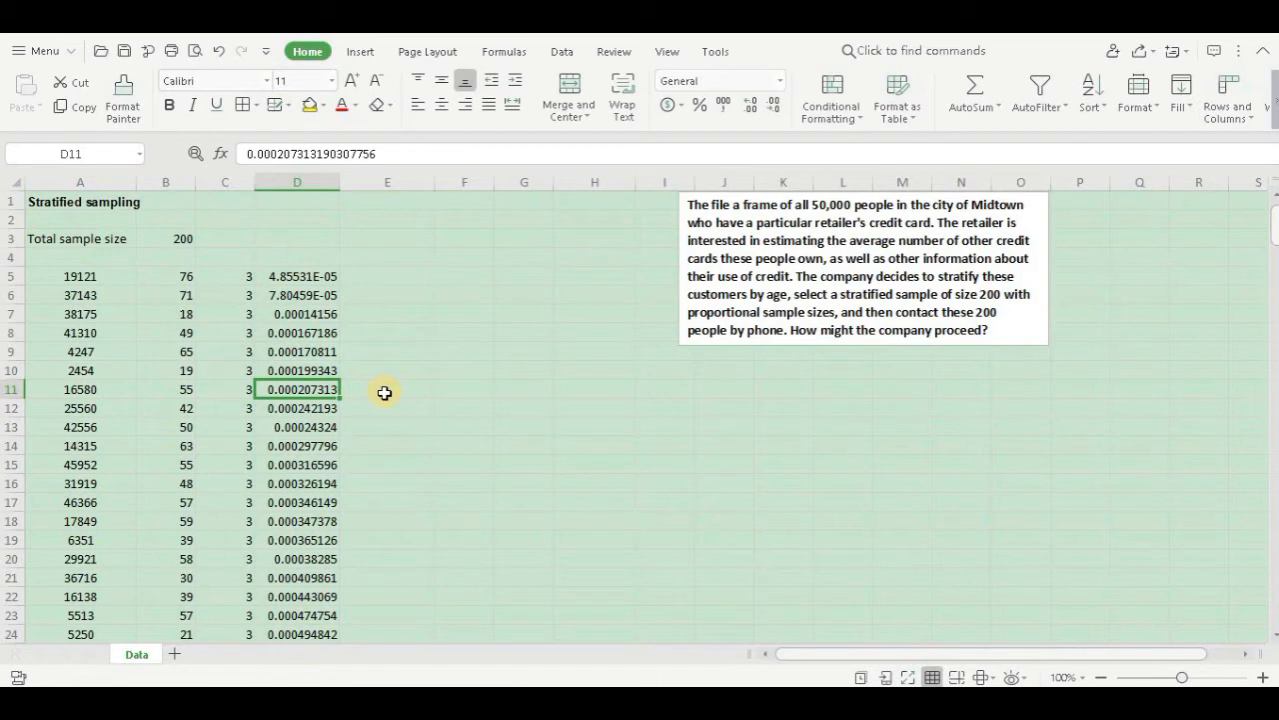
{"action": "mouse_move", "coordinate": [432, 258]}
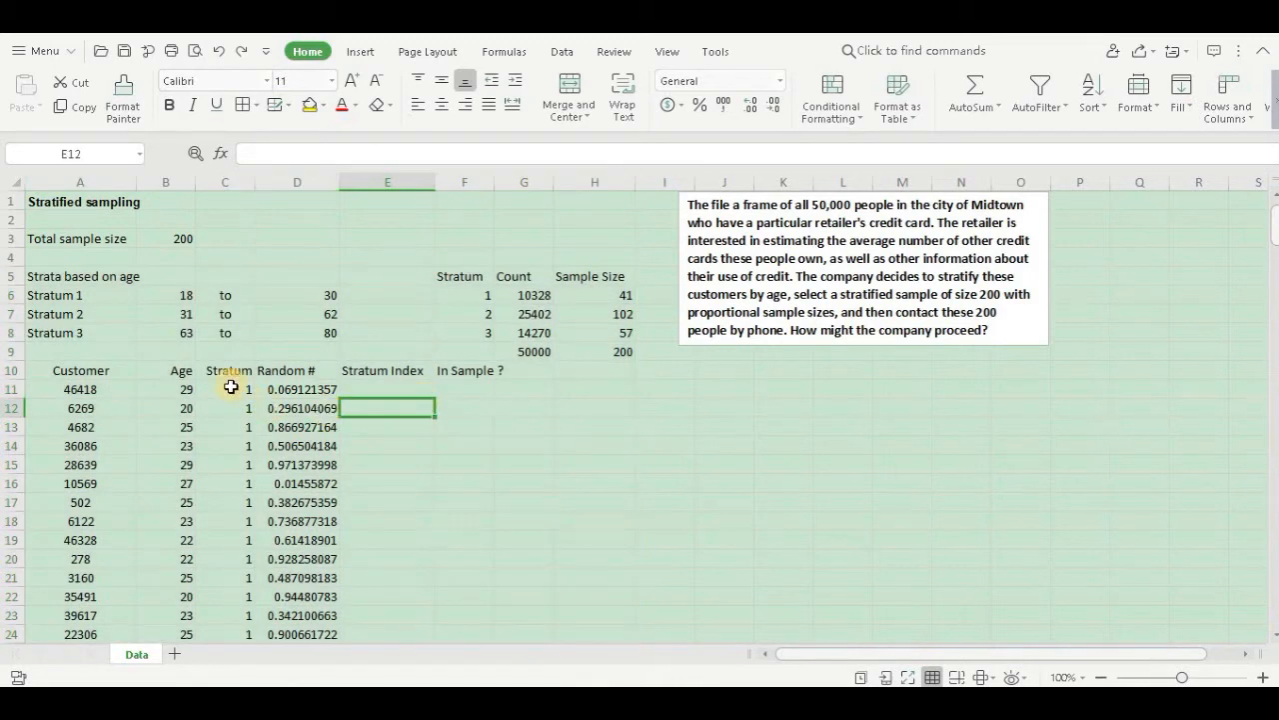
{"action": "mouse_move", "coordinate": [291, 400]}
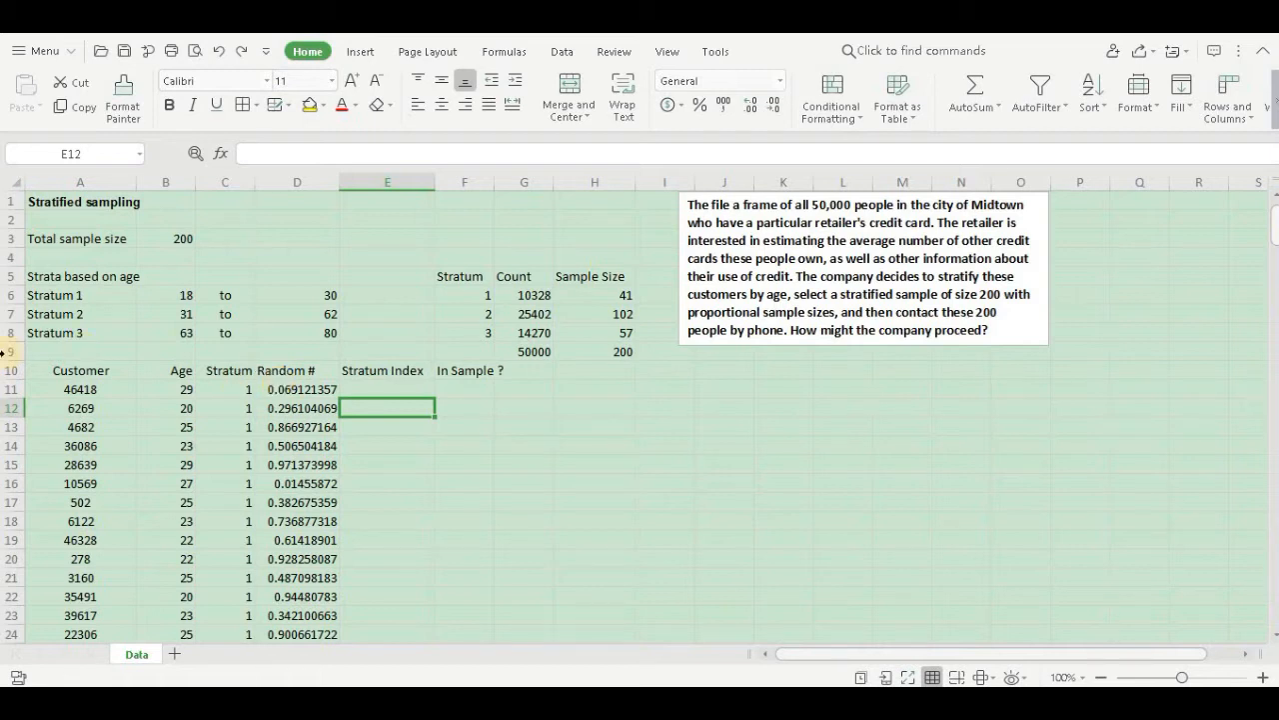
Insert a blank row 10 and sort the customers by Random # ascending from D12.
{"action": "left_click", "coordinate": [12, 352]}
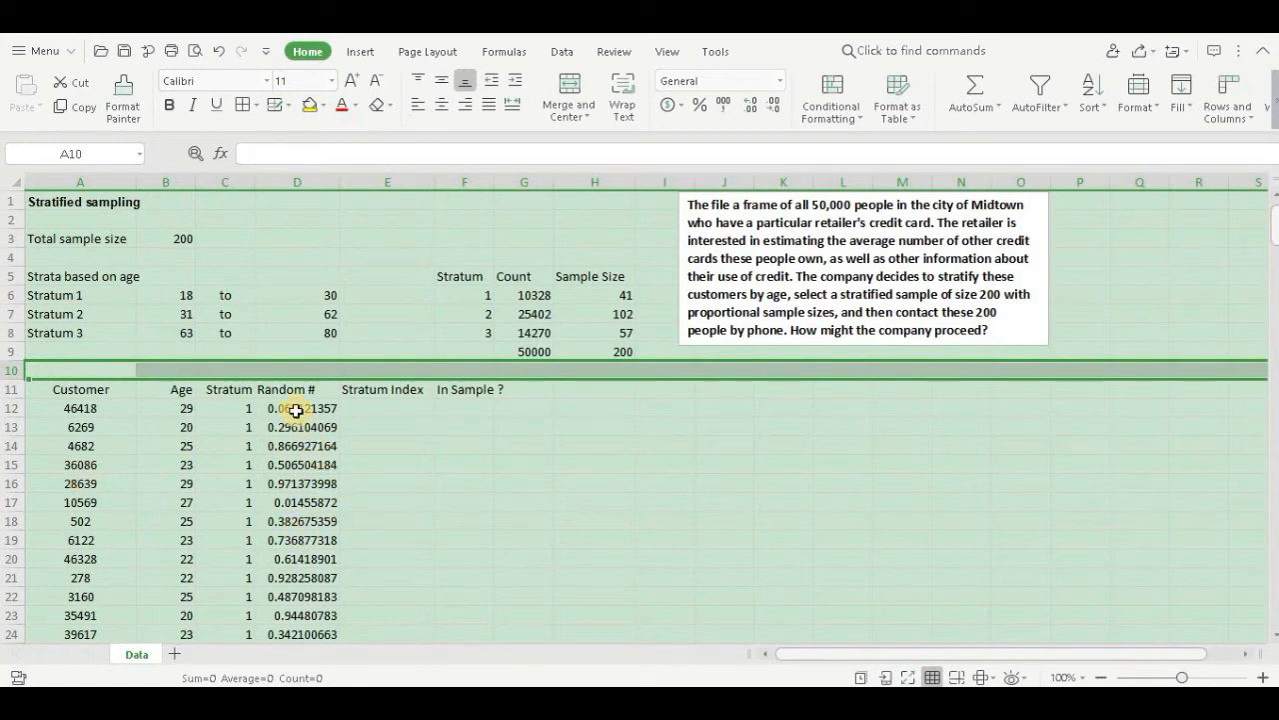
{"action": "left_click", "coordinate": [296, 407]}
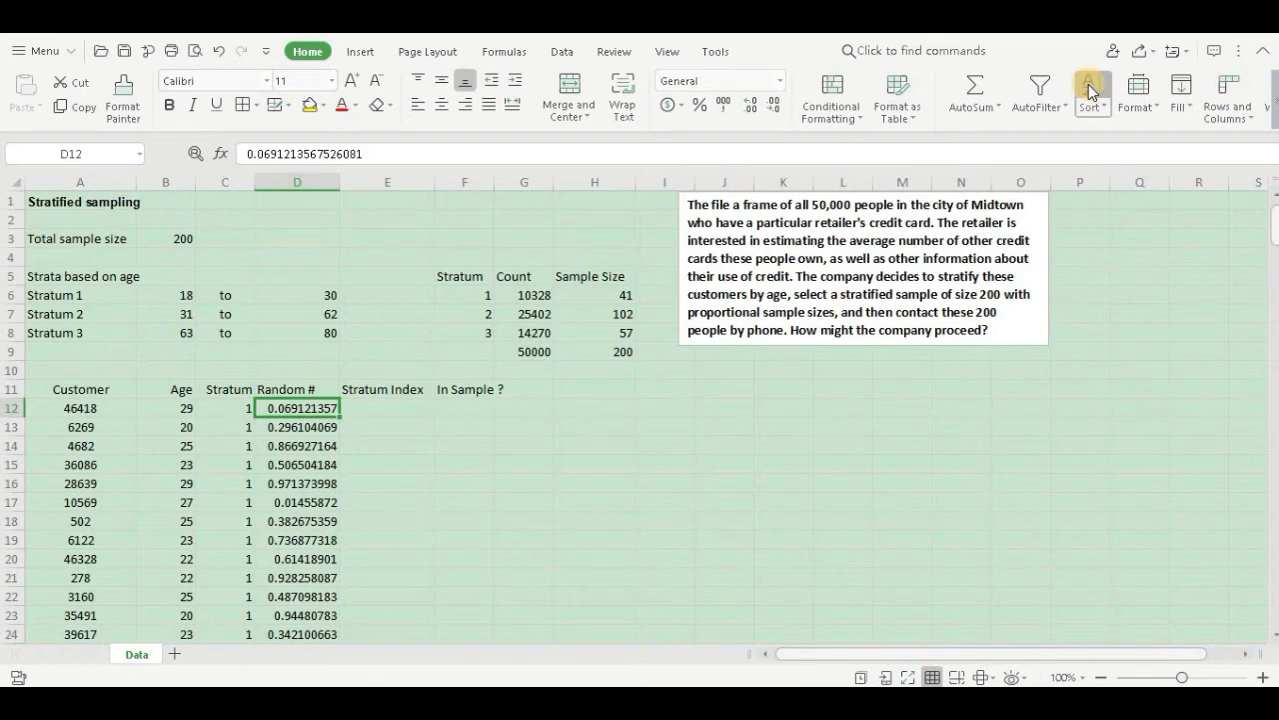
{"action": "left_click", "coordinate": [1088, 88]}
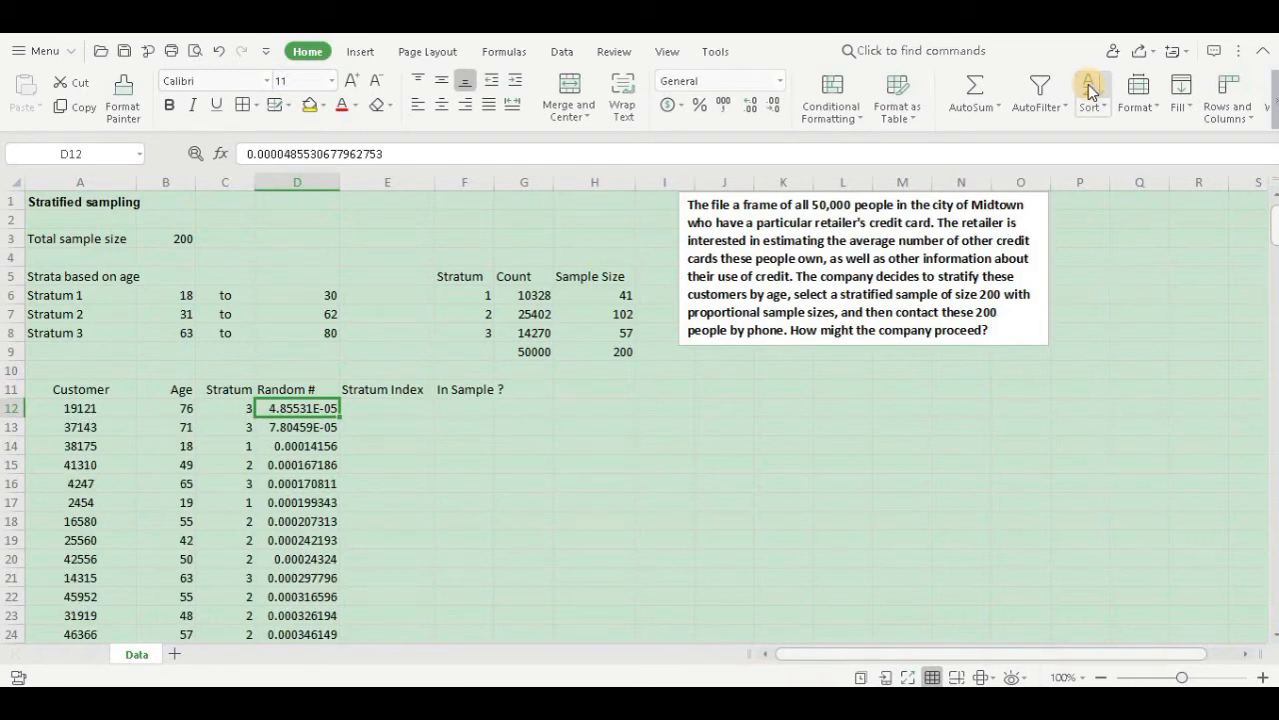
{"action": "mouse_move", "coordinate": [871, 228]}
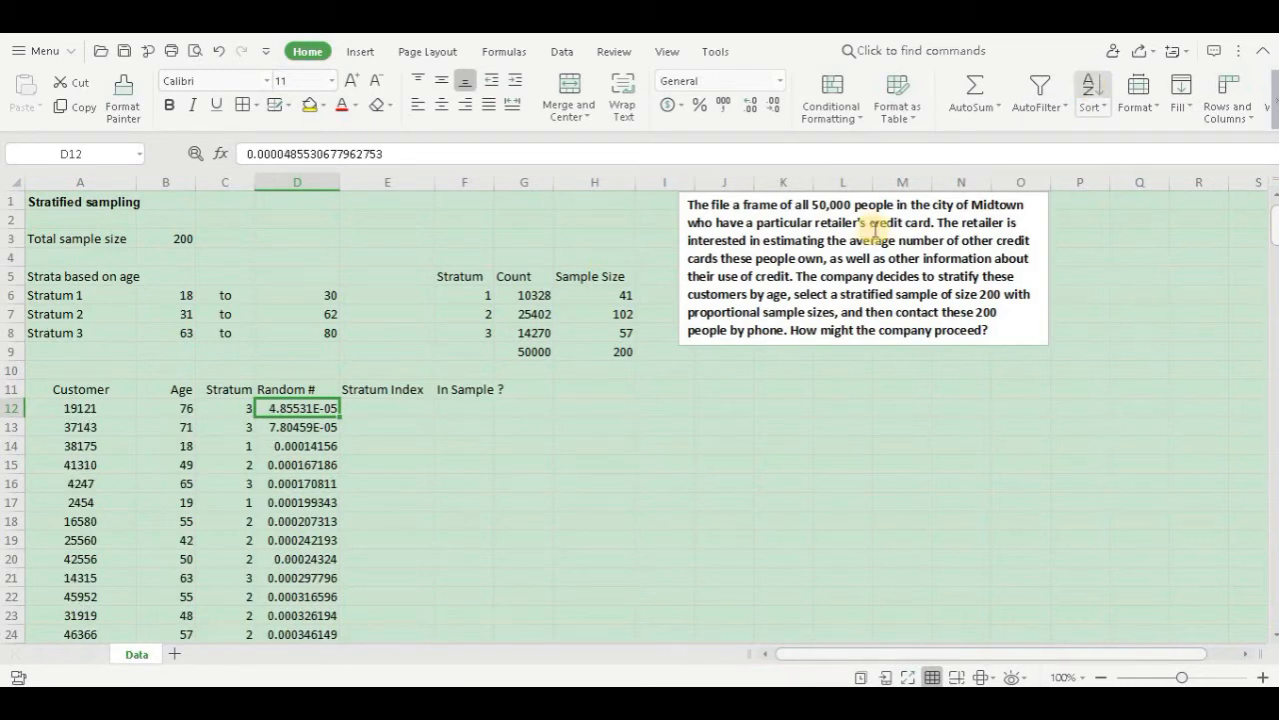
{"action": "mouse_move", "coordinate": [312, 606]}
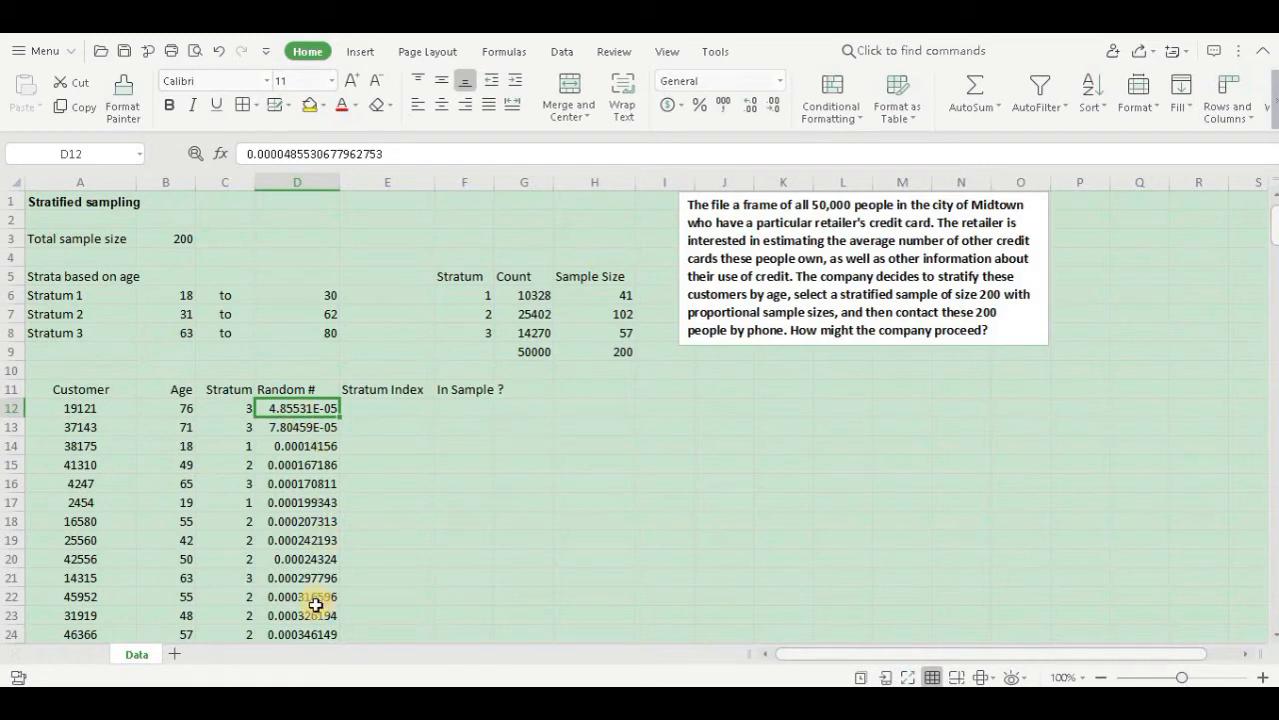
{"action": "mouse_move", "coordinate": [230, 420]}
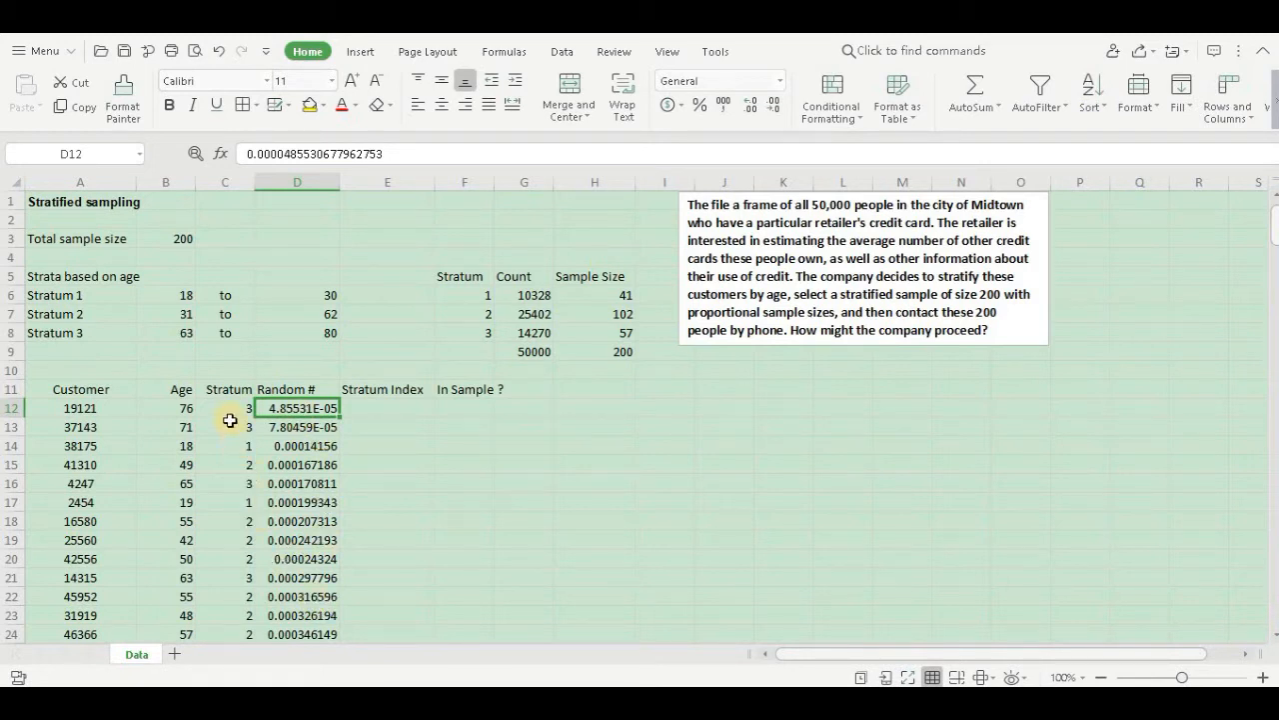
Sort the customers by the Stratum column ascending from C12, stratum 1 first.
{"action": "left_click", "coordinate": [224, 408]}
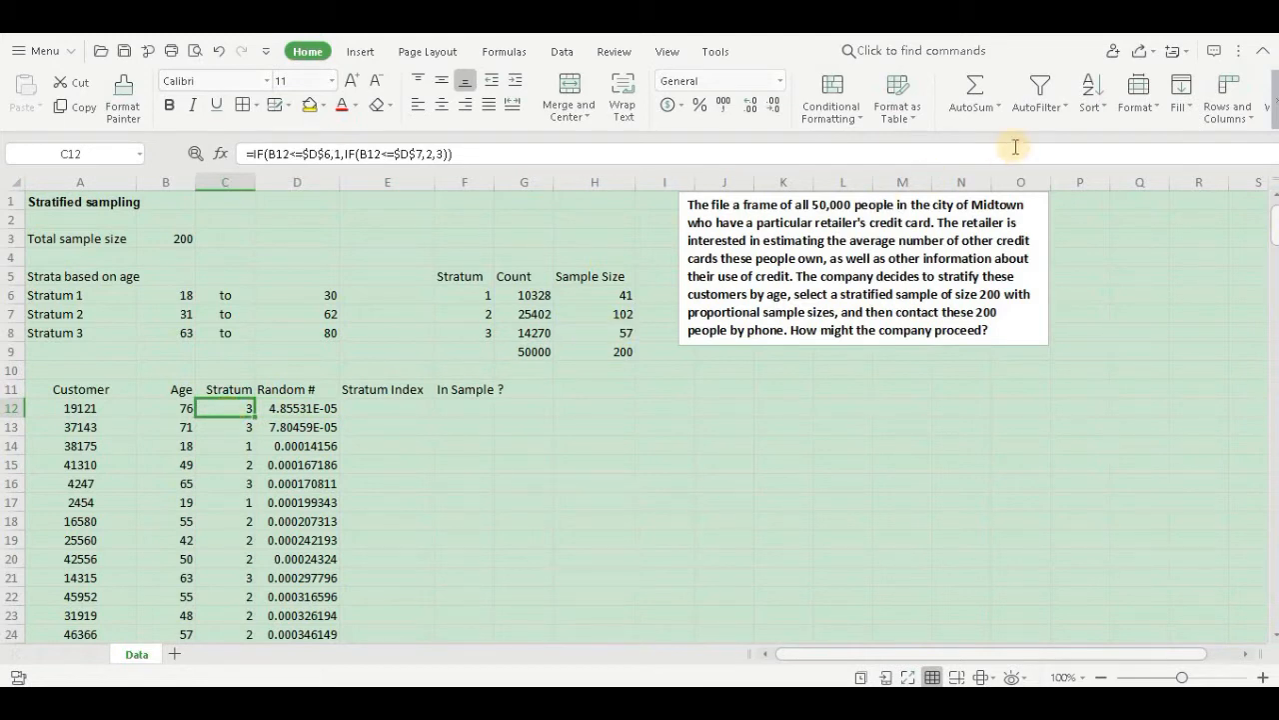
{"action": "mouse_move", "coordinate": [1093, 88]}
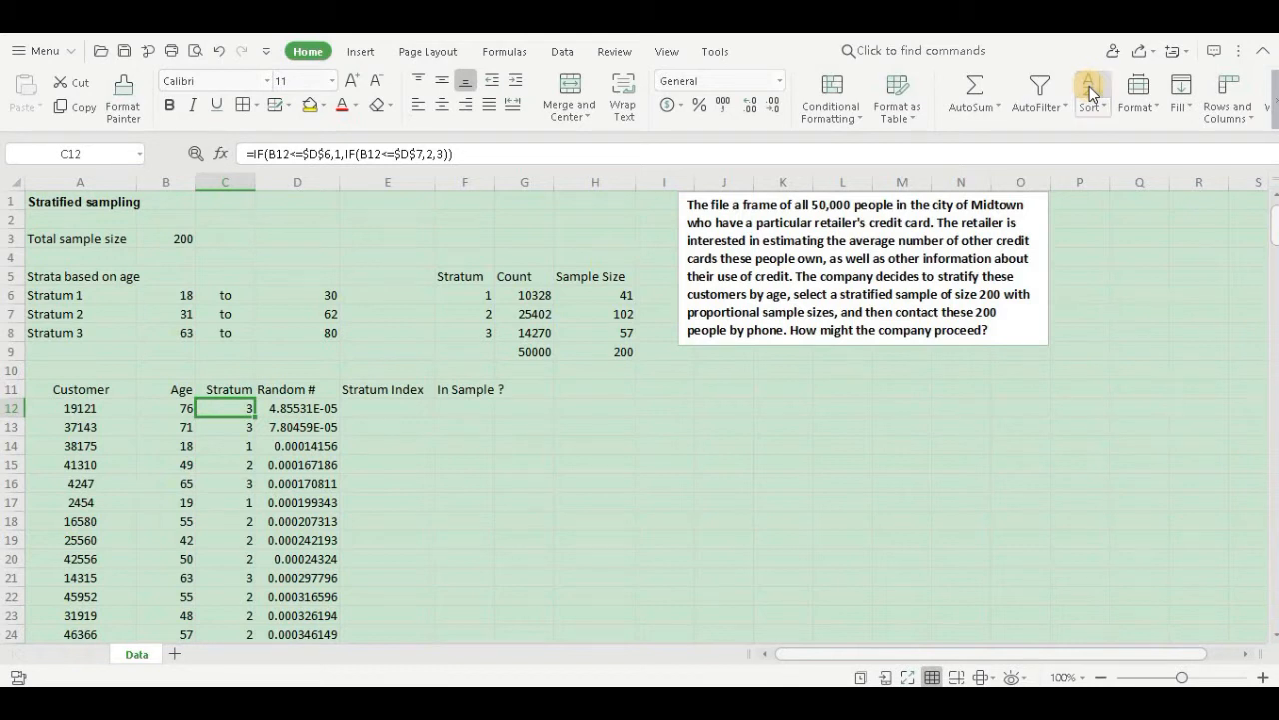
{"action": "left_click", "coordinate": [1088, 90]}
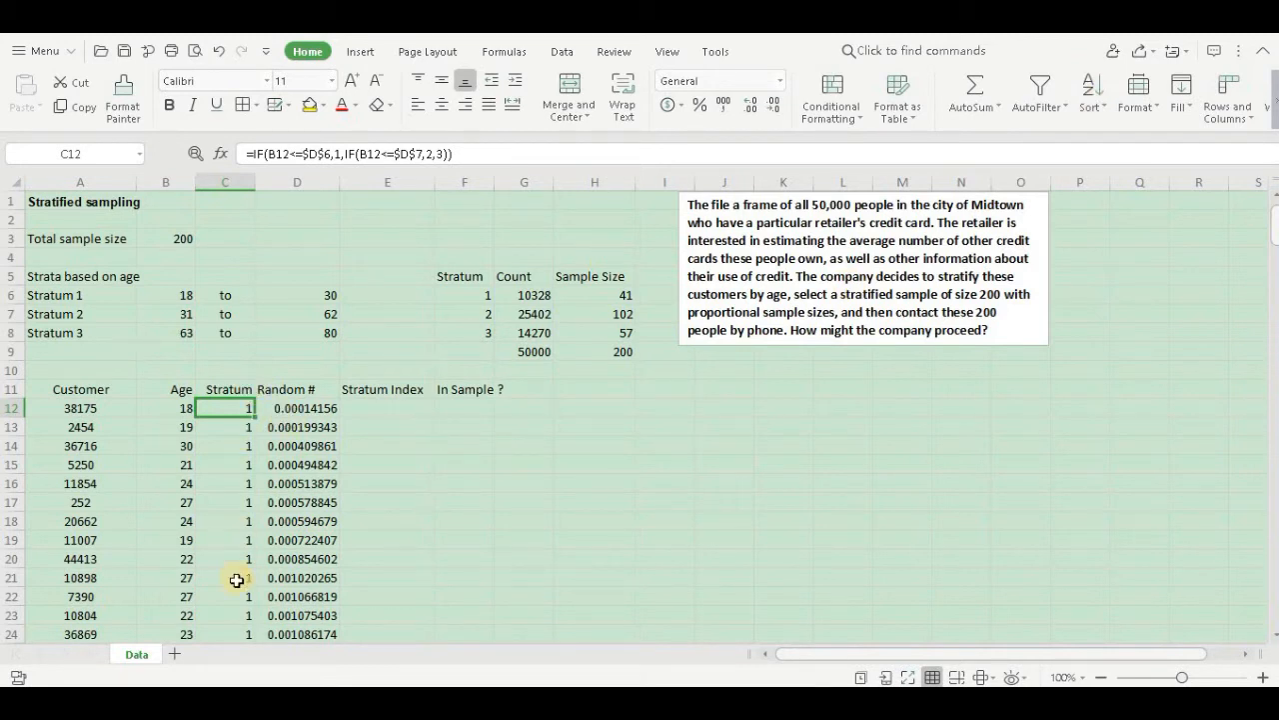
{"action": "mouse_move", "coordinate": [304, 572]}
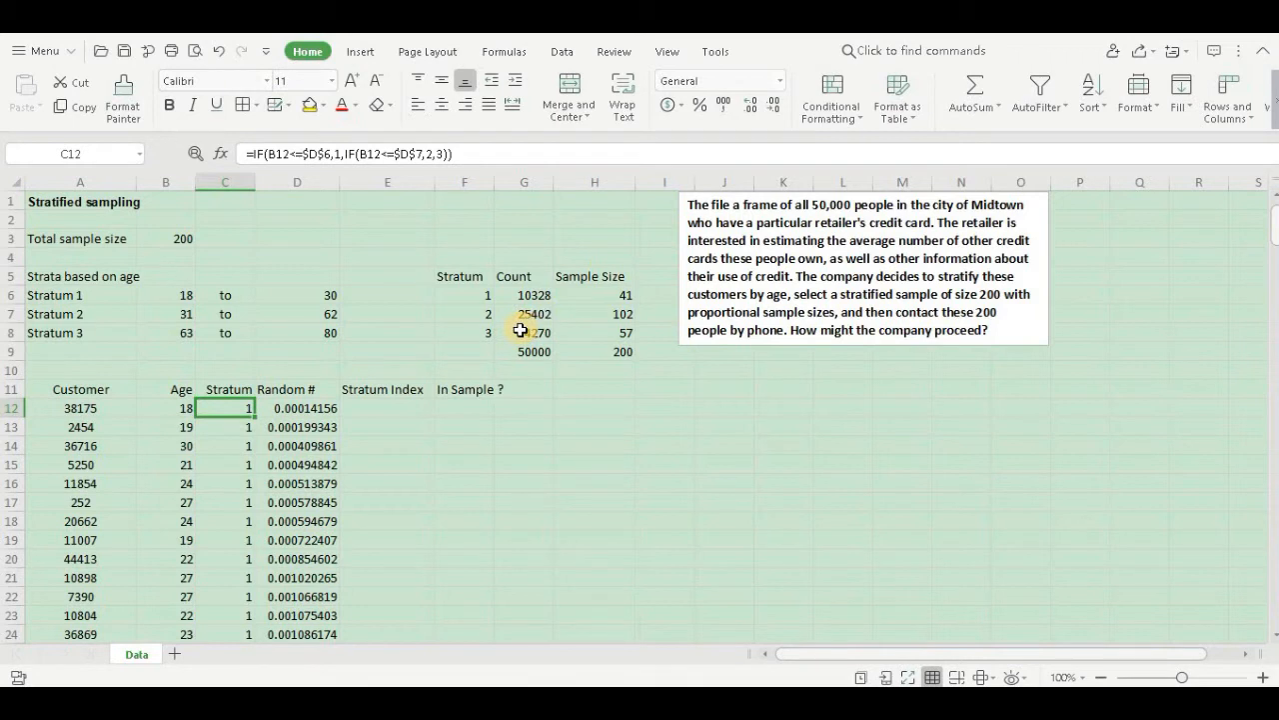
{"action": "mouse_move", "coordinate": [532, 330]}
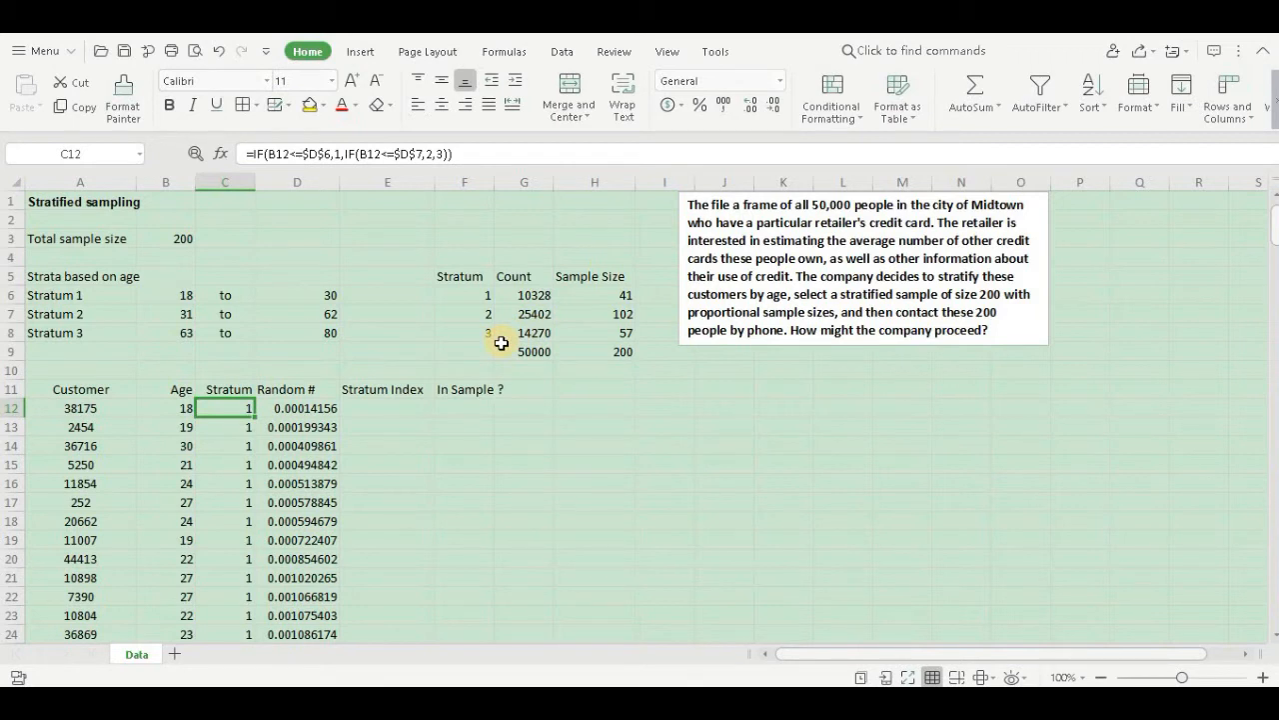
{"action": "mouse_move", "coordinate": [544, 344]}
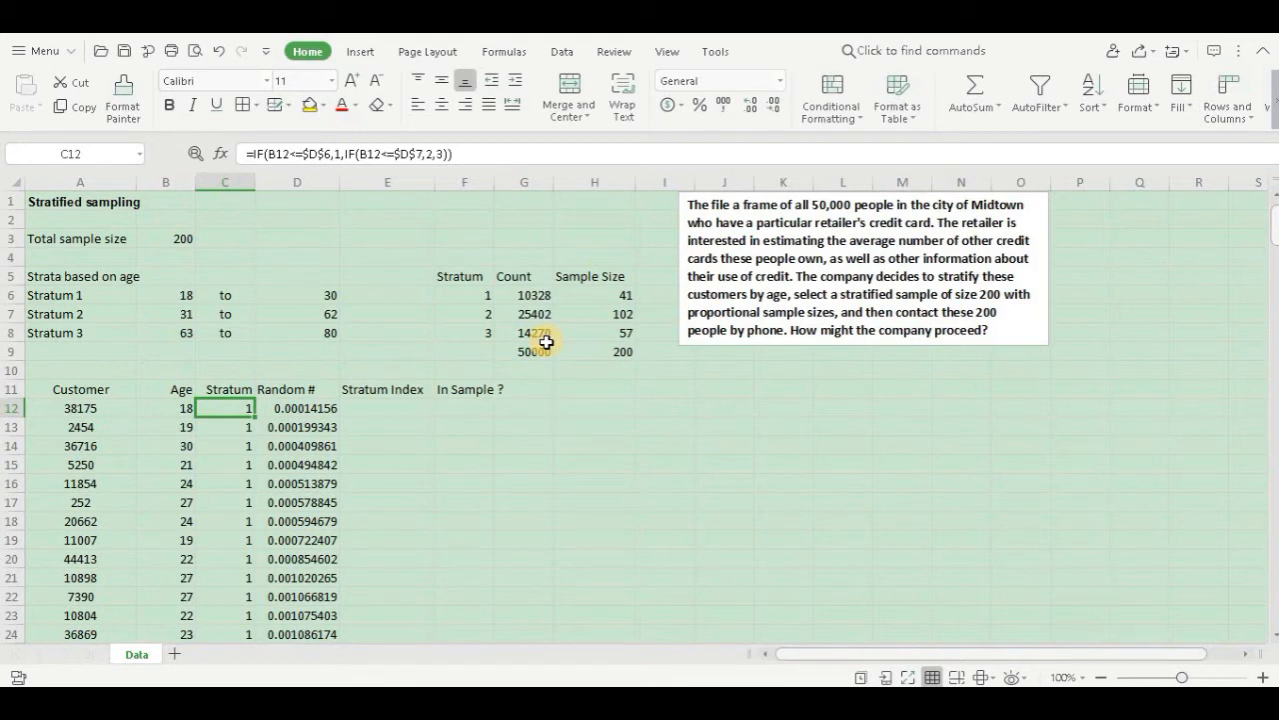
{"action": "mouse_move", "coordinate": [408, 404]}
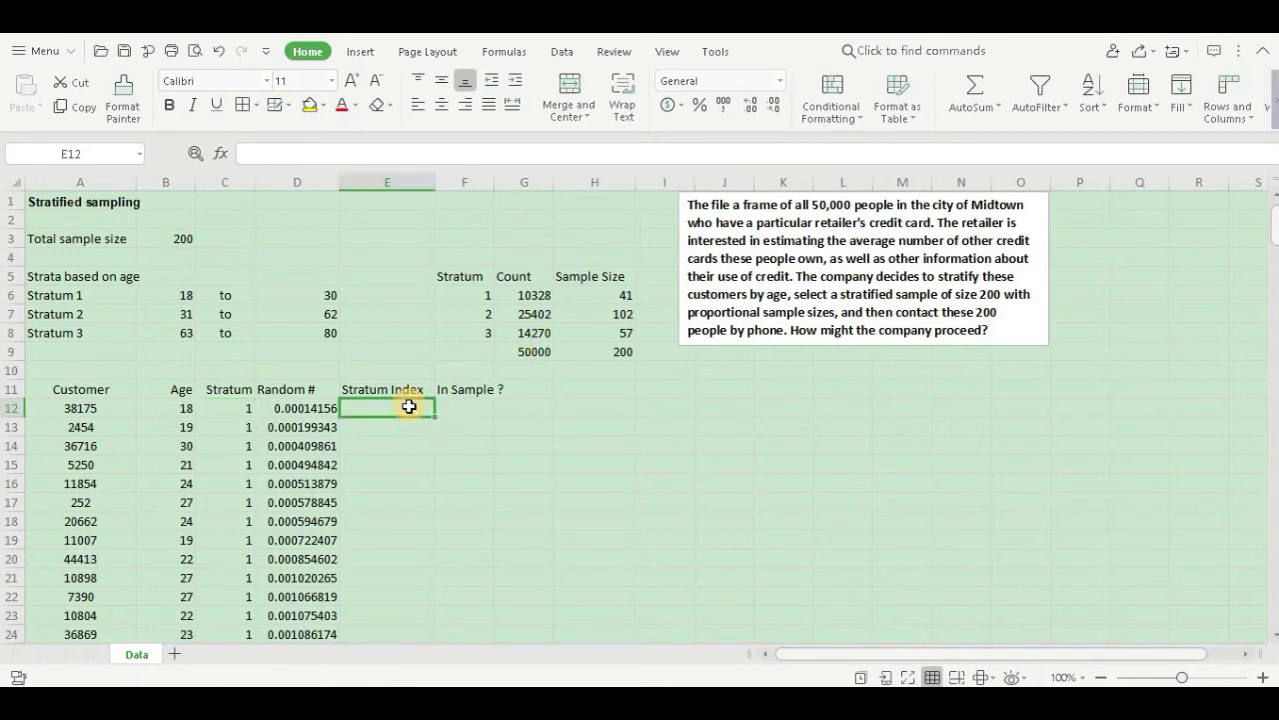
Enter index 1 in E12 and begin E13's IF comparing stratum C13 with C12.
{"action": "type", "text": "1"}
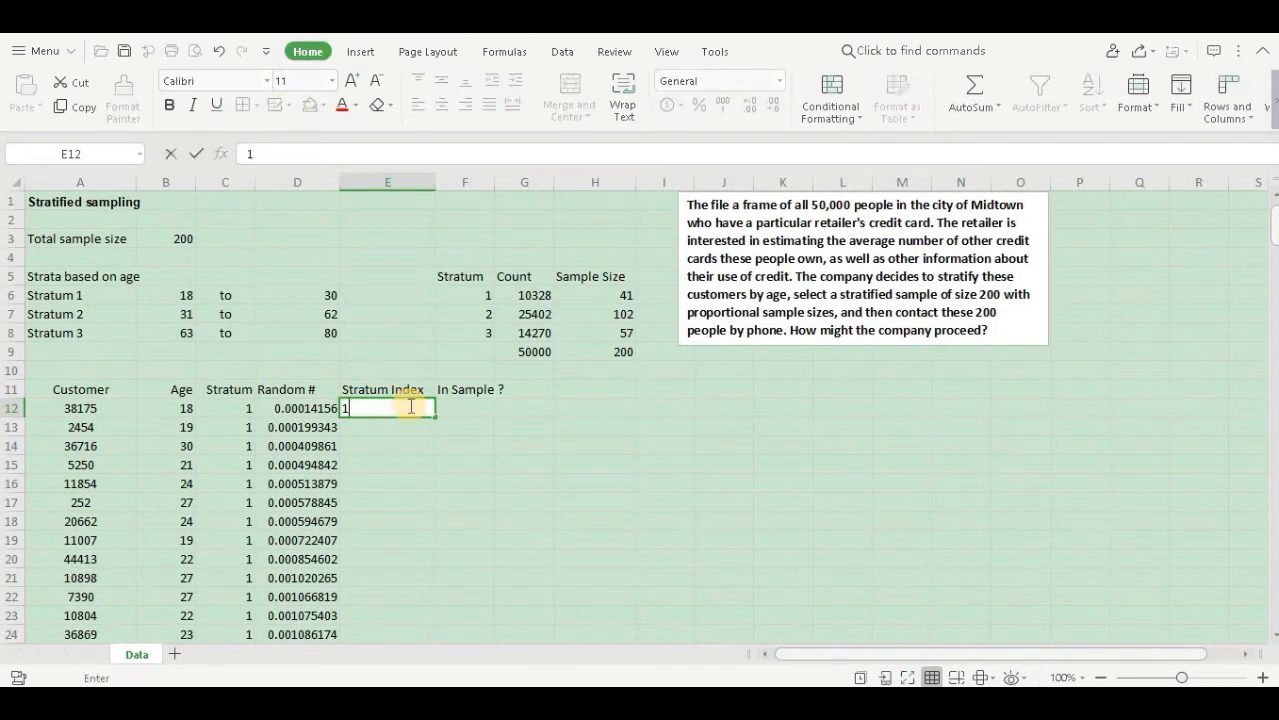
{"action": "key", "text": "Enter"}
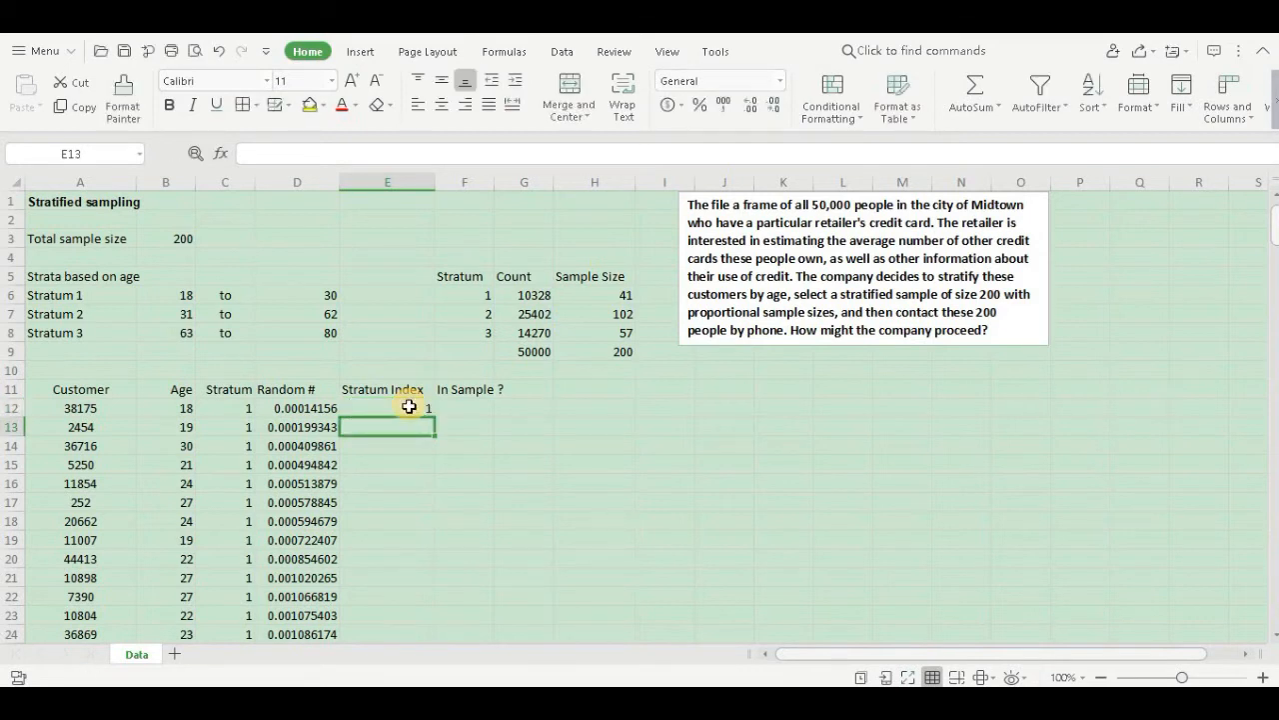
{"action": "type", "text": "="}
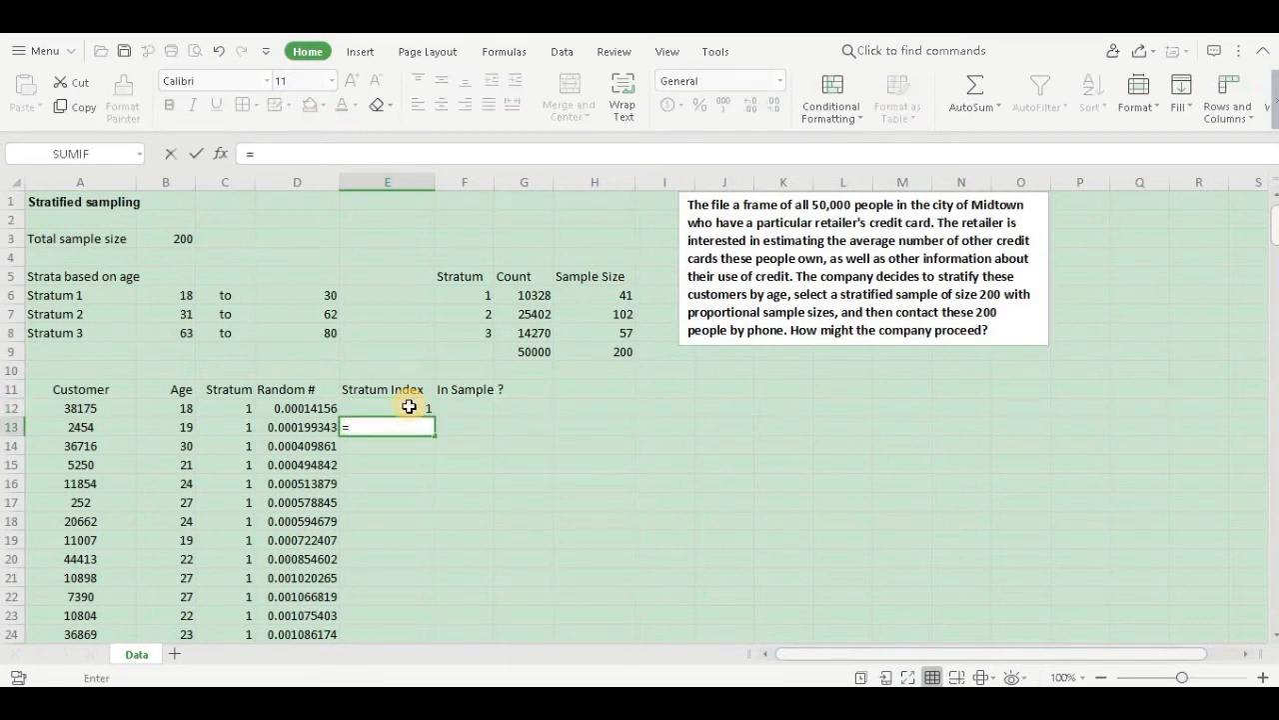
{"action": "type", "text": "if"}
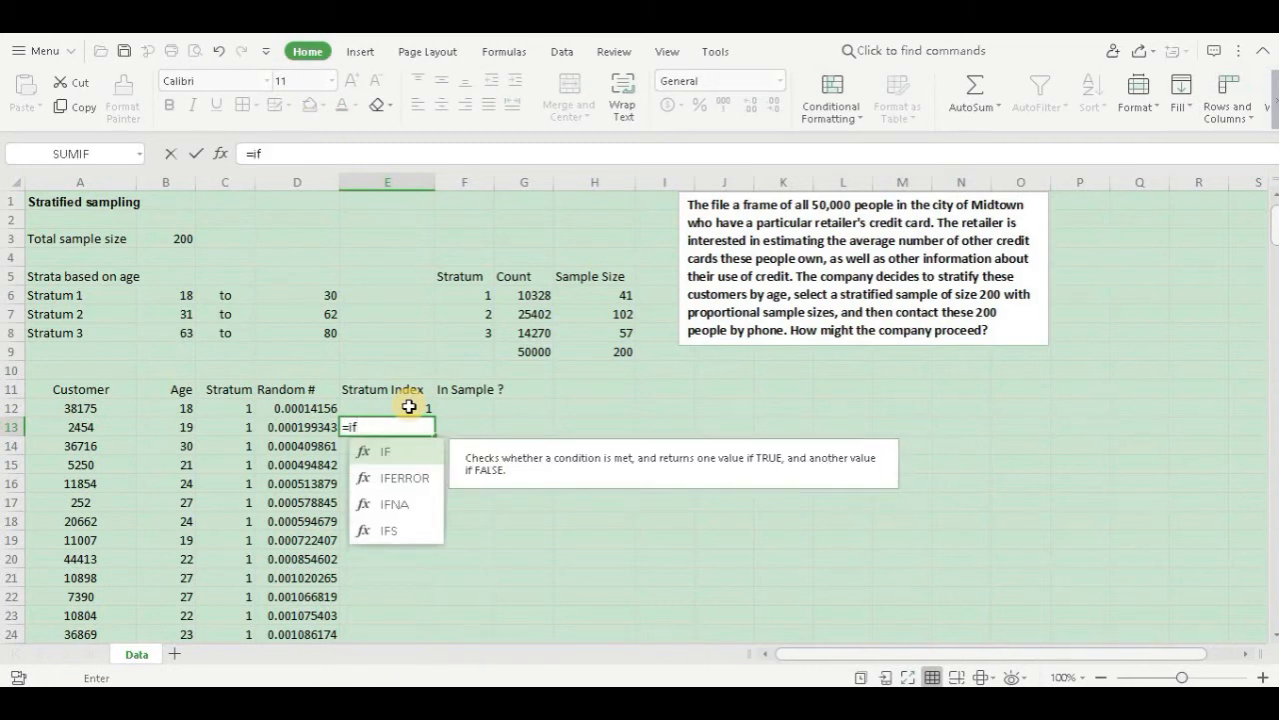
{"action": "type", "text": "("}
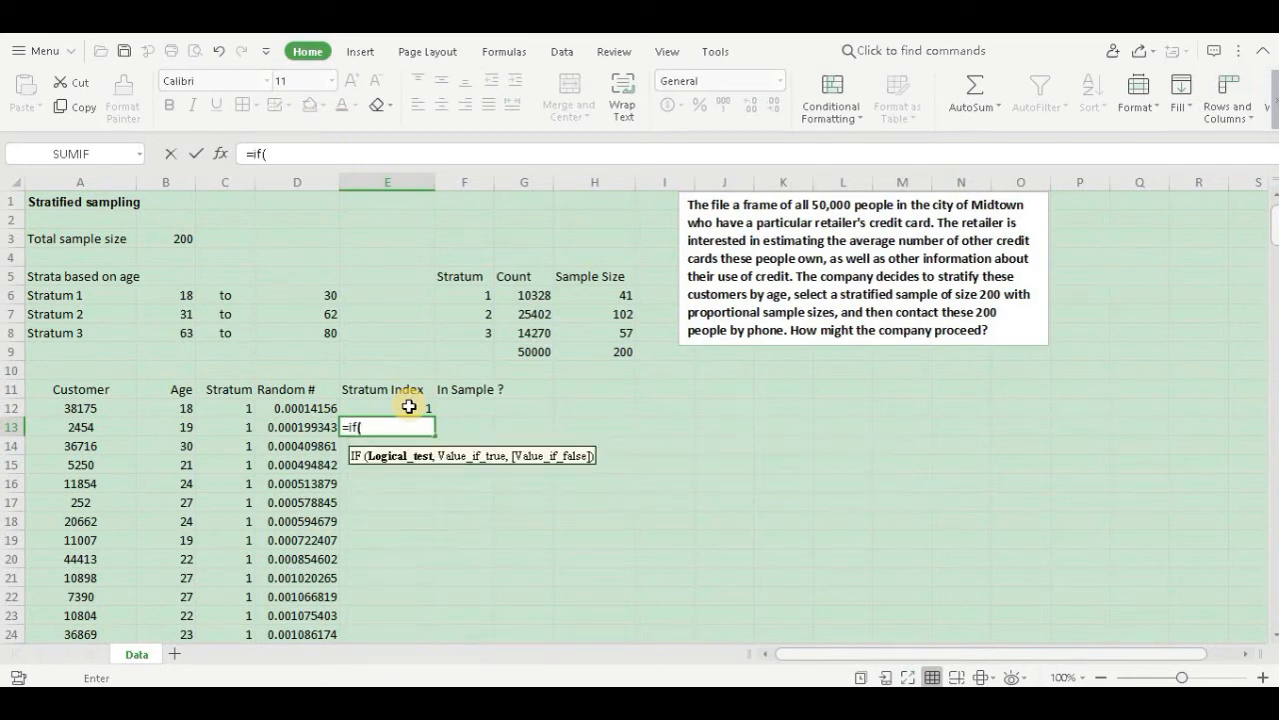
{"action": "mouse_move", "coordinate": [268, 424]}
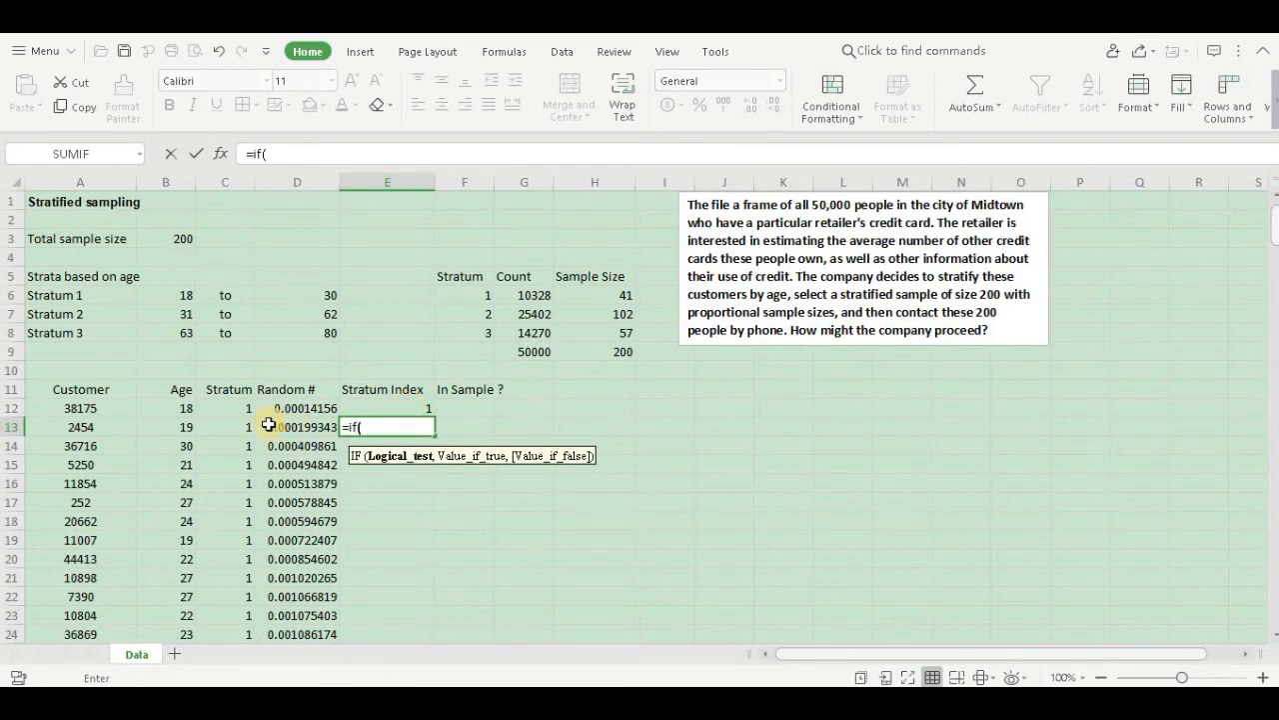
{"action": "left_click", "coordinate": [224, 428]}
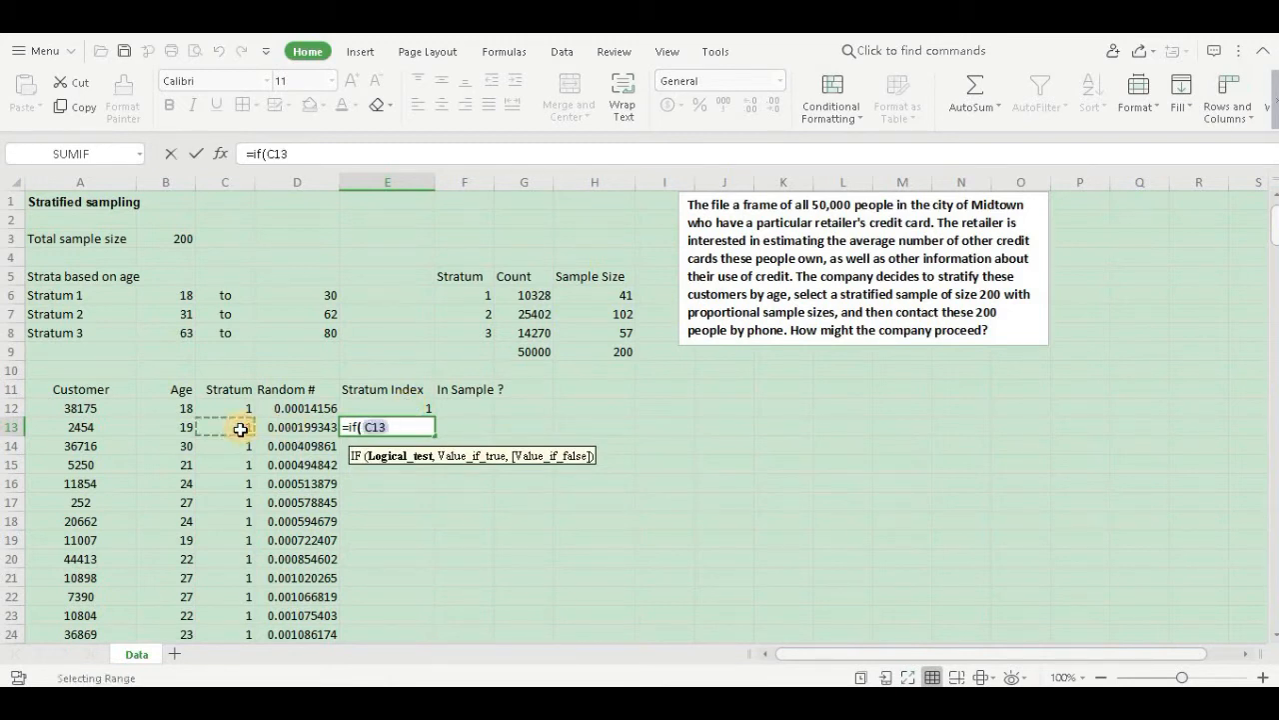
{"action": "left_click", "coordinate": [224, 428]}
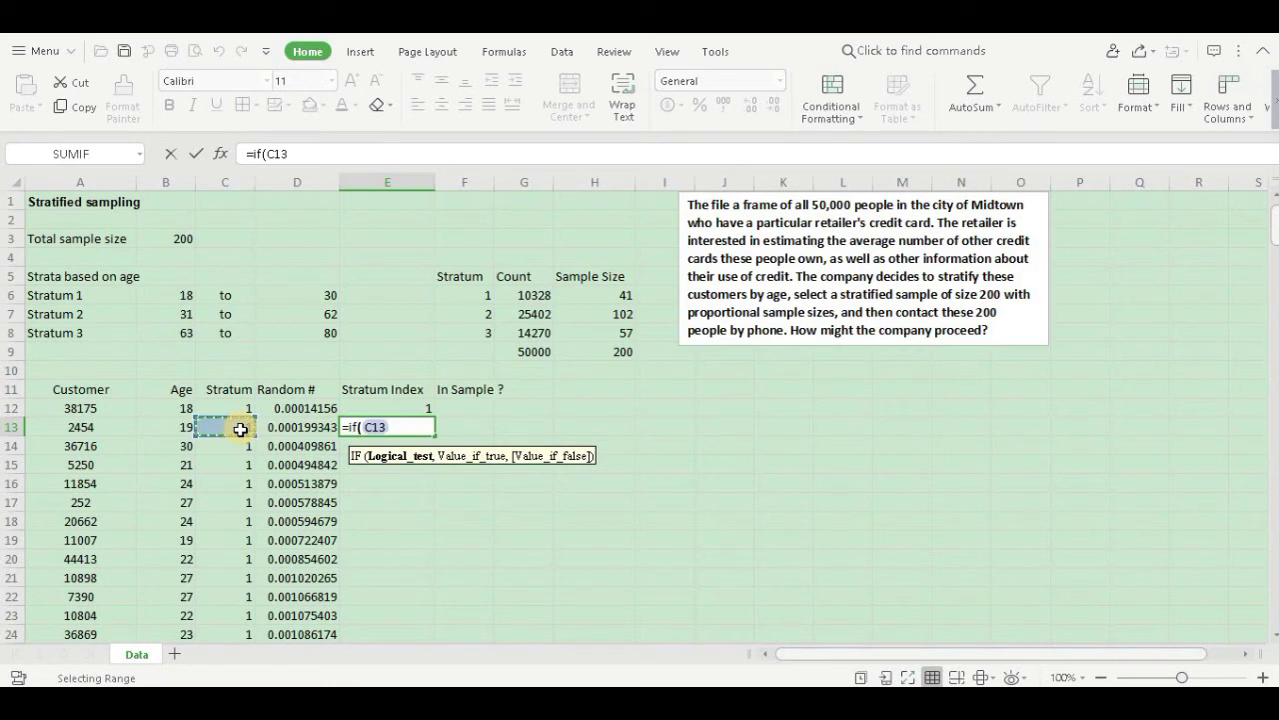
{"action": "type", "text": "="}
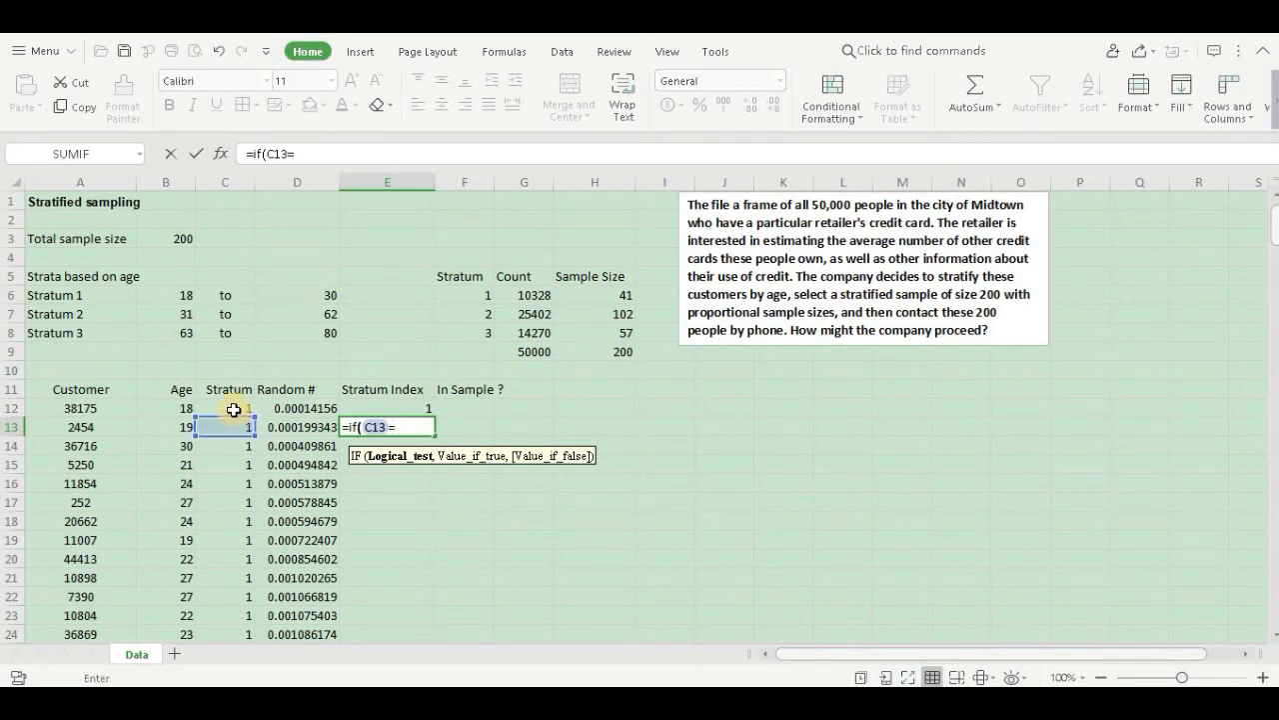
{"action": "left_click", "coordinate": [224, 408]}
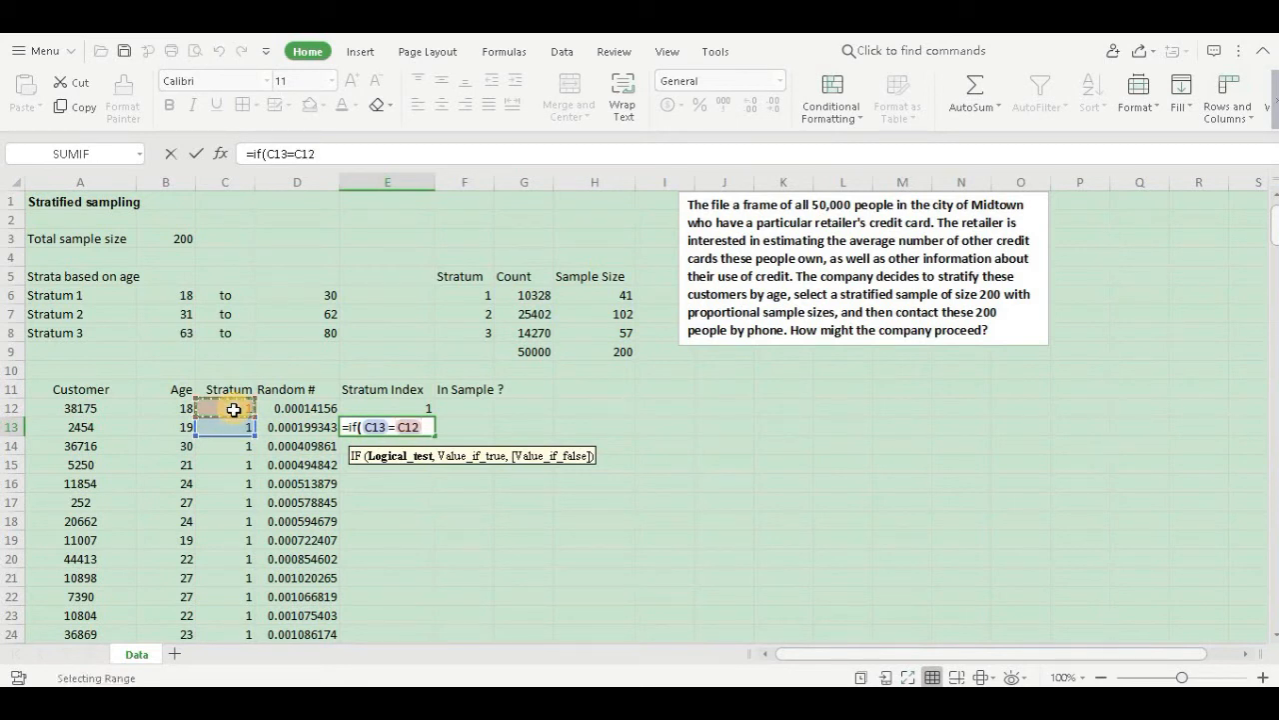
Complete it to return E12+1 when the strata match, otherwise 1, showing 2 in E13.
{"action": "type", "text": ","}
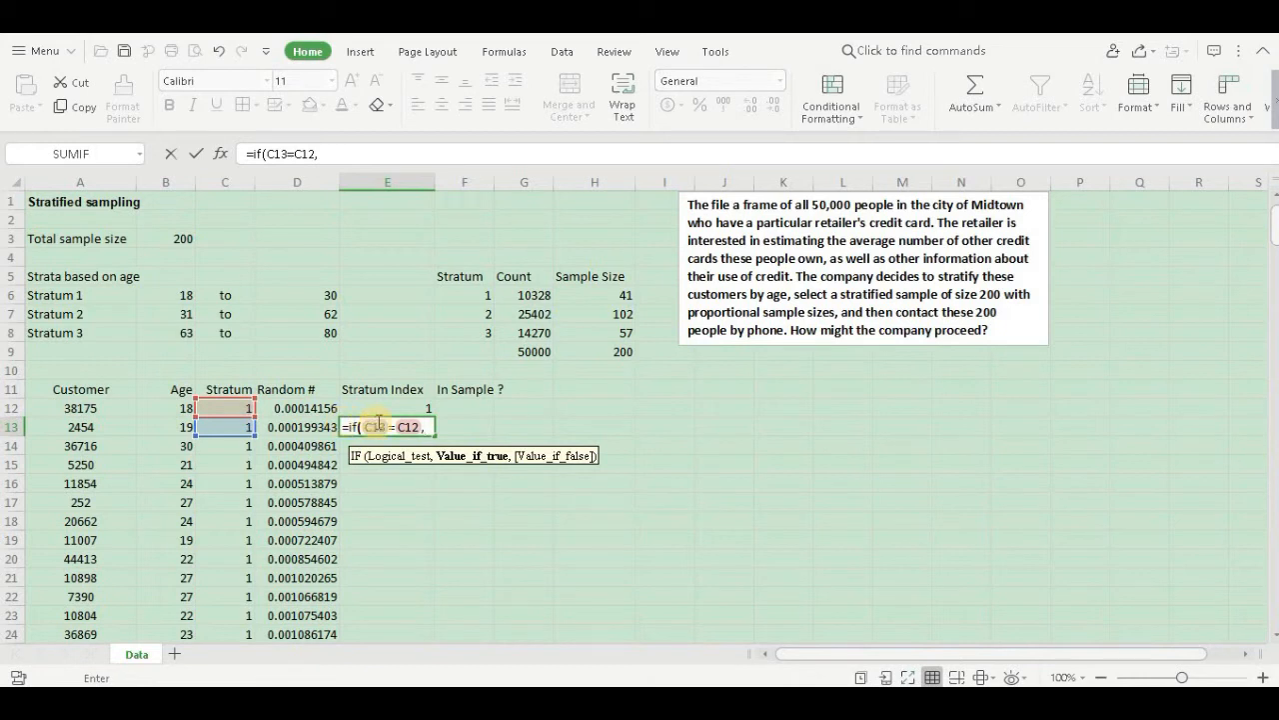
{"action": "left_click", "coordinate": [379, 408]}
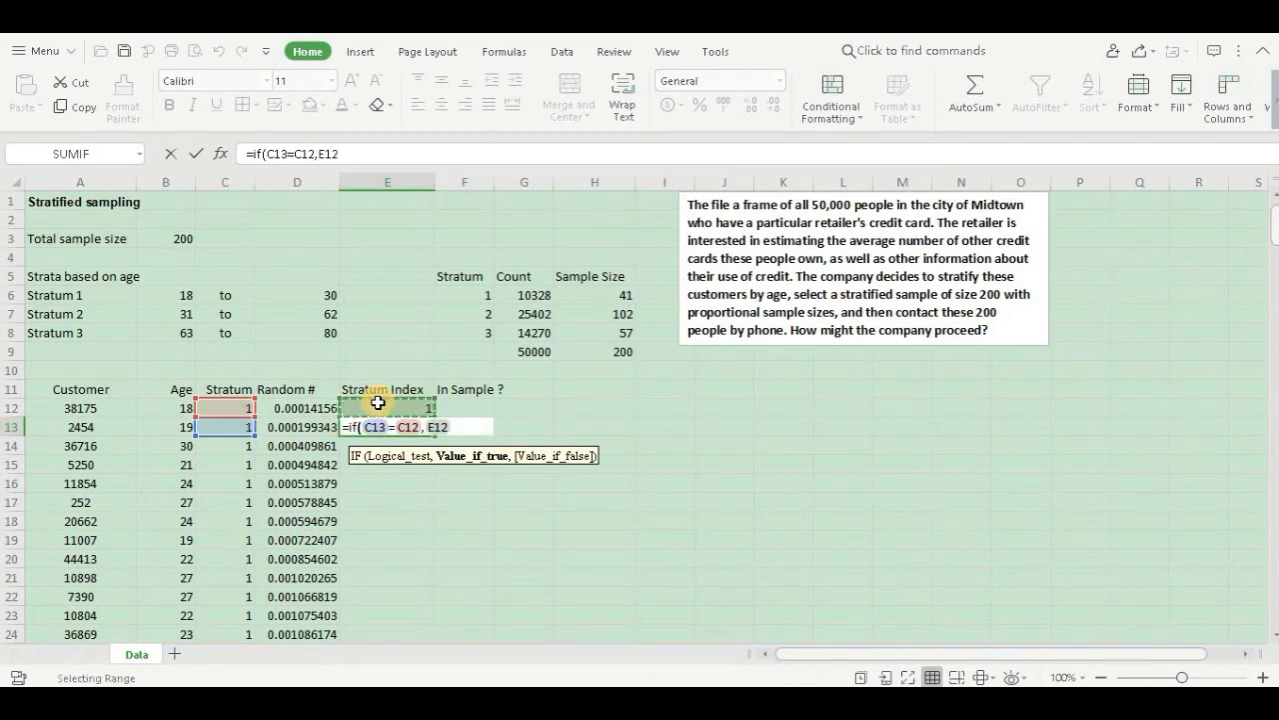
{"action": "type", "text": "+"}
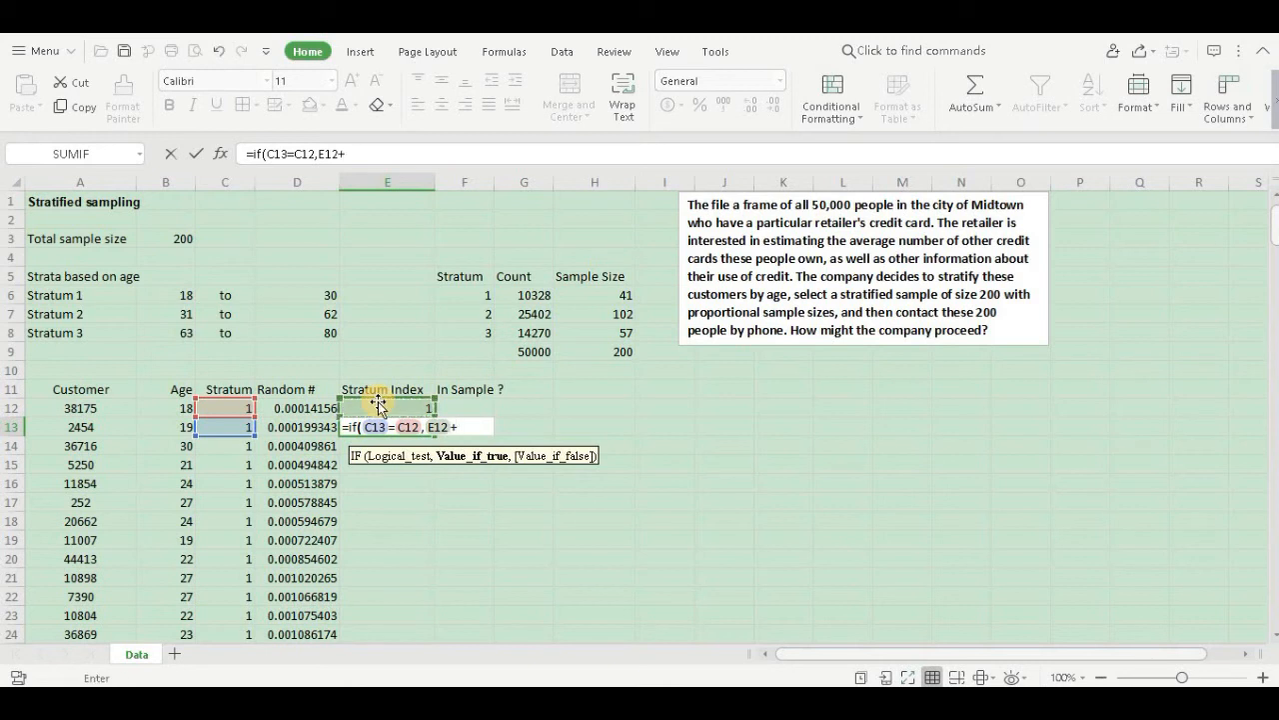
{"action": "type", "text": "1"}
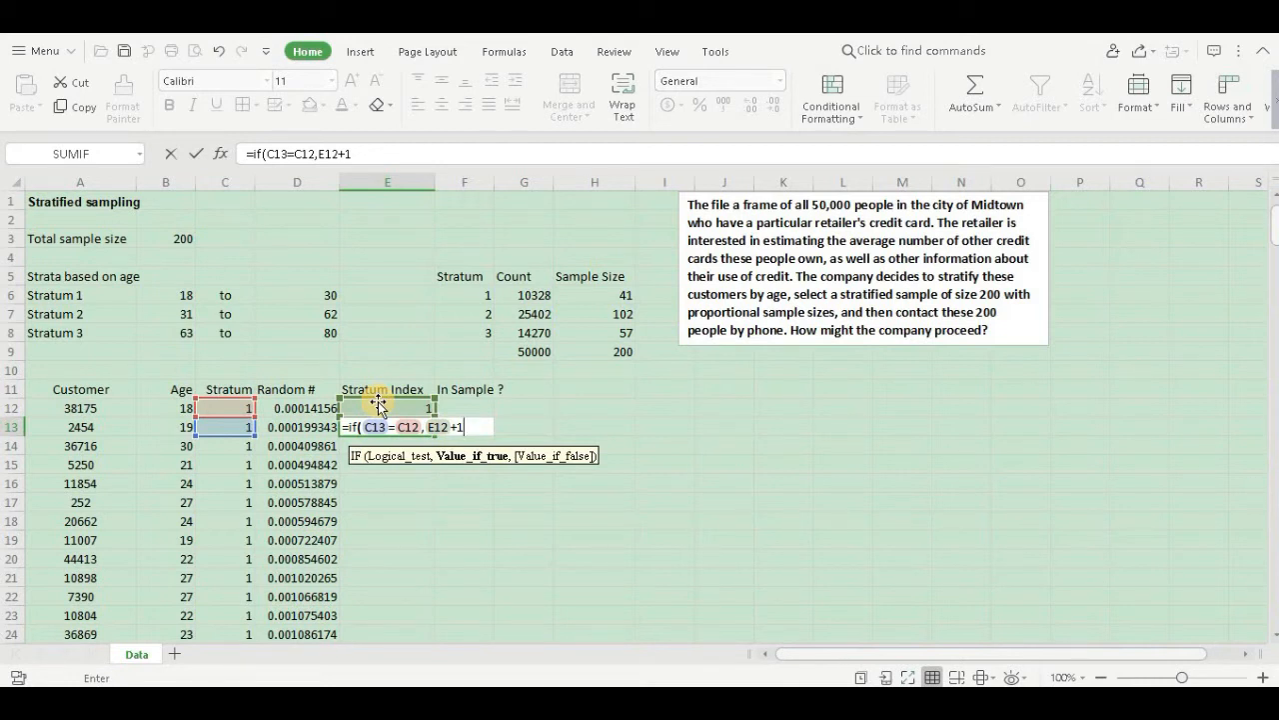
{"action": "type", "text": ","}
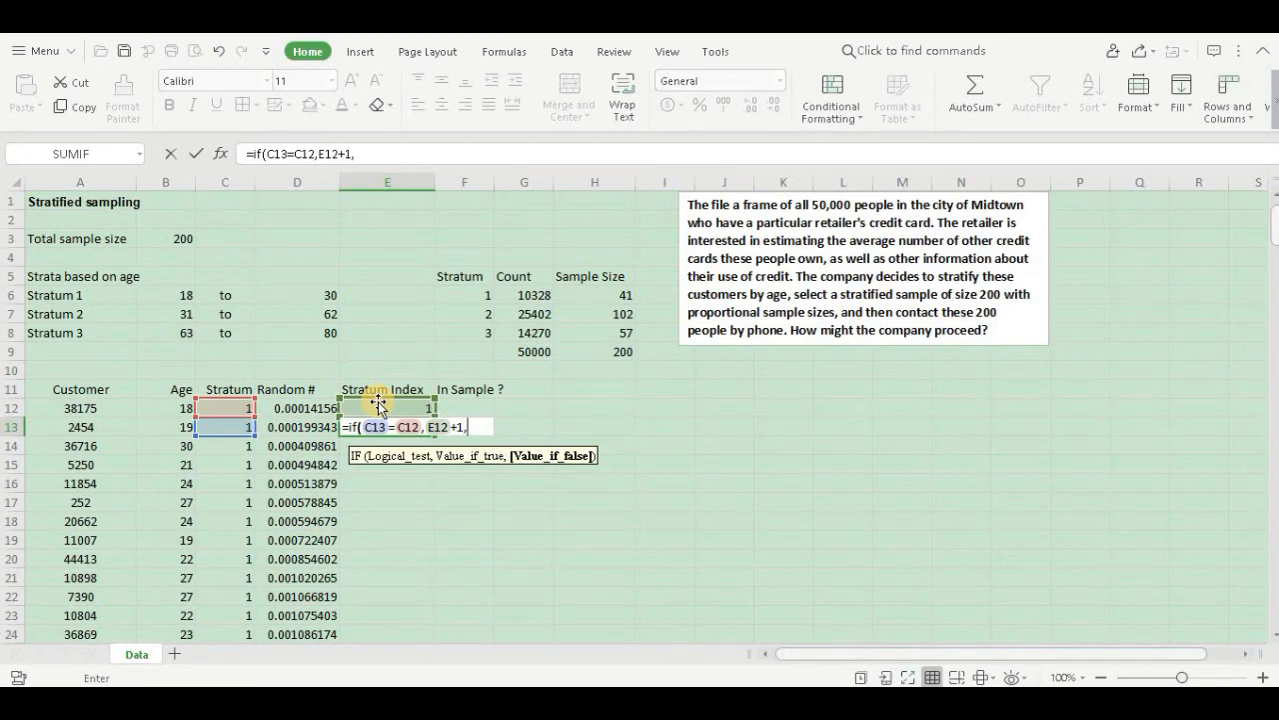
{"action": "type", "text": "1"}
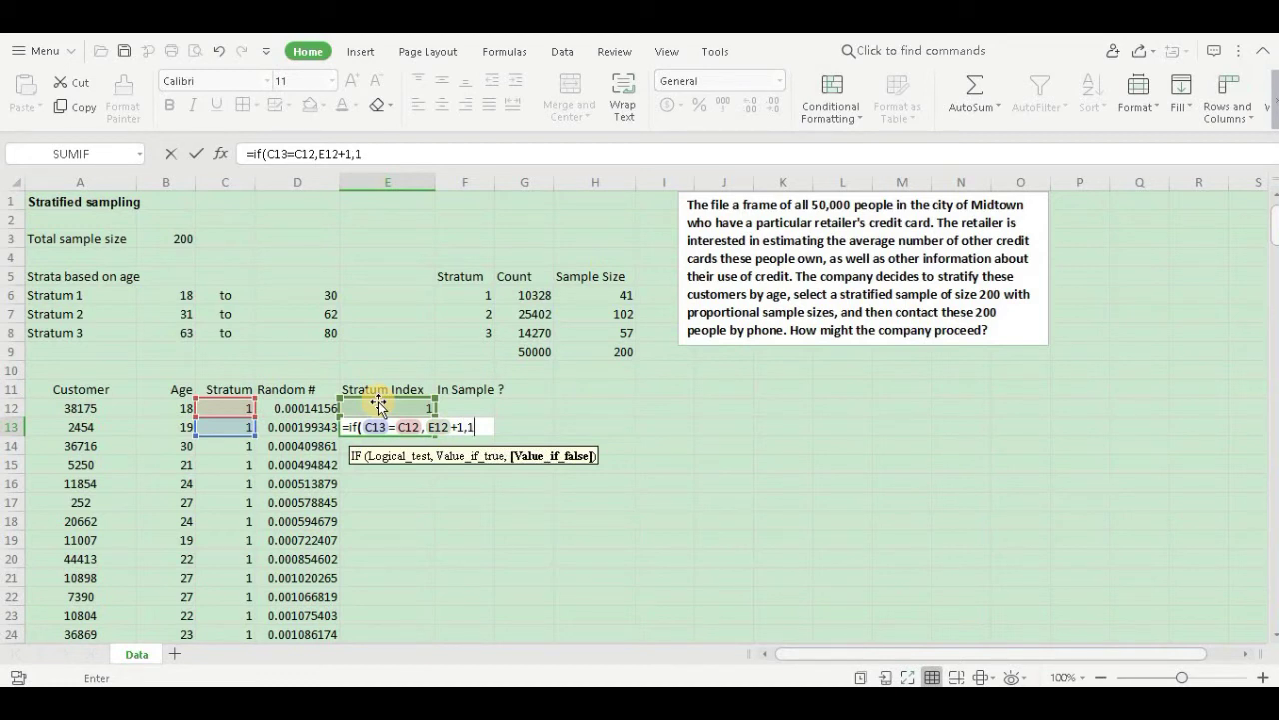
{"action": "type", "text": ")"}
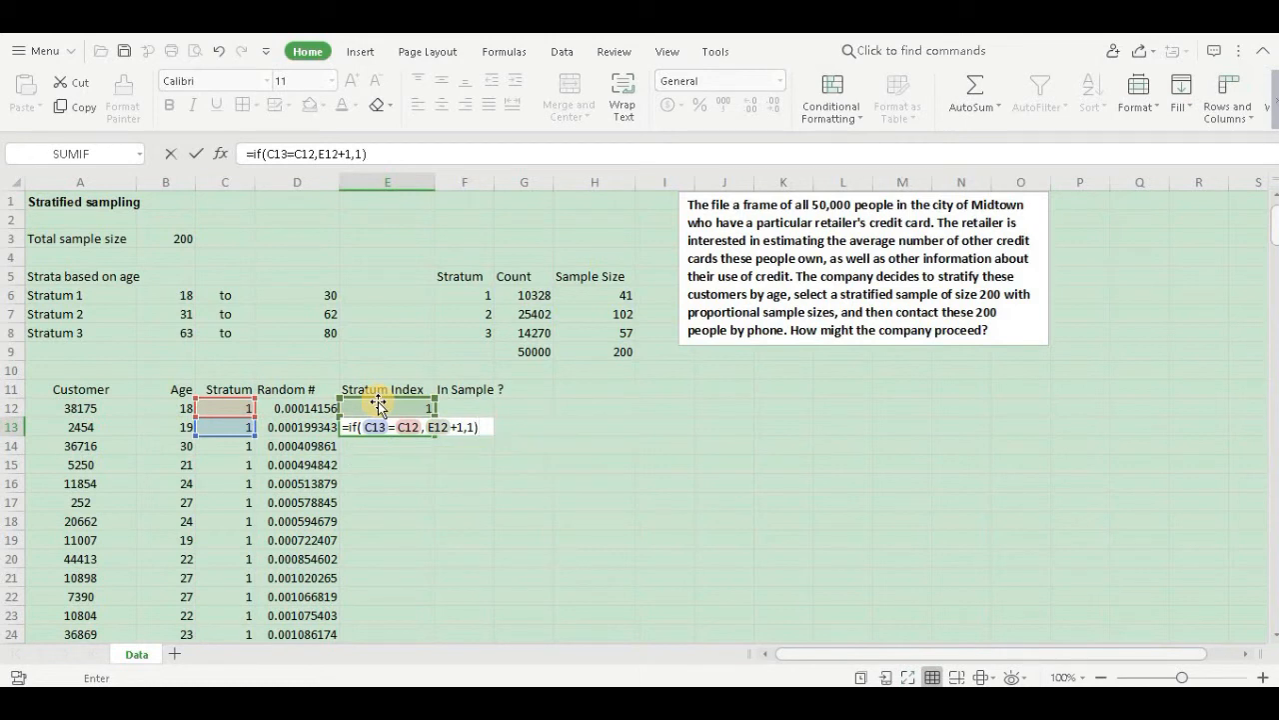
{"action": "key", "text": "Enter"}
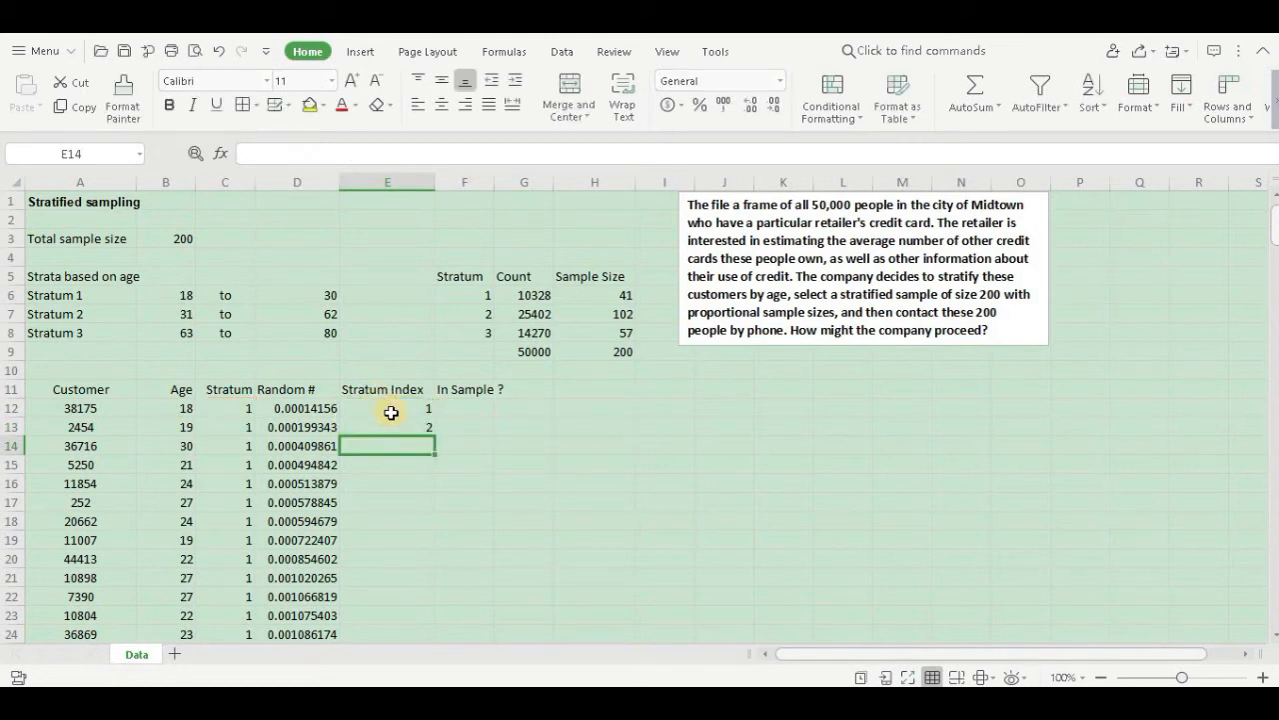
Copy the stratum index formula down the column and check it restarts at 1 for stratum 2.
{"action": "left_click", "coordinate": [388, 428]}
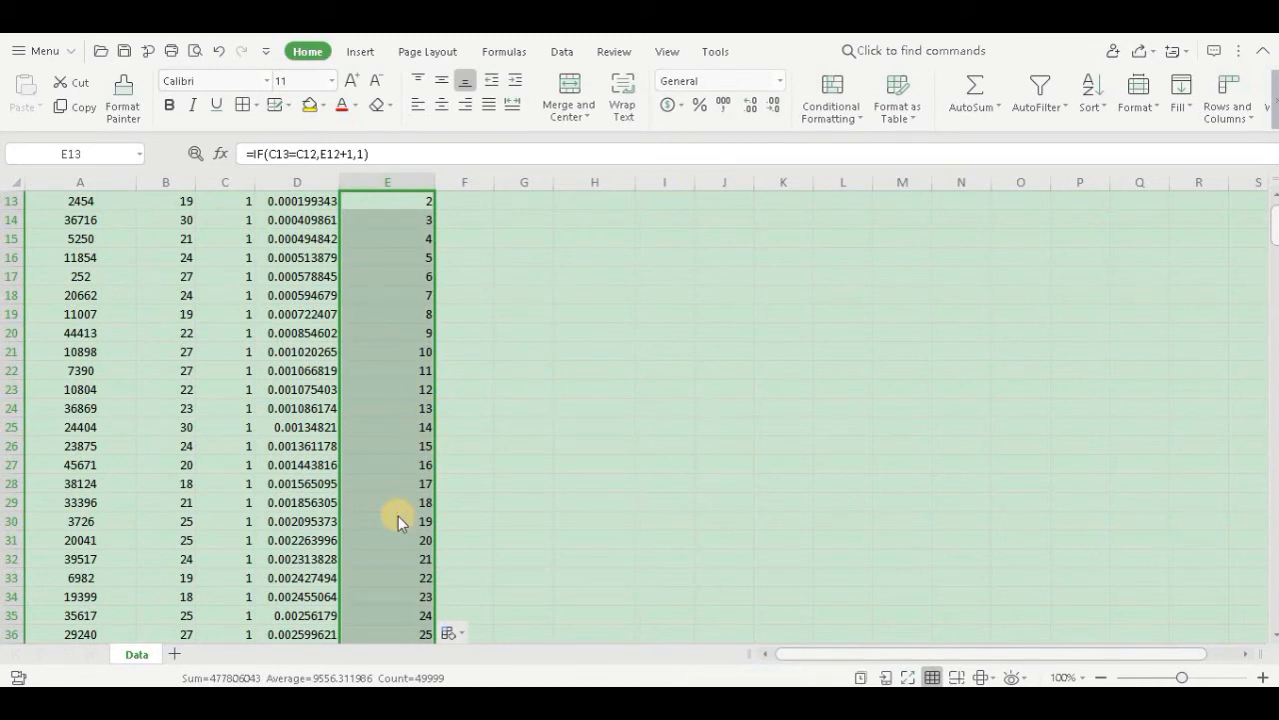
{"action": "mouse_move", "coordinate": [1129, 326]}
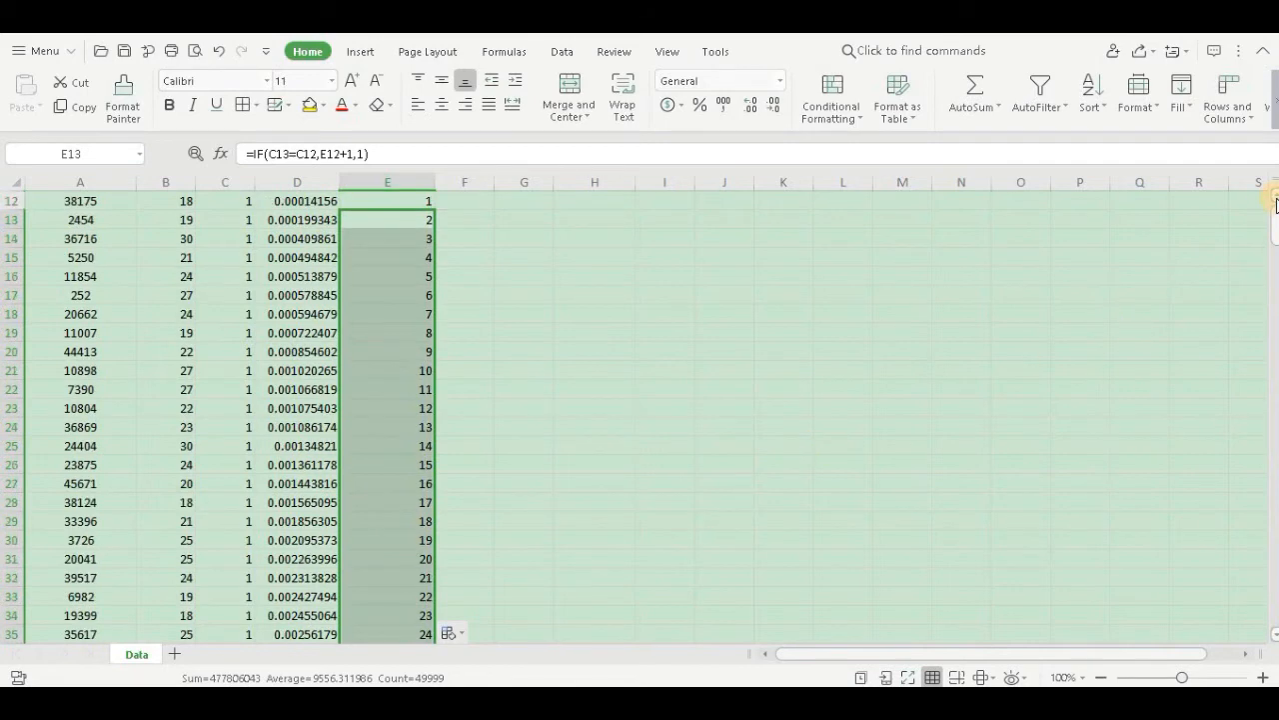
{"action": "scroll", "scroll_direction": "up", "scroll_amount": 3}
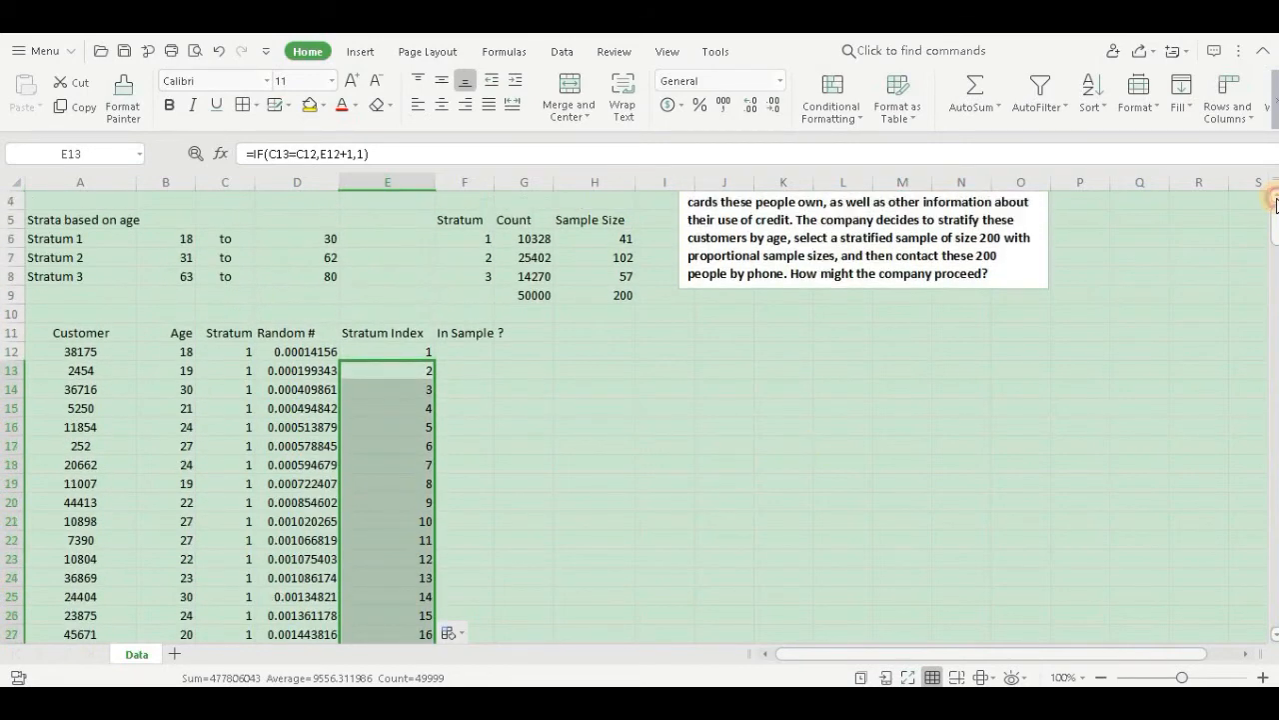
{"action": "scroll", "scroll_direction": "up", "scroll_amount": 3}
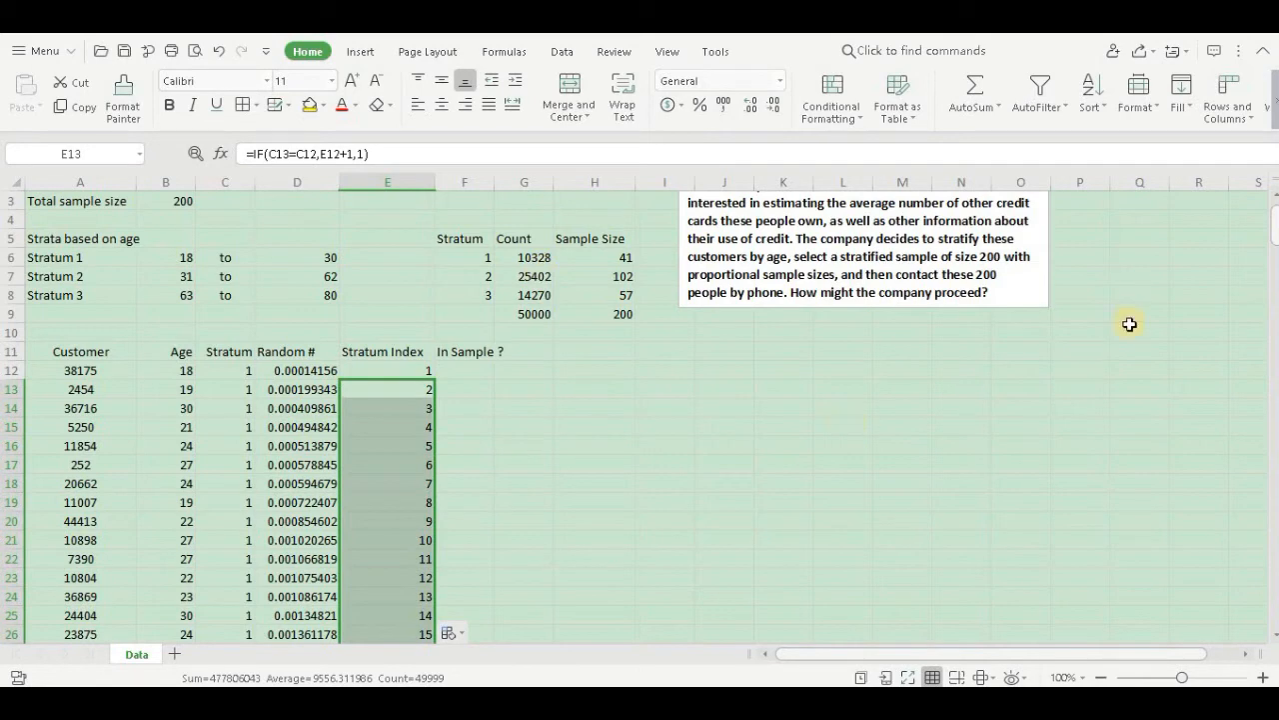
{"action": "mouse_move", "coordinate": [1273, 230]}
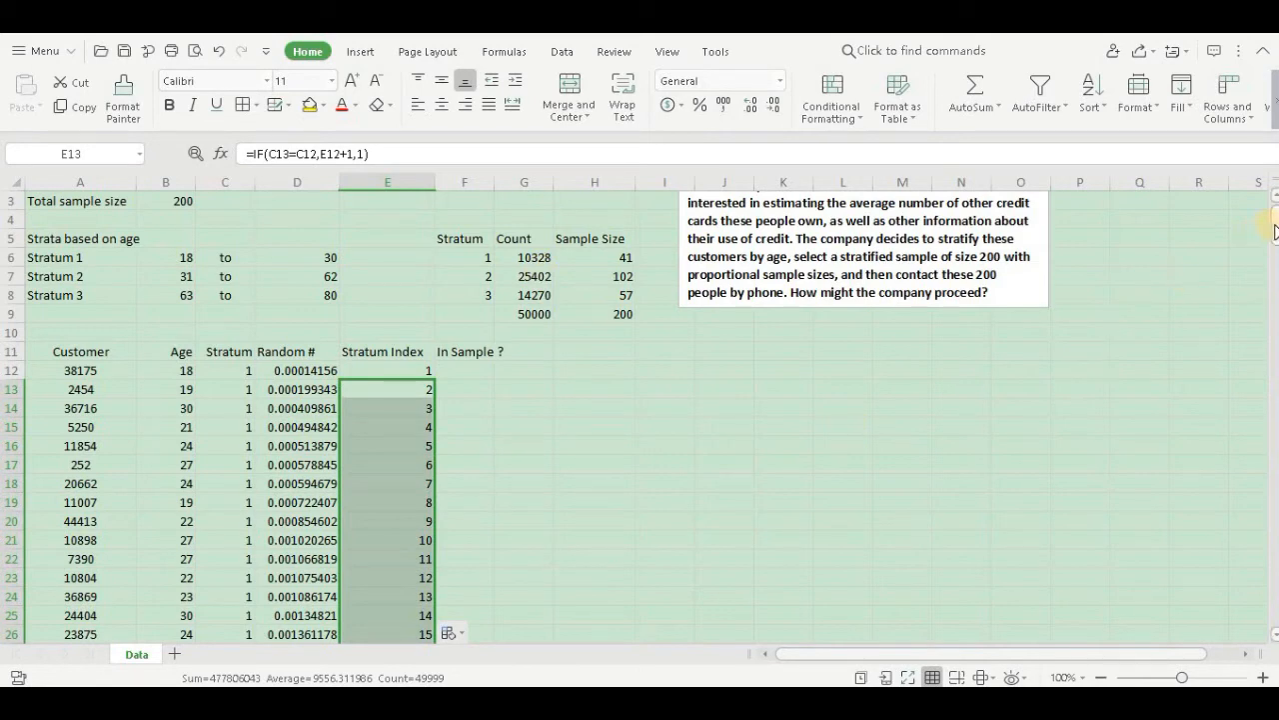
{"action": "scroll", "scroll_direction": "down", "scroll_amount": 3}
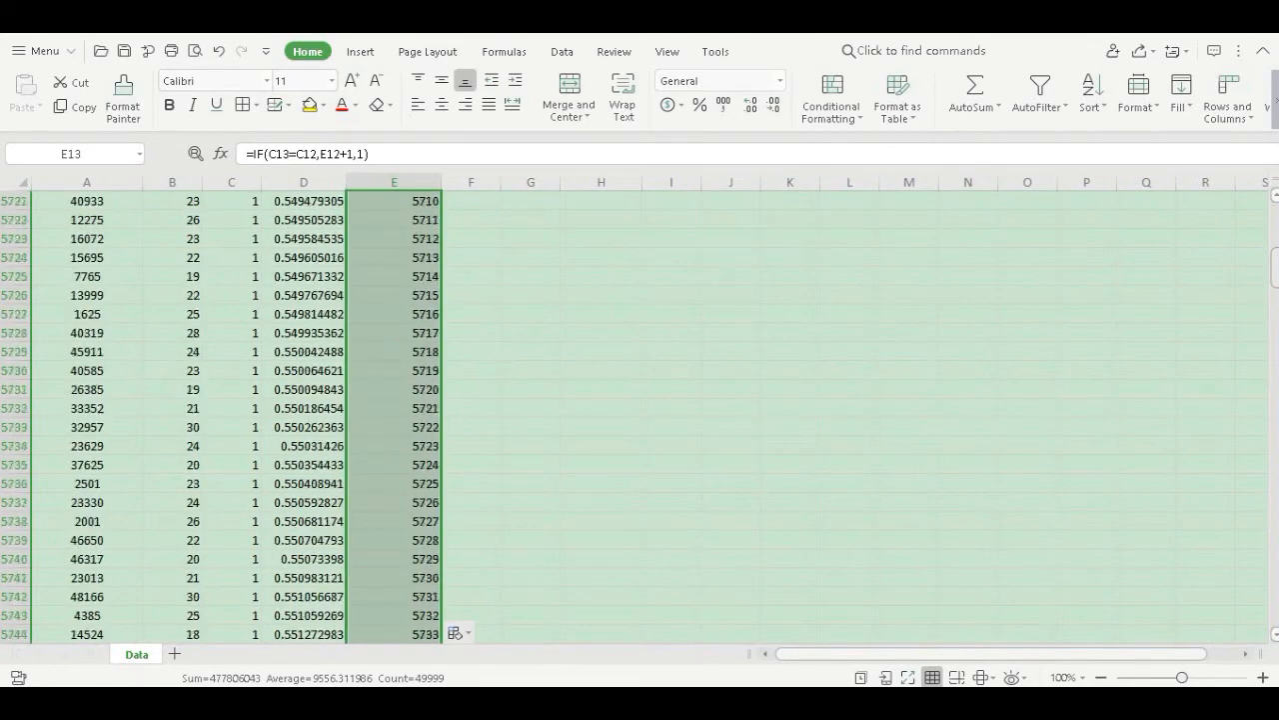
{"action": "scroll", "scroll_direction": "down", "scroll_amount": 3}
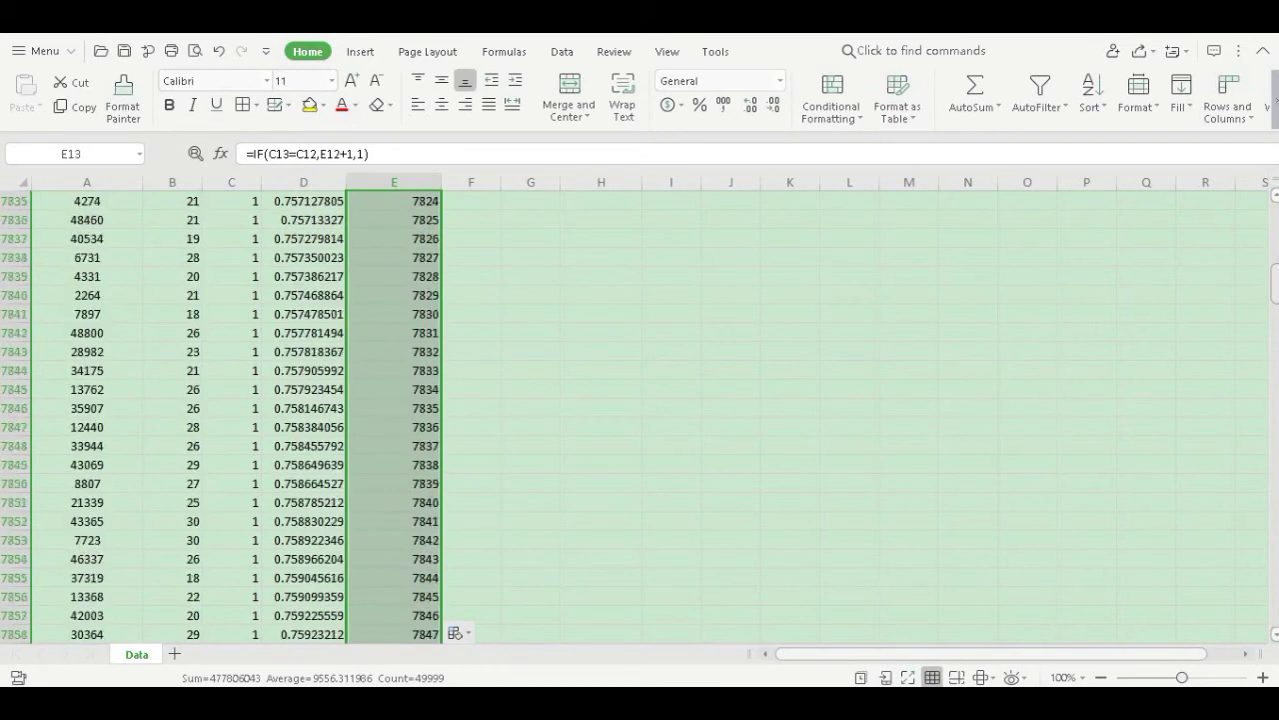
{"action": "scroll", "scroll_direction": "down", "scroll_amount": 3}
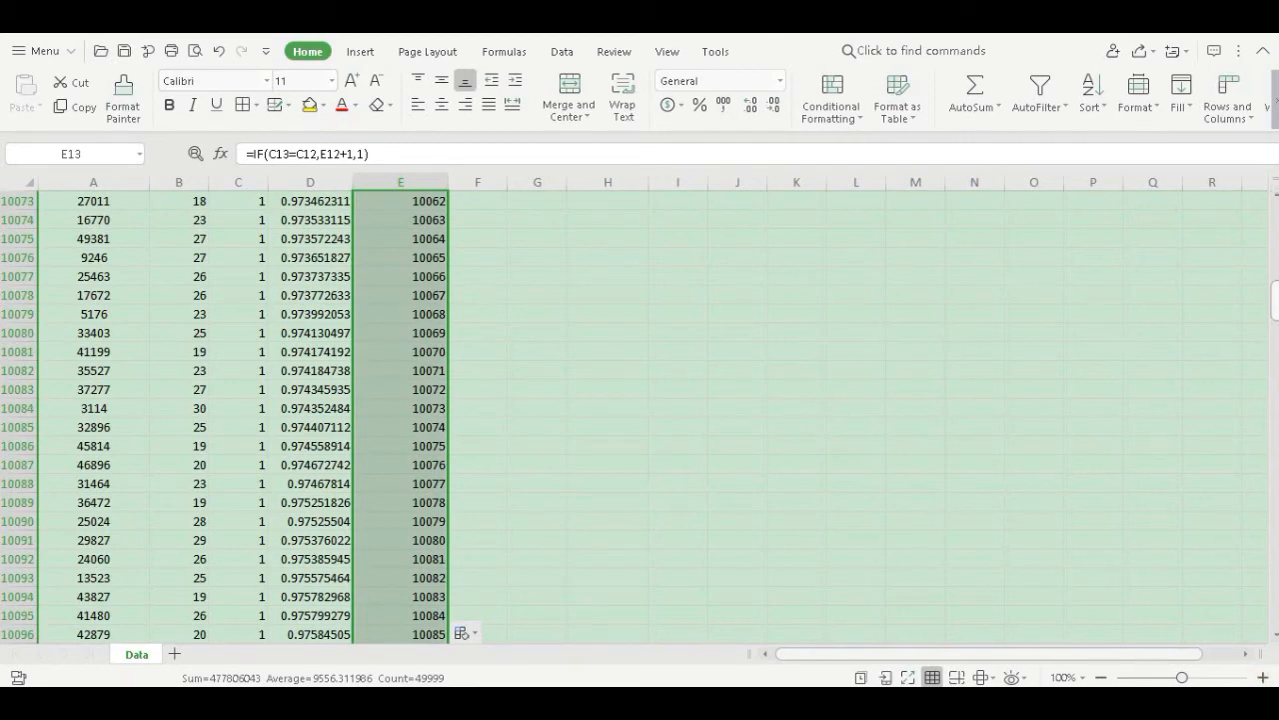
{"action": "scroll", "scroll_direction": "down", "scroll_amount": 3}
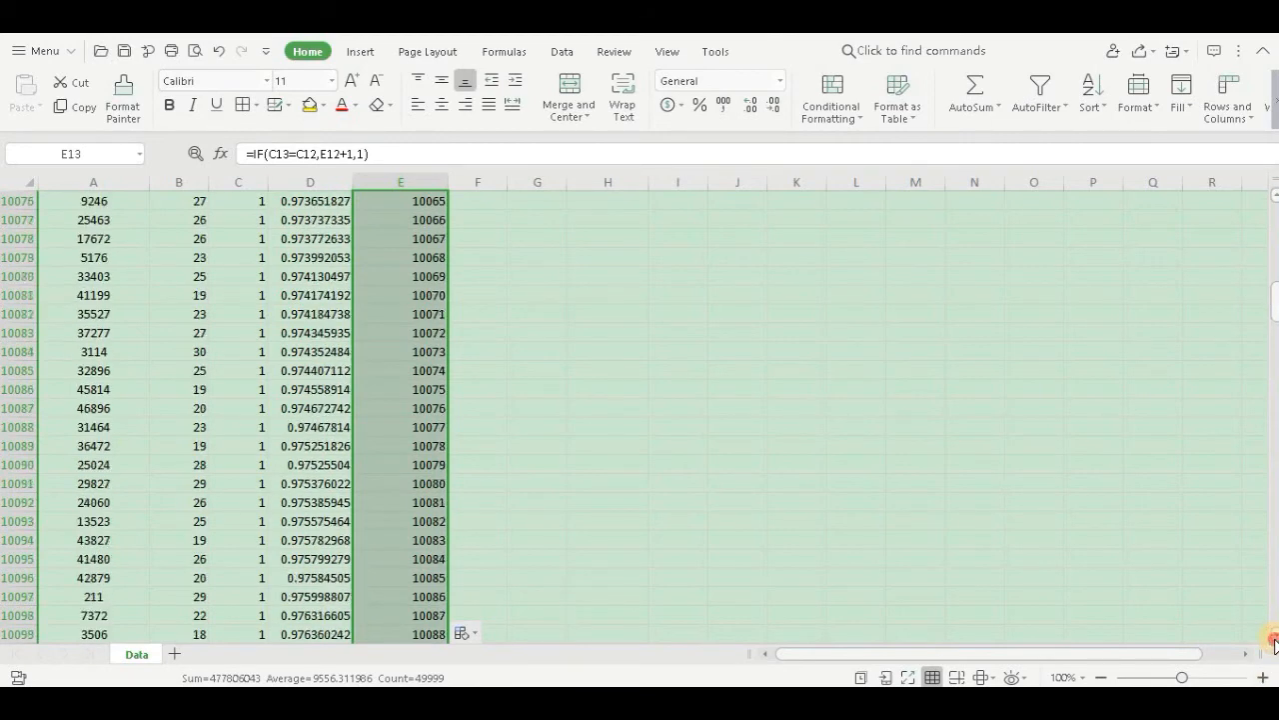
{"action": "scroll", "scroll_direction": "down", "scroll_amount": 3}
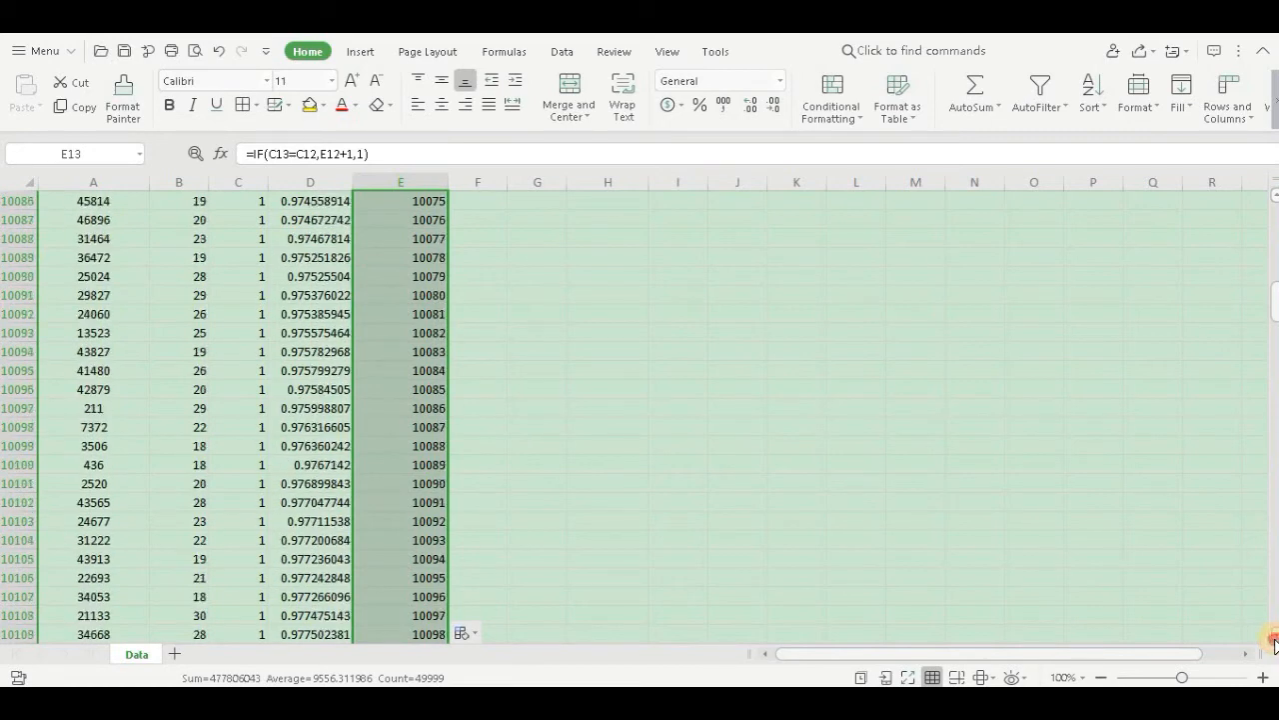
{"action": "scroll", "scroll_direction": "down", "scroll_amount": 3}
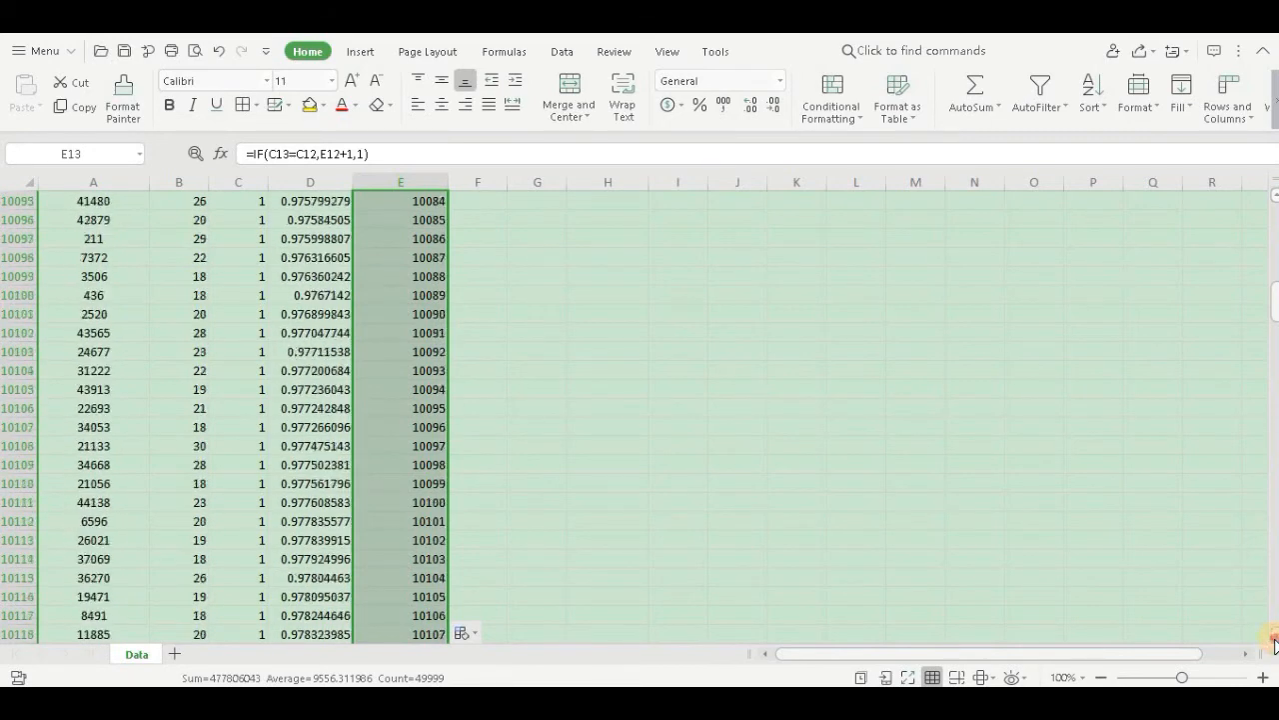
{"action": "scroll", "scroll_direction": "down", "scroll_amount": 3}
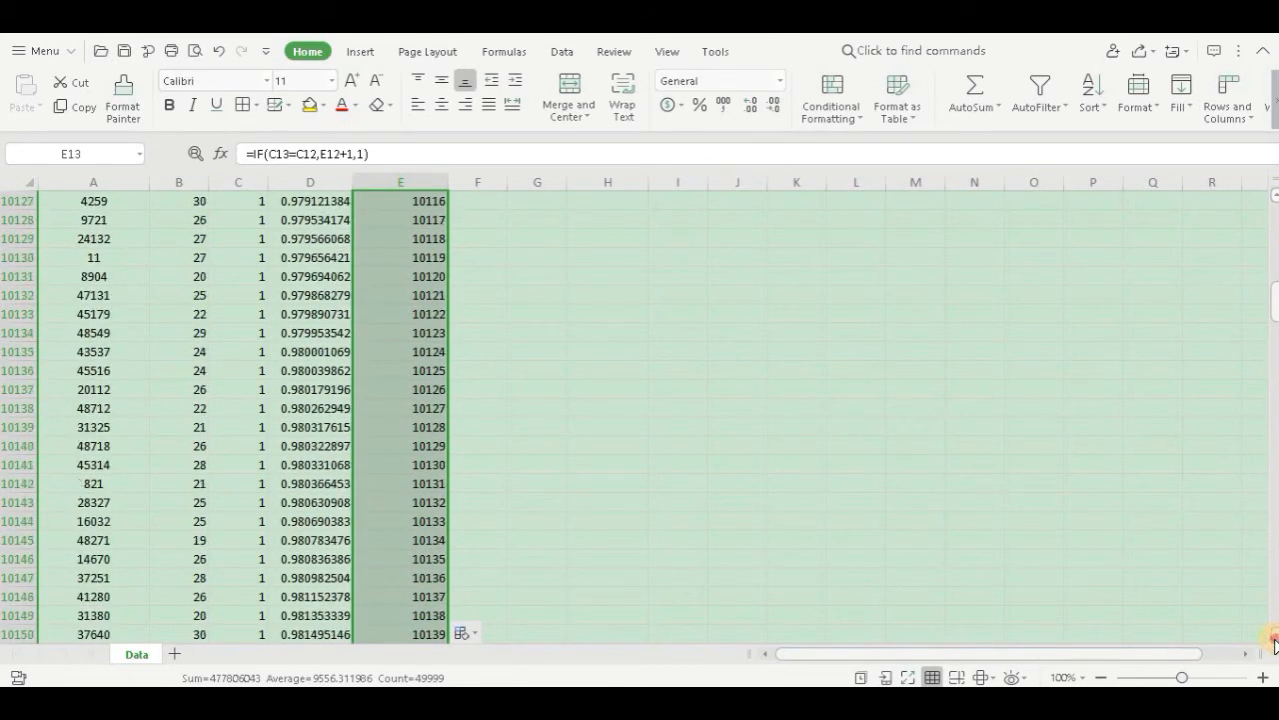
{"action": "scroll", "scroll_direction": "down", "scroll_amount": 3}
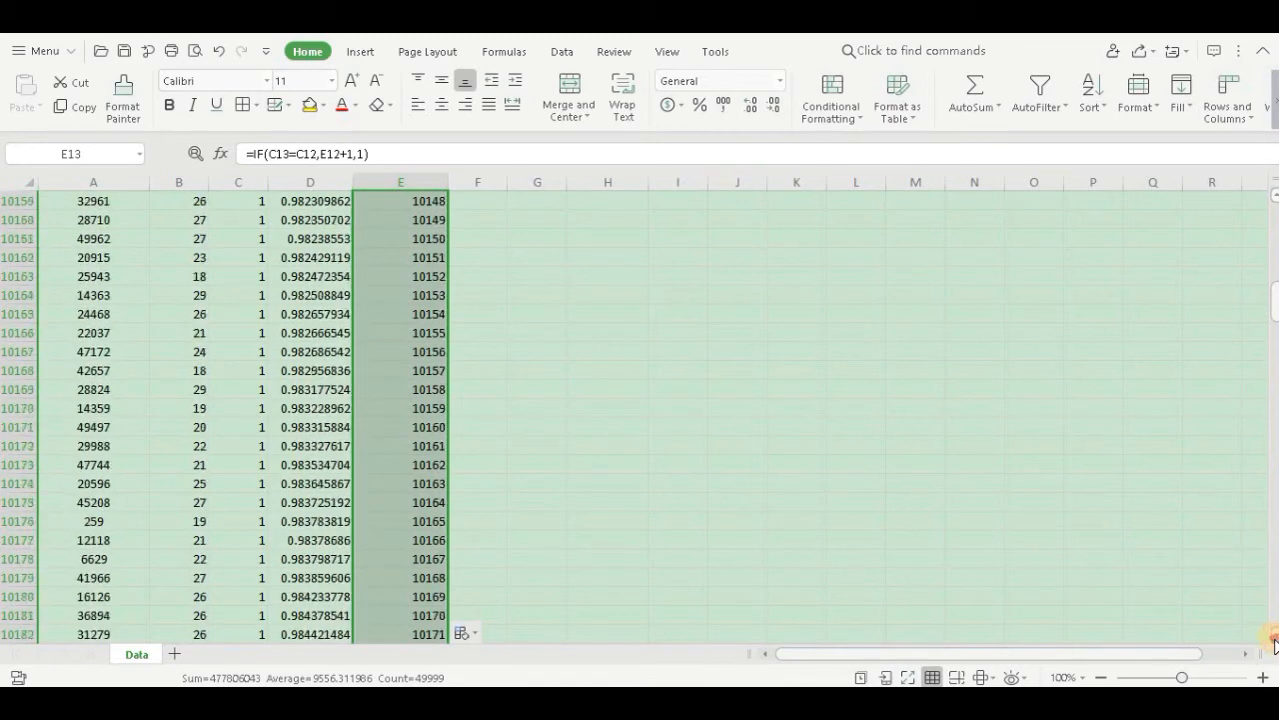
{"action": "scroll", "scroll_direction": "down", "scroll_amount": 3}
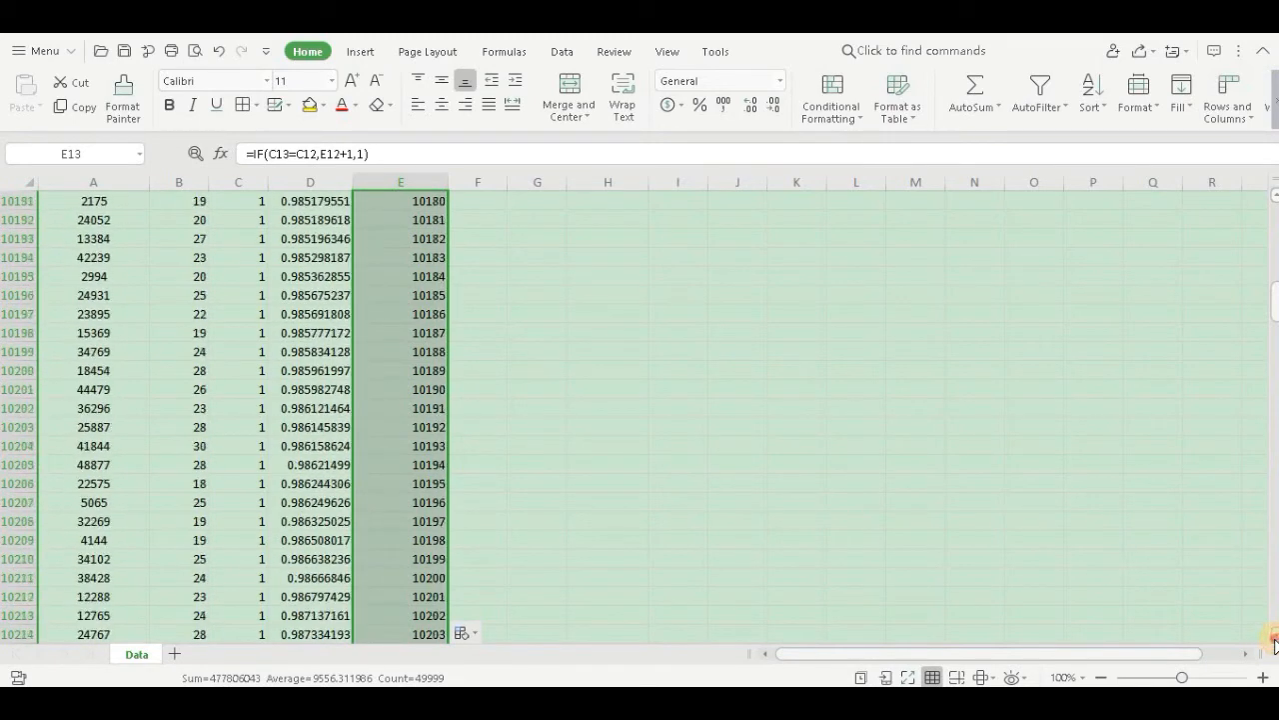
{"action": "scroll", "scroll_direction": "down", "scroll_amount": 3}
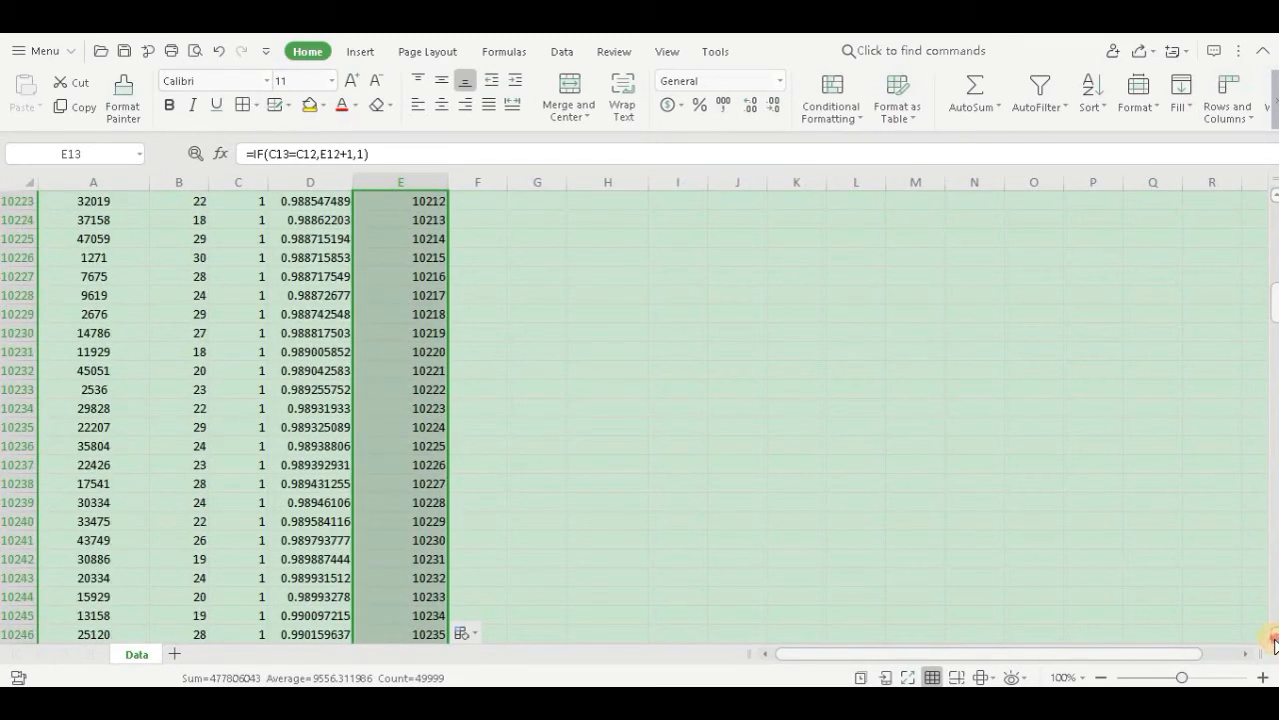
{"action": "scroll", "scroll_direction": "down", "scroll_amount": 3}
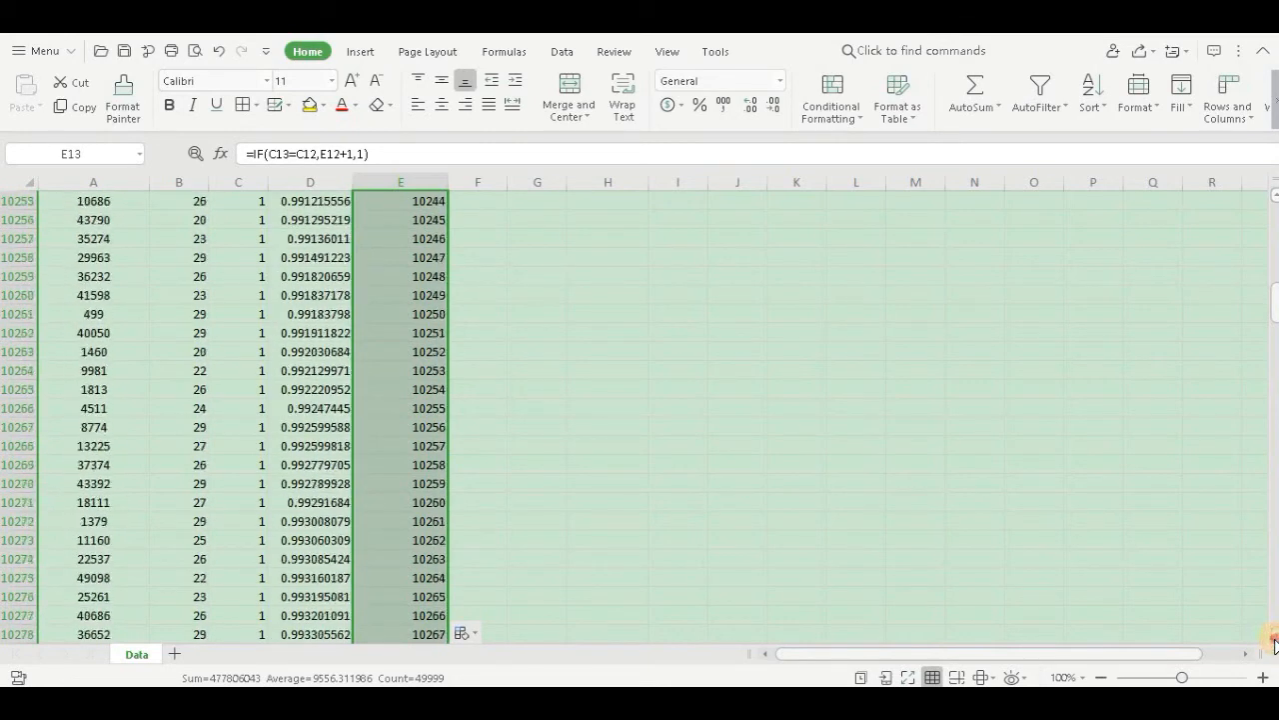
{"action": "scroll", "scroll_direction": "down", "scroll_amount": 3}
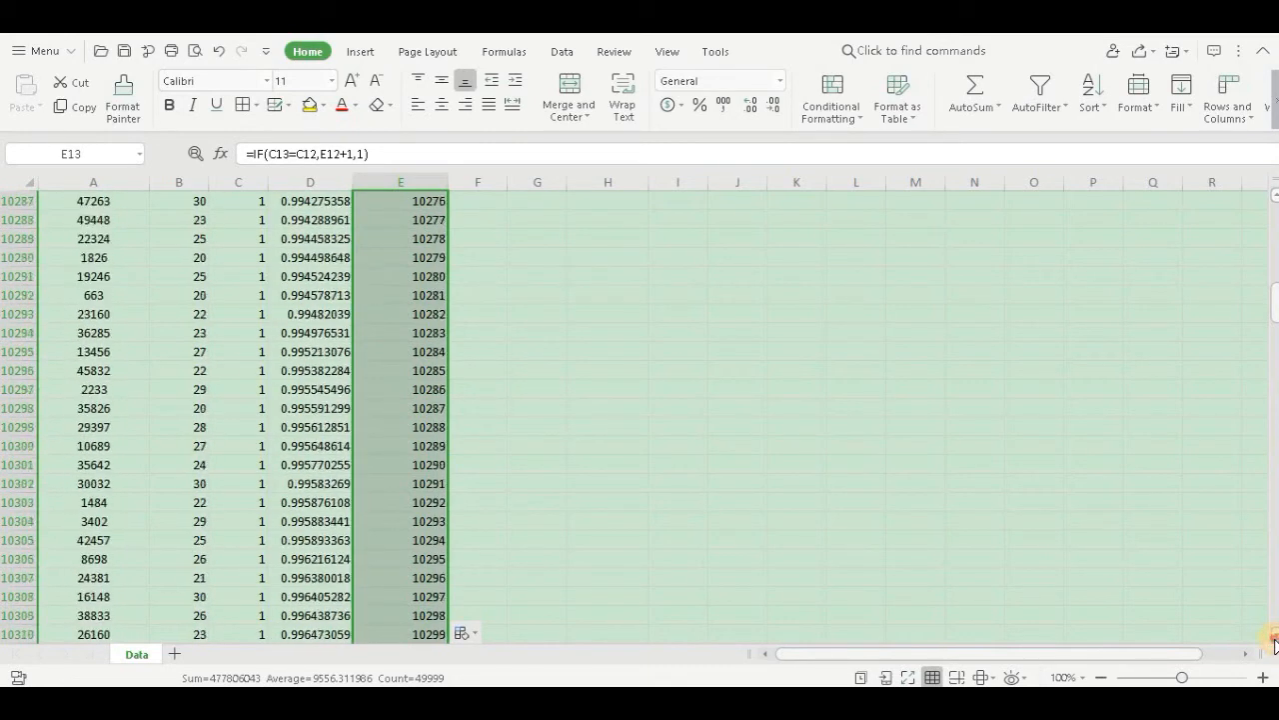
{"action": "scroll", "scroll_direction": "down", "scroll_amount": 3}
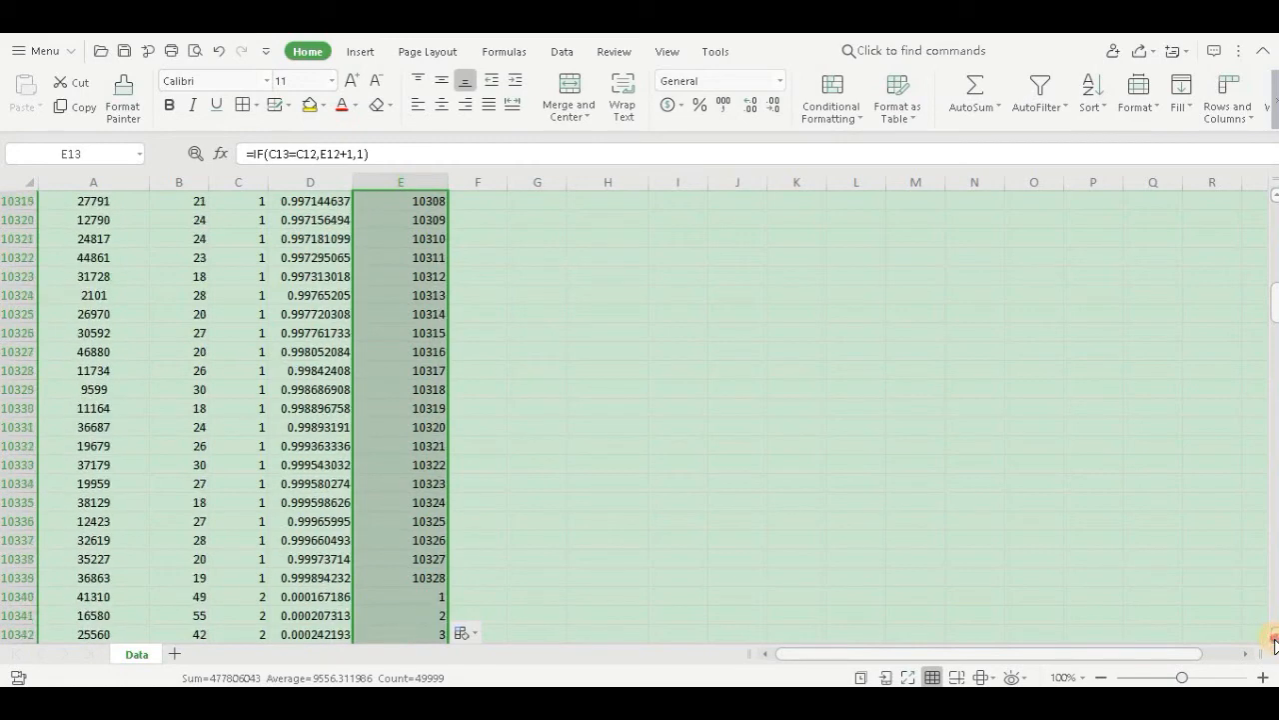
{"action": "scroll", "scroll_direction": "down", "scroll_amount": 3}
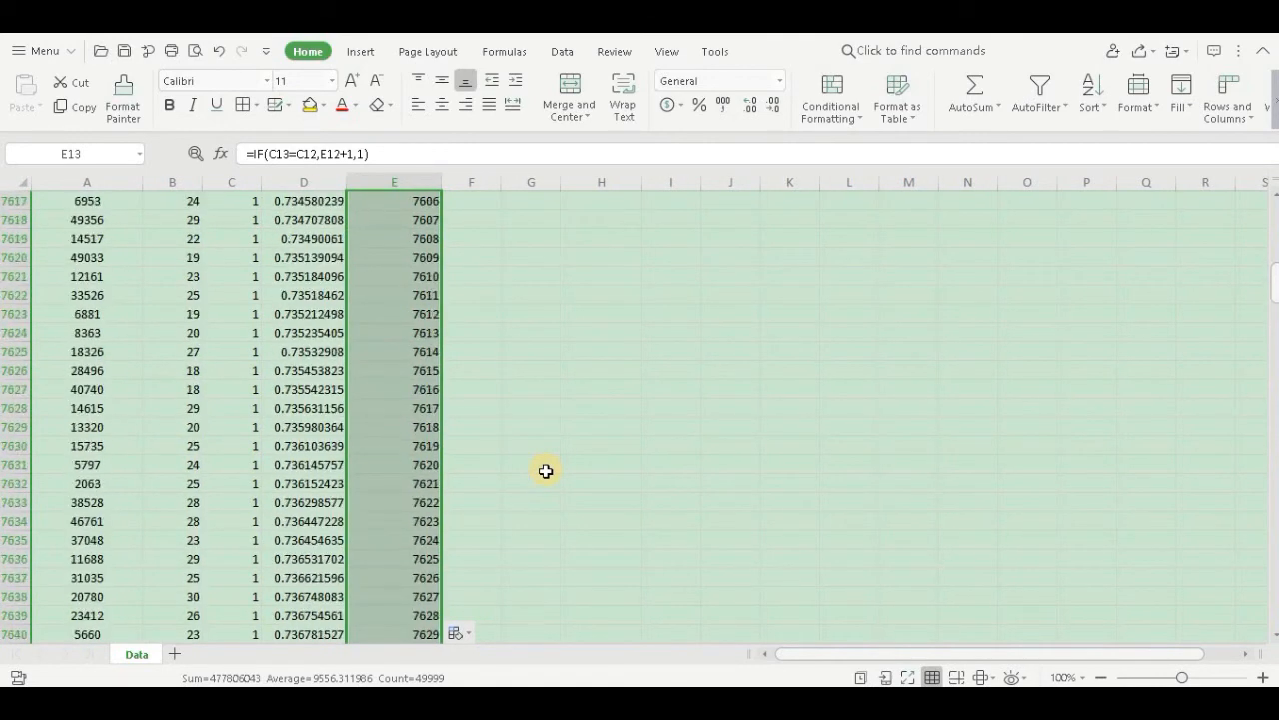
{"action": "scroll", "scroll_direction": "up", "scroll_amount": 3}
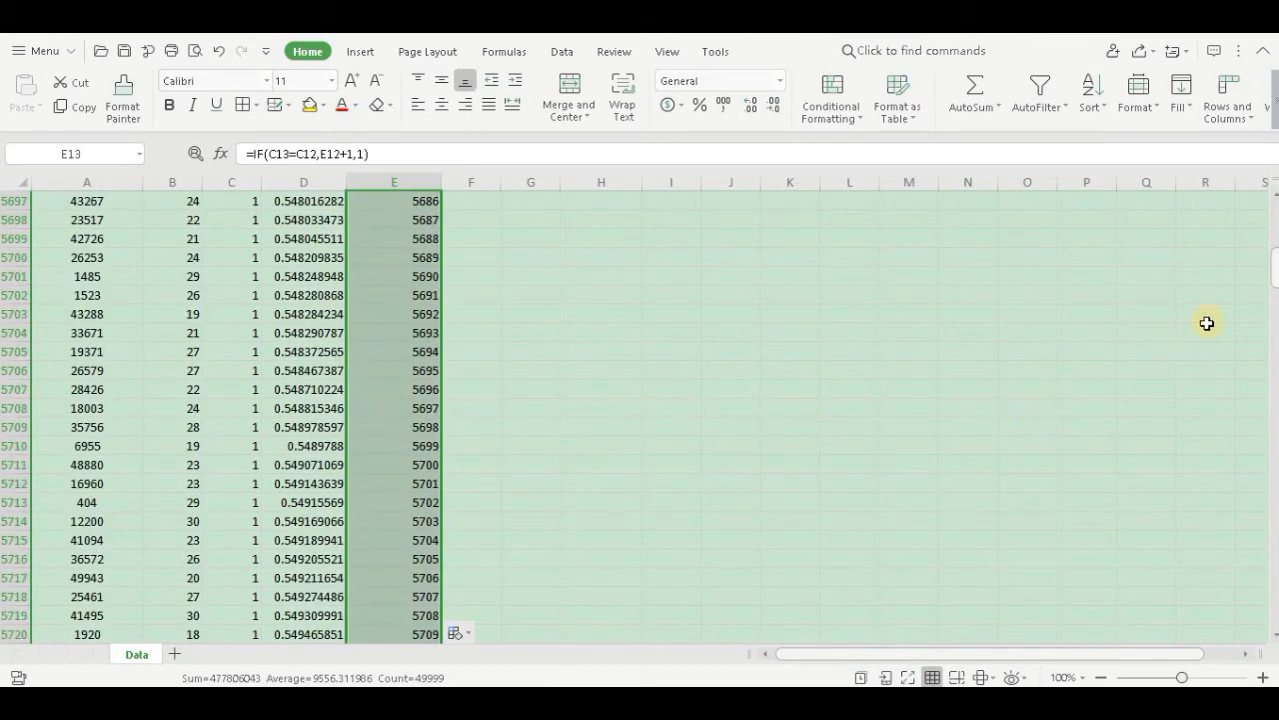
{"action": "scroll", "scroll_direction": "up", "scroll_amount": 3}
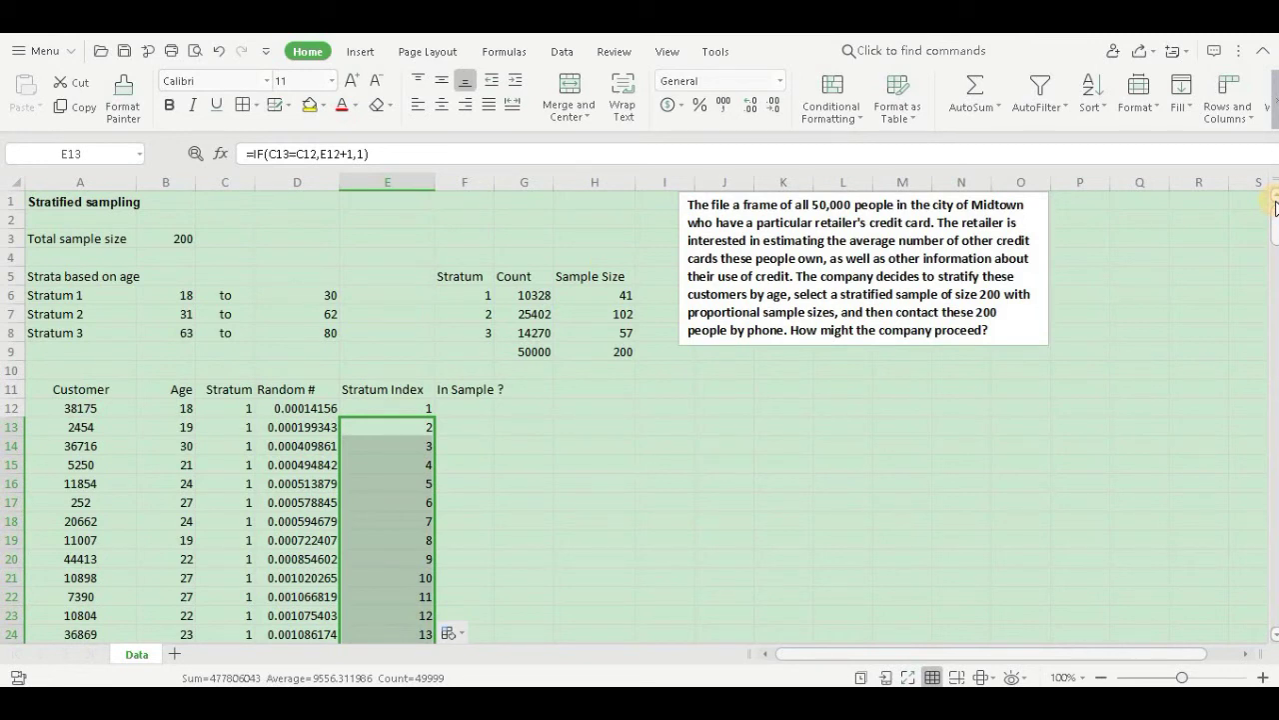
{"action": "mouse_move", "coordinate": [258, 448]}
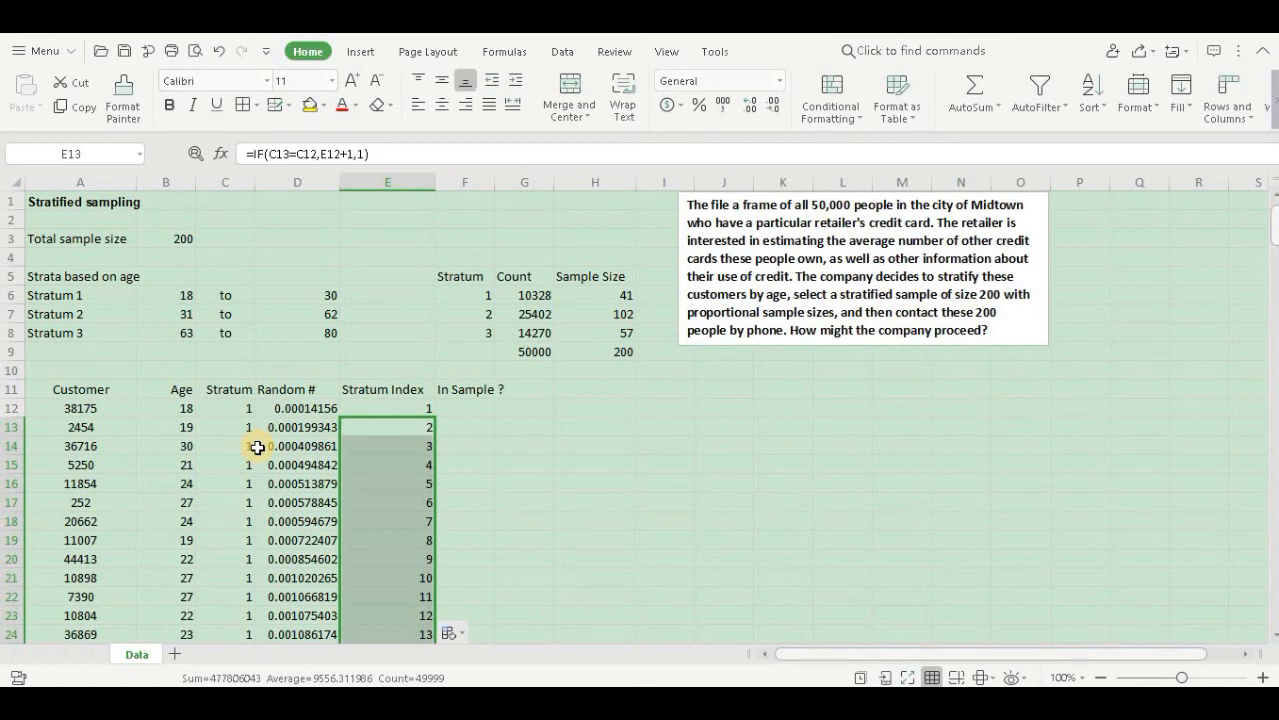
Begin F12 with =if(E12<=vlookup( to compare the stratum index against a lookup.
{"action": "left_click", "coordinate": [463, 408]}
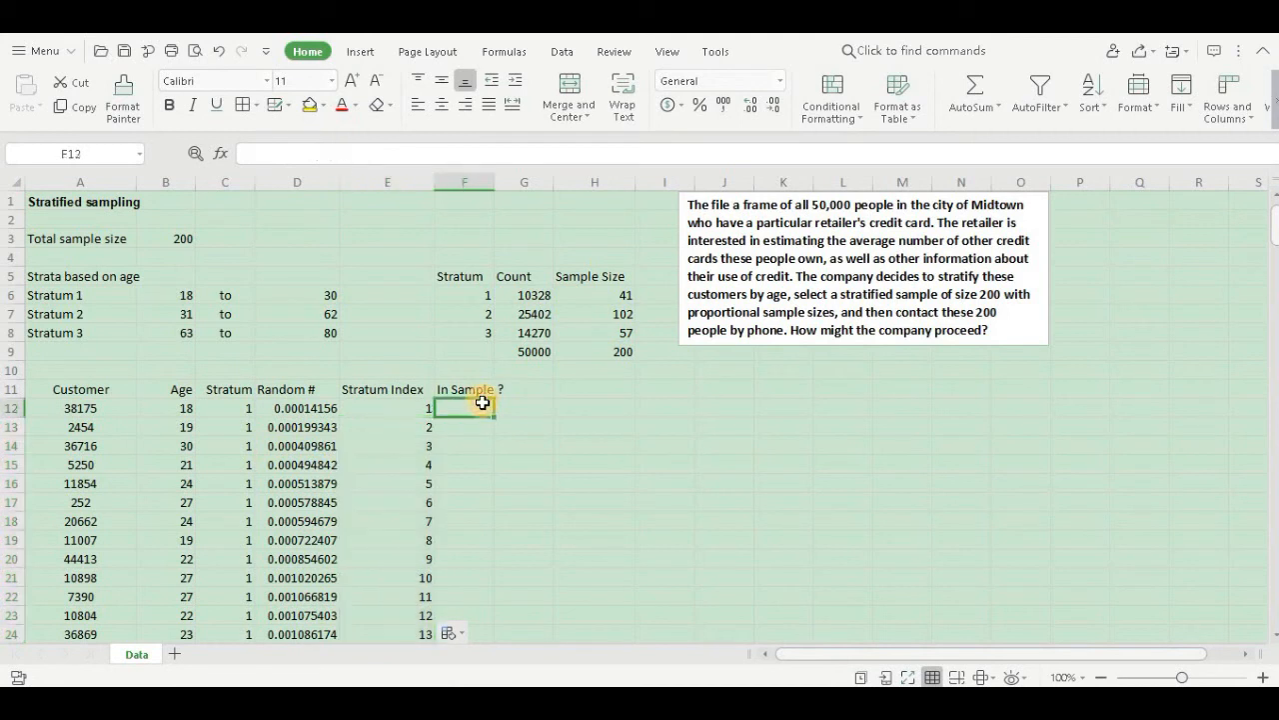
{"action": "type", "text": "="}
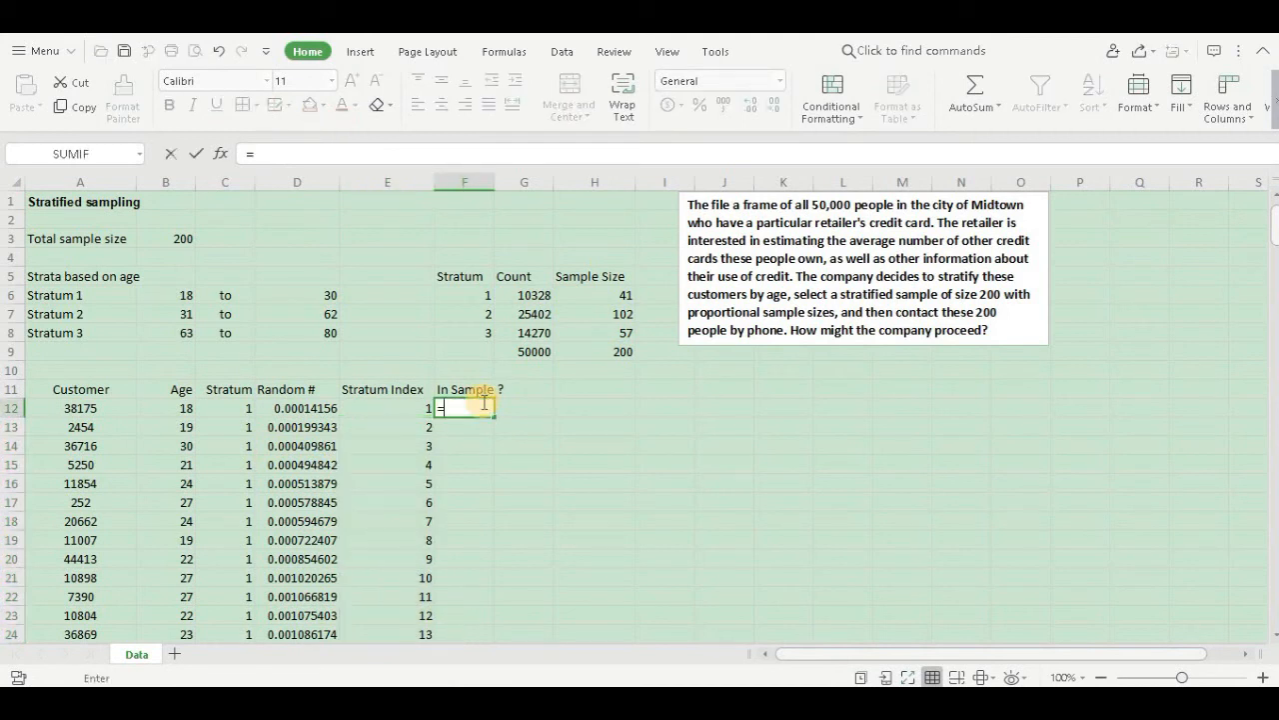
{"action": "type", "text": "if"}
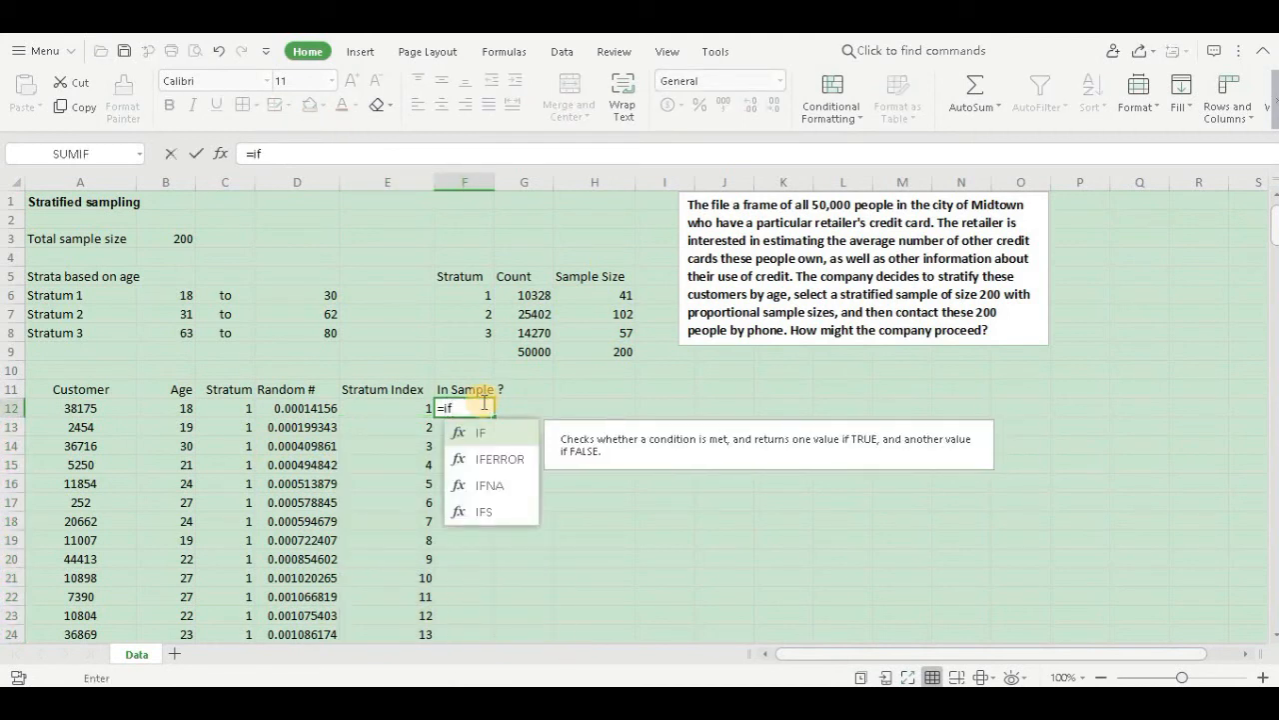
{"action": "type", "text": "("}
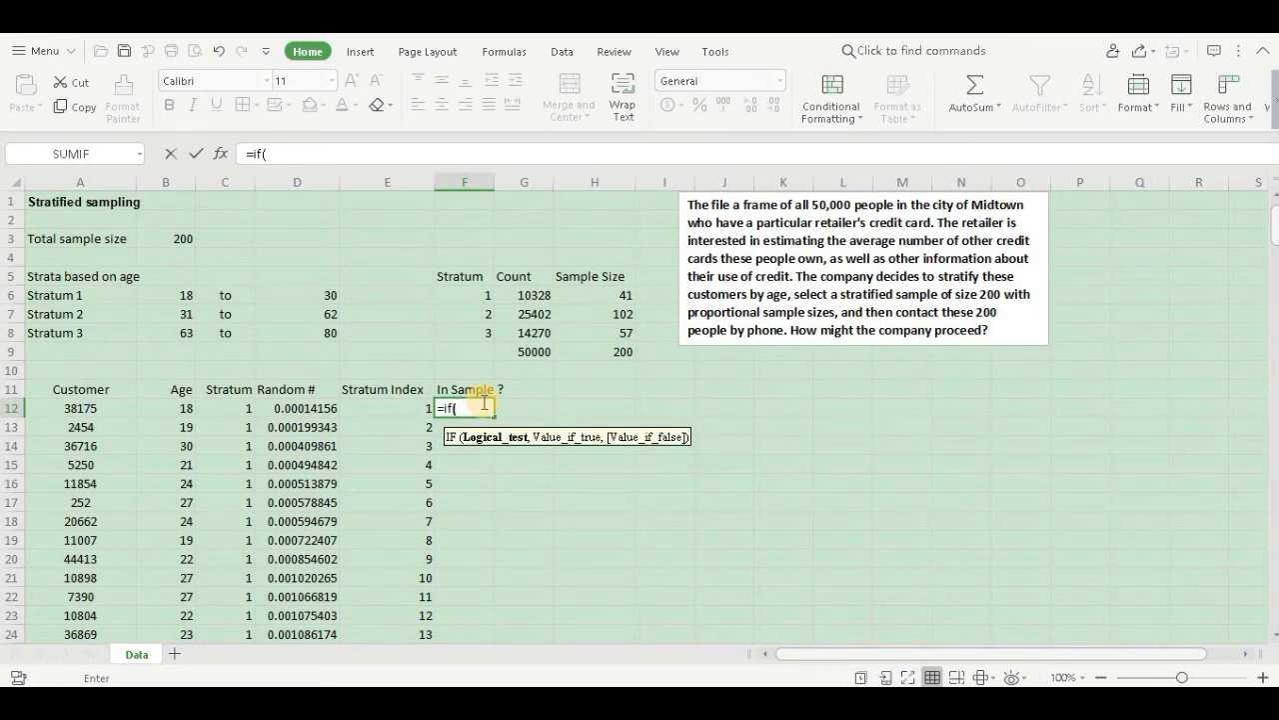
{"action": "mouse_move", "coordinate": [407, 408]}
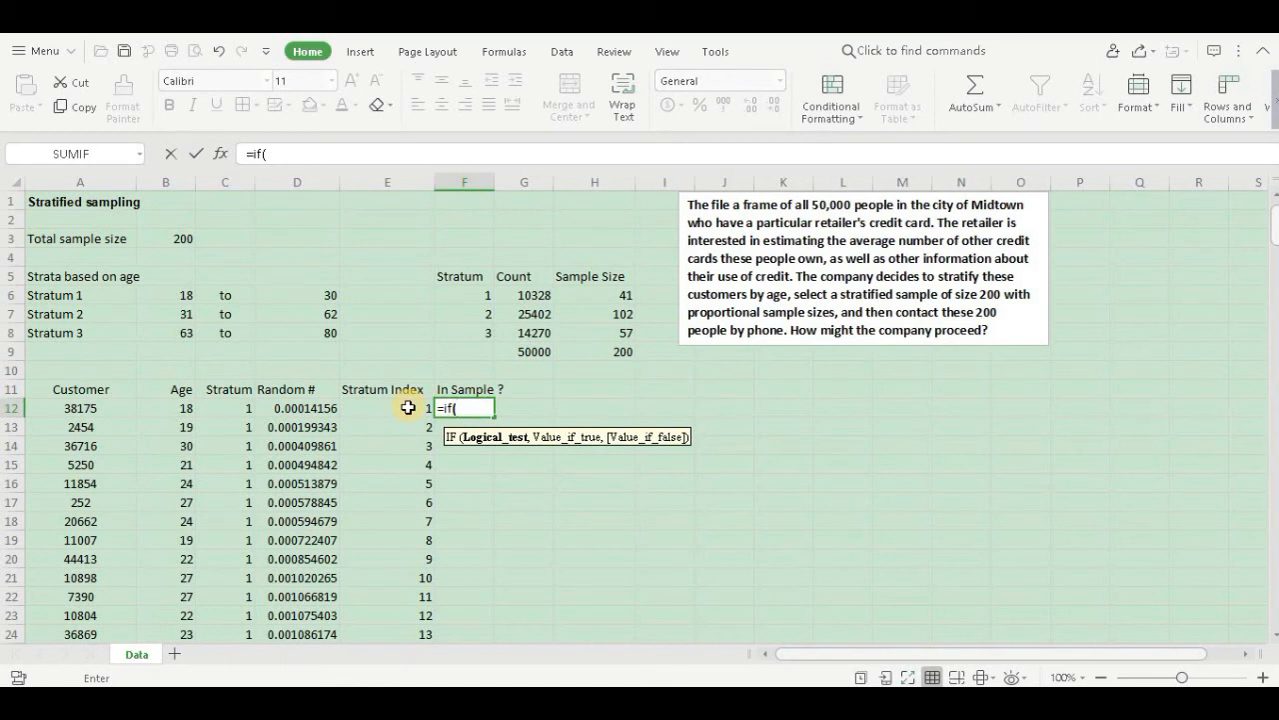
{"action": "left_click", "coordinate": [386, 408]}
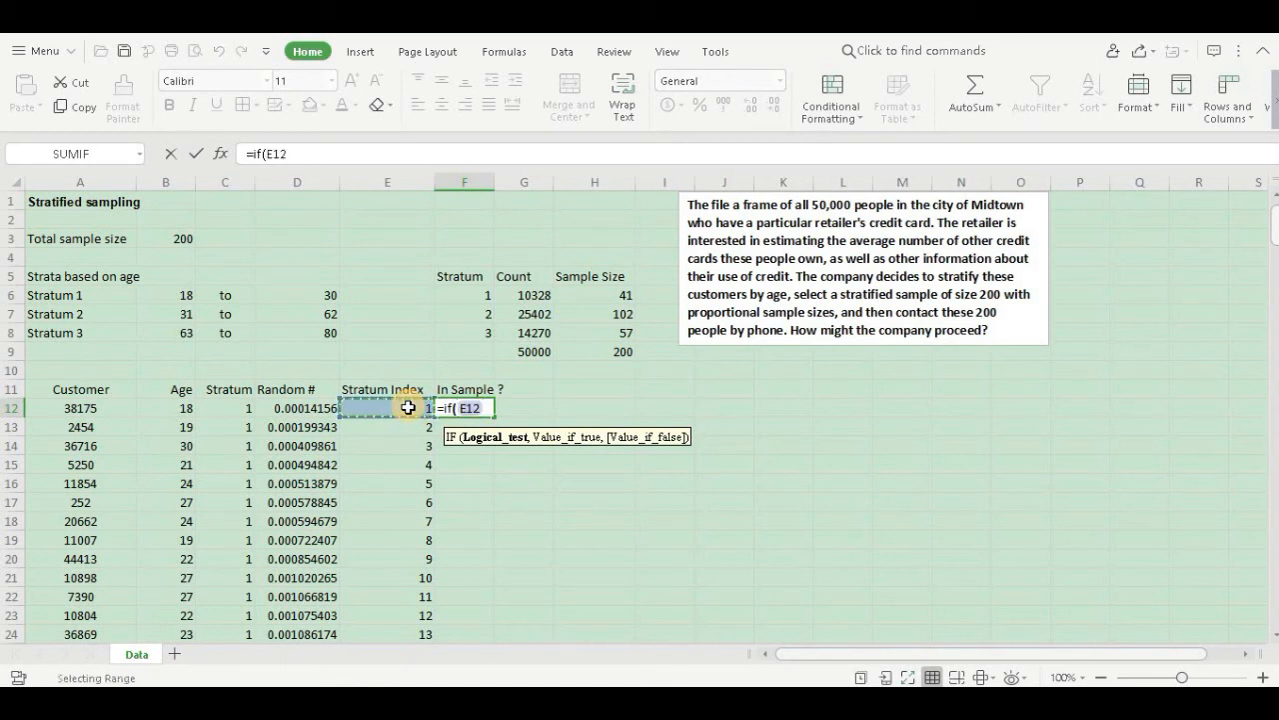
{"action": "type", "text": "<"}
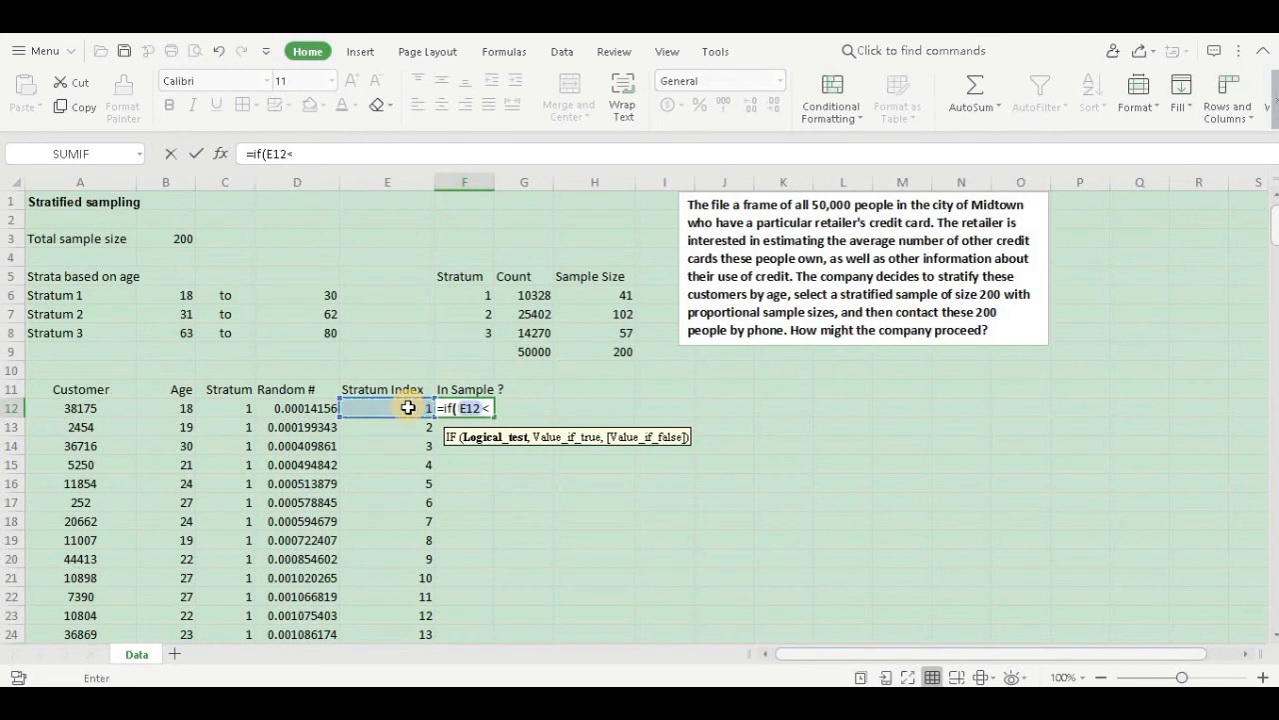
{"action": "type", "text": "="}
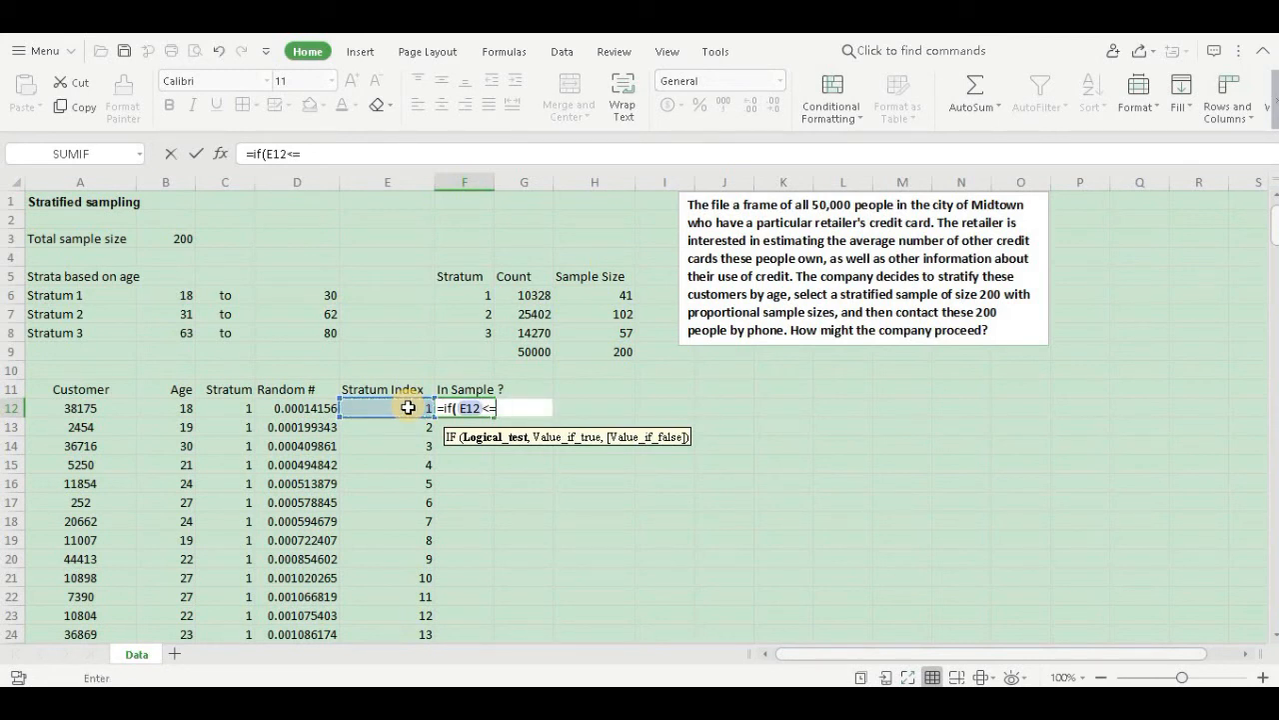
{"action": "type", "text": "v"}
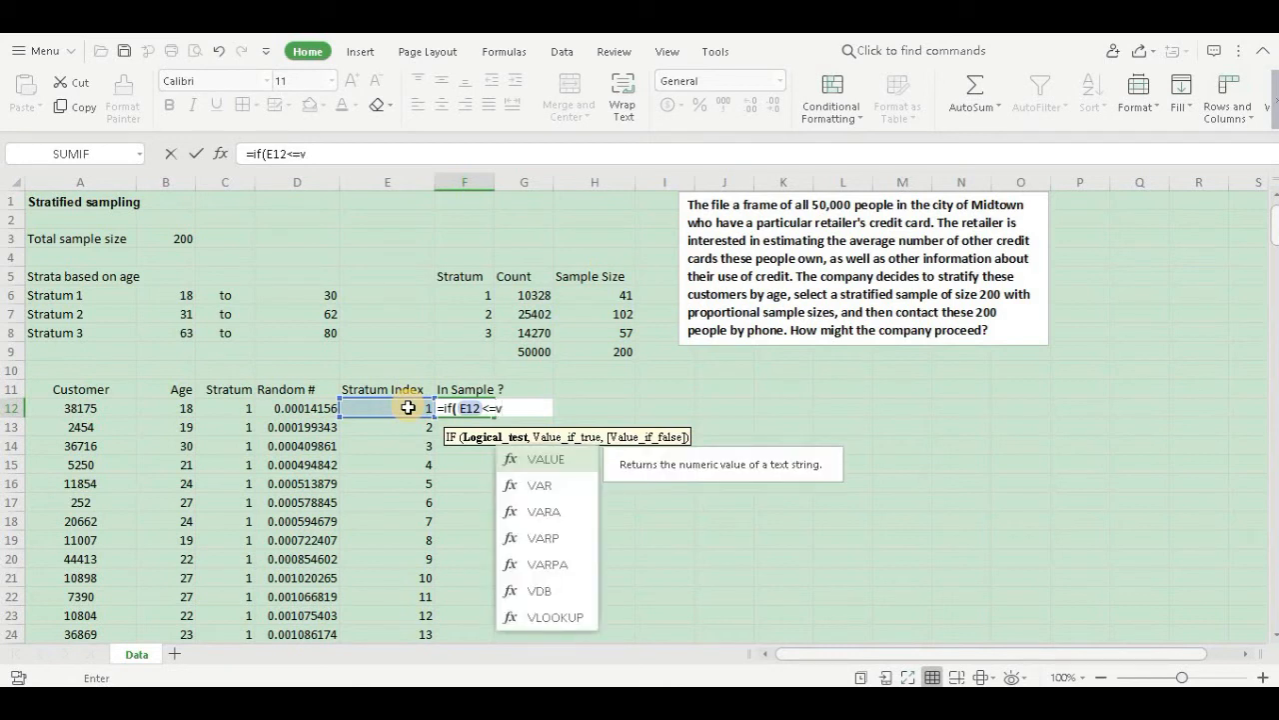
{"action": "type", "text": "lookup"}
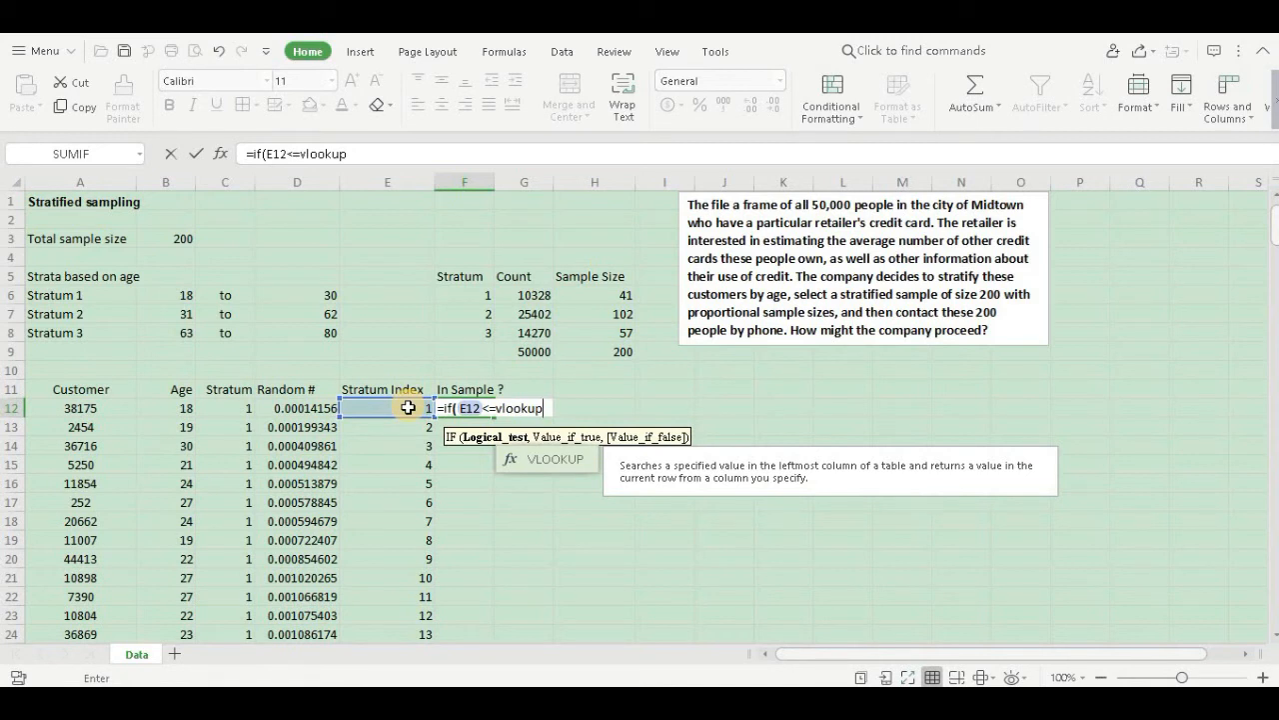
{"action": "type", "text": "("}
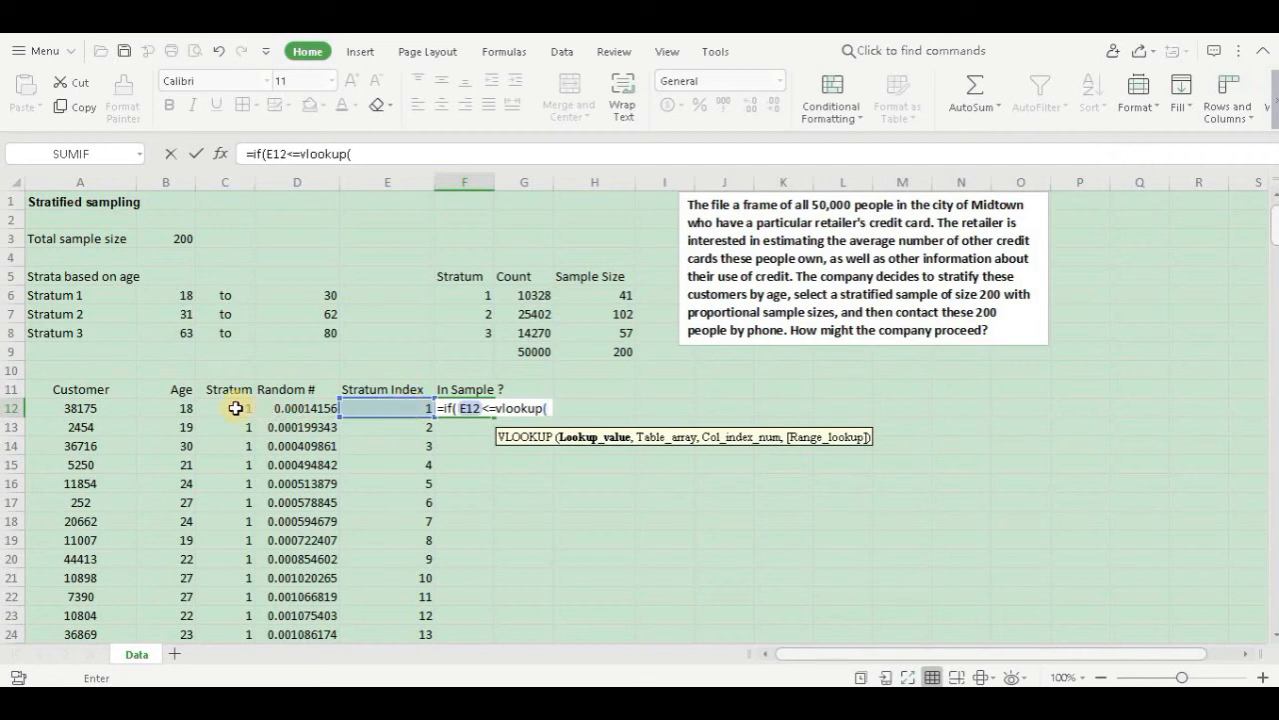
Nest VLOOKUP on stratum C12 in the absolute strata table $F$5:$H$8, column 3.
{"action": "left_click", "coordinate": [224, 408]}
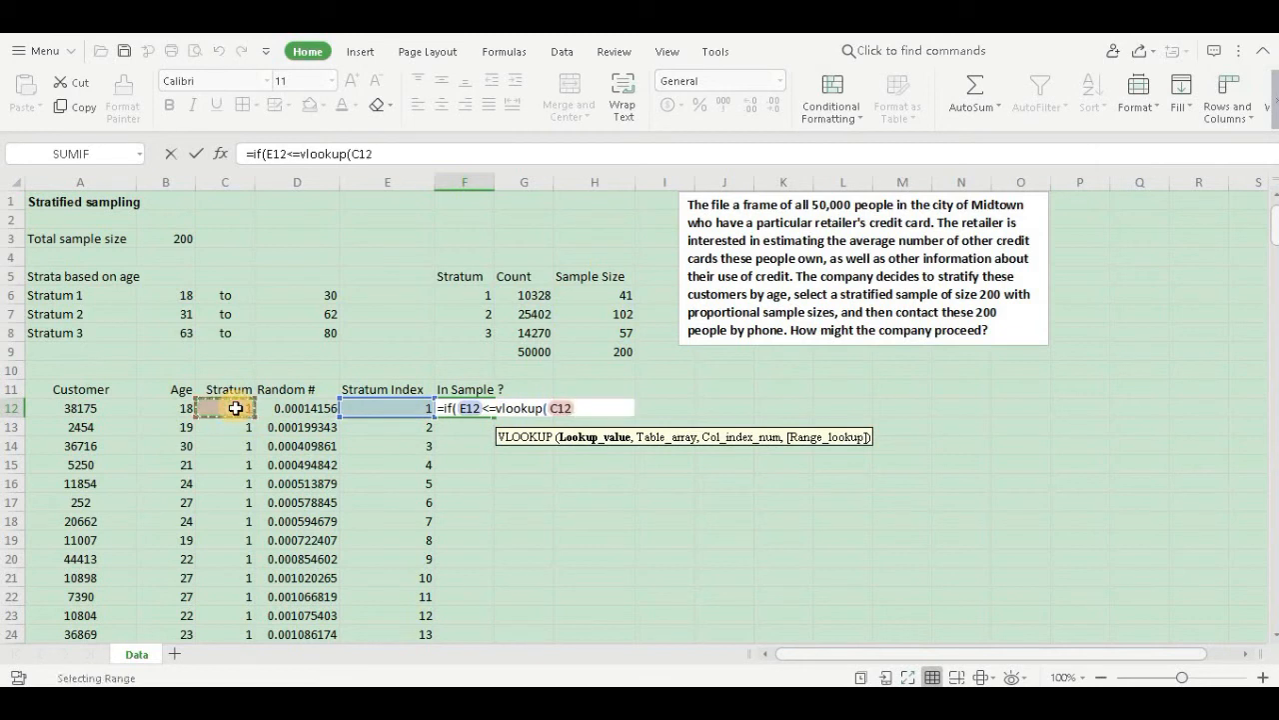
{"action": "type", "text": ","}
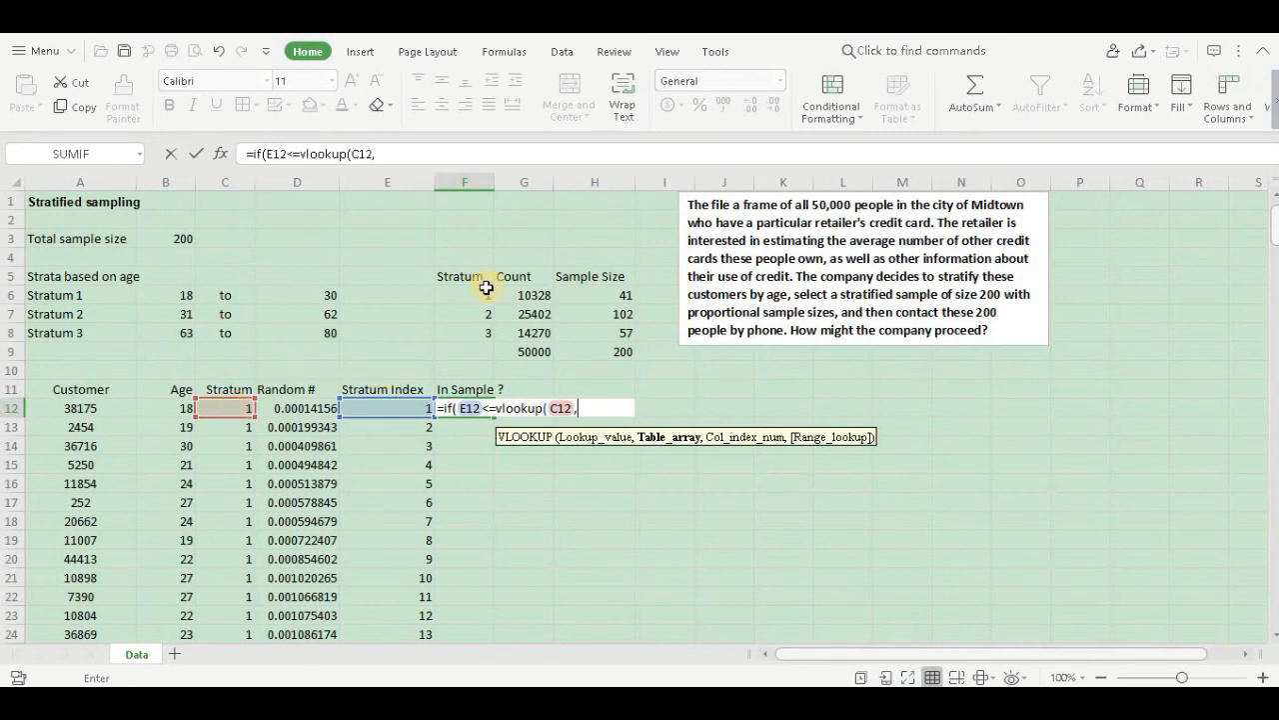
{"action": "left_click", "coordinate": [464, 276]}
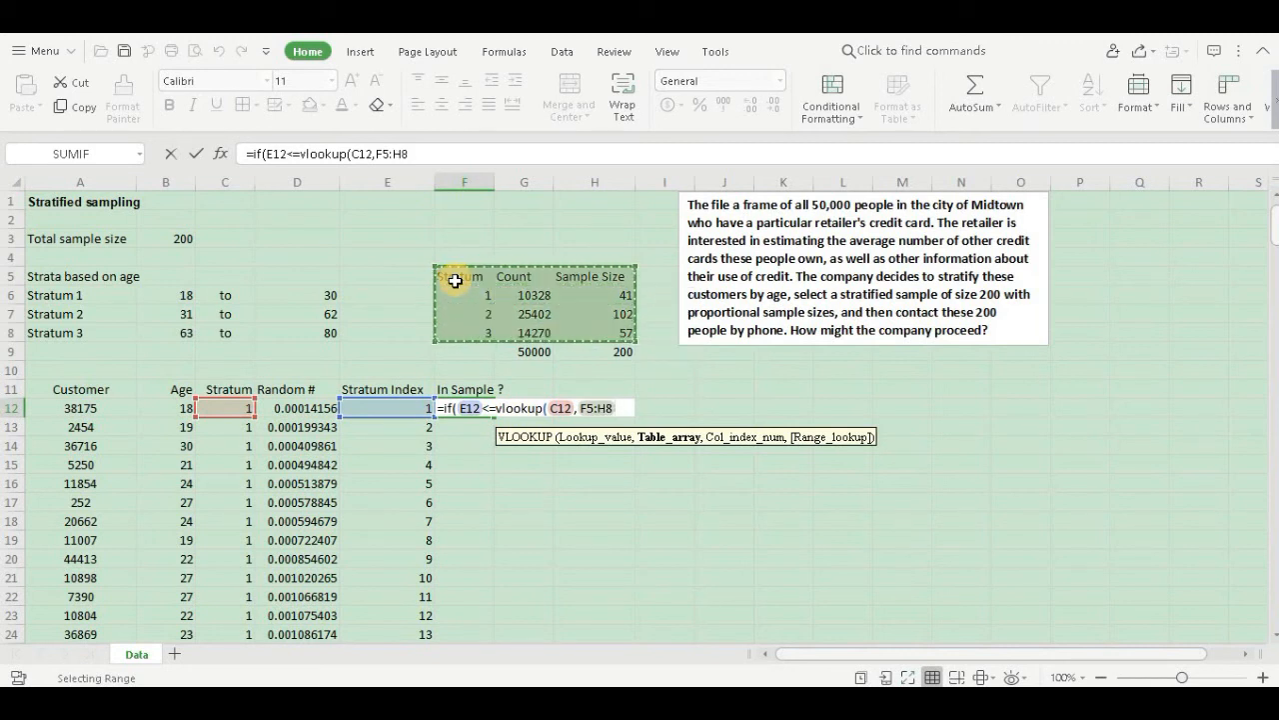
{"action": "key", "text": "F4"}
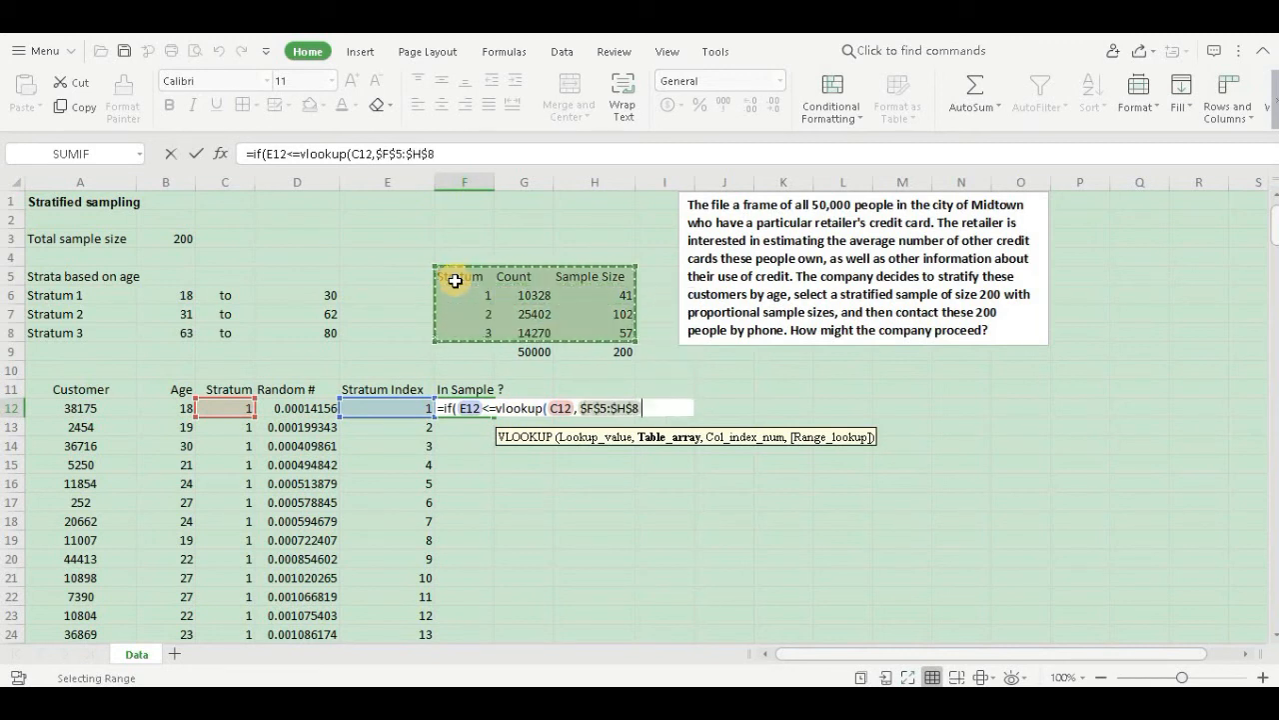
{"action": "type", "text": ","}
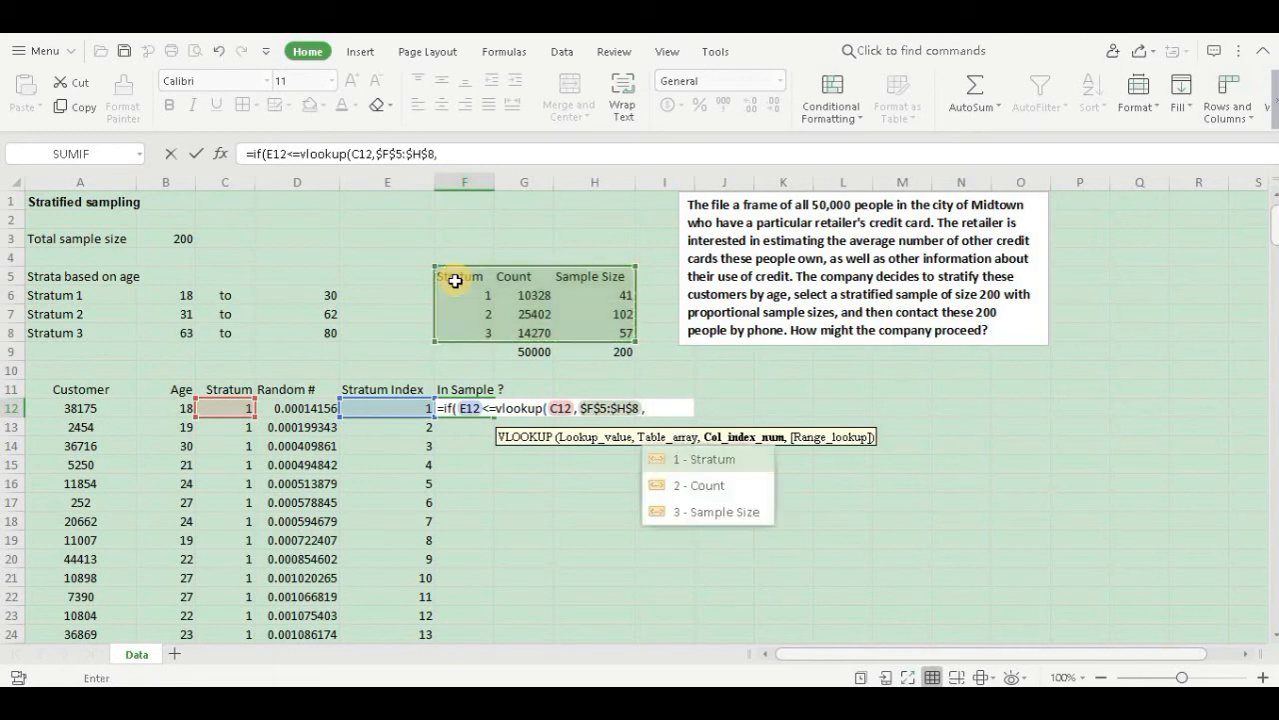
{"action": "mouse_move", "coordinate": [665, 444]}
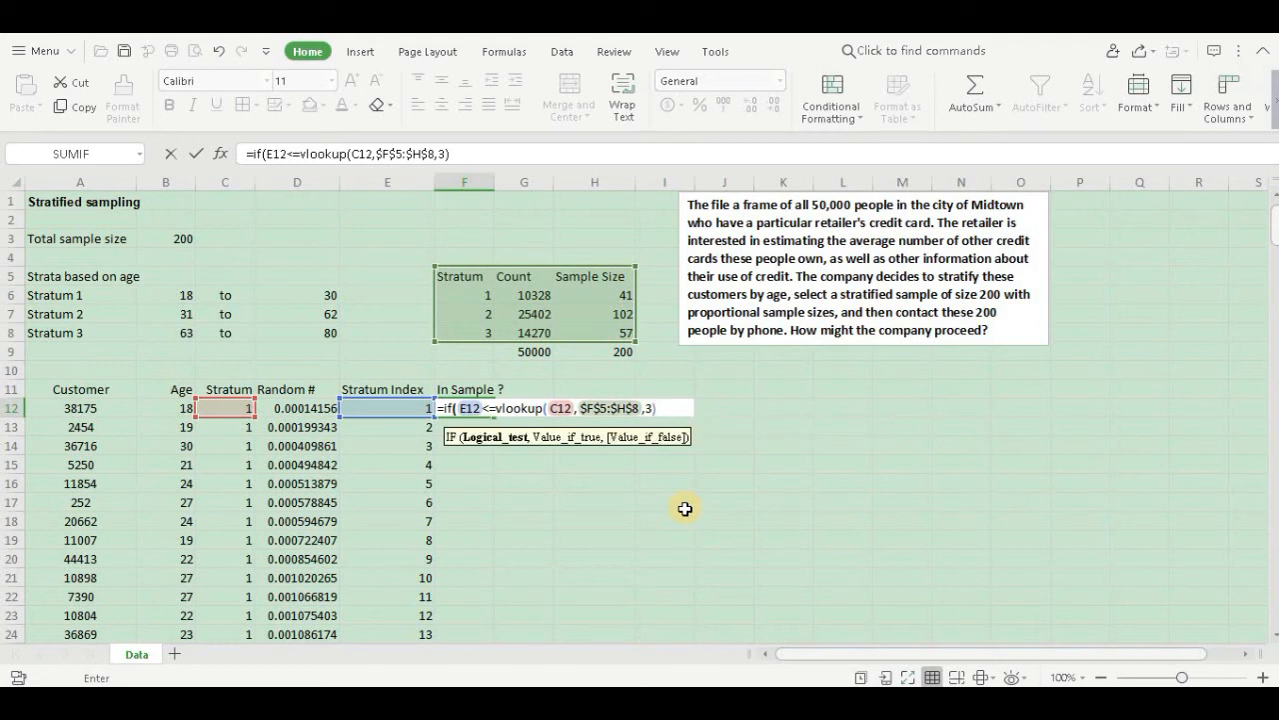
{"action": "mouse_move", "coordinate": [640, 491]}
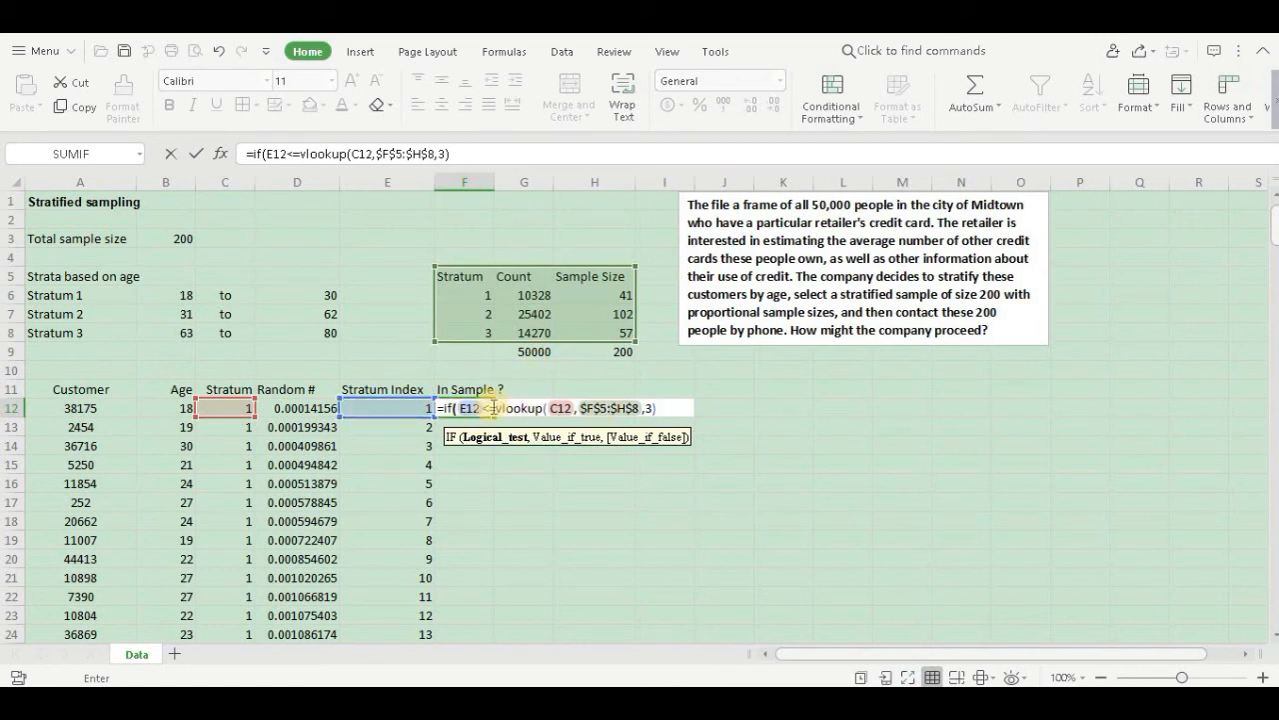
{"action": "mouse_move", "coordinate": [558, 424]}
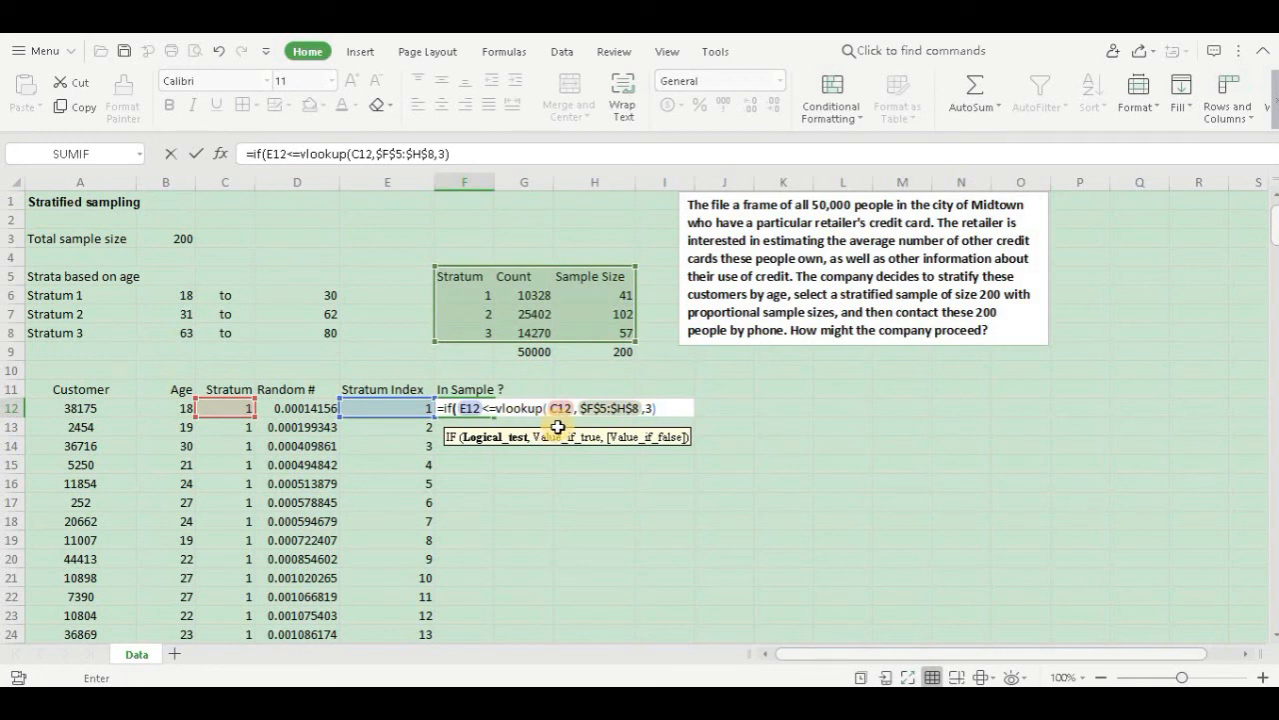
Finish the IF with "YES","NO" outcomes so F12 shows YES.
{"action": "type", "text": ","}
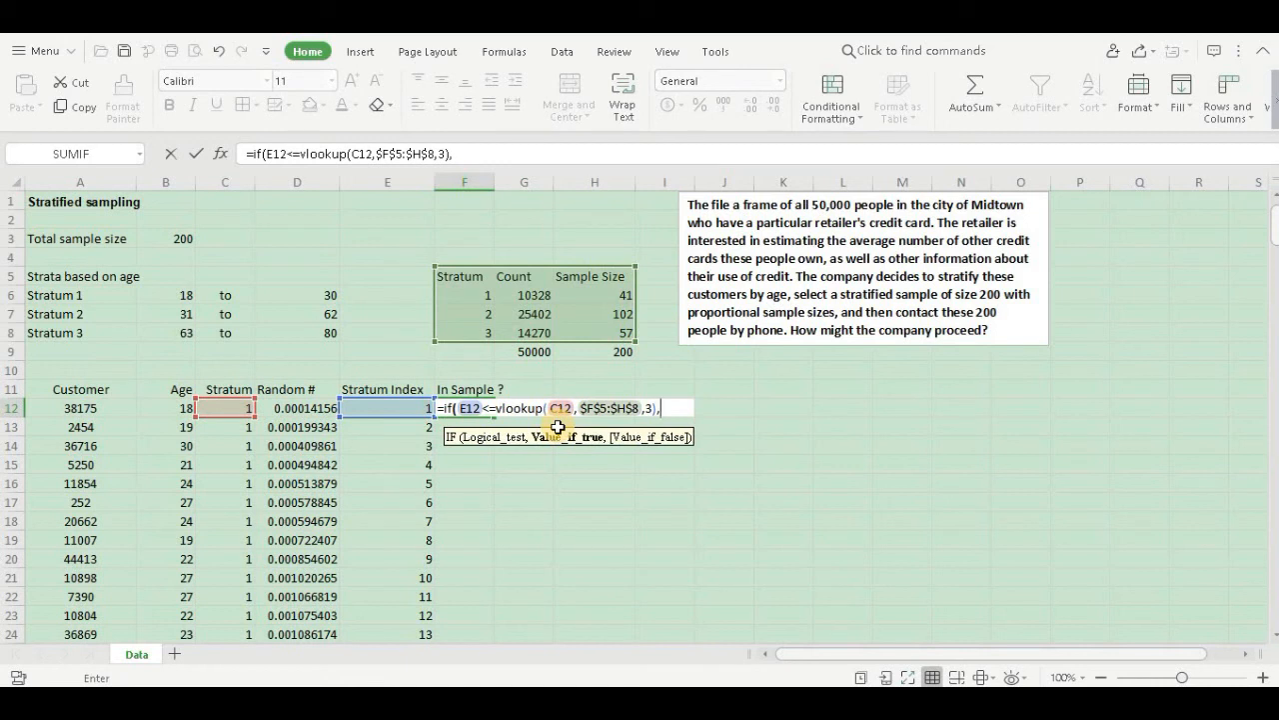
{"action": "type", "text": "\"YES"}
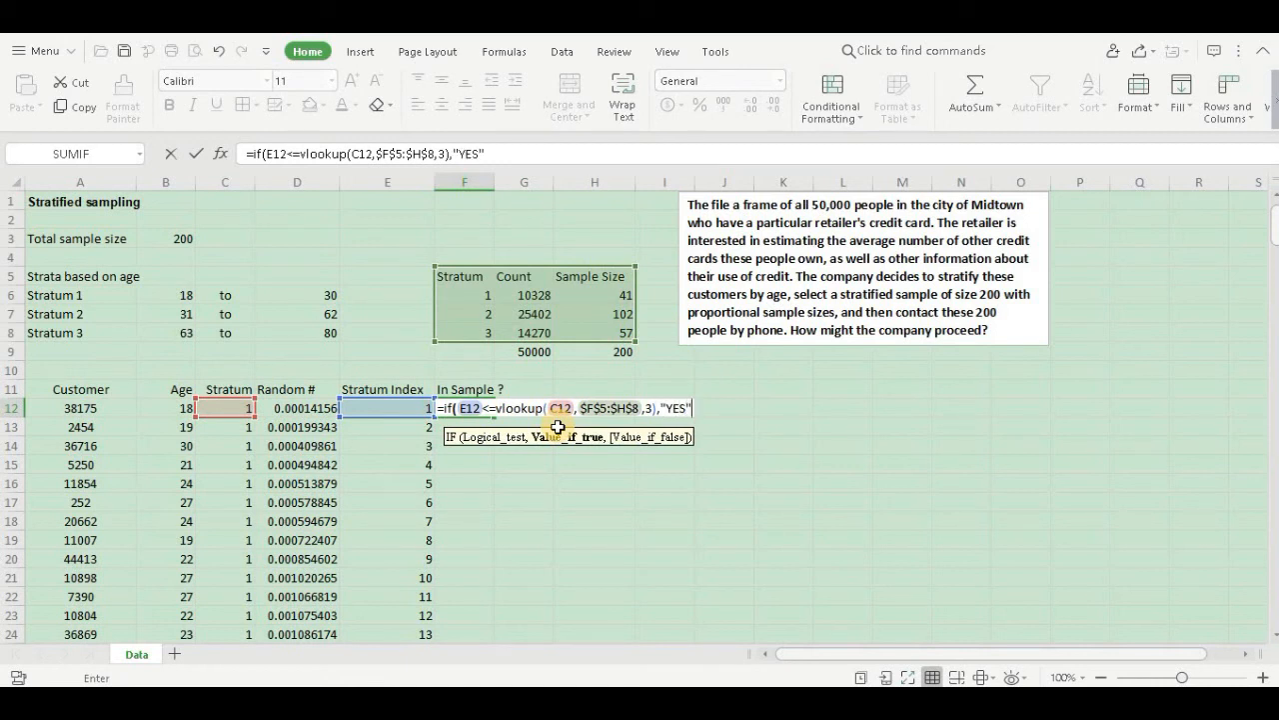
{"action": "type", "text": ","}
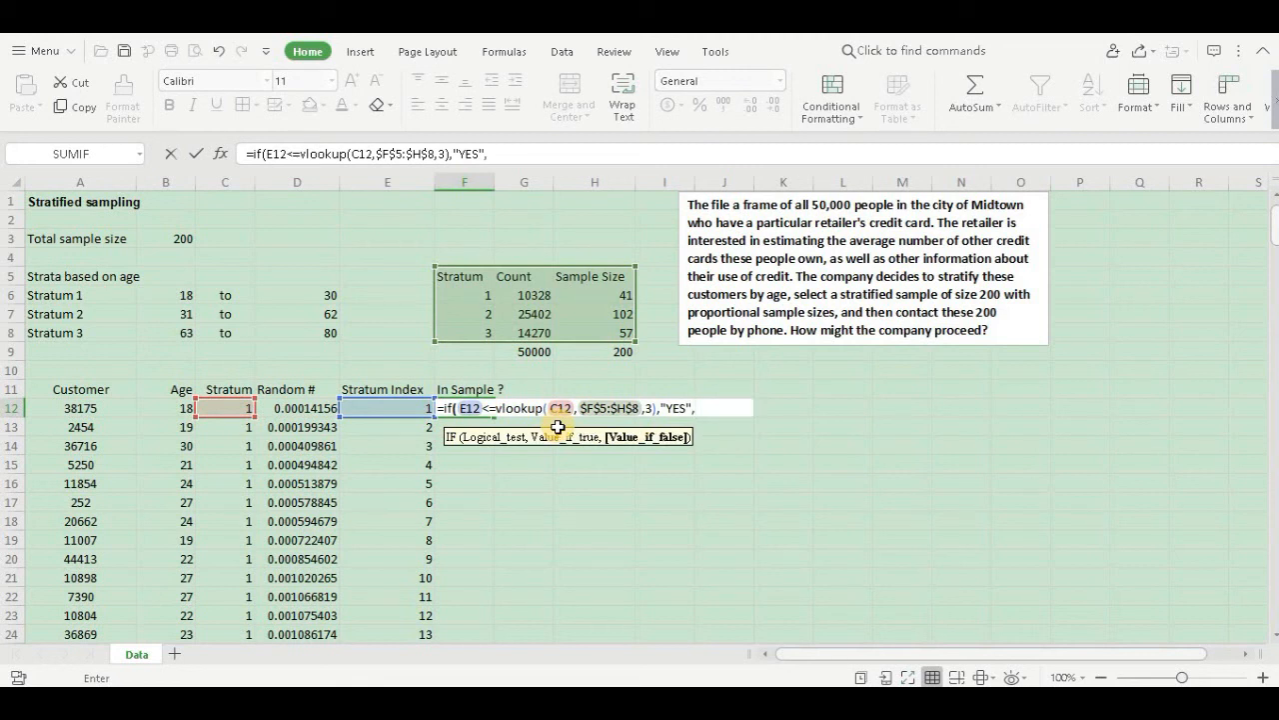
{"action": "type", "text": "\"NO"}
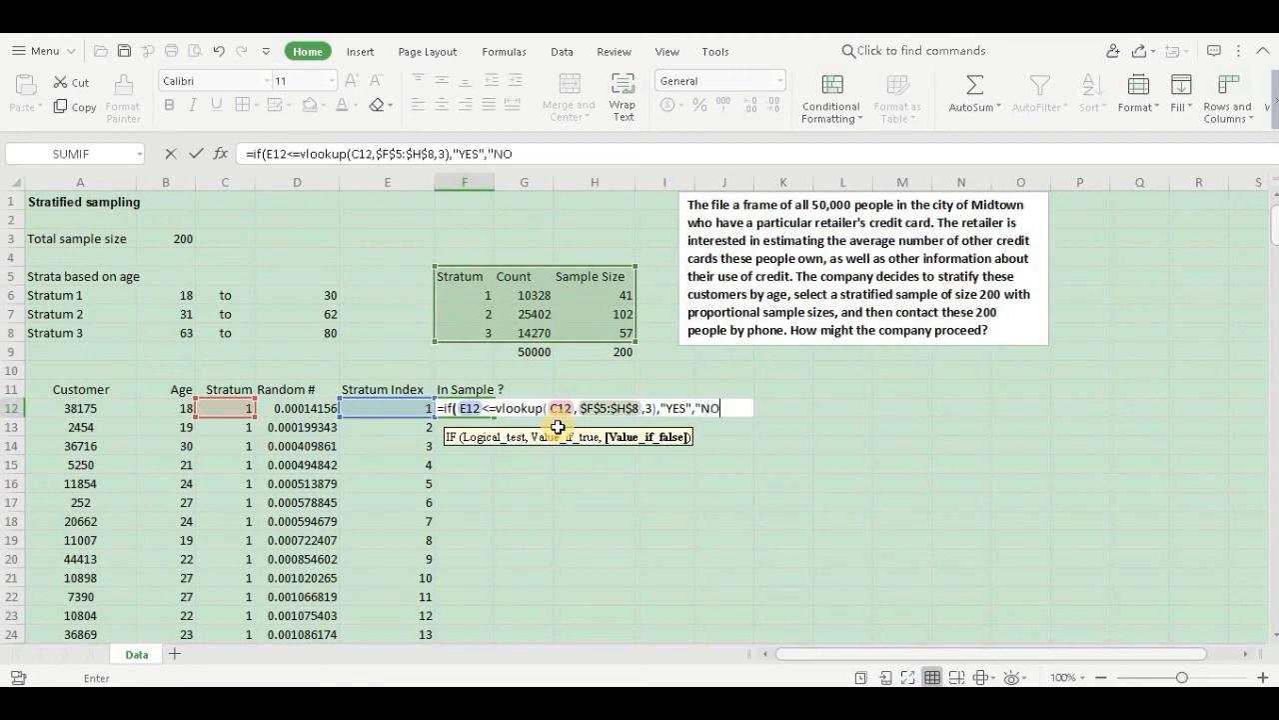
{"action": "type", "text": "\")"}
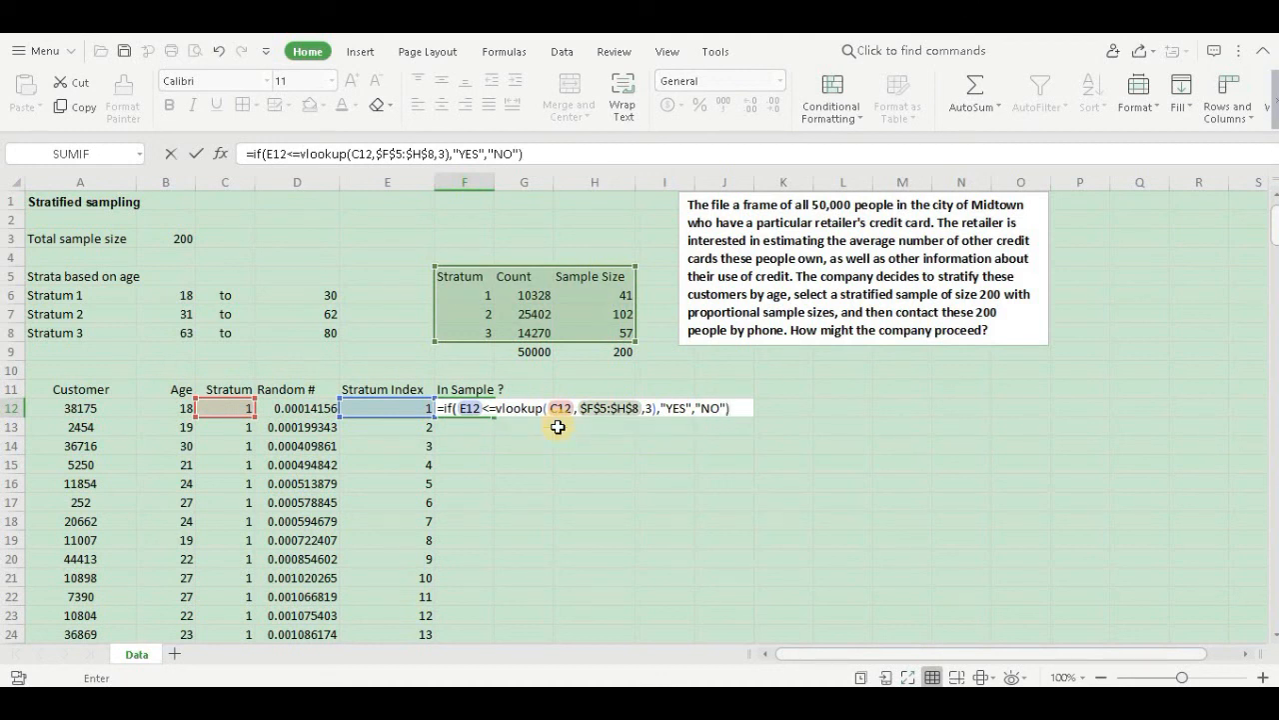
{"action": "key", "text": "Enter"}
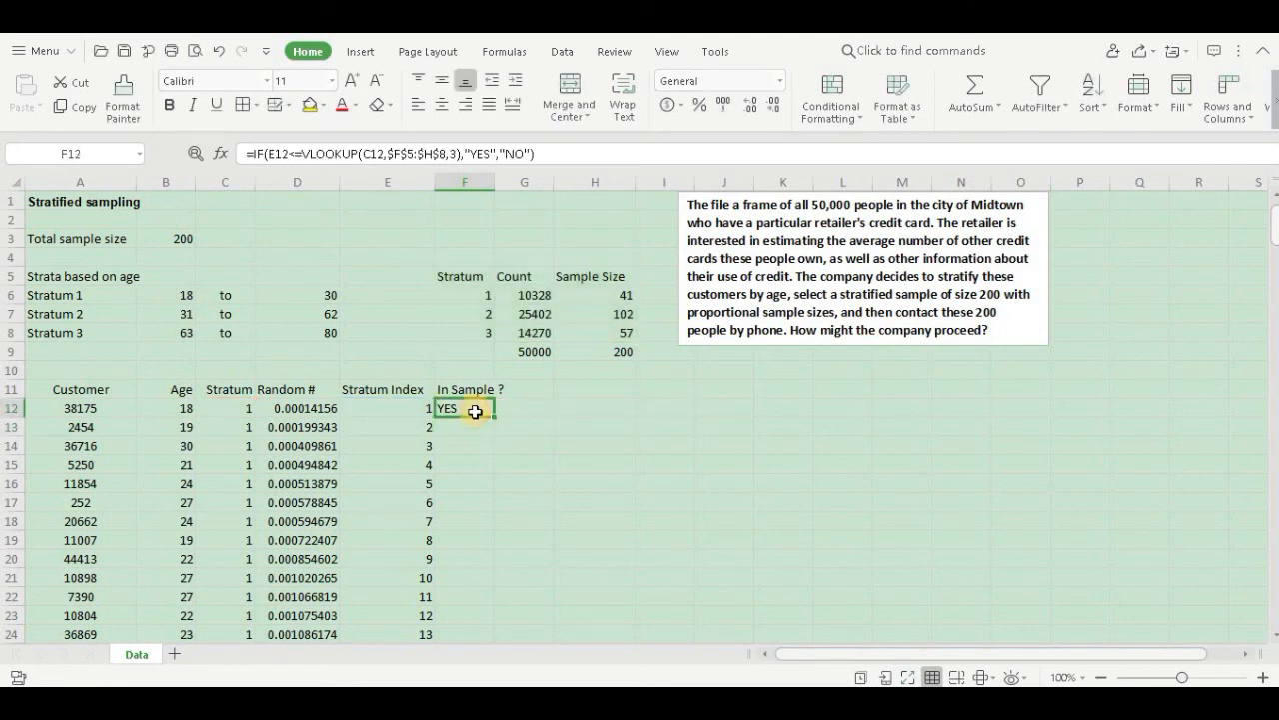
{"action": "mouse_move", "coordinate": [496, 418]}
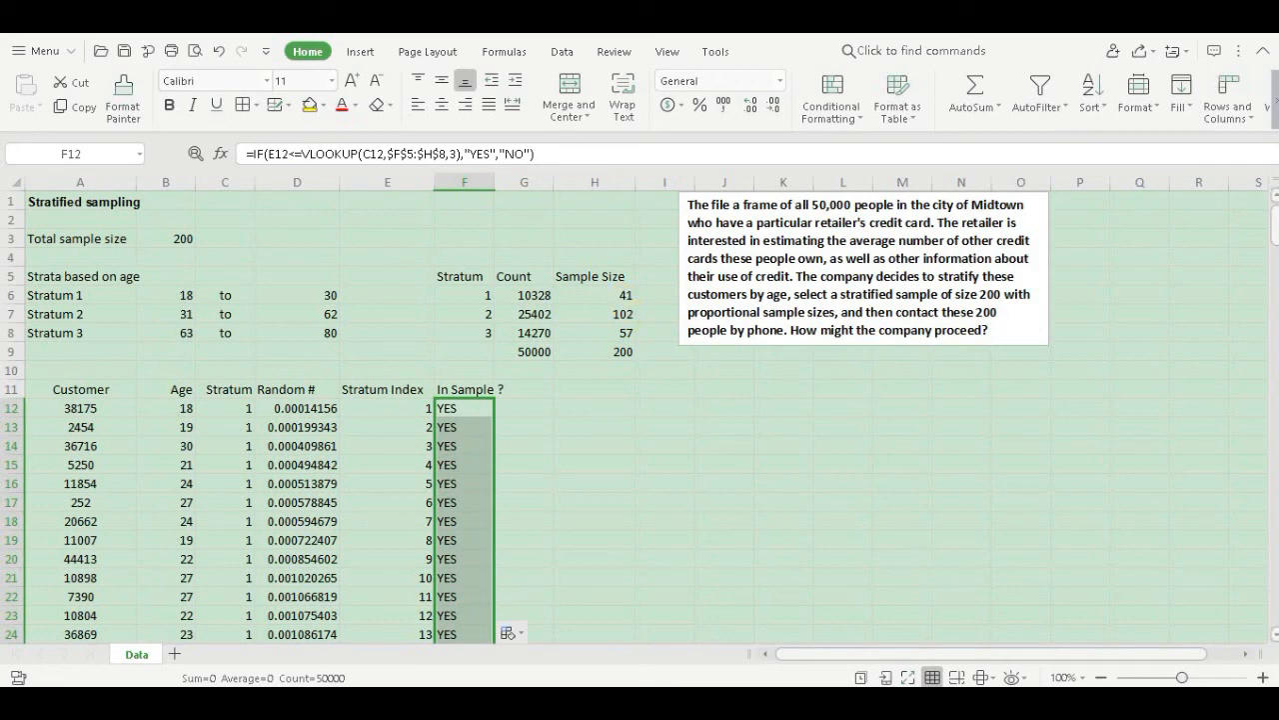
Scroll through the filled In Sample? column, YES up to index 41 then NO, and return to top.
{"action": "scroll", "scroll_direction": "down", "scroll_amount": 3}
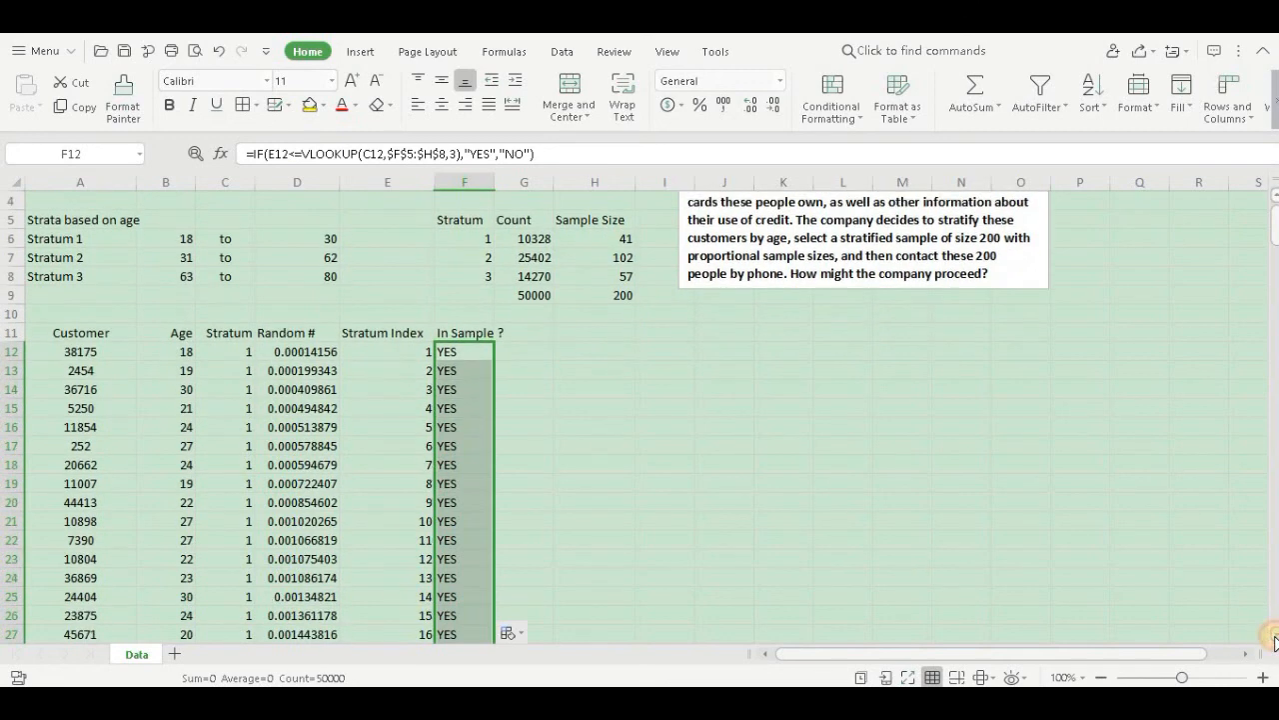
{"action": "scroll", "scroll_direction": "down", "scroll_amount": 3}
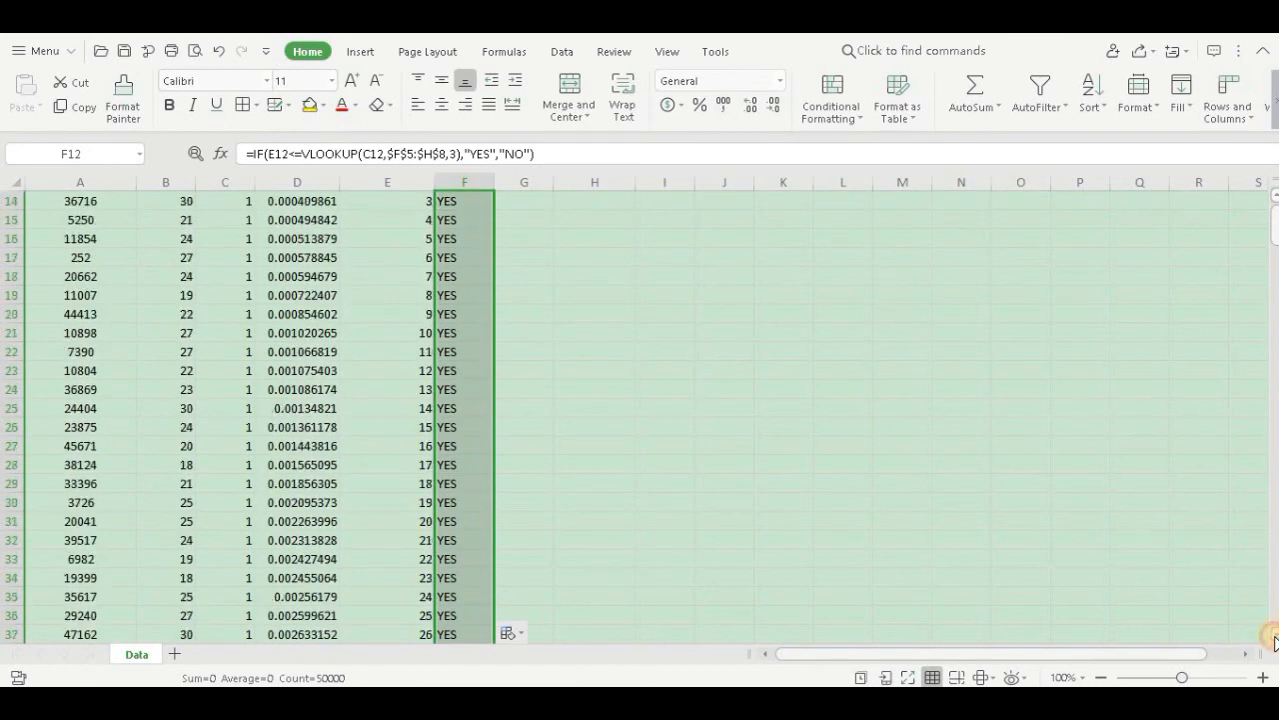
{"action": "scroll", "scroll_direction": "down", "scroll_amount": 3}
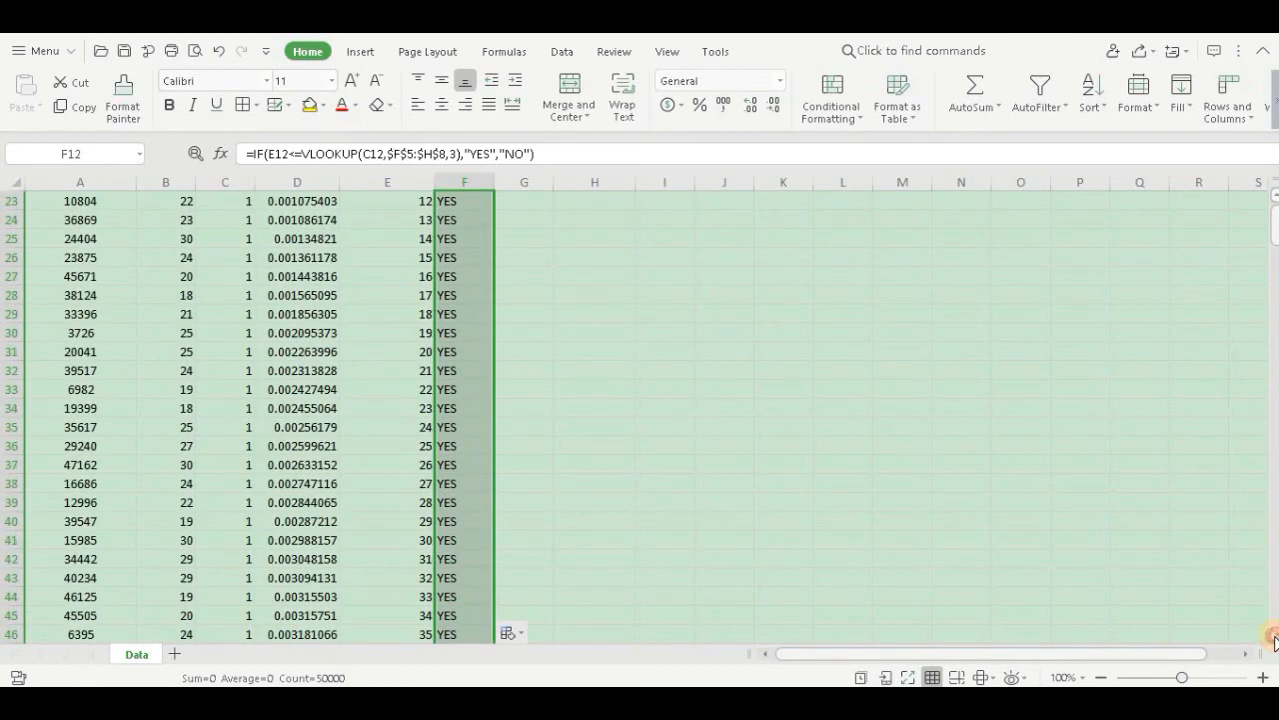
{"action": "scroll", "scroll_direction": "down", "scroll_amount": 3}
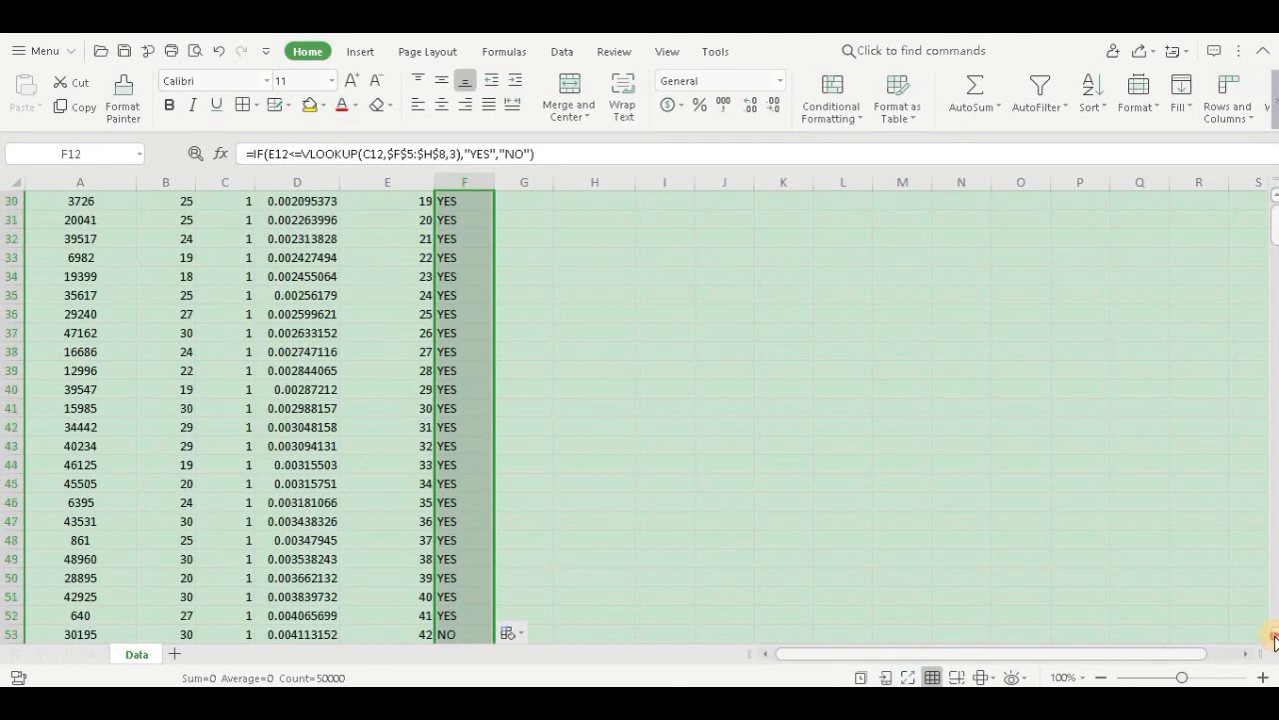
{"action": "scroll", "scroll_direction": "down", "scroll_amount": 3}
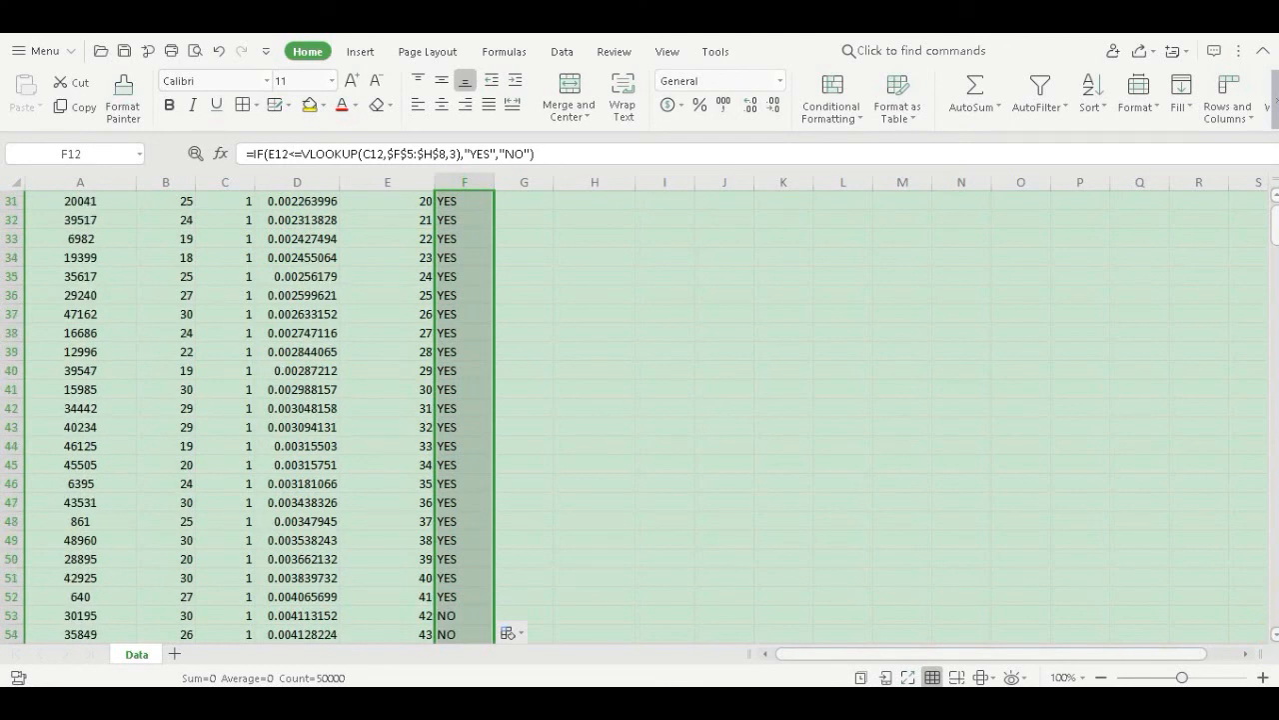
{"action": "mouse_move", "coordinate": [1276, 200]}
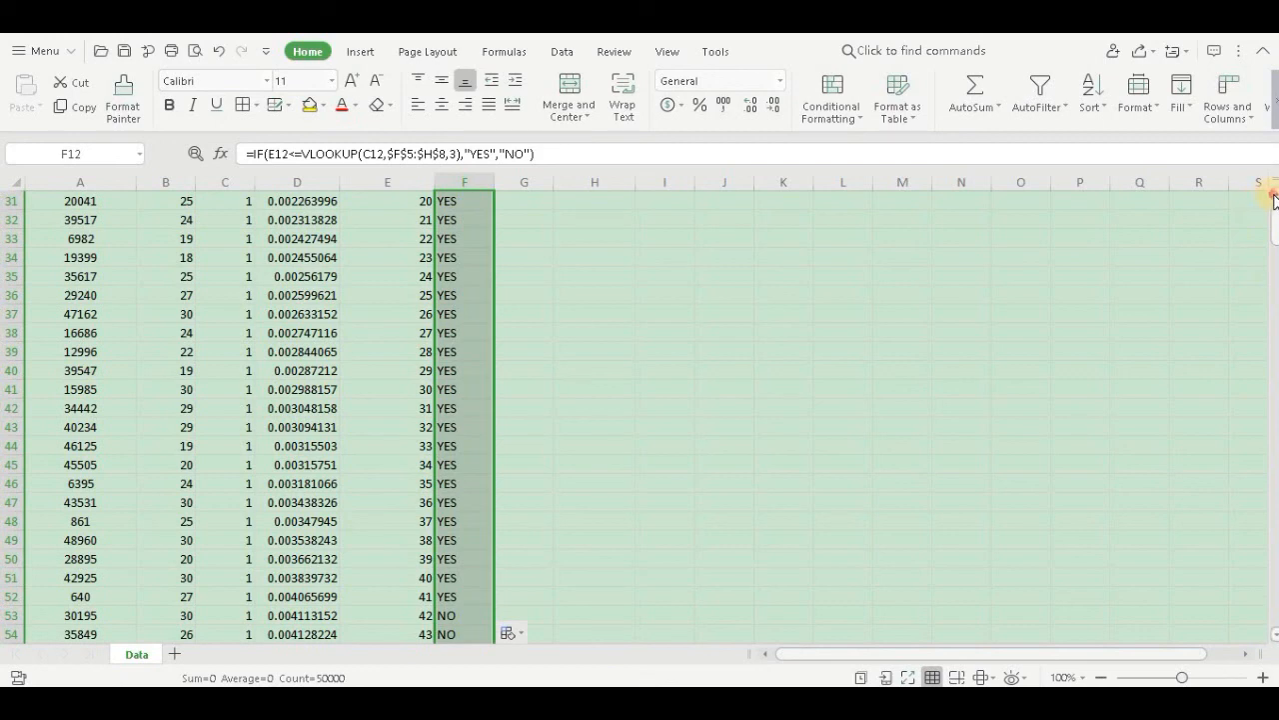
{"action": "scroll", "scroll_direction": "up", "scroll_amount": 3}
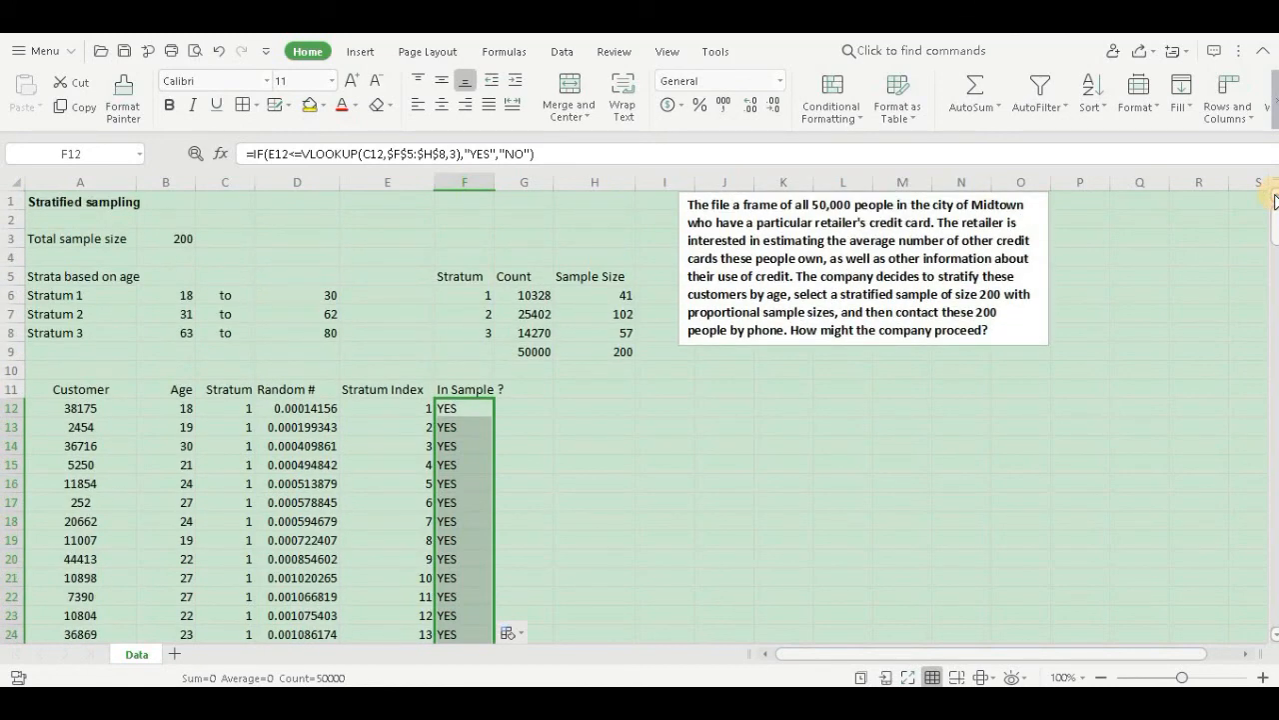
{"action": "mouse_move", "coordinate": [512, 224]}
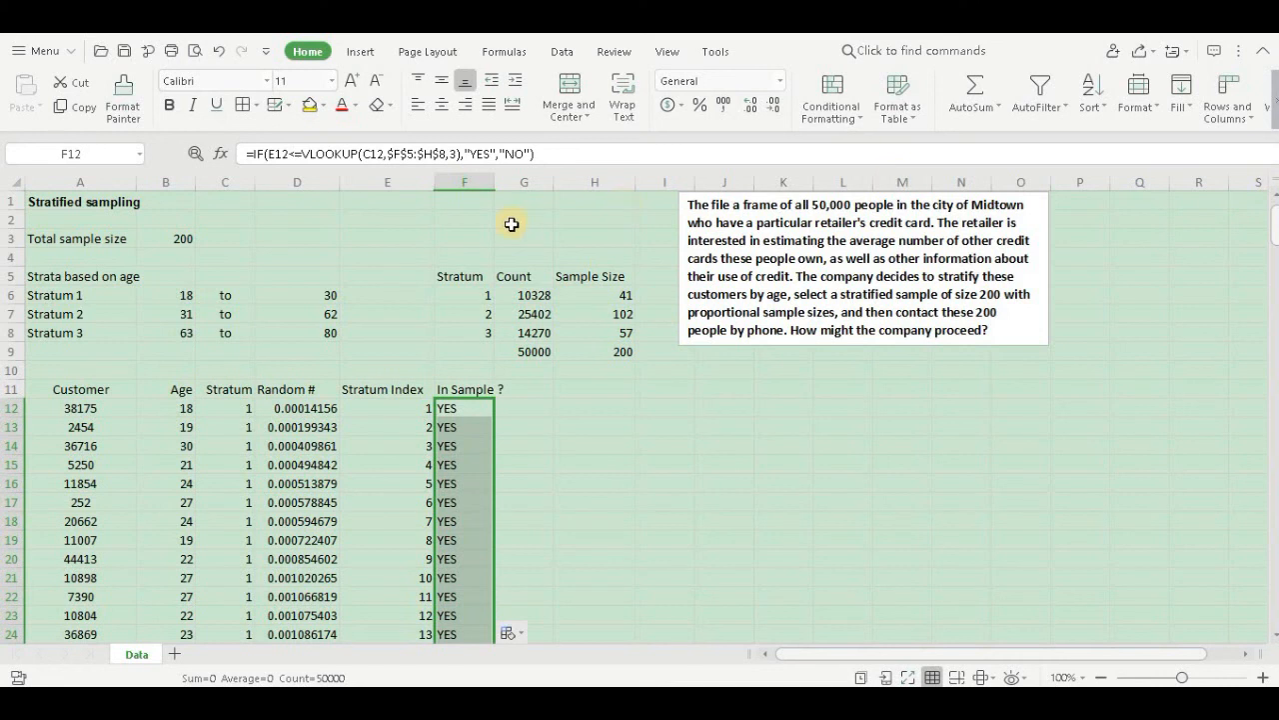
{"action": "mouse_move", "coordinate": [408, 266]}
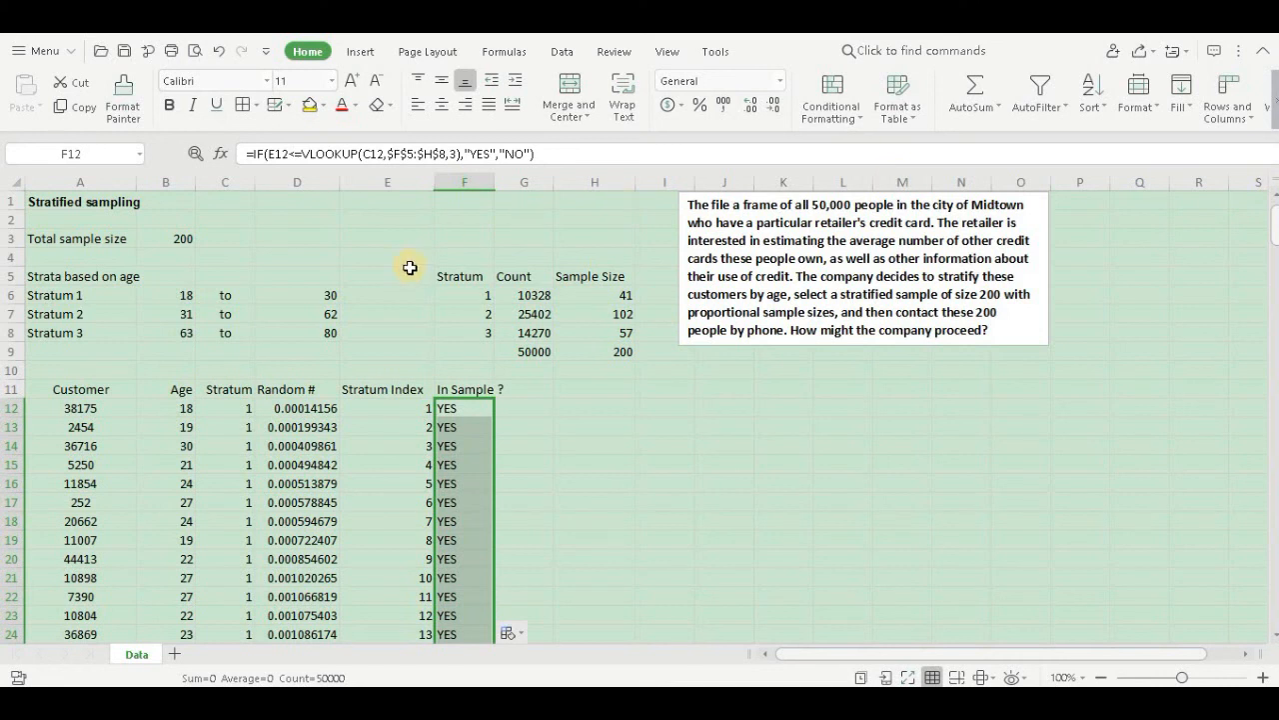